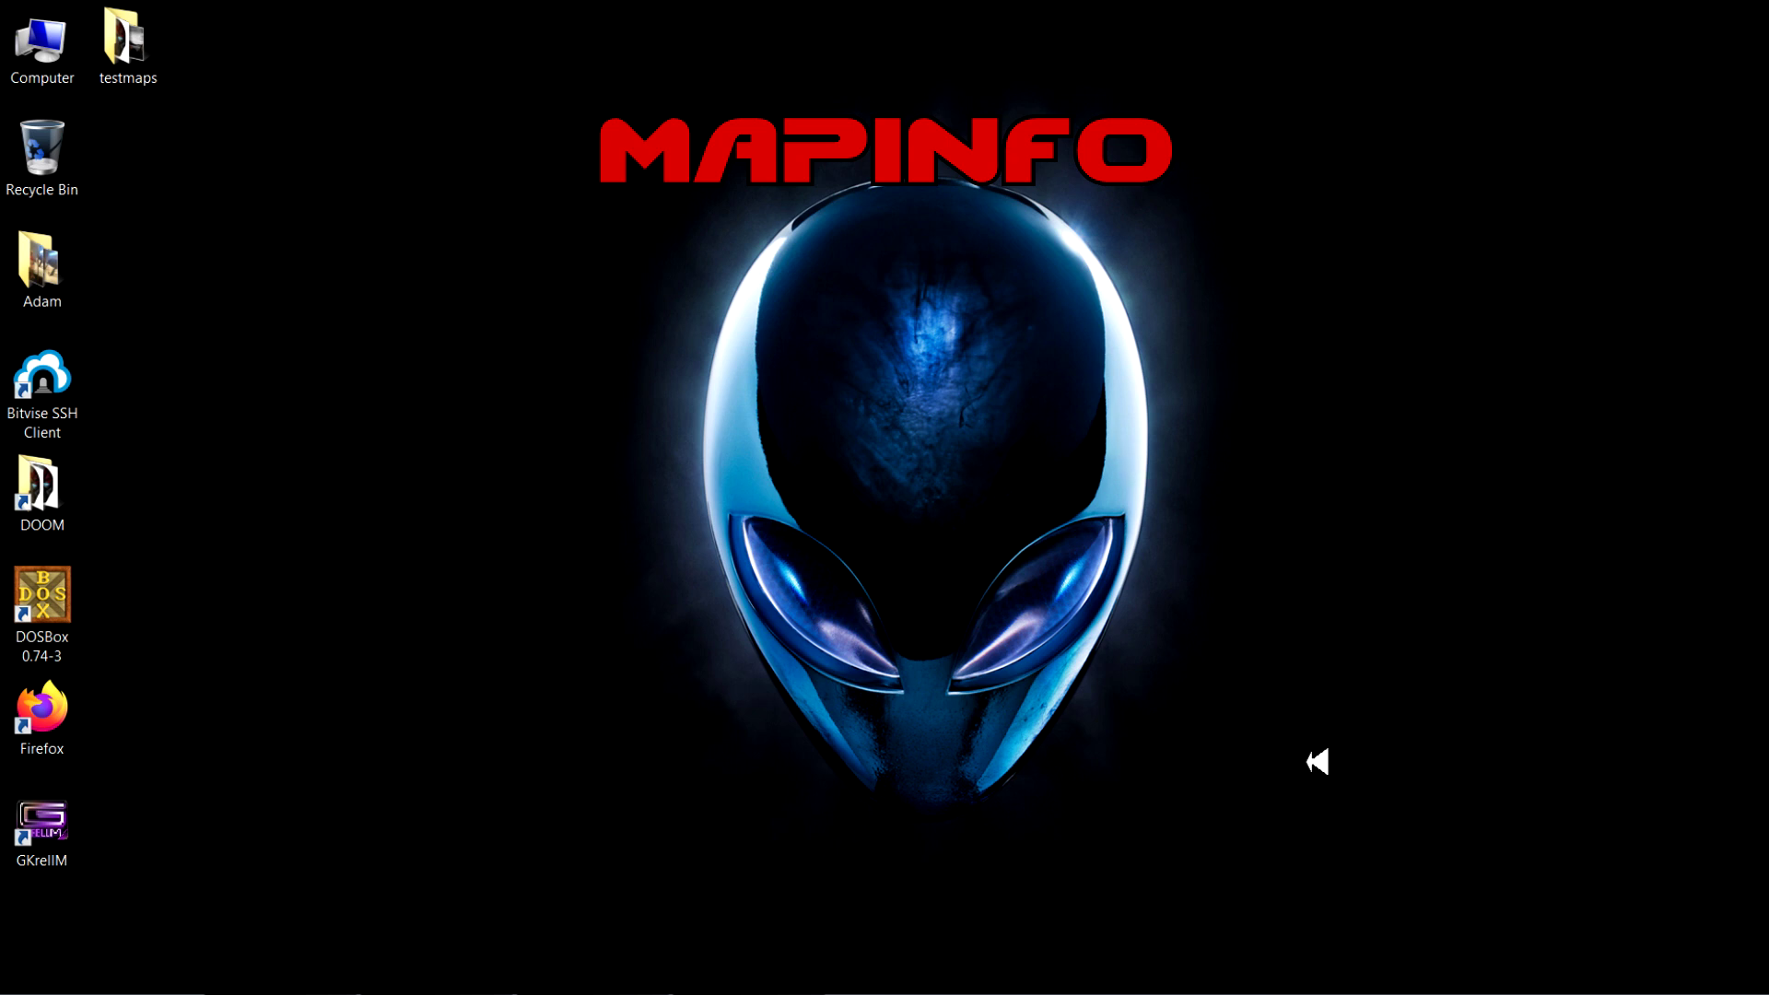
{"action": "mouse_move", "coordinate": [1294, 757]}
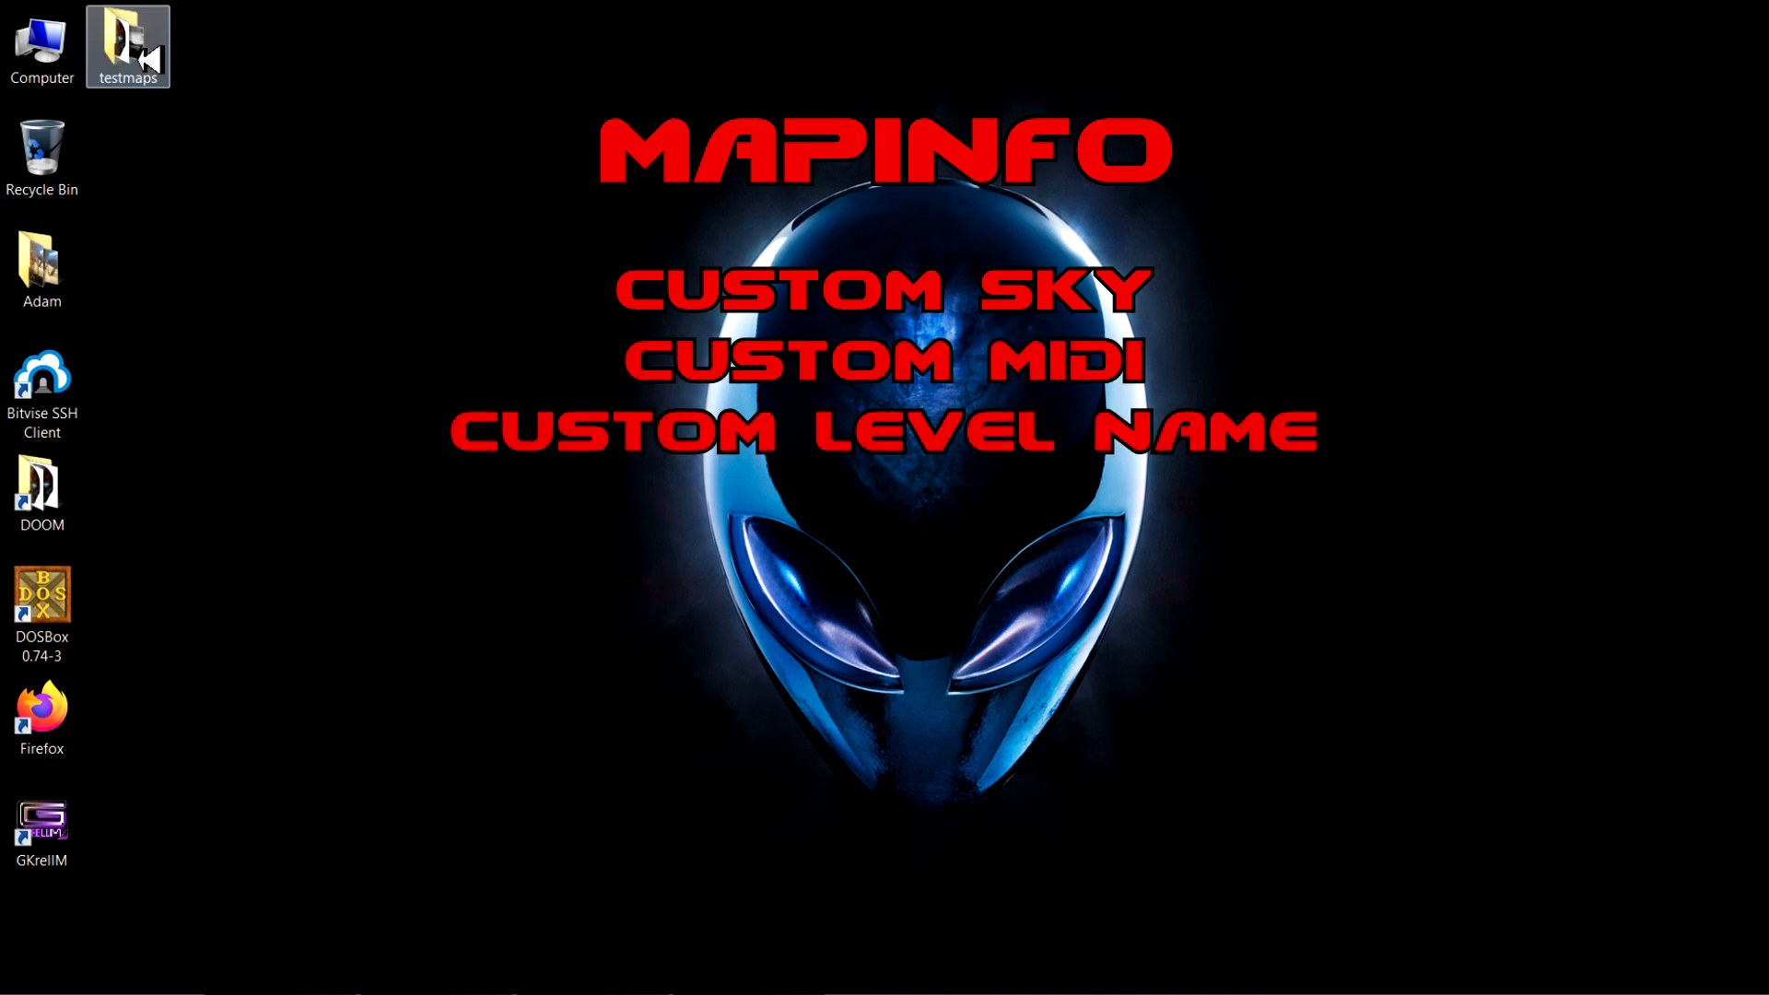
Open the testmaps folder and view details of TestMap1, TestMap2 and TestMap10 WADs
{"action": "double_click", "coordinate": [129, 42]}
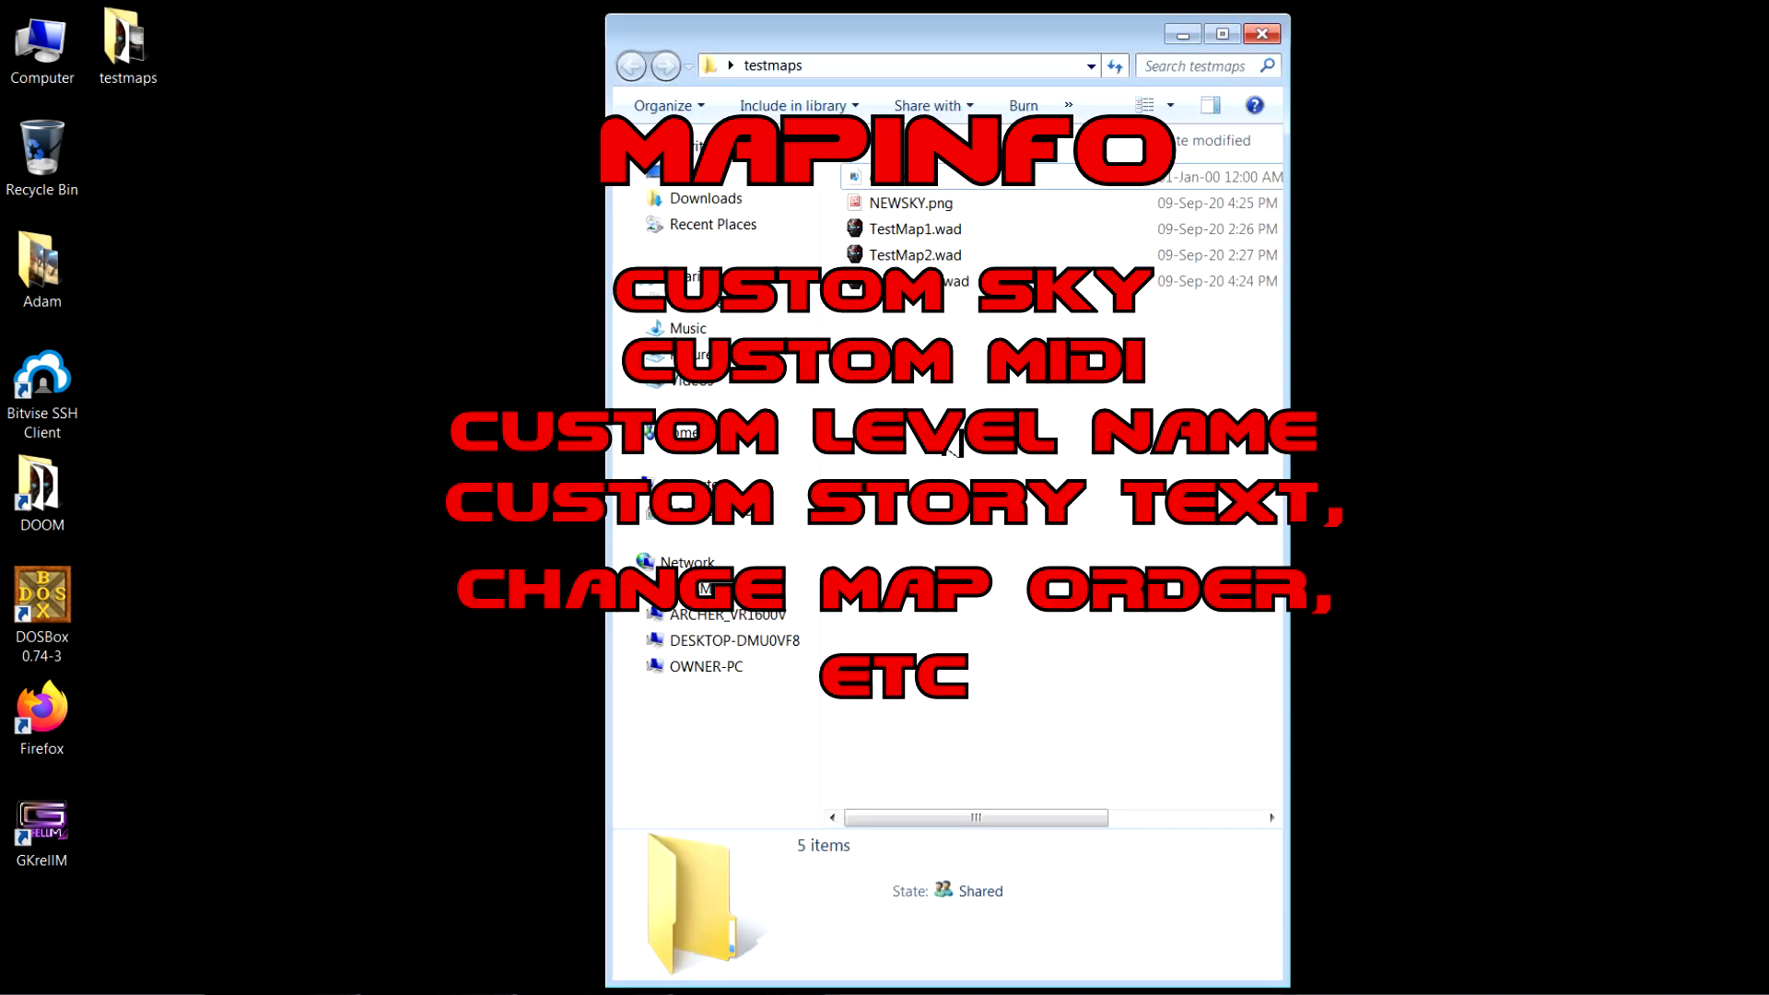
{"action": "left_click", "coordinate": [914, 229]}
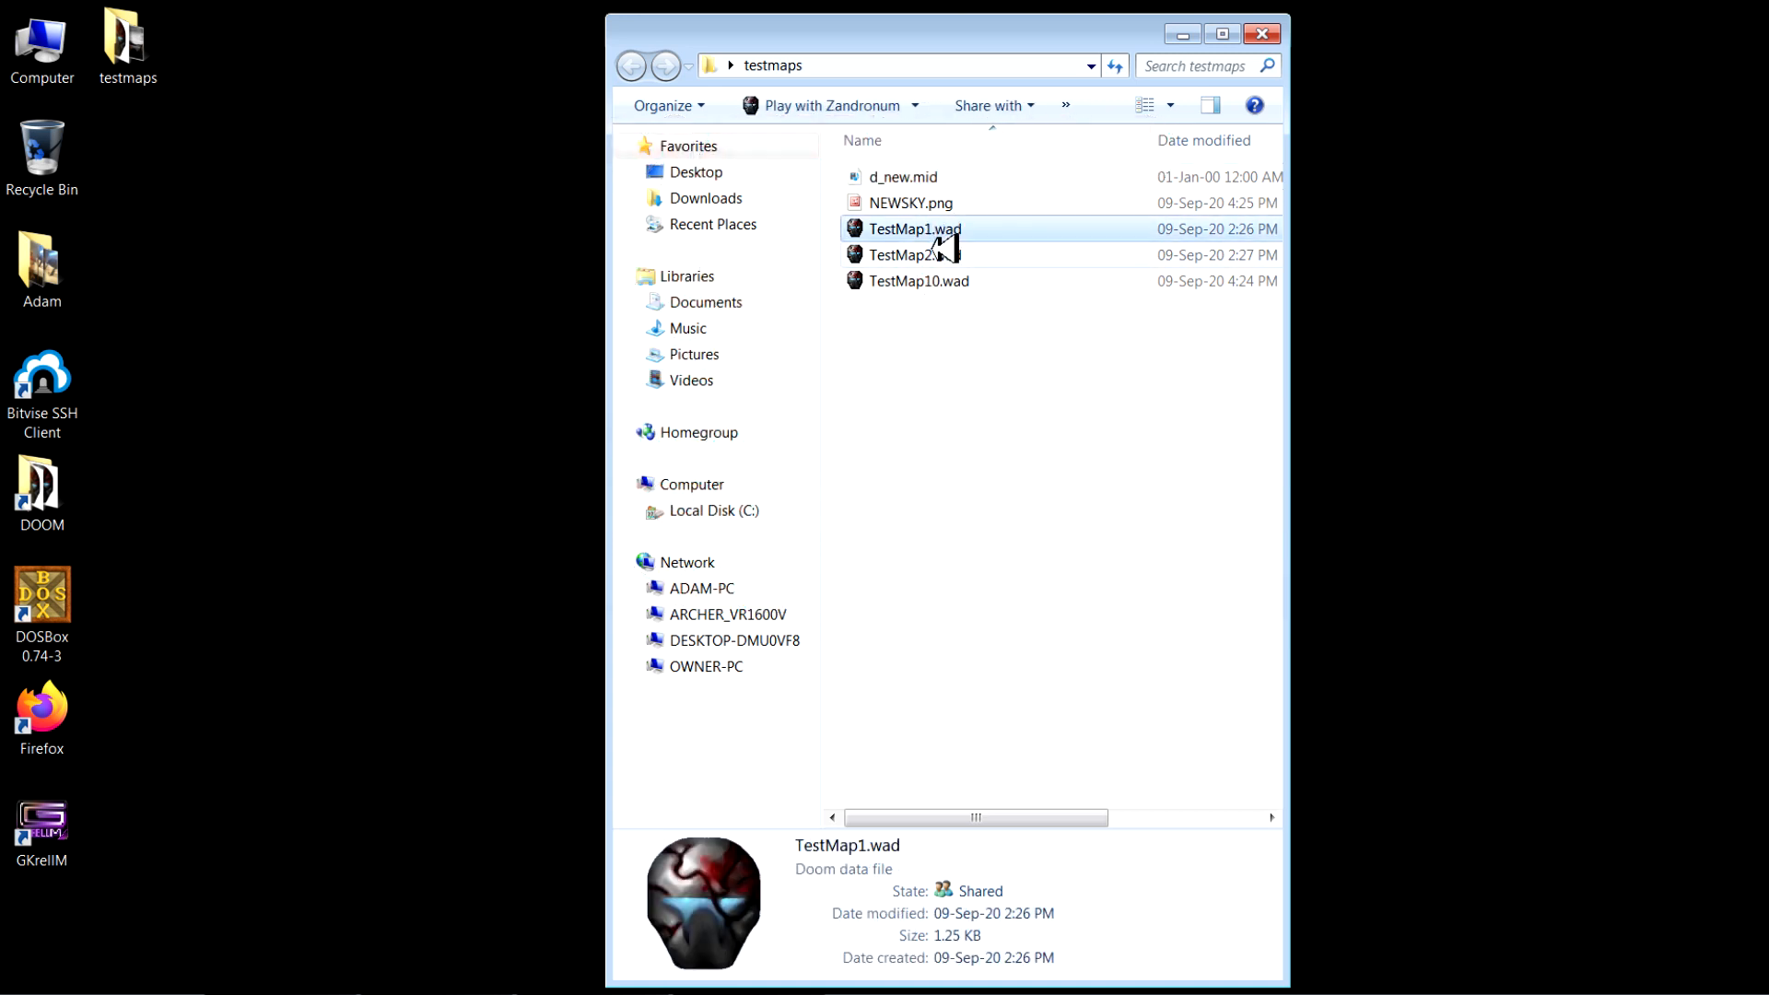
{"action": "left_click", "coordinate": [916, 254]}
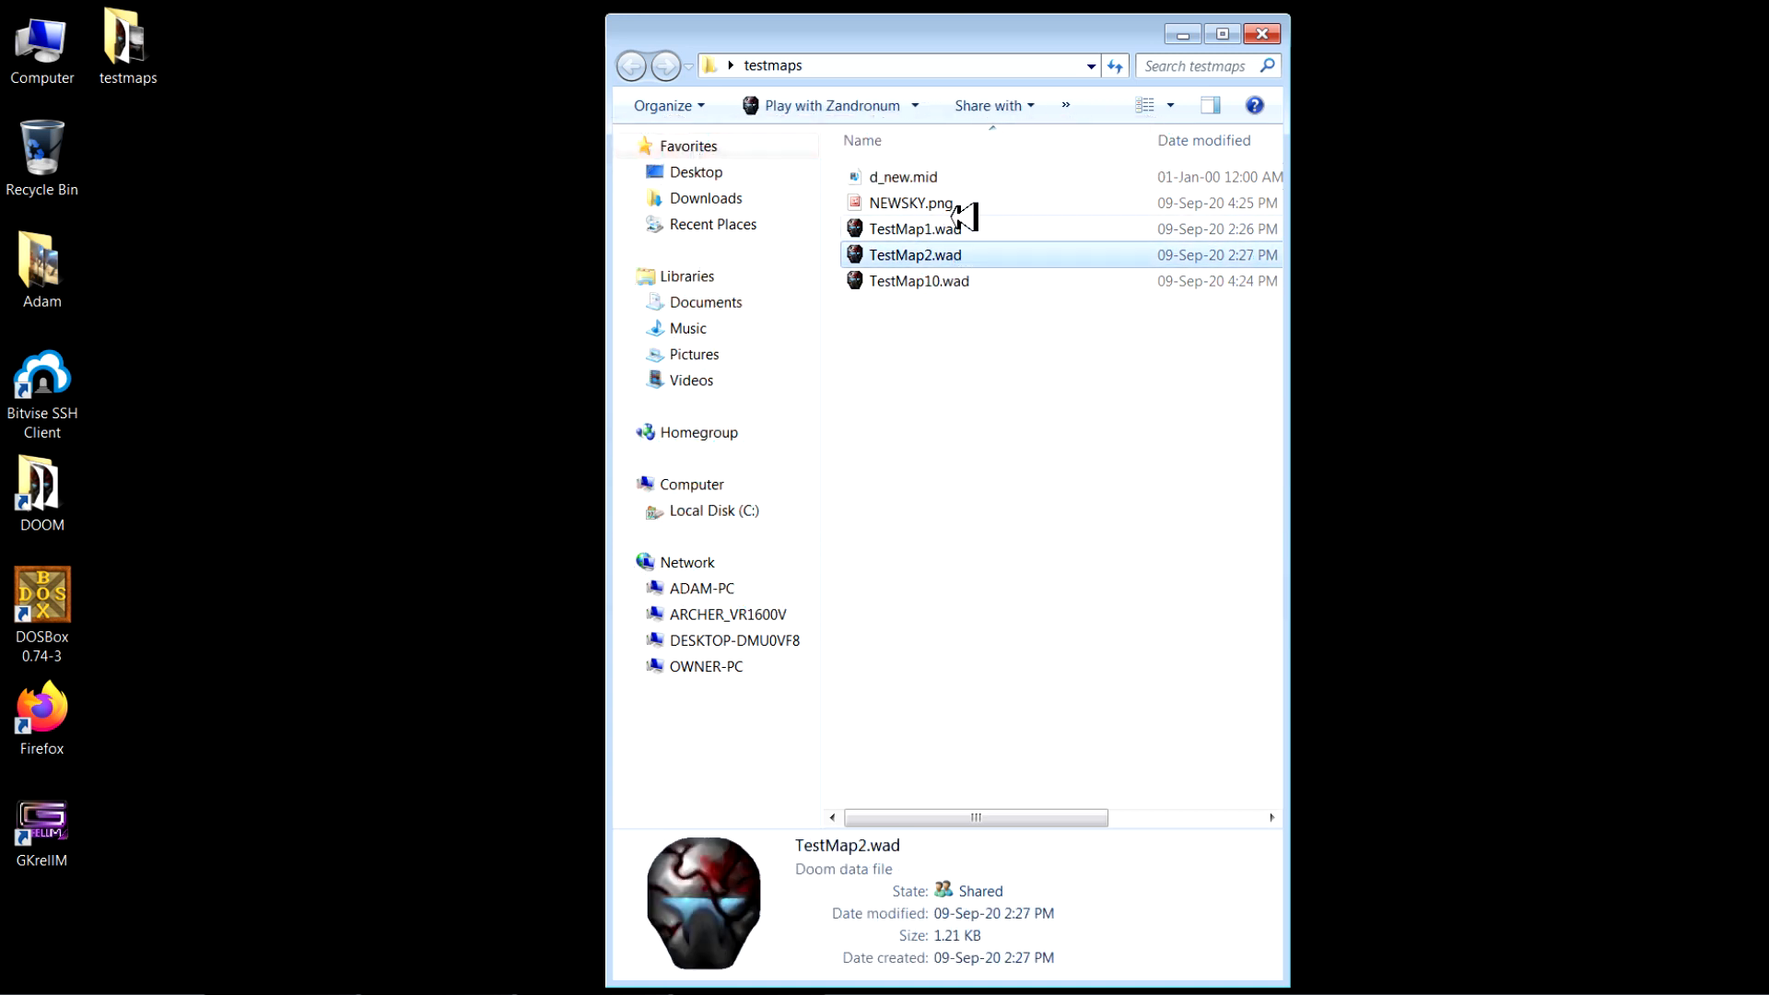
{"action": "left_click", "coordinate": [917, 280]}
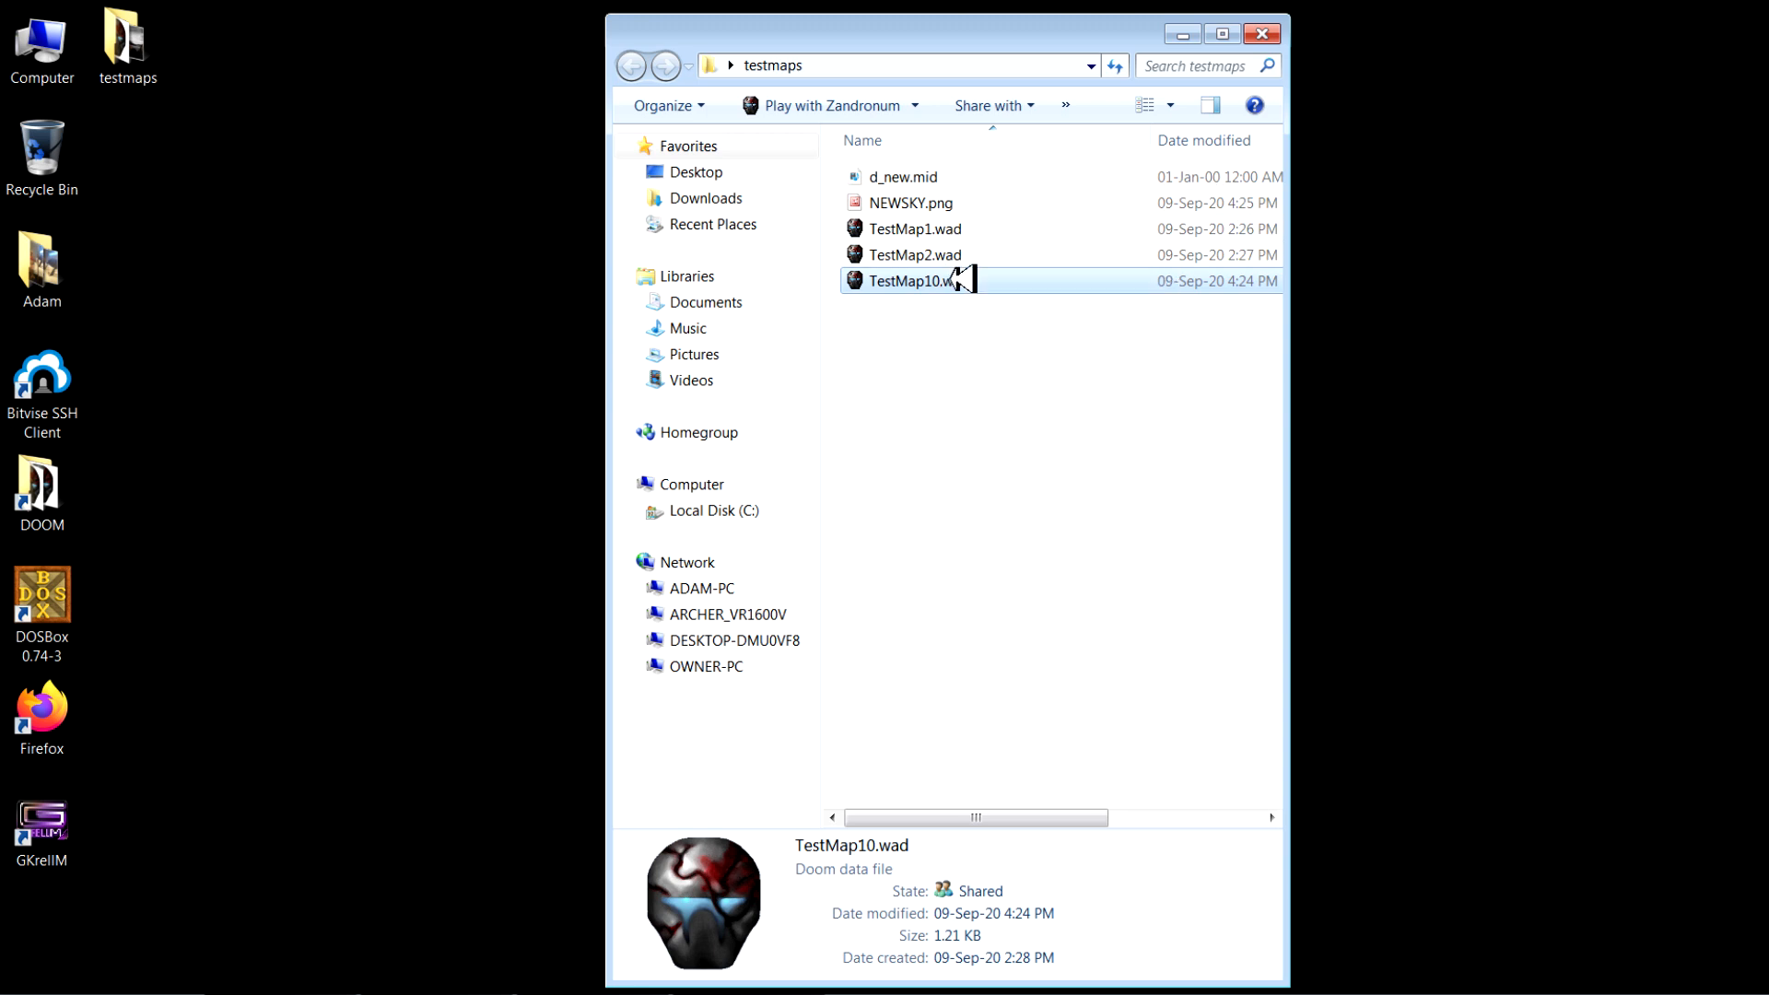
Preview d_new.mid and NEWSKY.png, rechecking TestMap1.wad along the way
{"action": "left_click", "coordinate": [899, 177]}
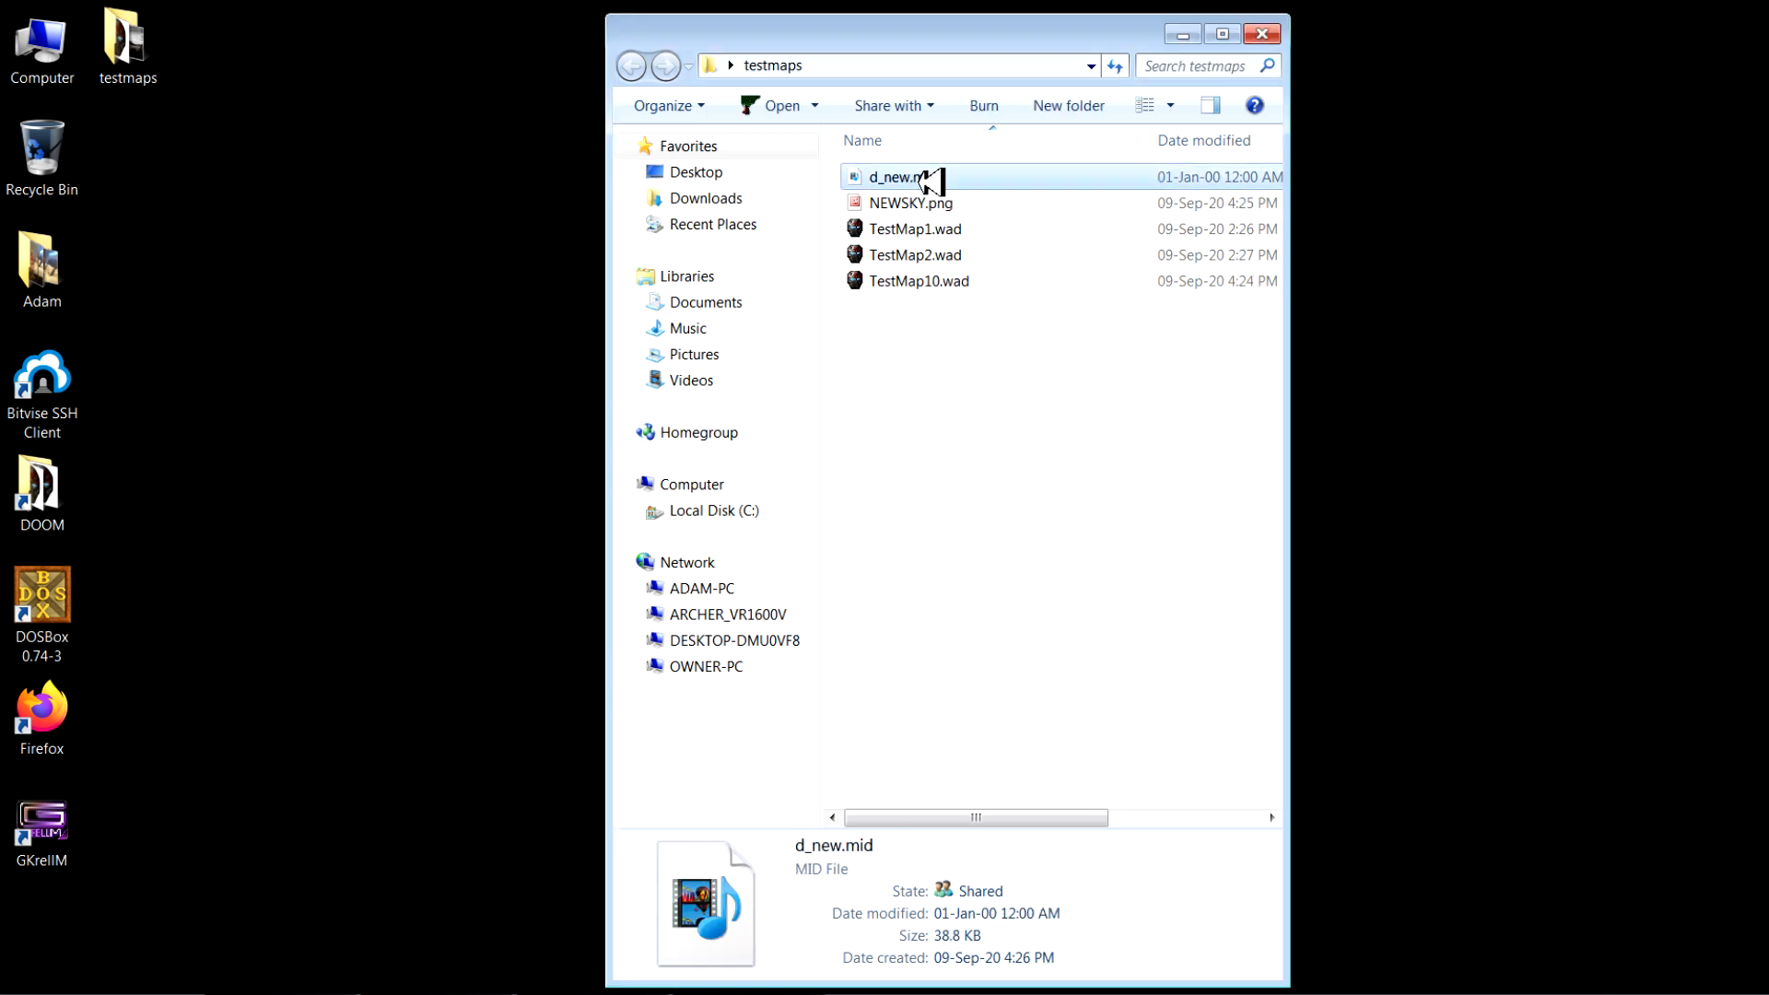
{"action": "mouse_move", "coordinate": [924, 177]}
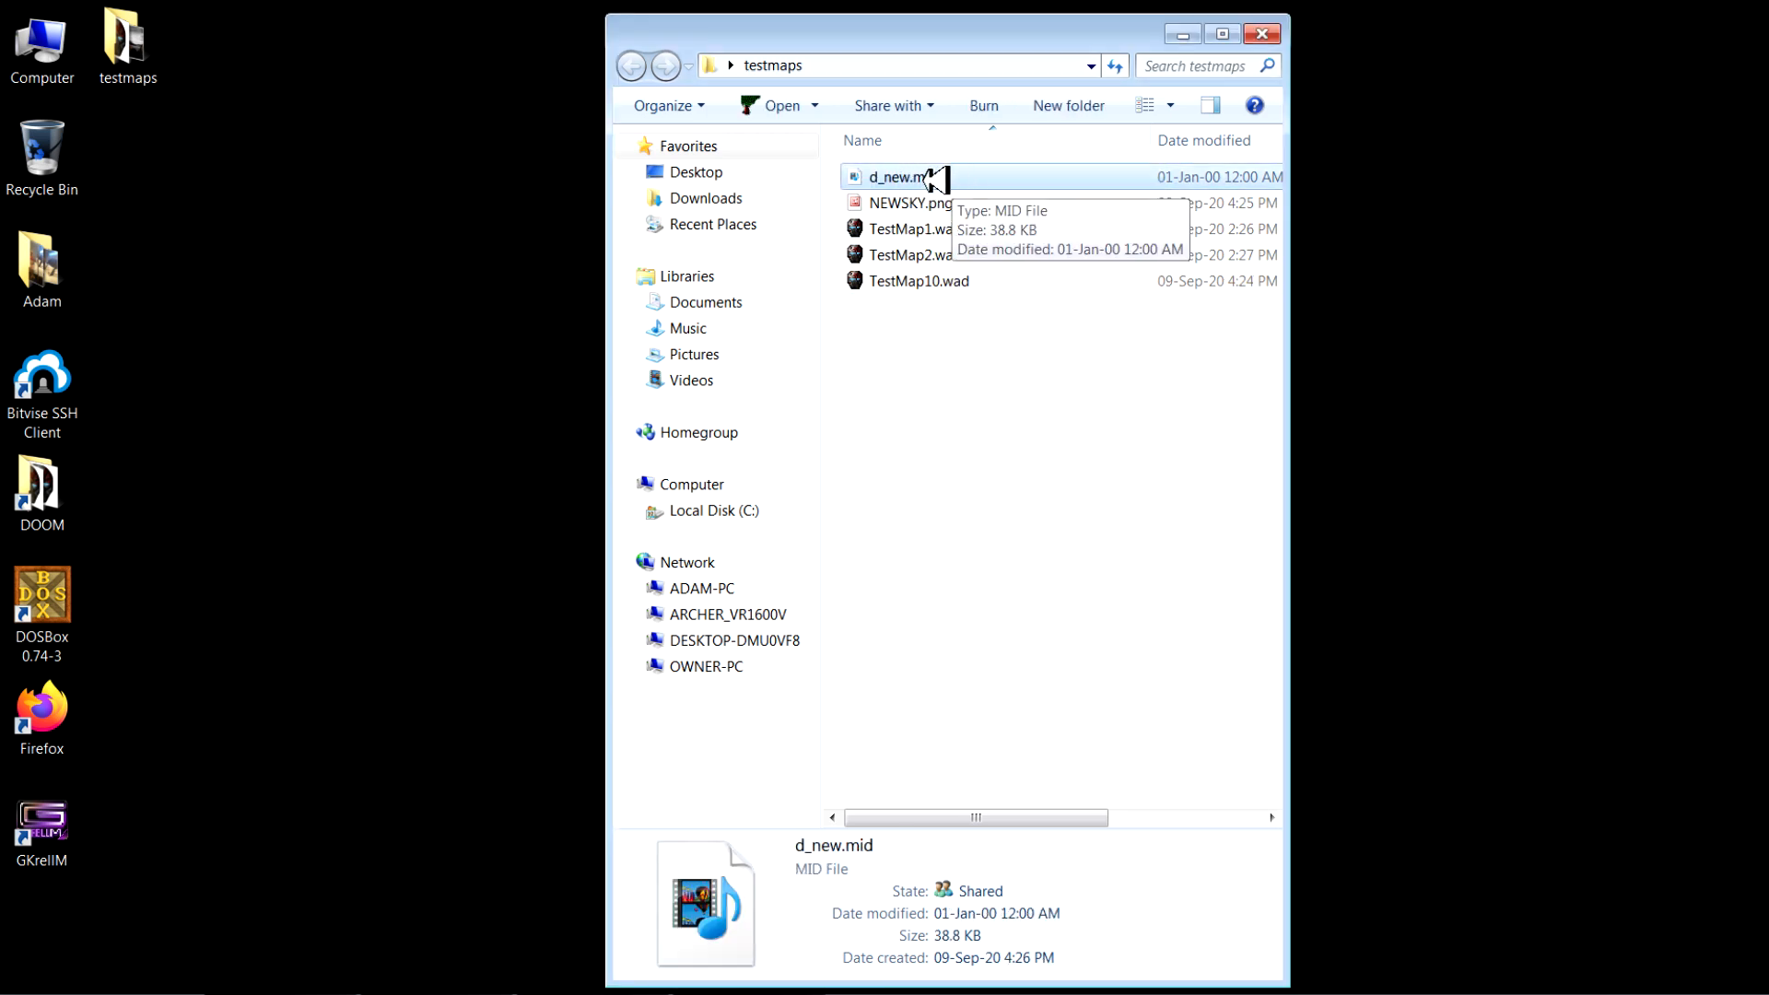
{"action": "left_click", "coordinate": [911, 202]}
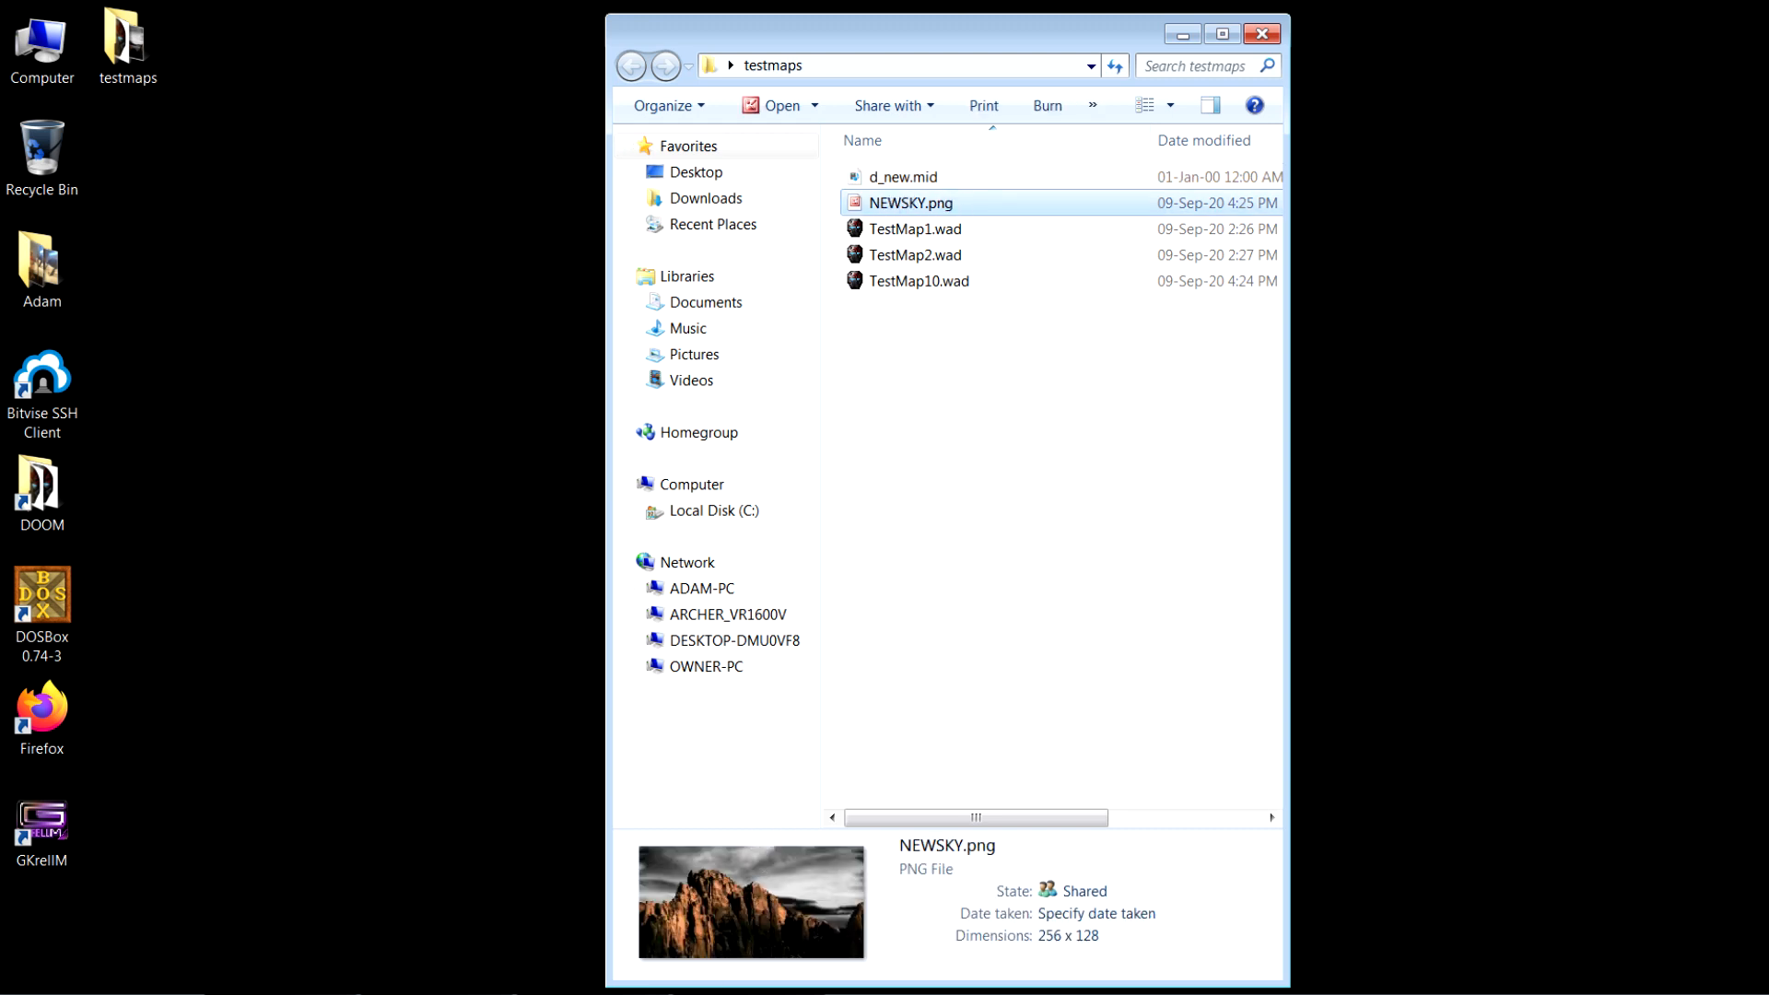
{"action": "mouse_move", "coordinate": [702, 879]}
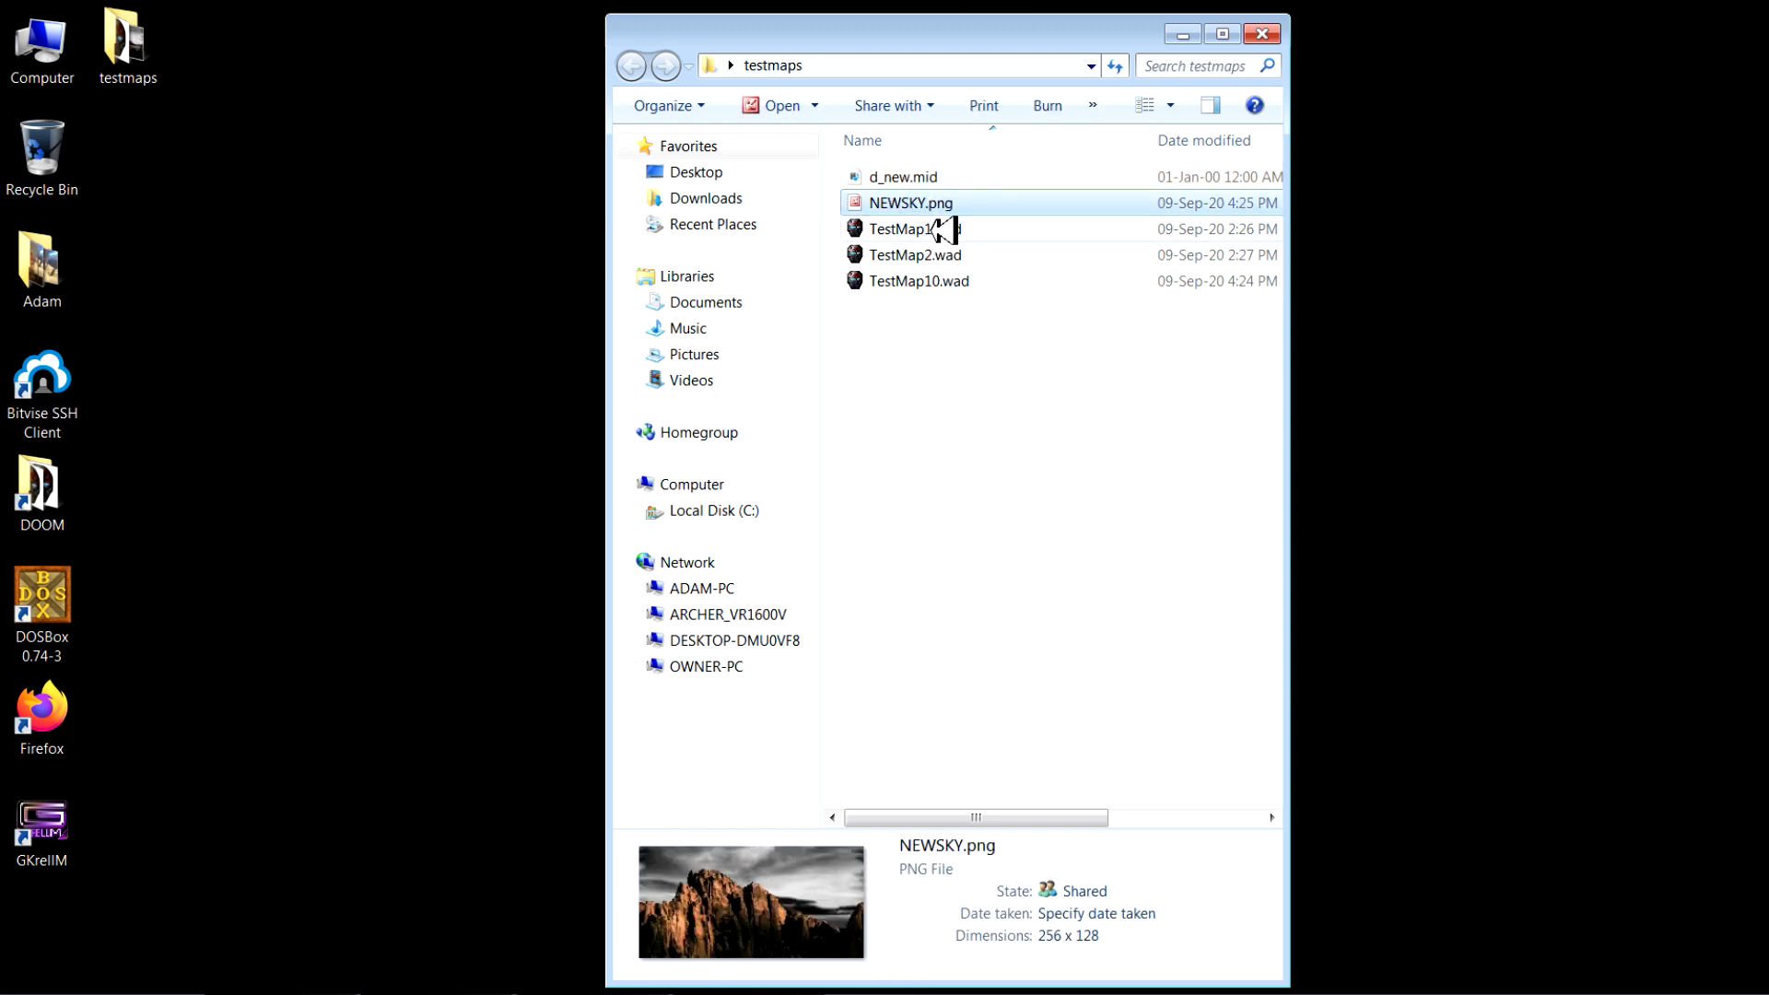
{"action": "left_click", "coordinate": [920, 228]}
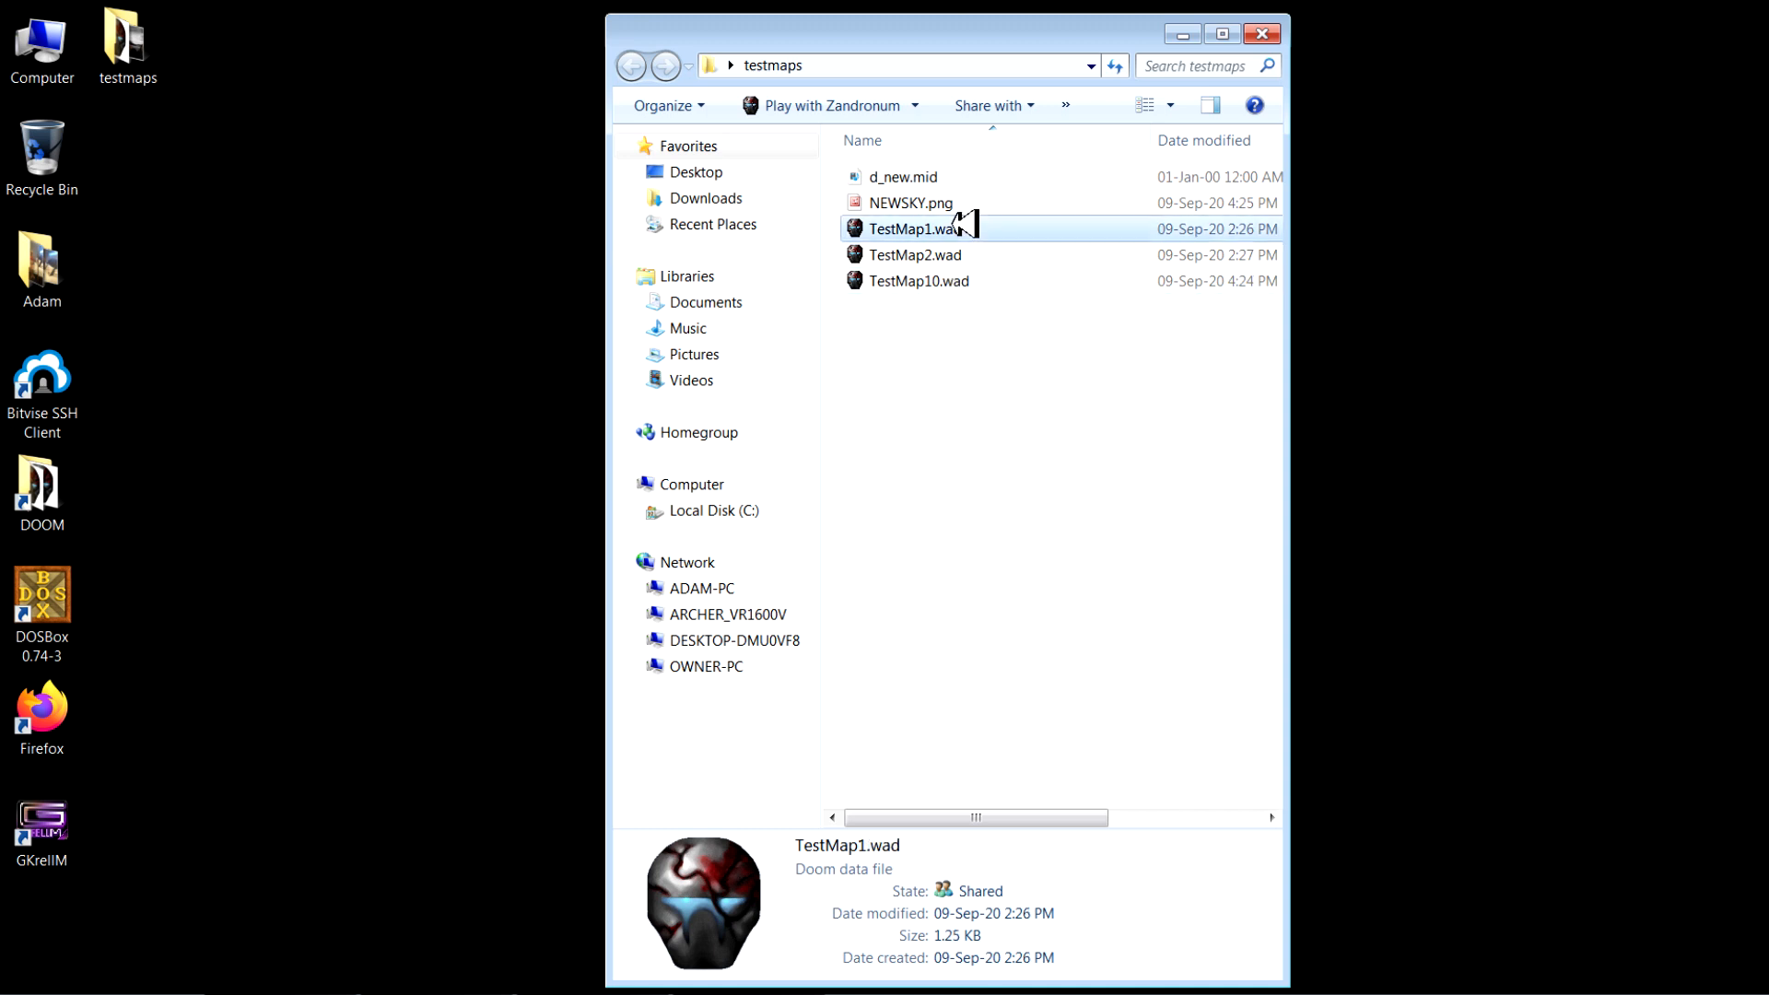
{"action": "left_click", "coordinate": [908, 203]}
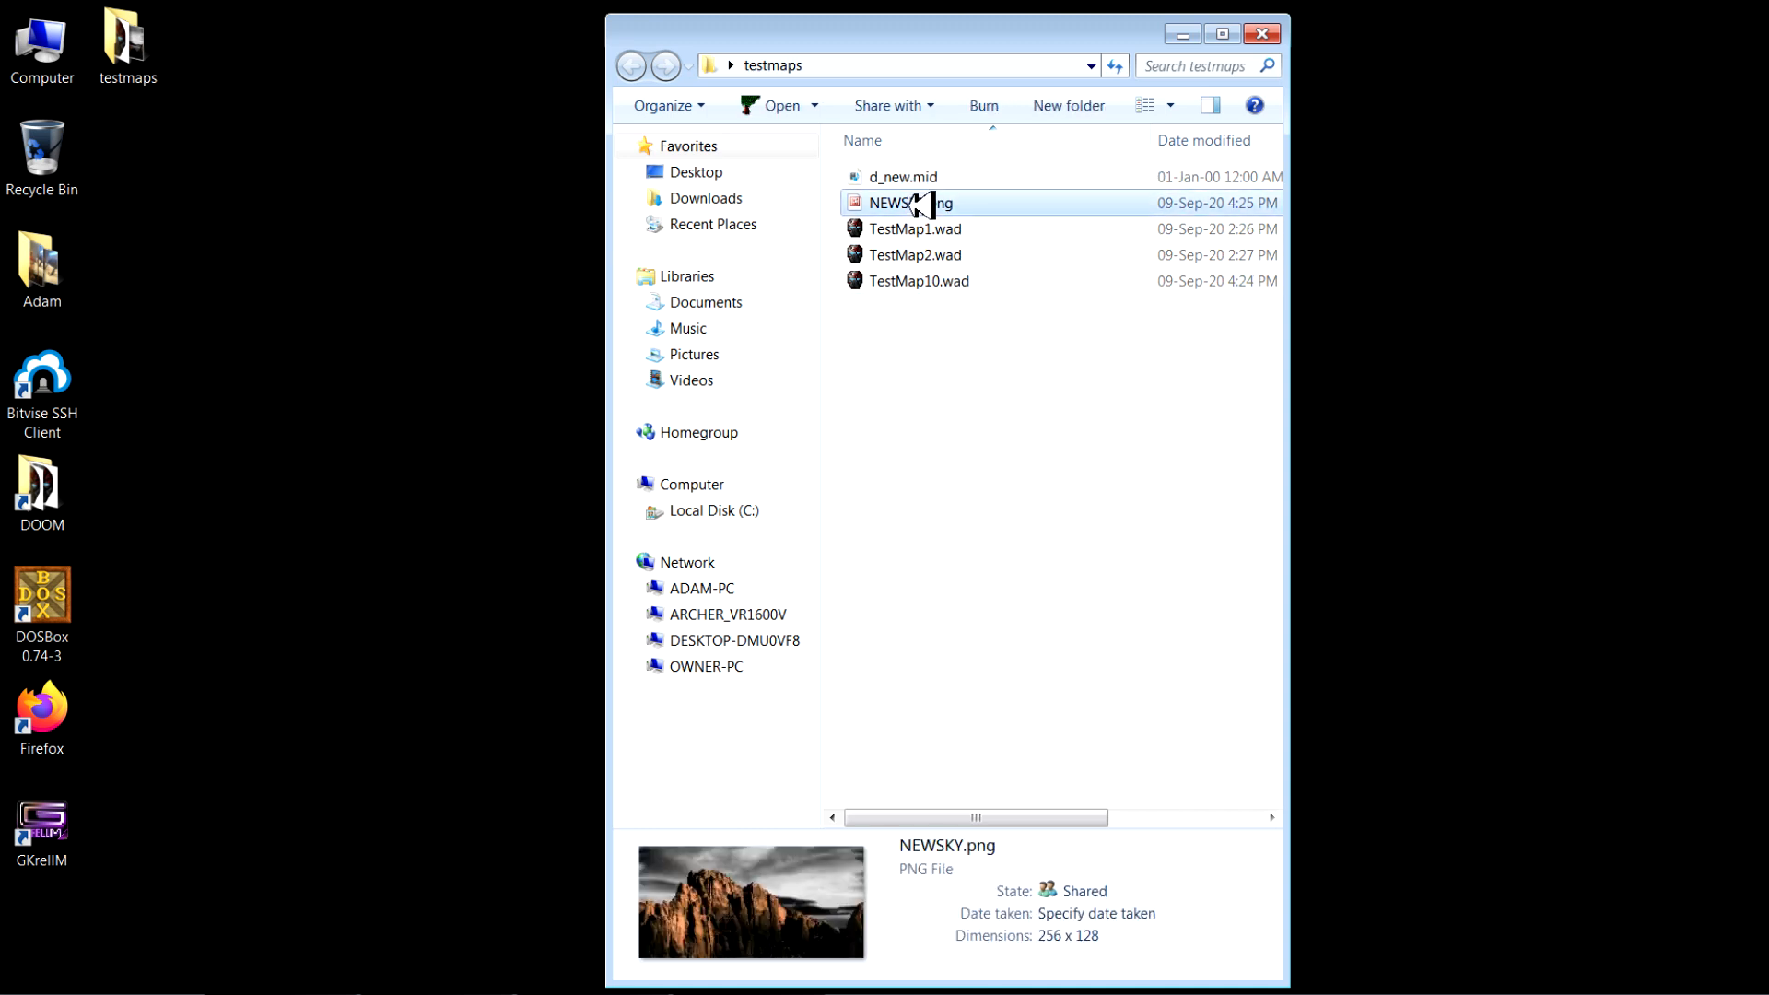
{"action": "left_click", "coordinate": [898, 176]}
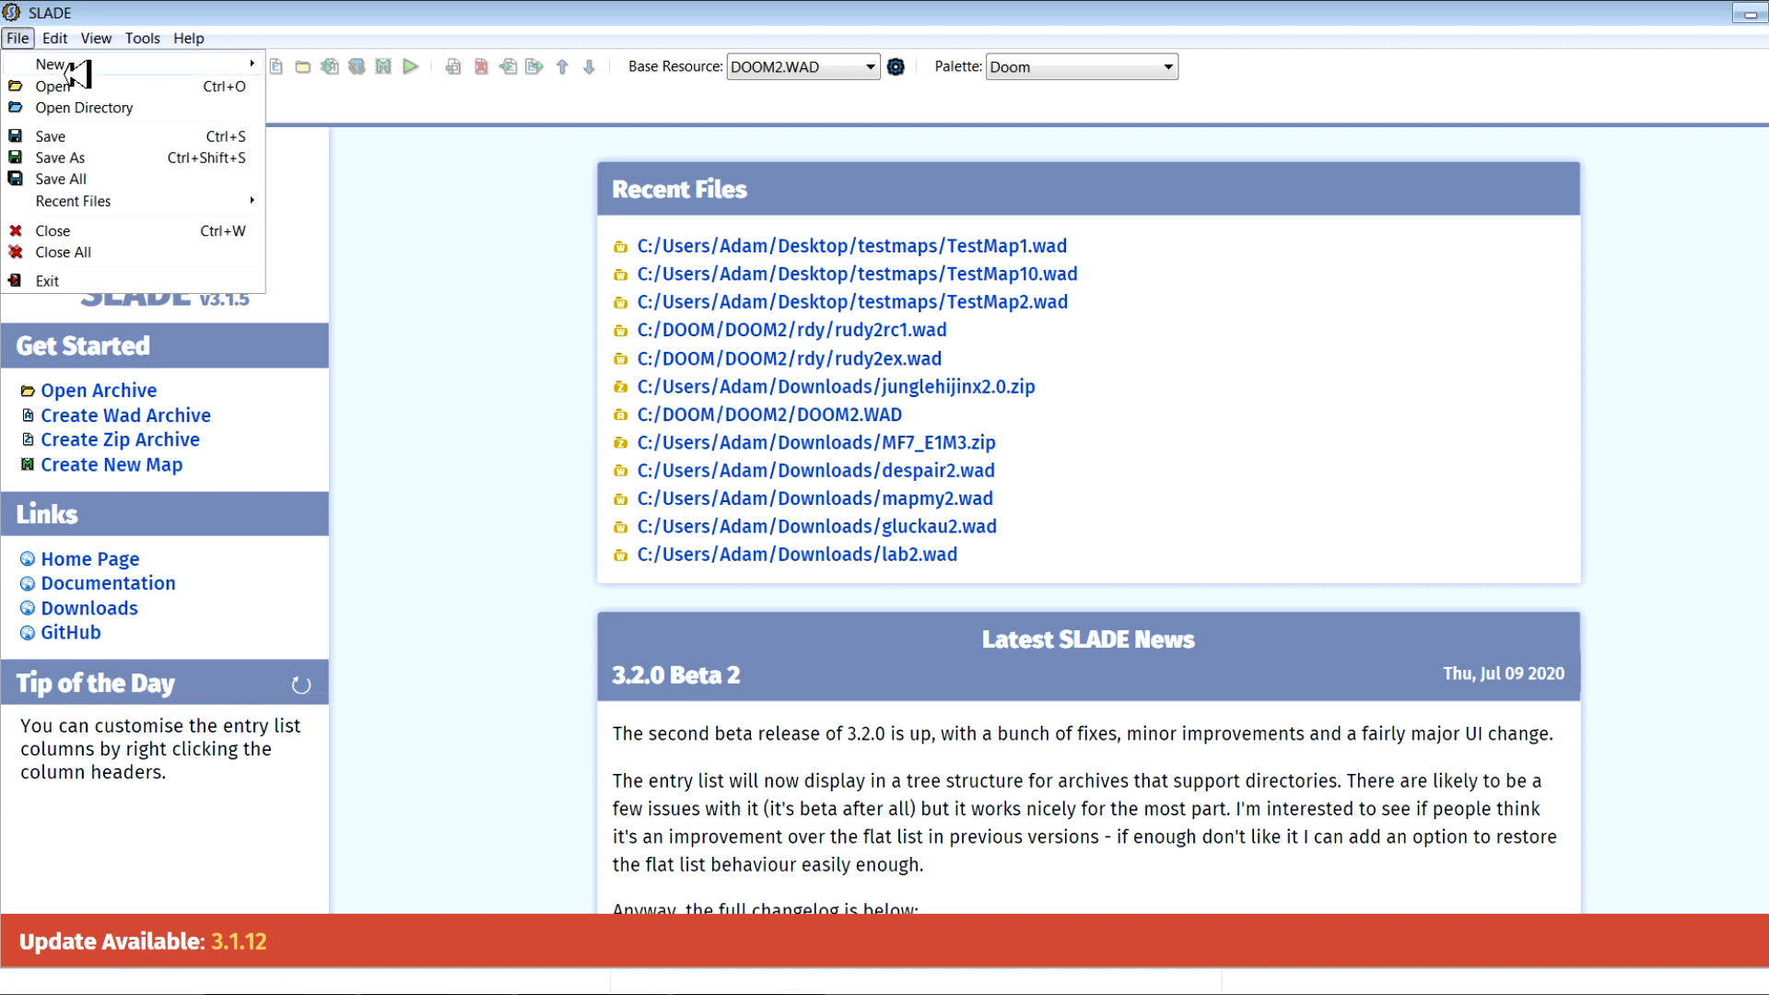
Create a new WAD holding the MAP01 lumps and save it as FullWad.wad
{"action": "left_click", "coordinate": [44, 66]}
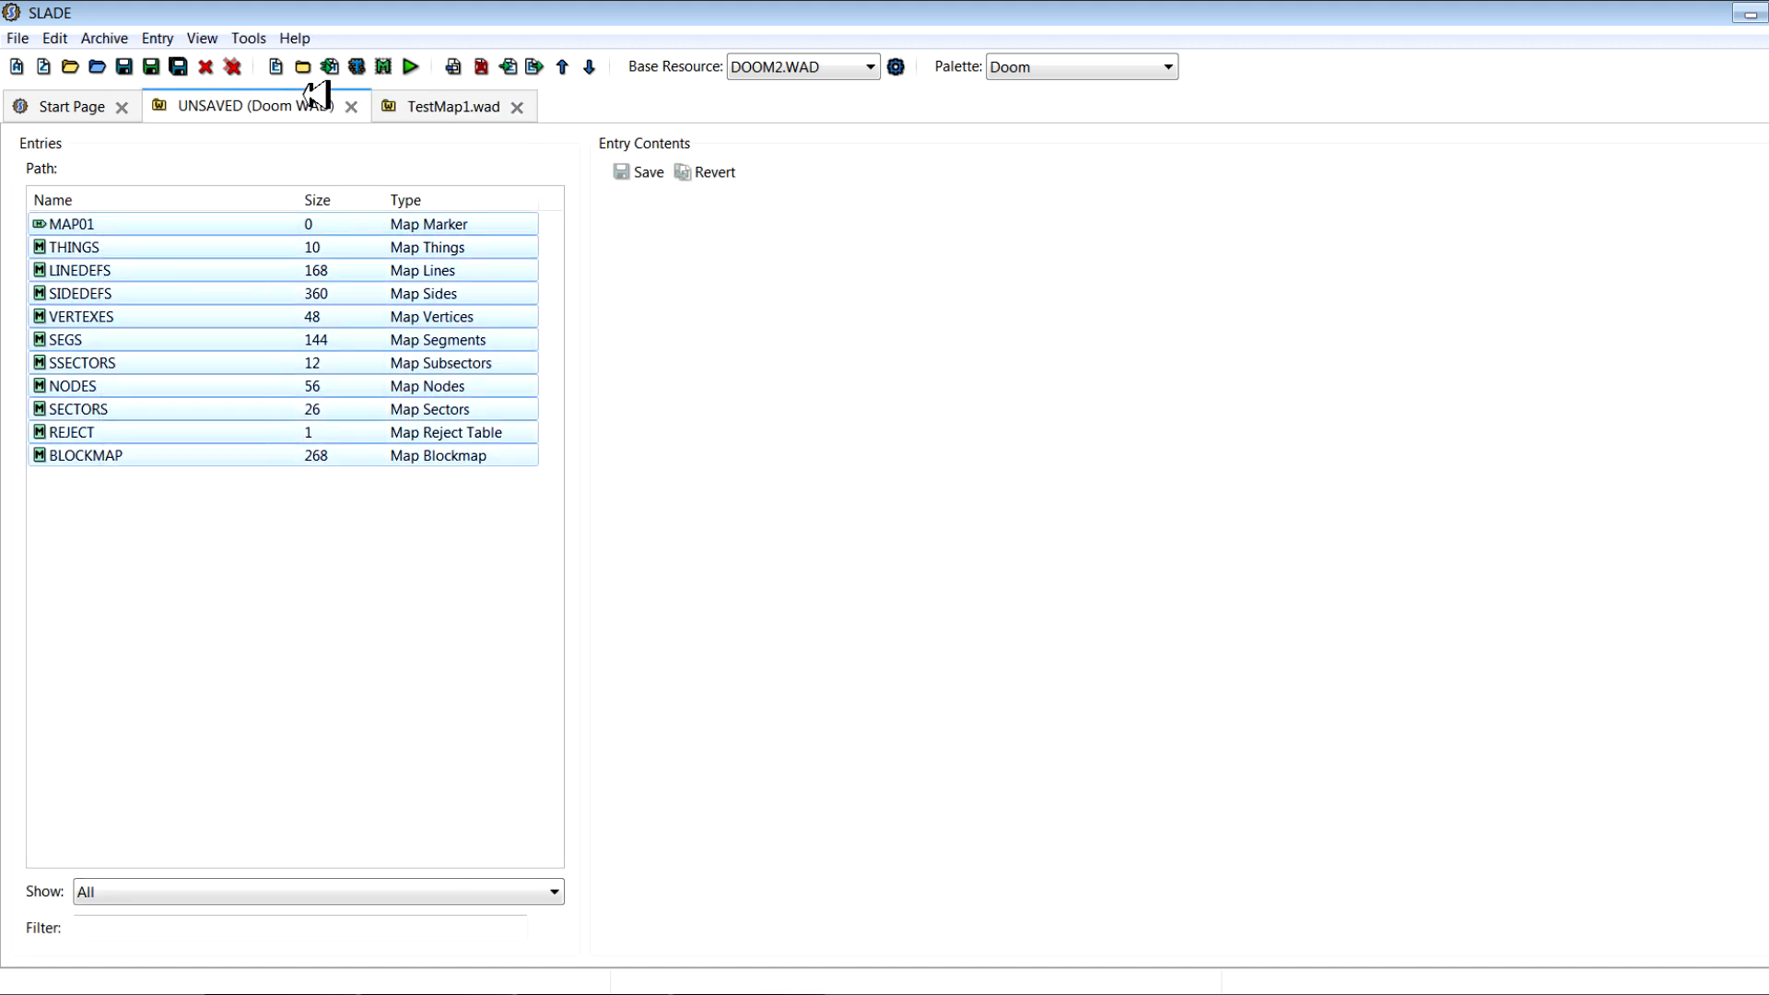
{"action": "left_click", "coordinate": [180, 65]}
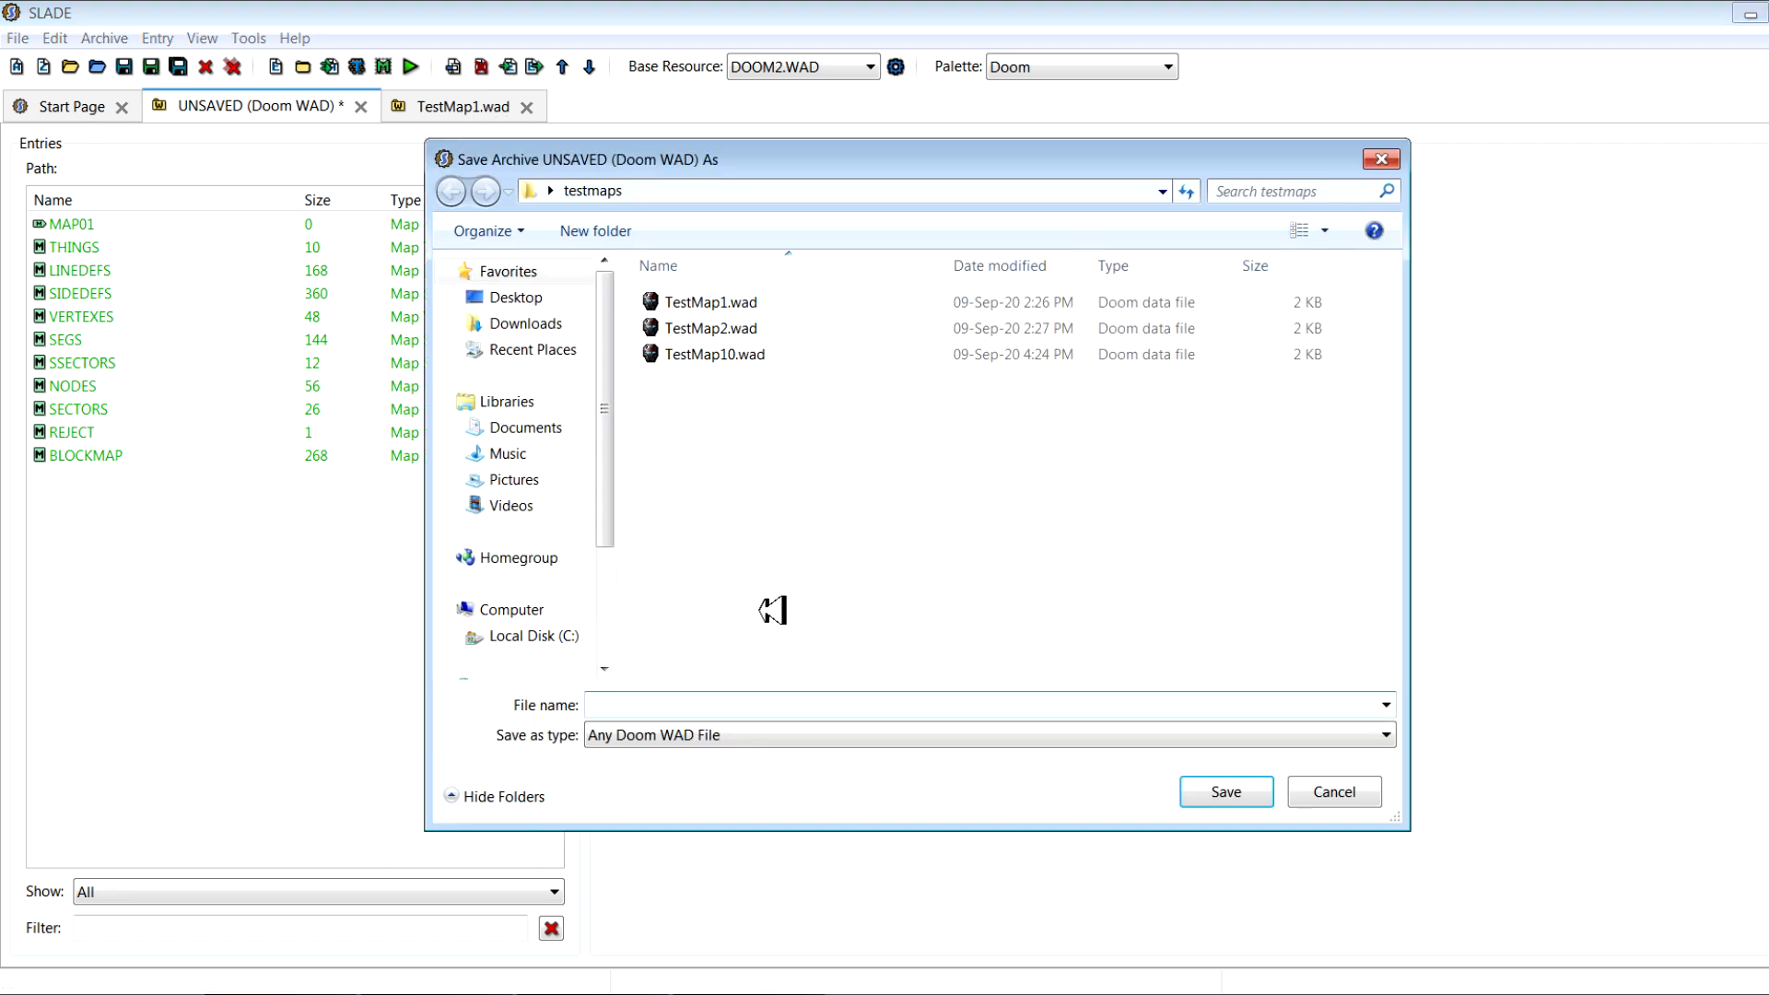
{"action": "type", "text": "Full"}
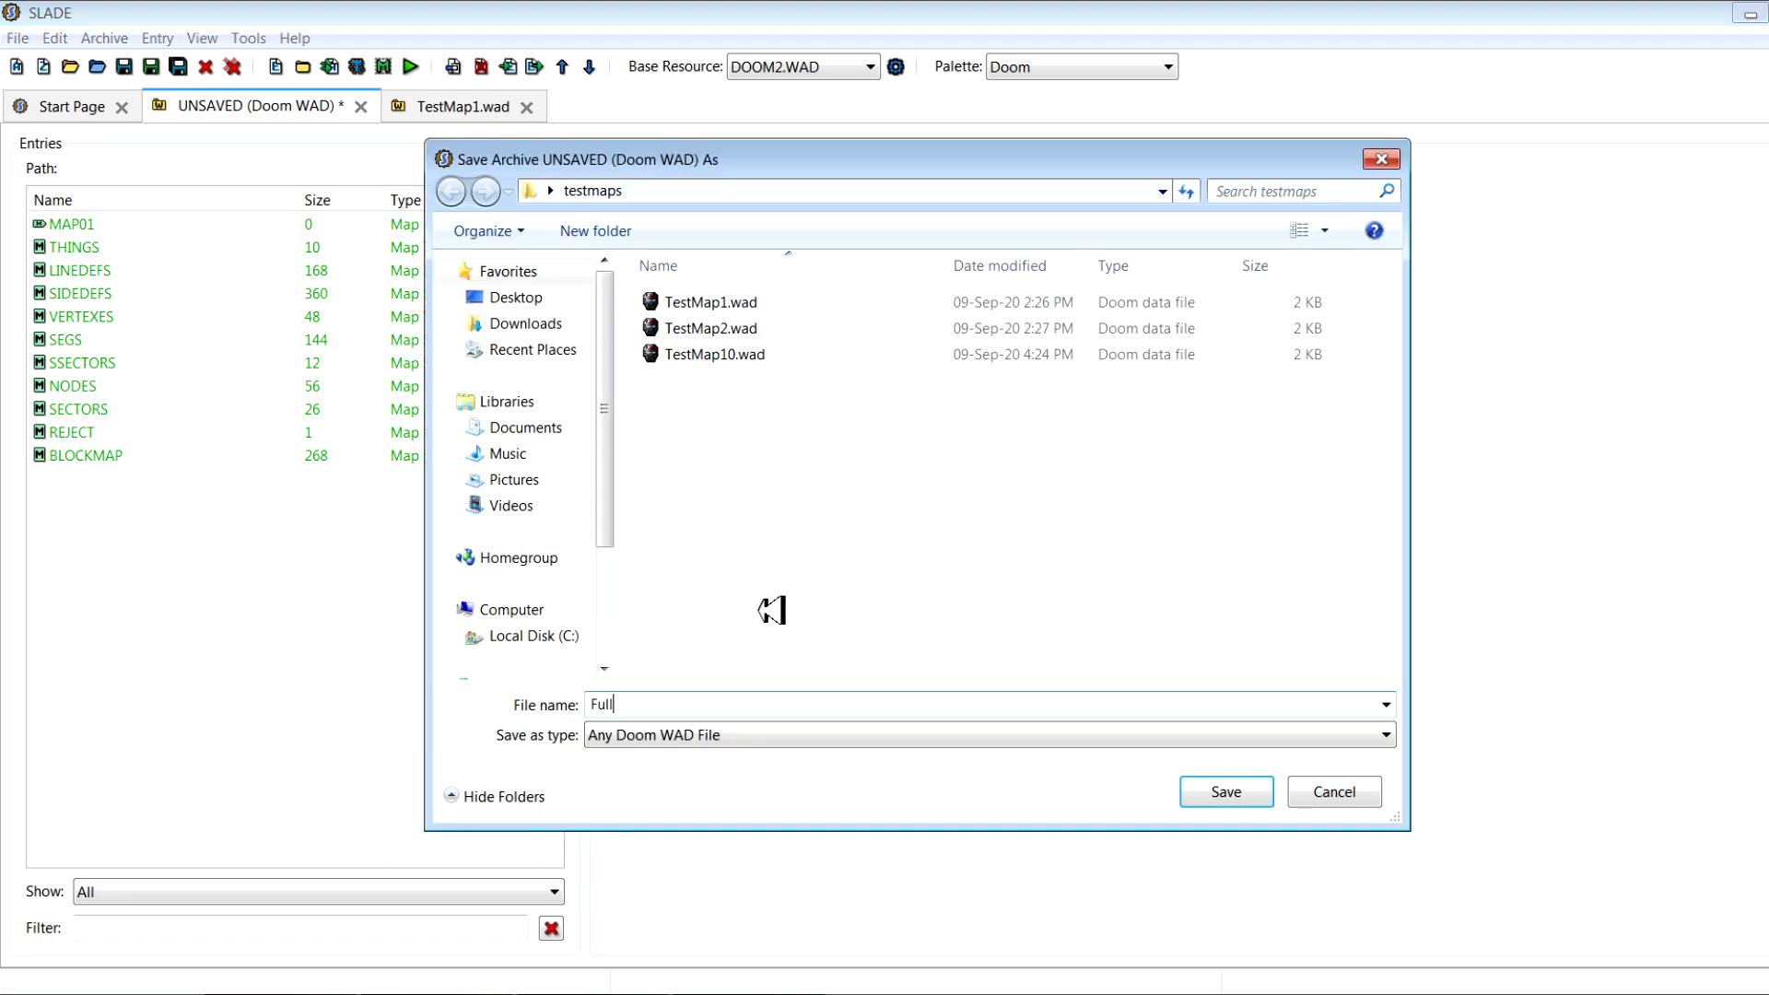
{"action": "type", "text": "Wad"}
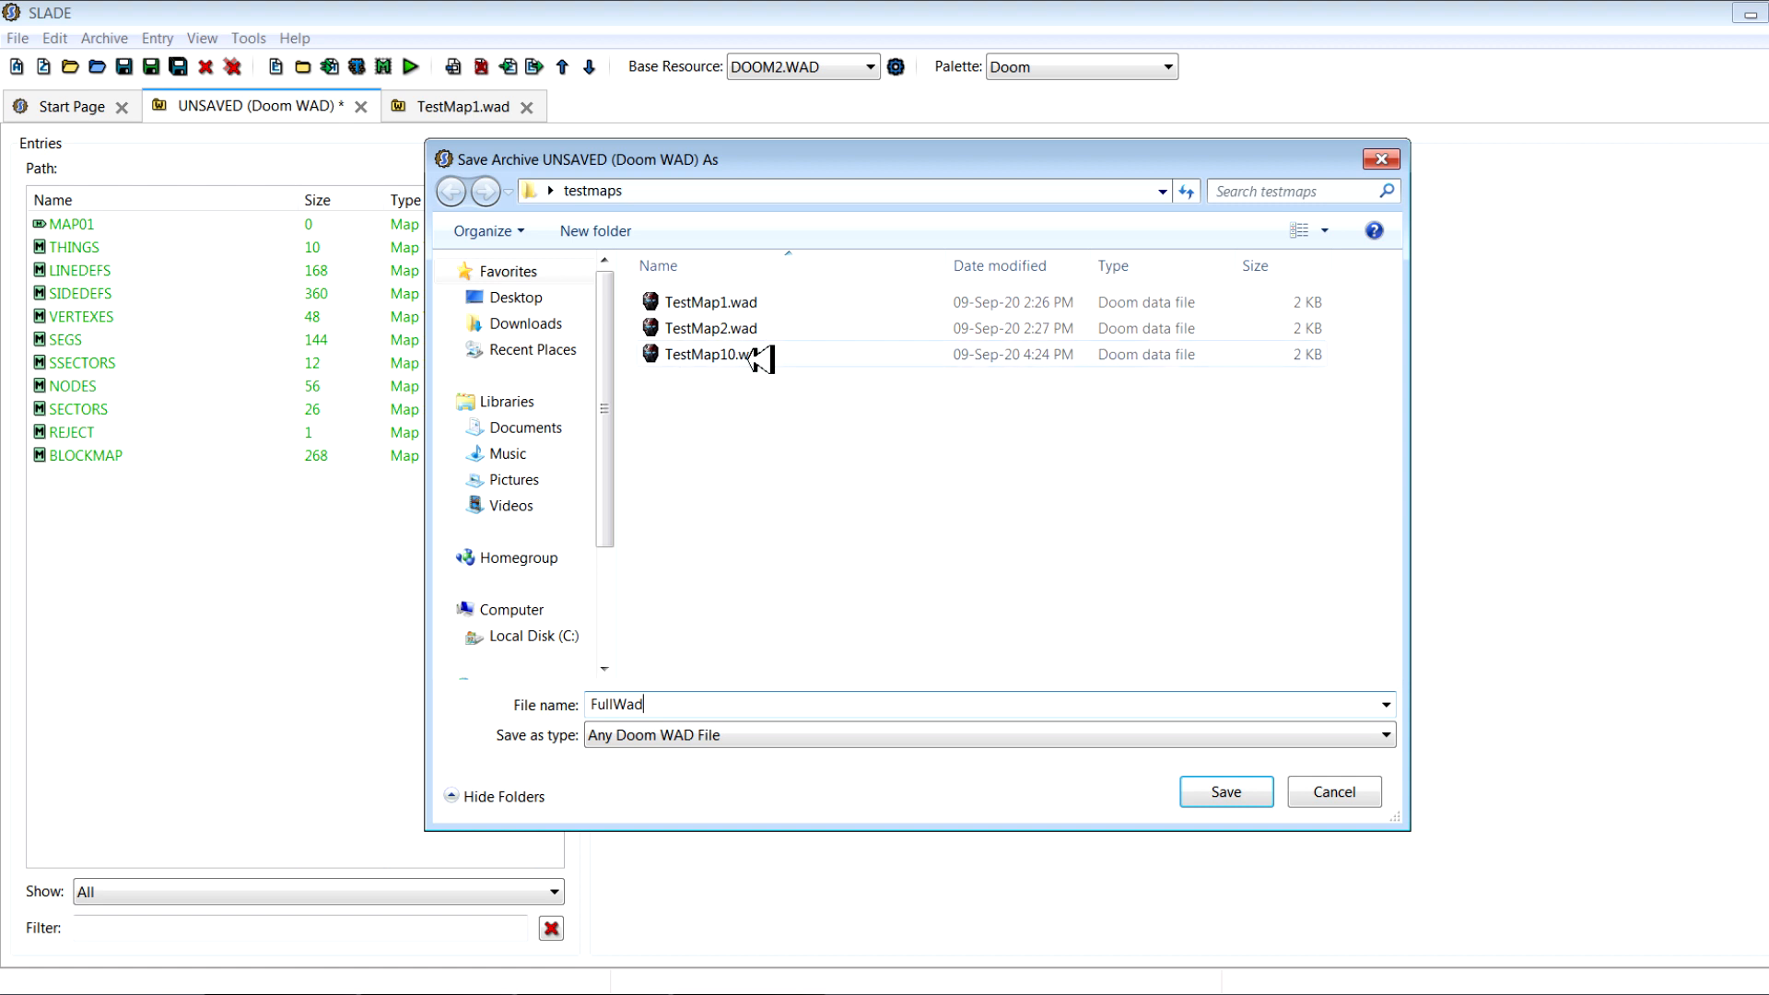
{"action": "left_click", "coordinate": [1227, 791]}
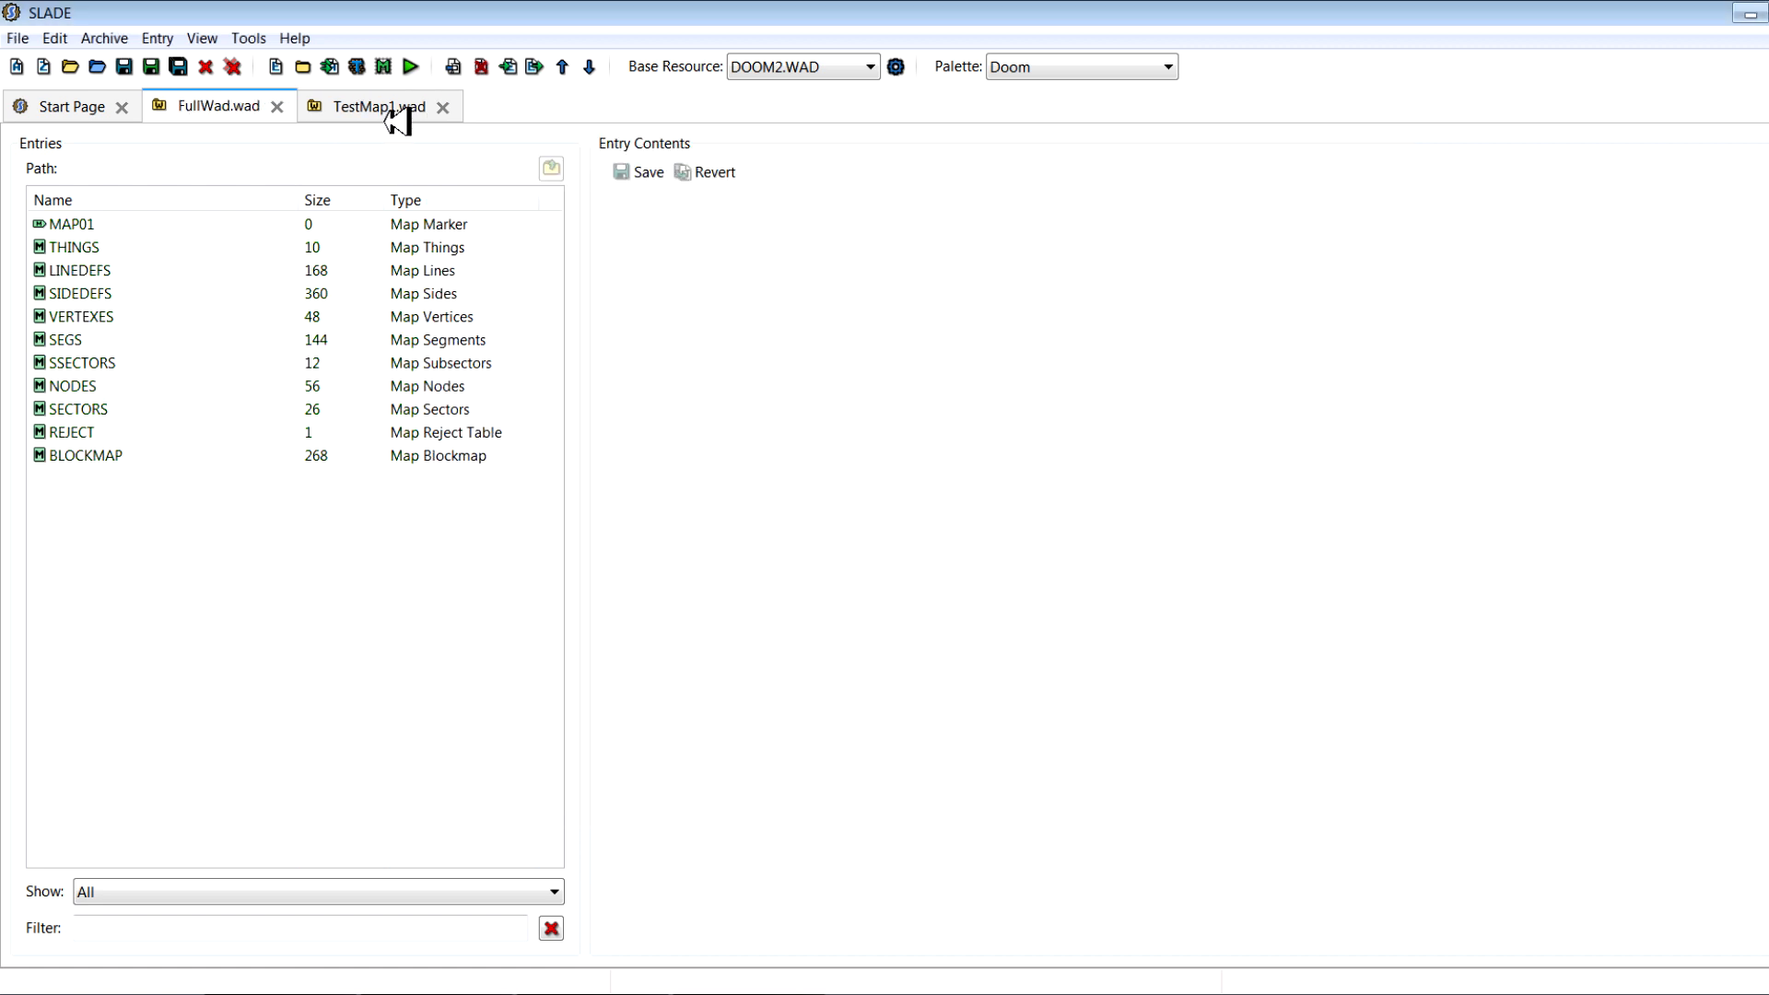
Close TestMap1.wad and open TestMap2.wad and TestMap10.wad to merge their maps
{"action": "left_click", "coordinate": [436, 106]}
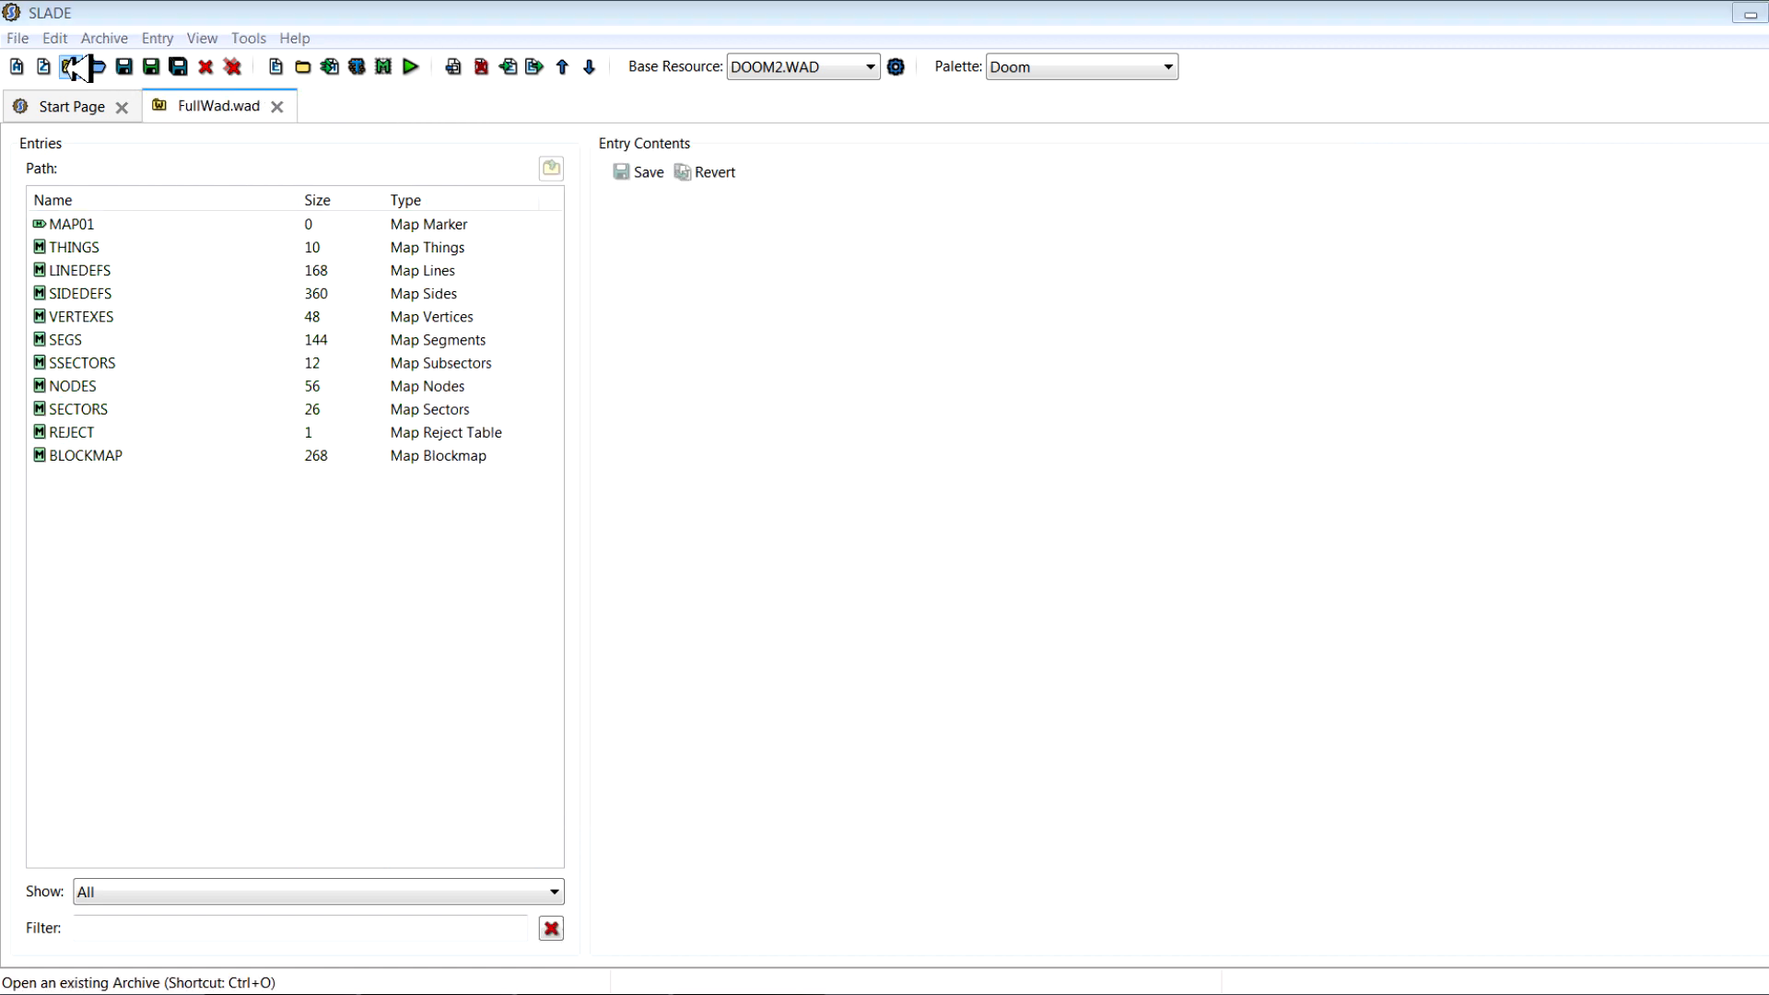
{"action": "left_click", "coordinate": [92, 65]}
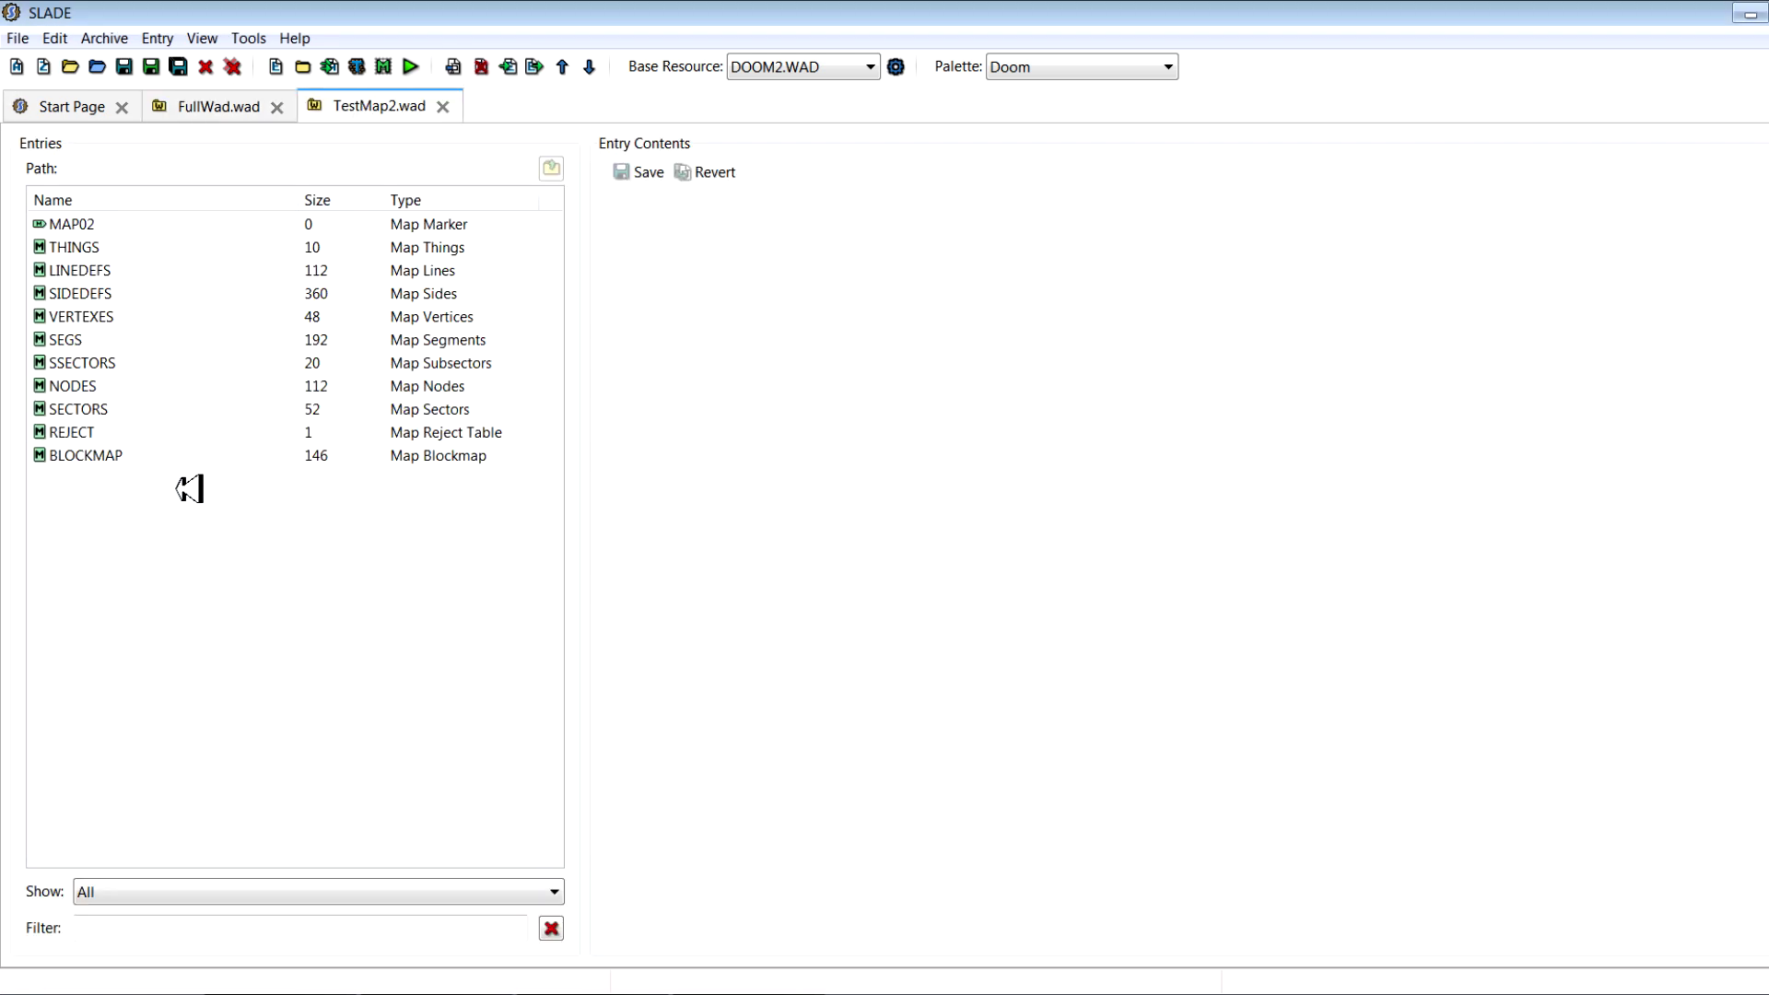
{"action": "left_click", "coordinate": [212, 107]}
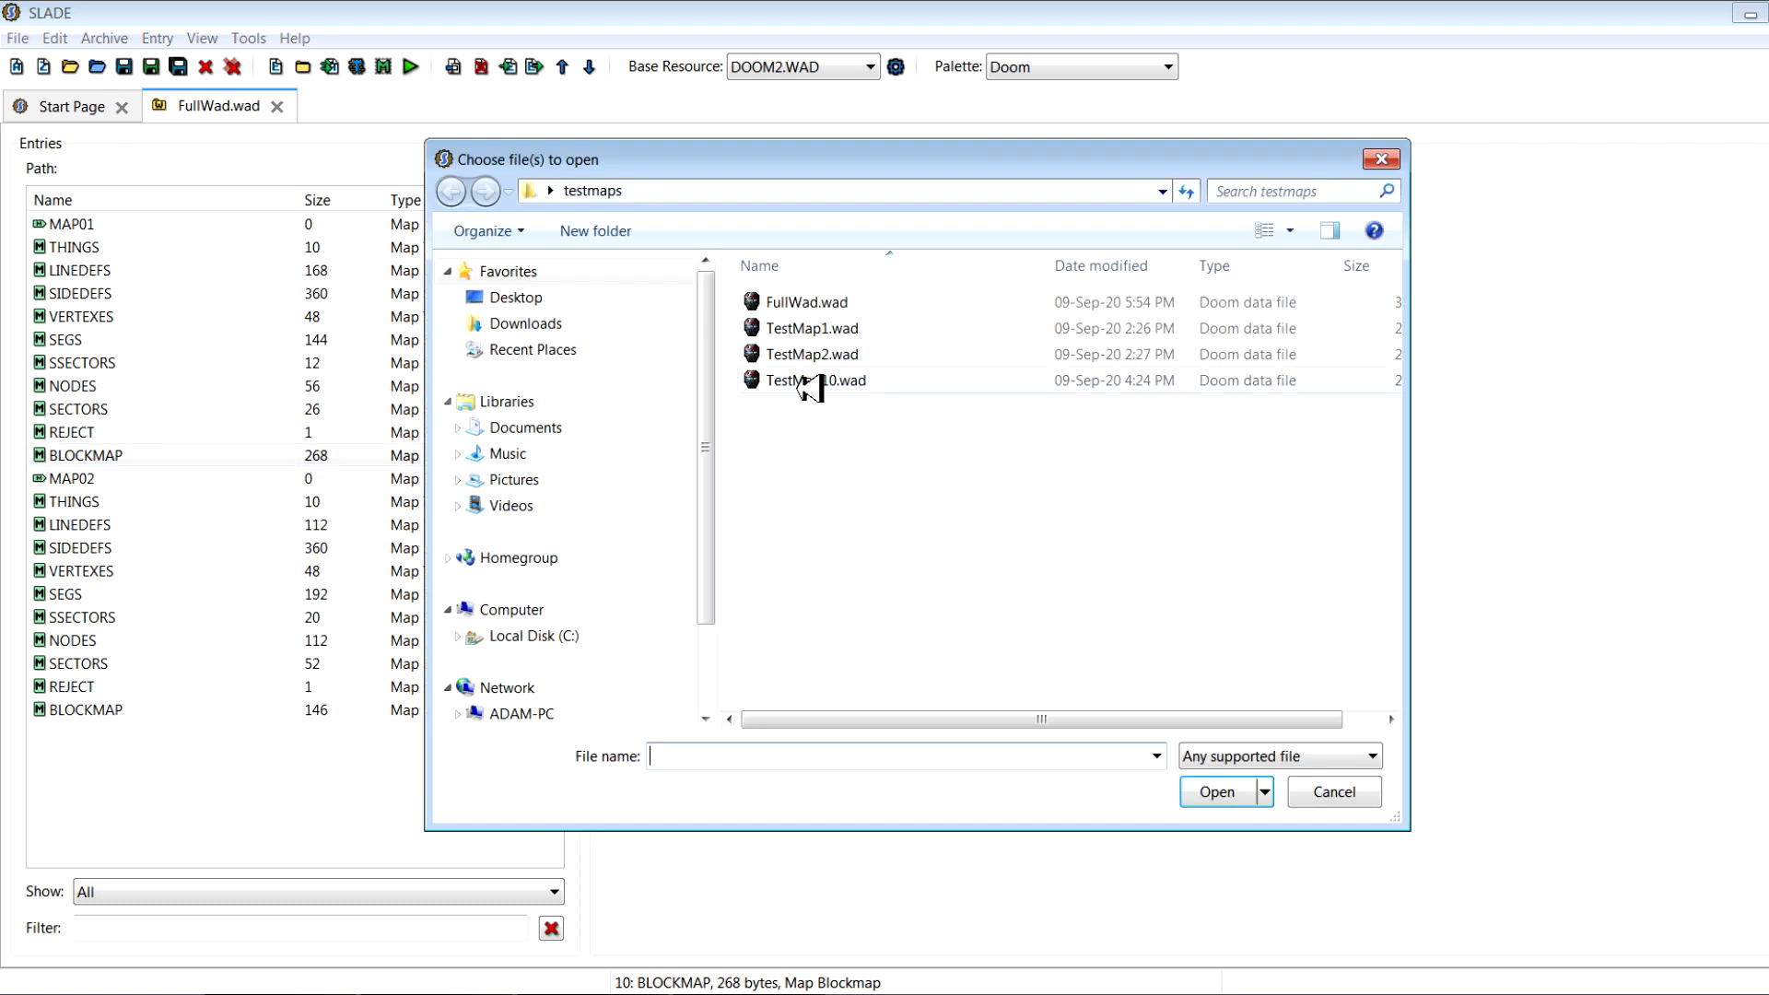
{"action": "double_click", "coordinate": [813, 380]}
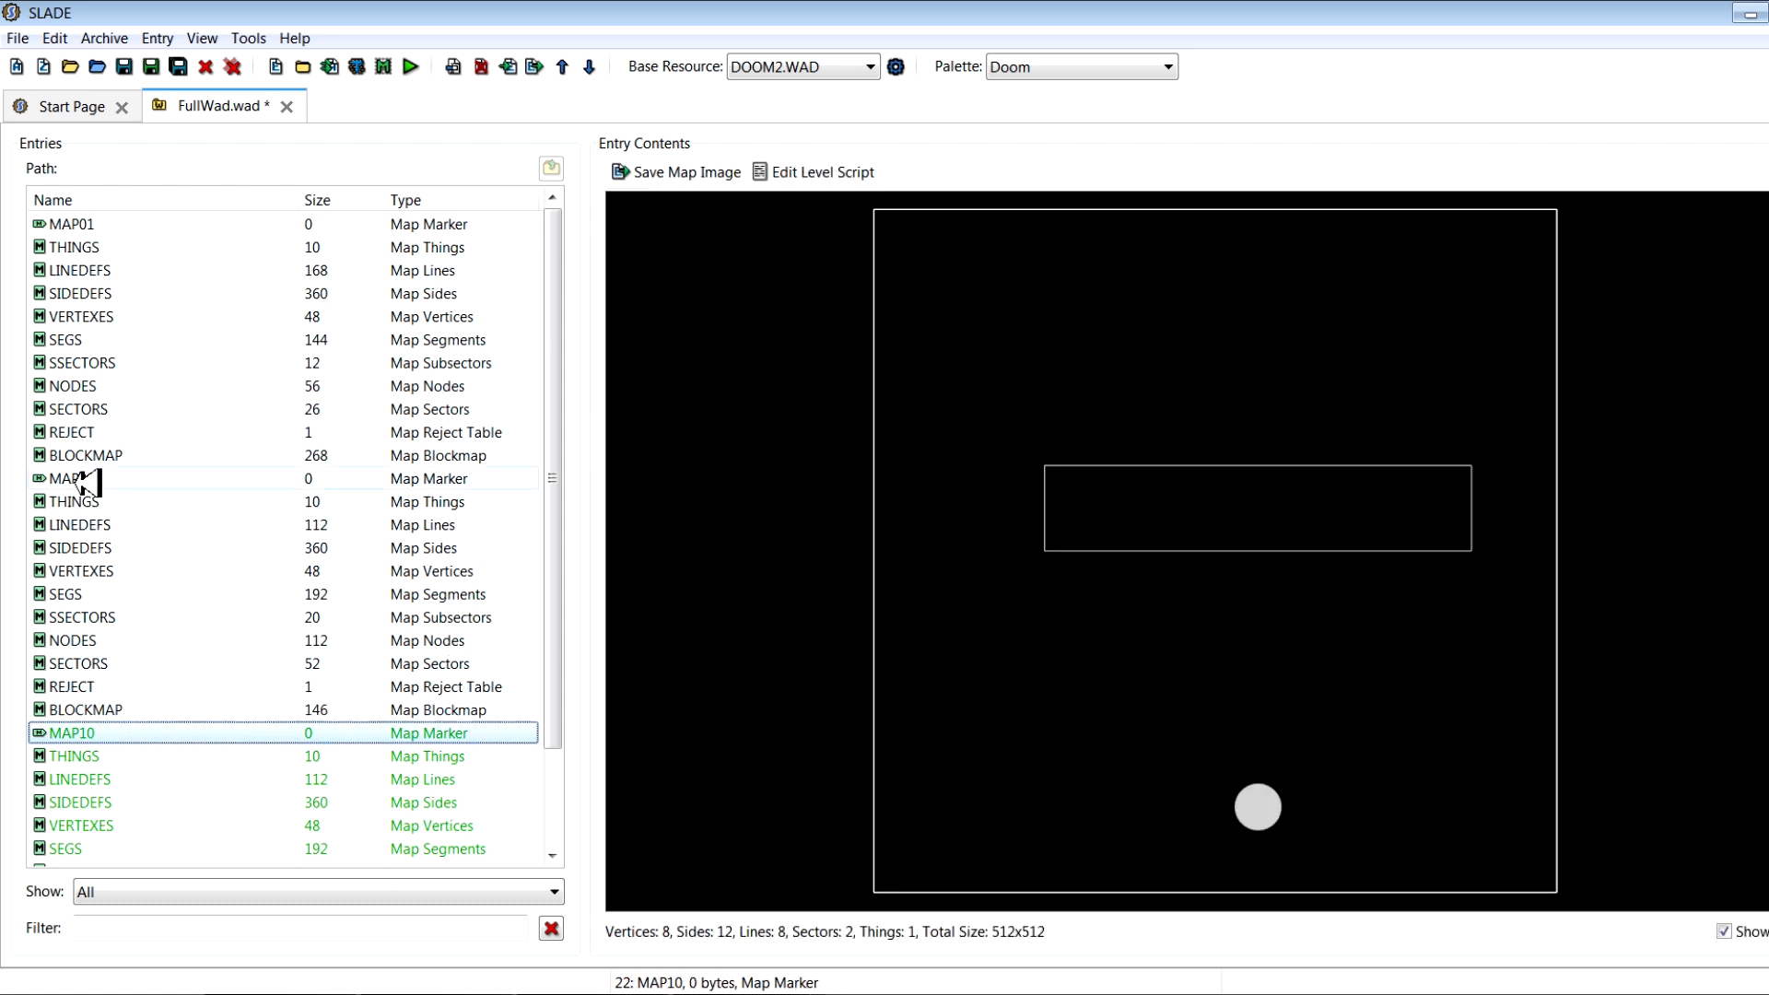
Preview the MAP01 layout inside FullWad.wad
{"action": "left_click", "coordinate": [64, 224]}
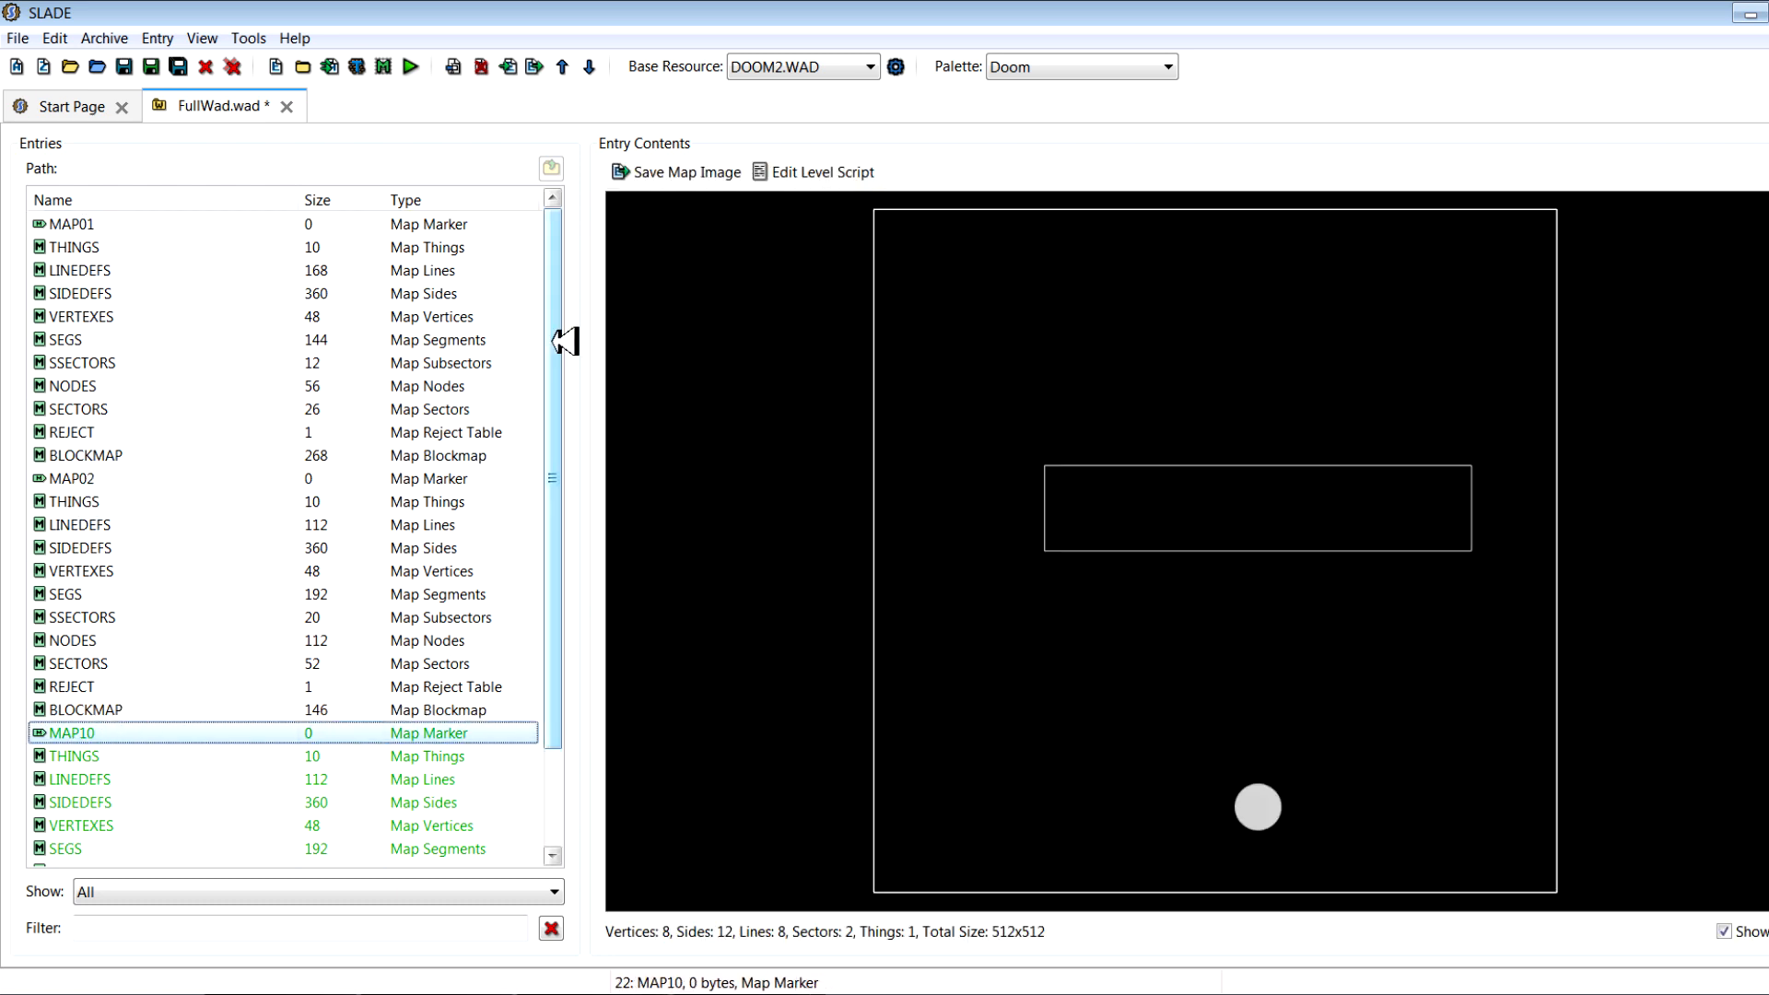
{"action": "left_click", "coordinate": [69, 224]}
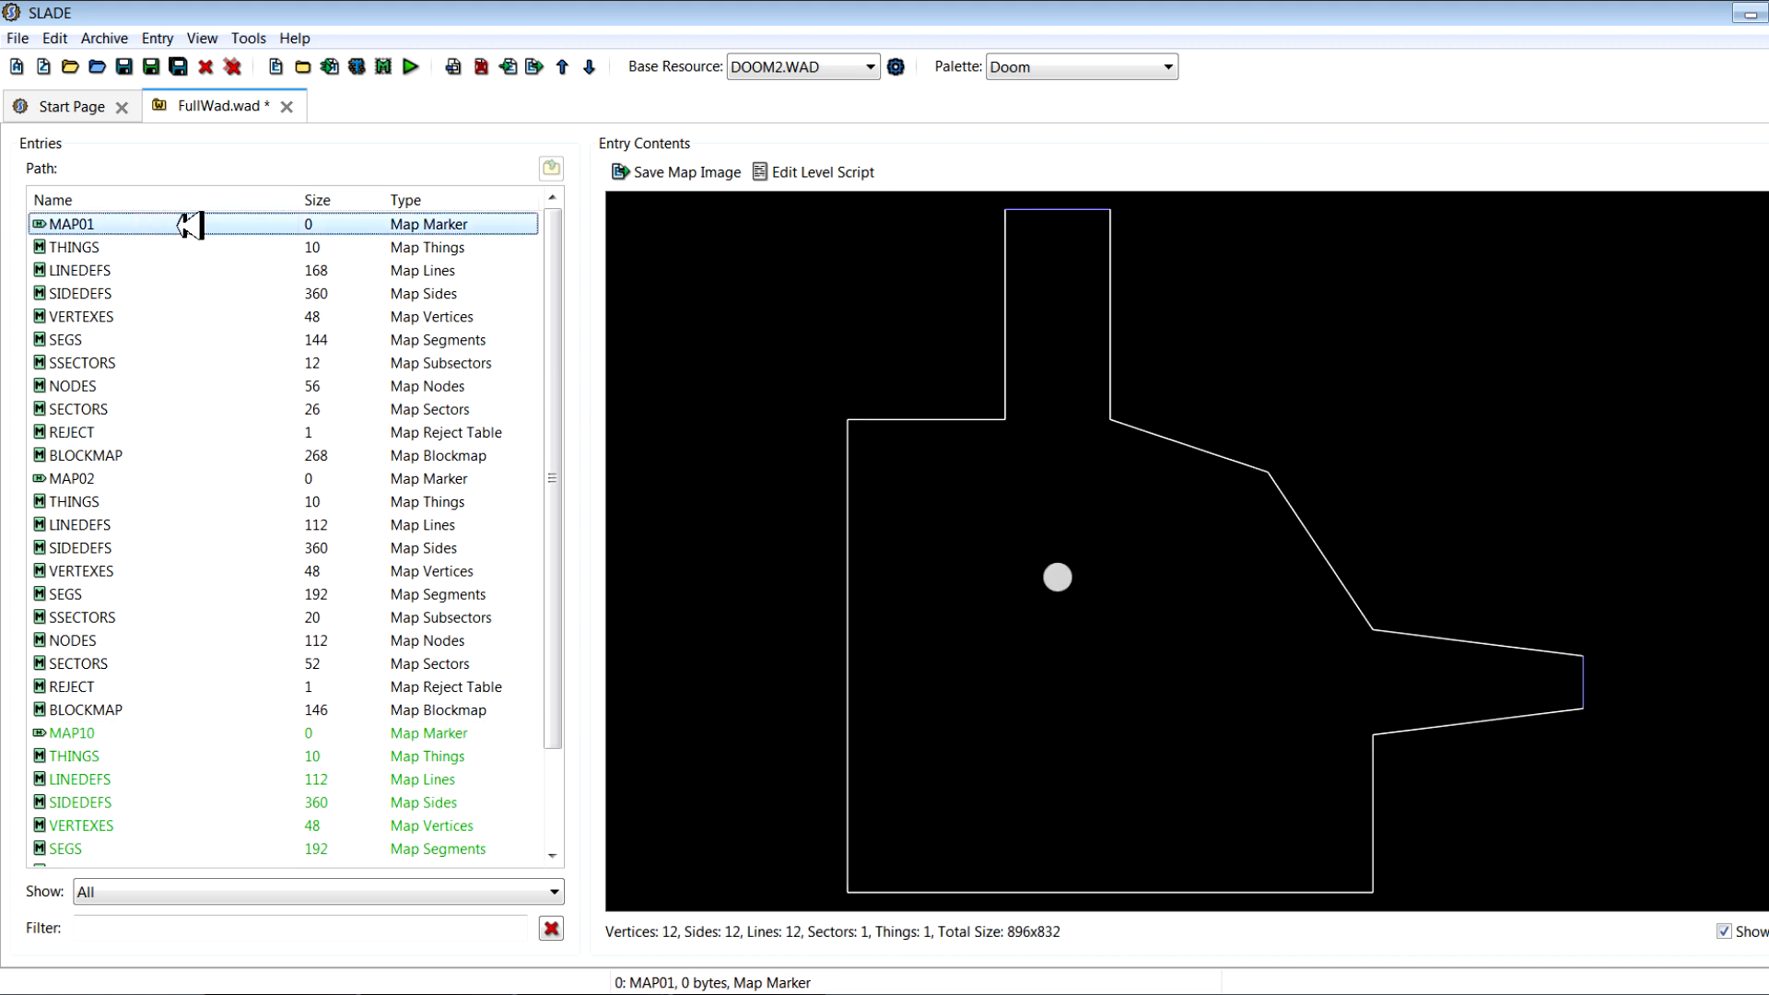
{"action": "mouse_move", "coordinate": [1080, 297]}
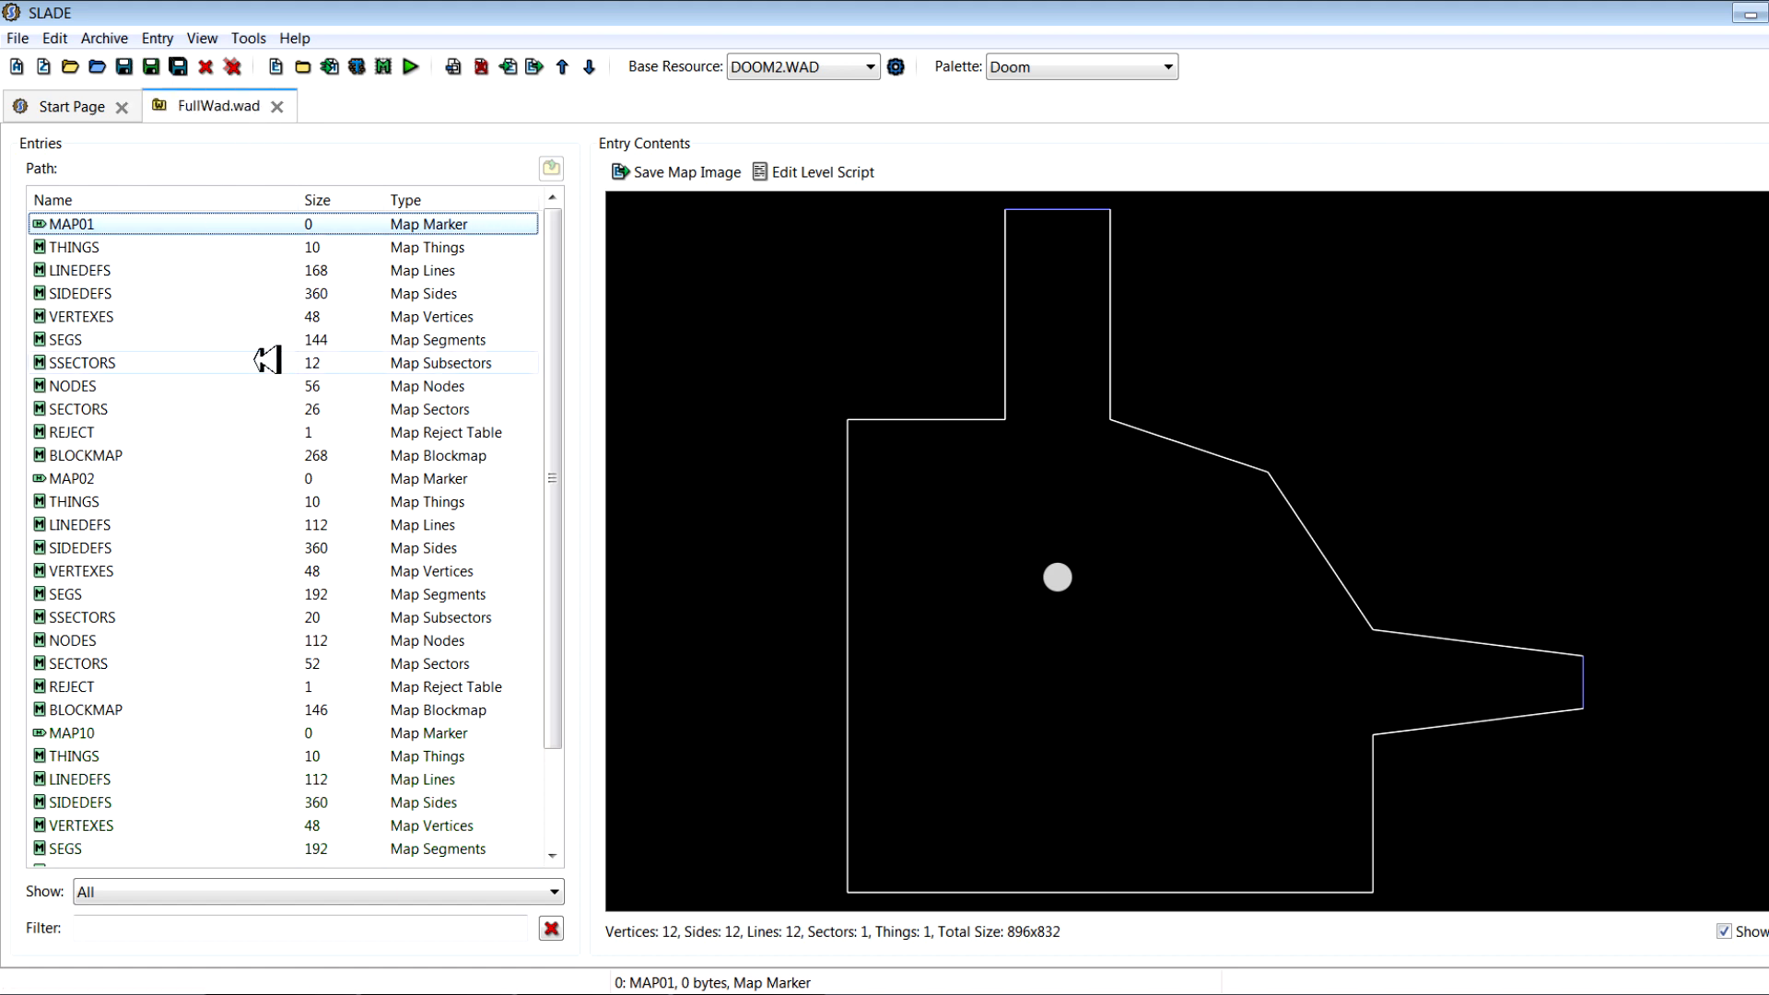
{"action": "mouse_move", "coordinate": [421, 275]}
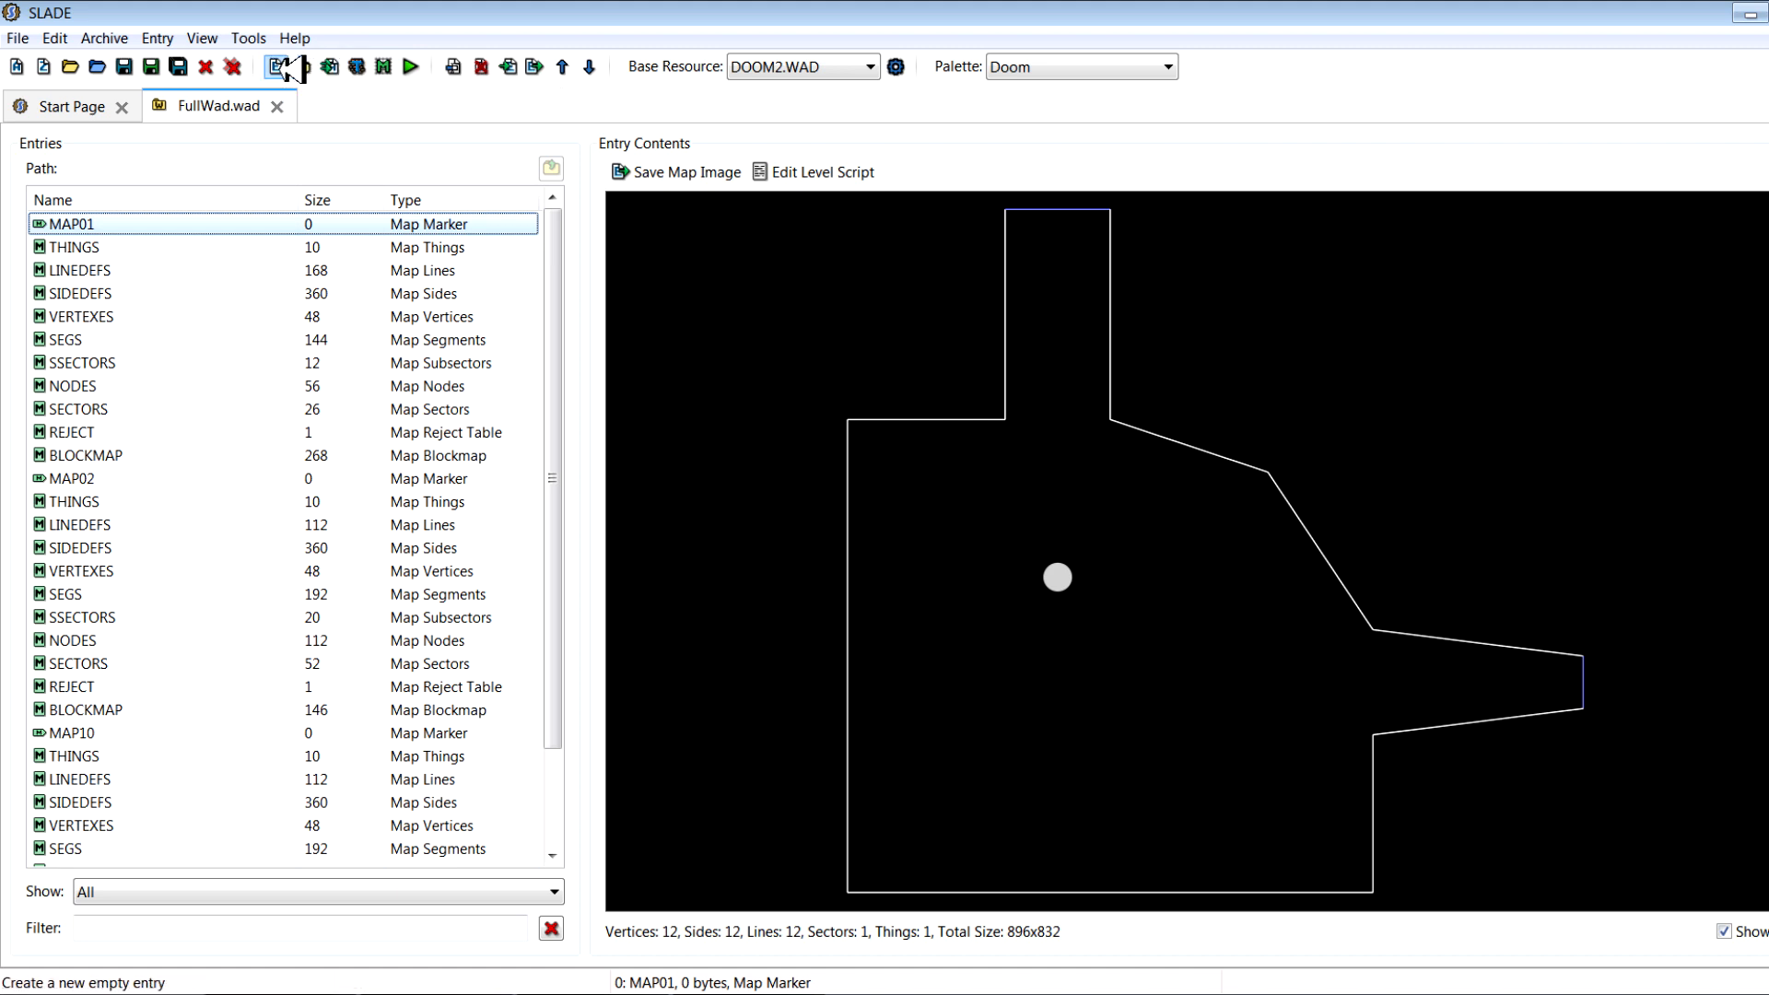
Add a new entry named MAPINFO and open it as editable text
{"action": "left_click", "coordinate": [279, 66]}
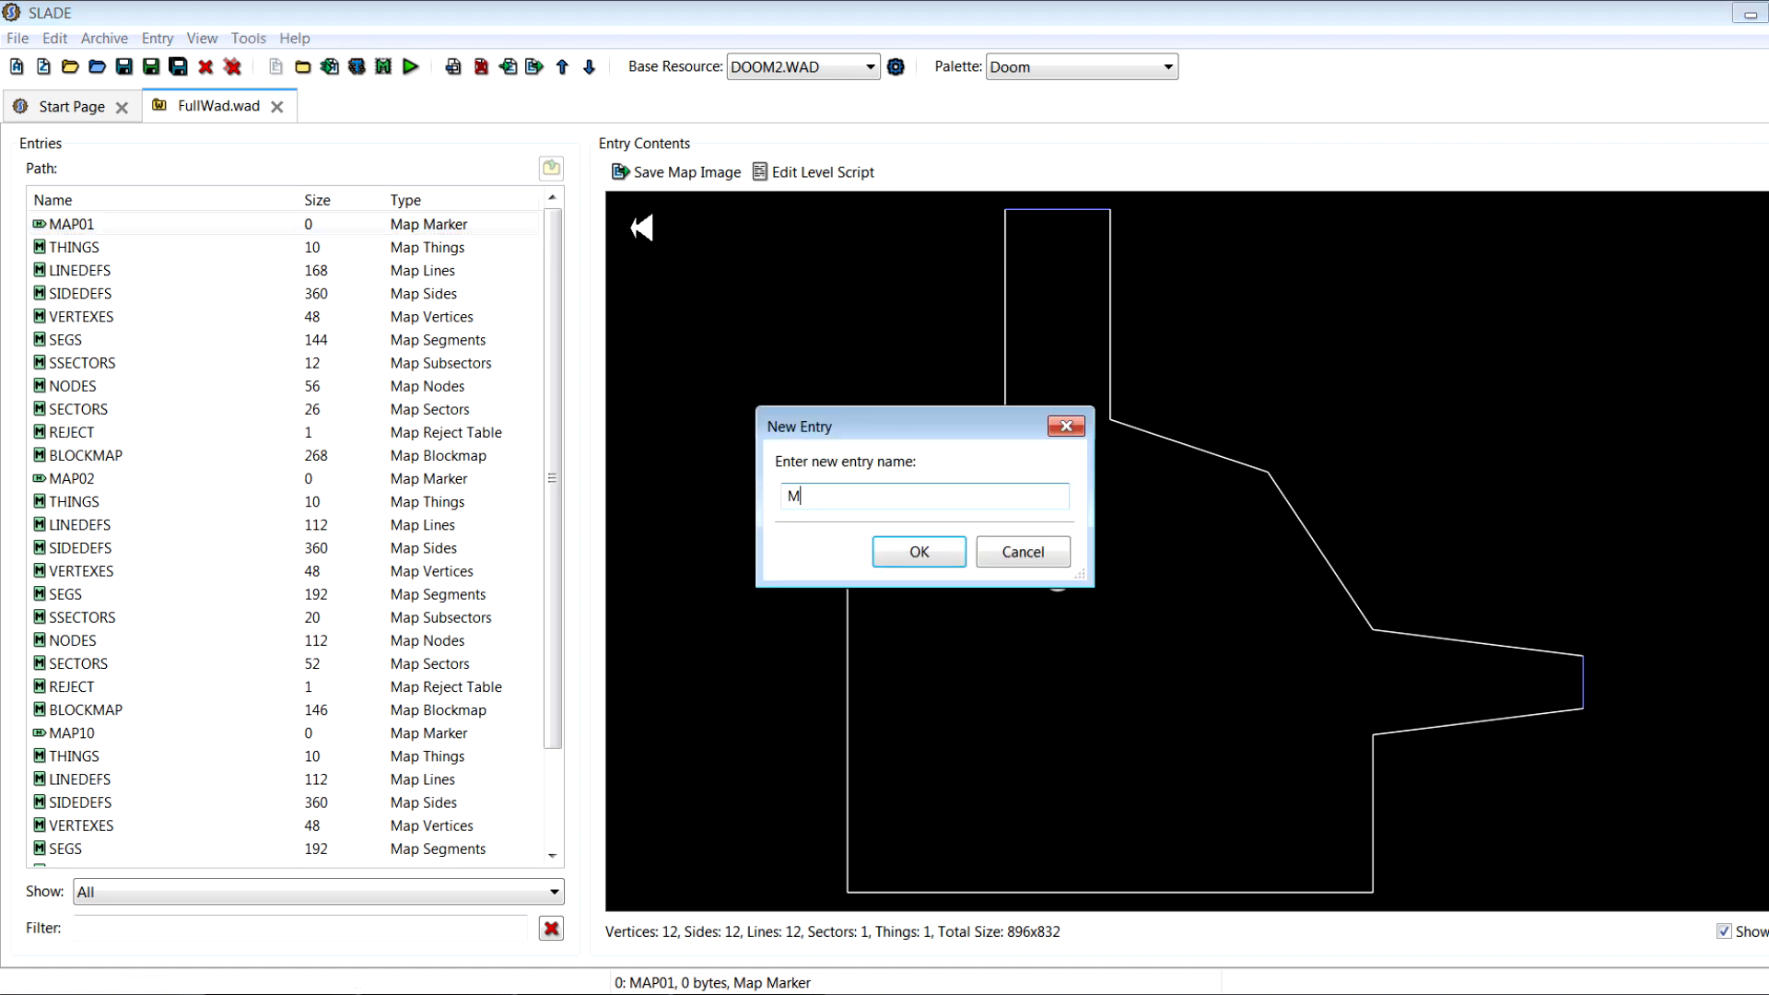
{"action": "type", "text": "APINF"}
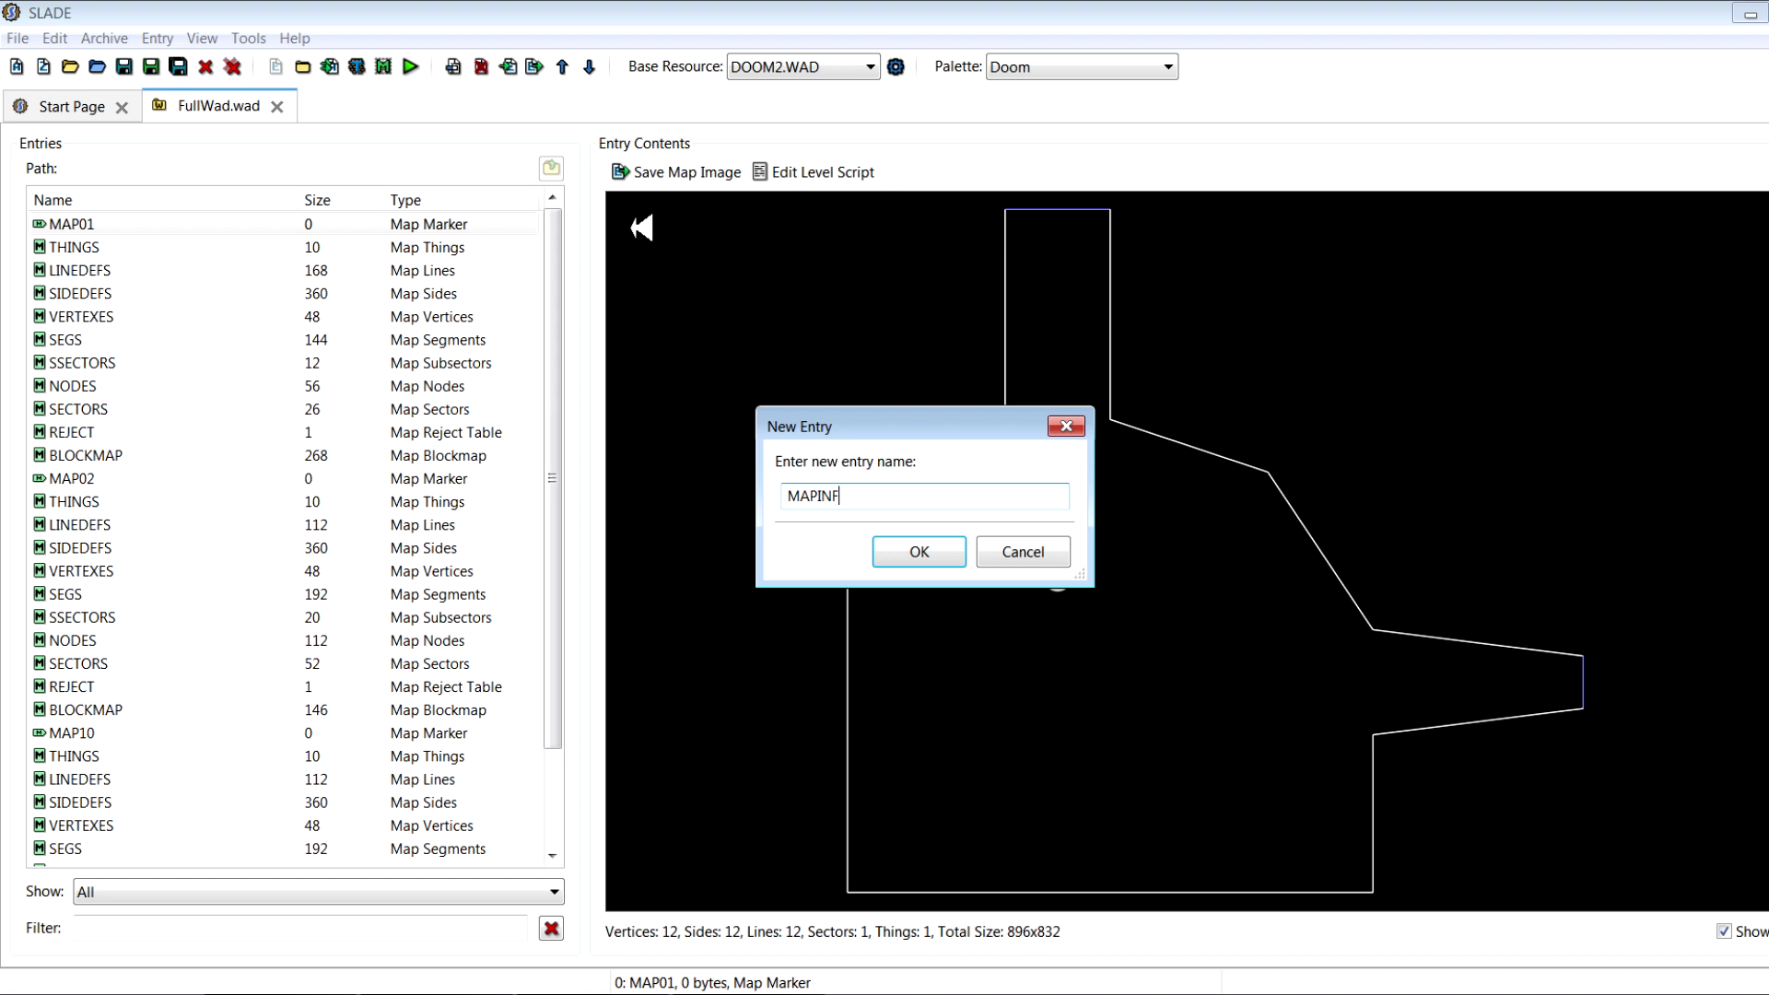
{"action": "left_click", "coordinate": [918, 551]}
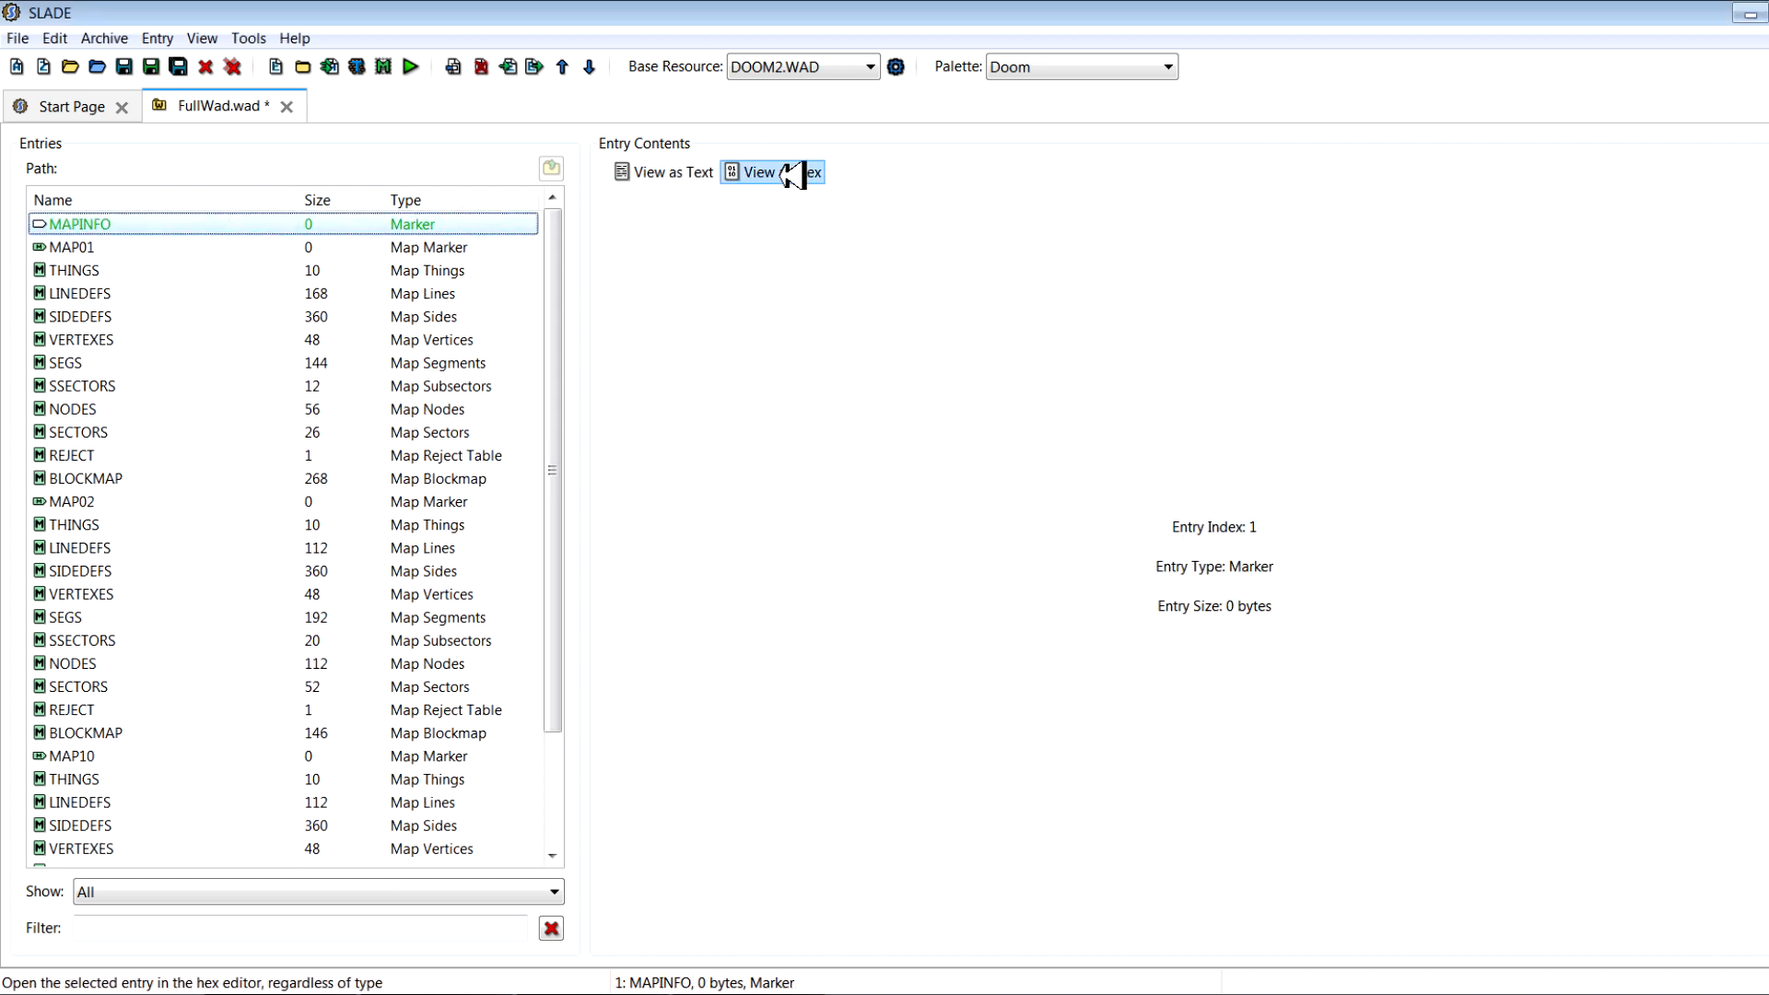
{"action": "left_click", "coordinate": [677, 173]}
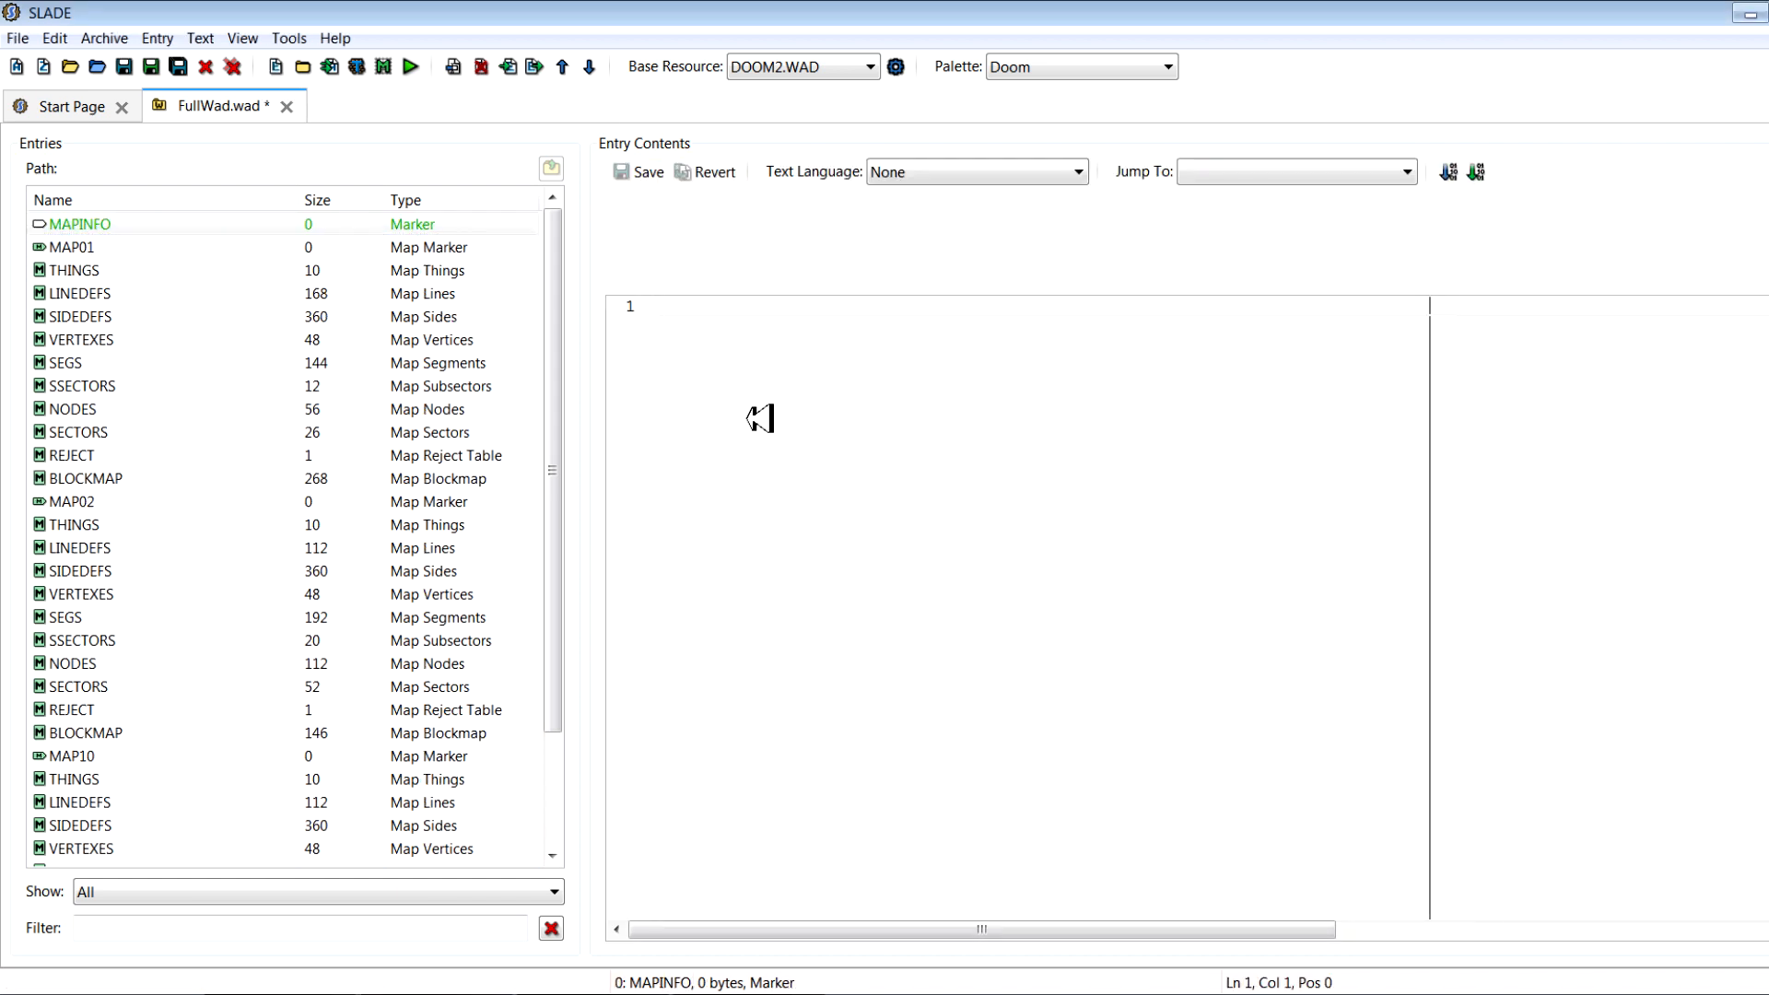
{"action": "mouse_move", "coordinate": [756, 399]}
{"action": "type", "text": "map"}
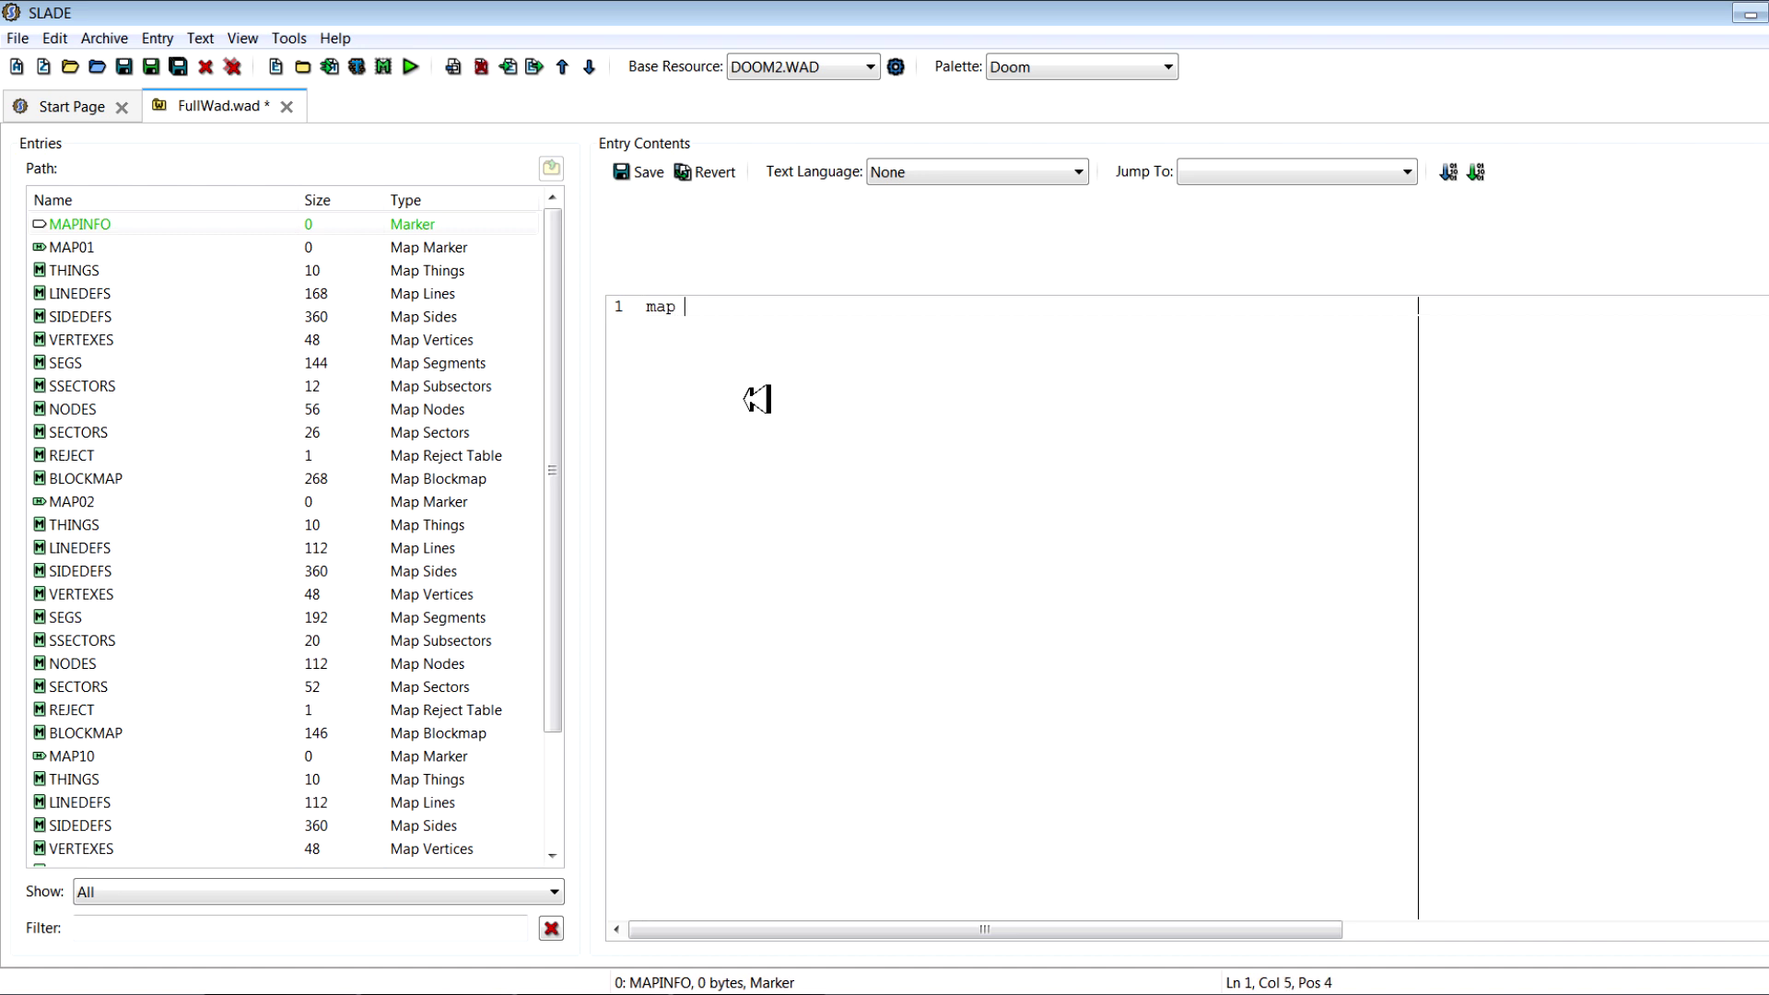
Write 'map MAP01' into MAPINFO, keep the change, and reselect the entry
{"action": "type", "text": "MAP0"}
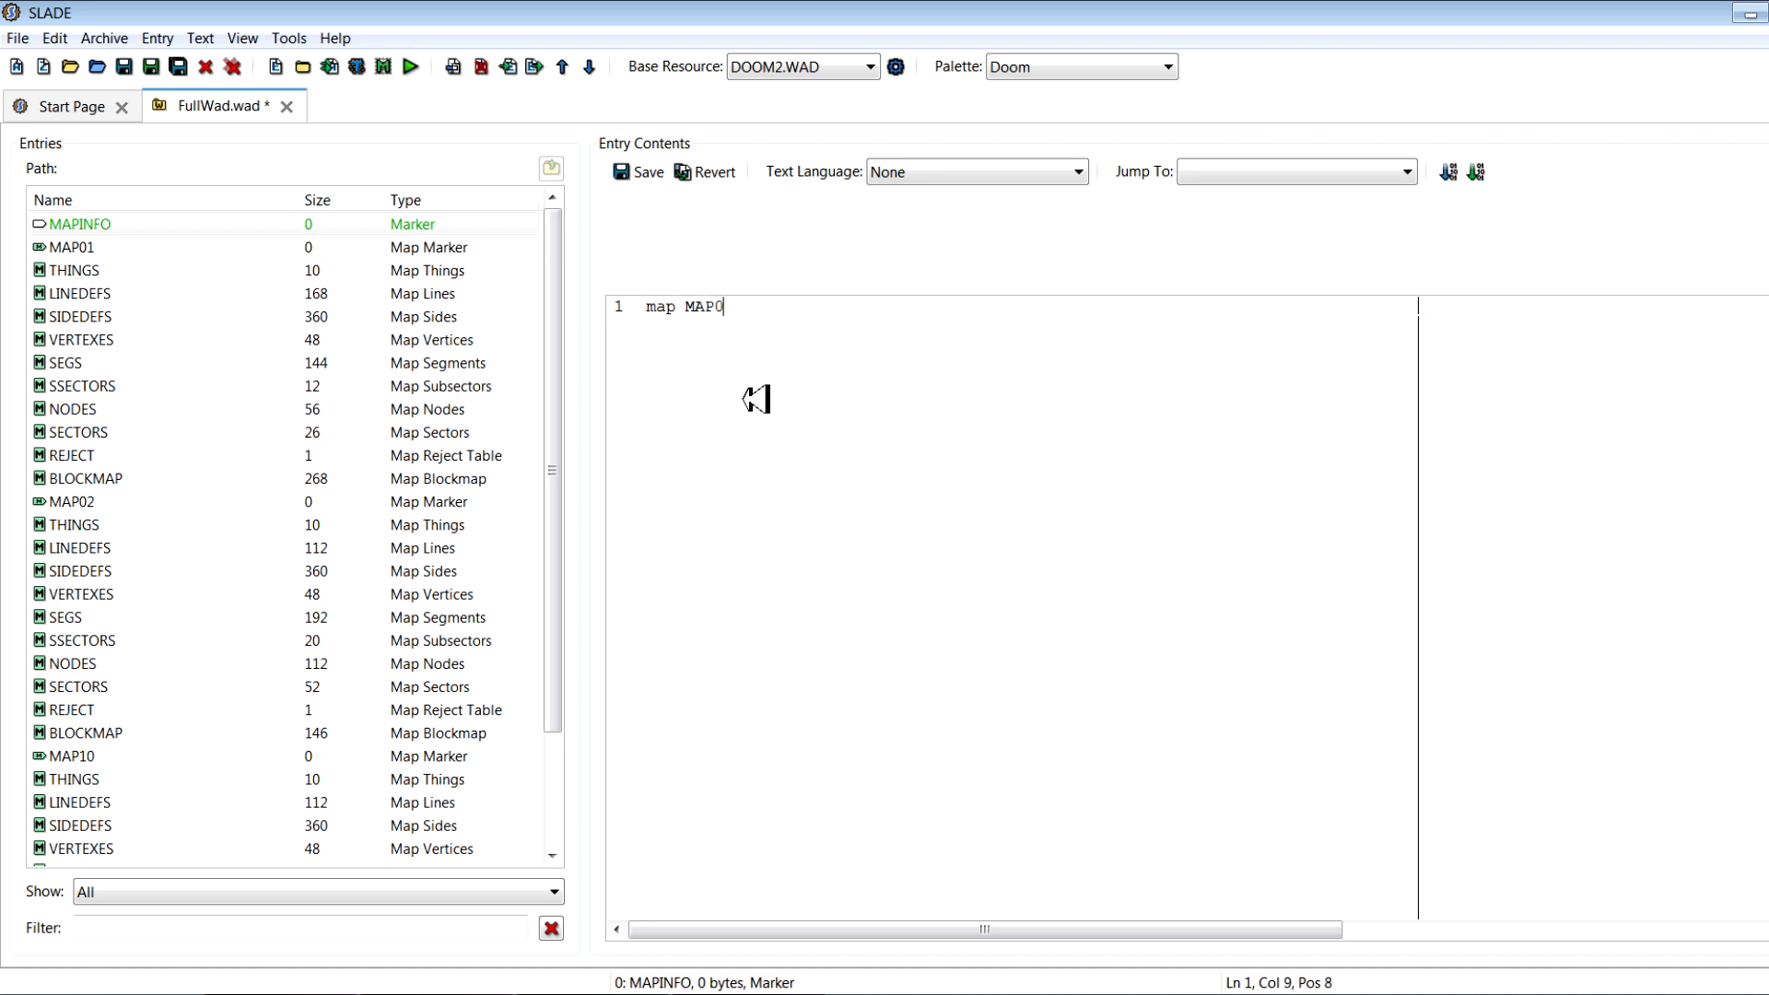
{"action": "type", "text": "1"}
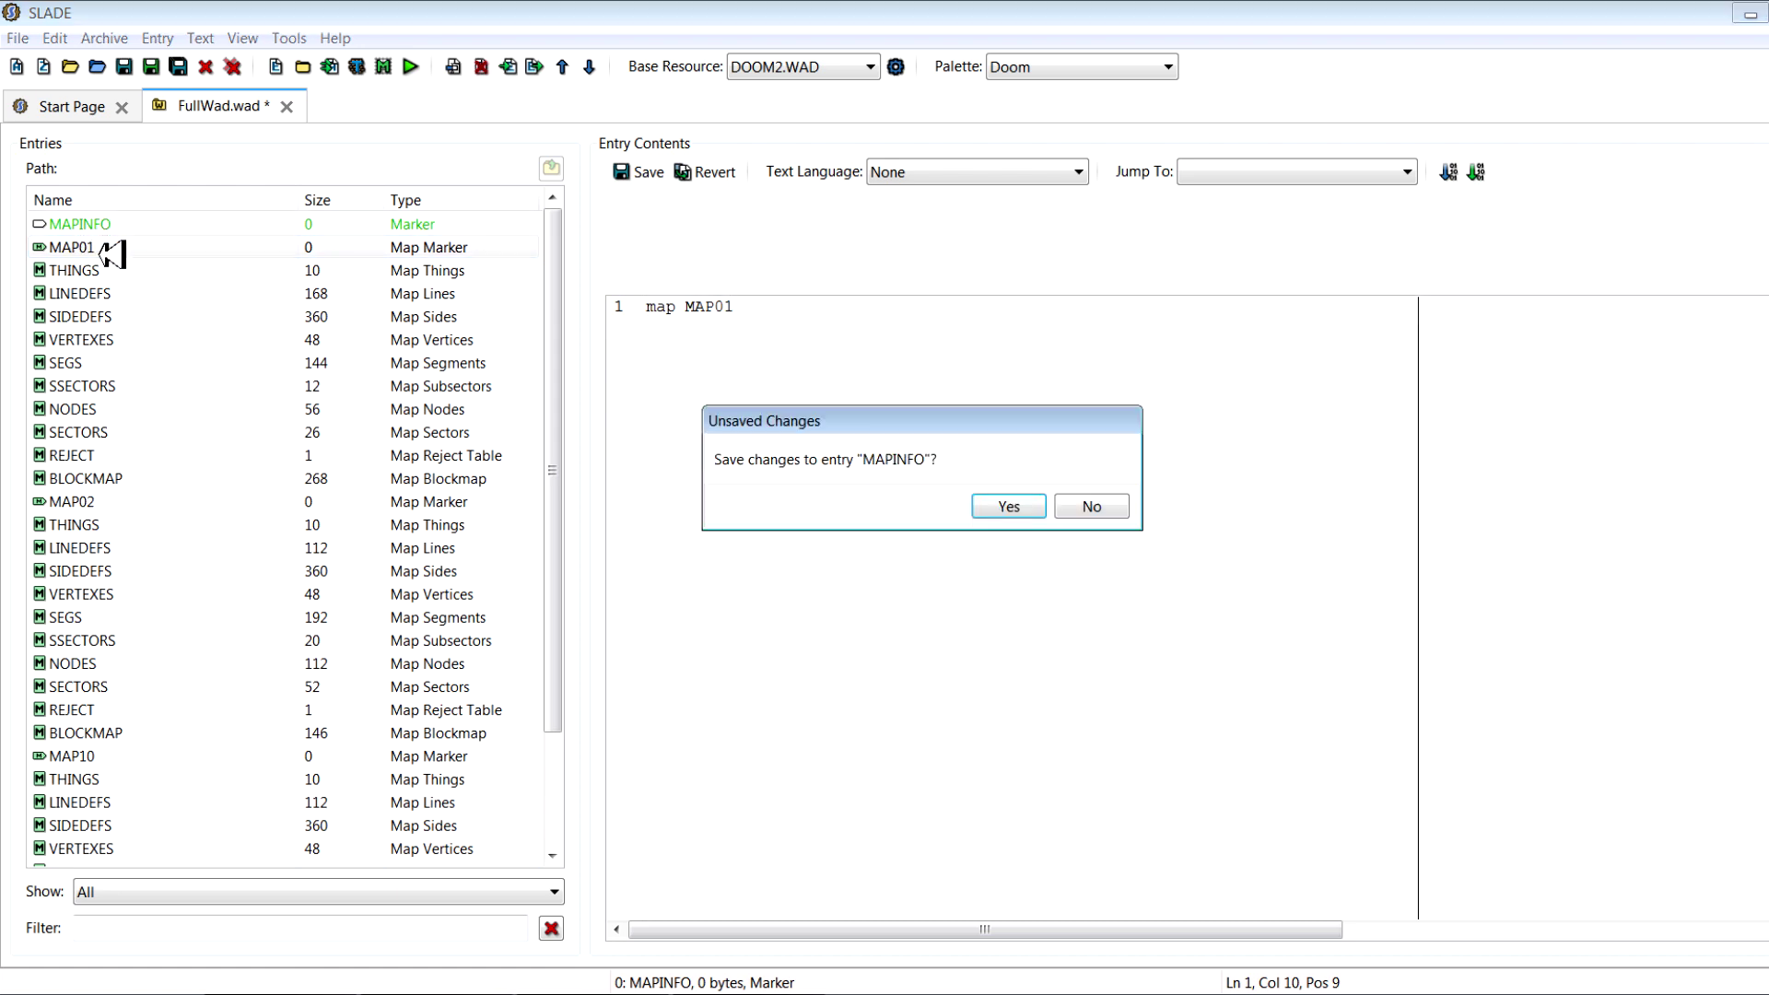
{"action": "left_click", "coordinate": [1008, 506]}
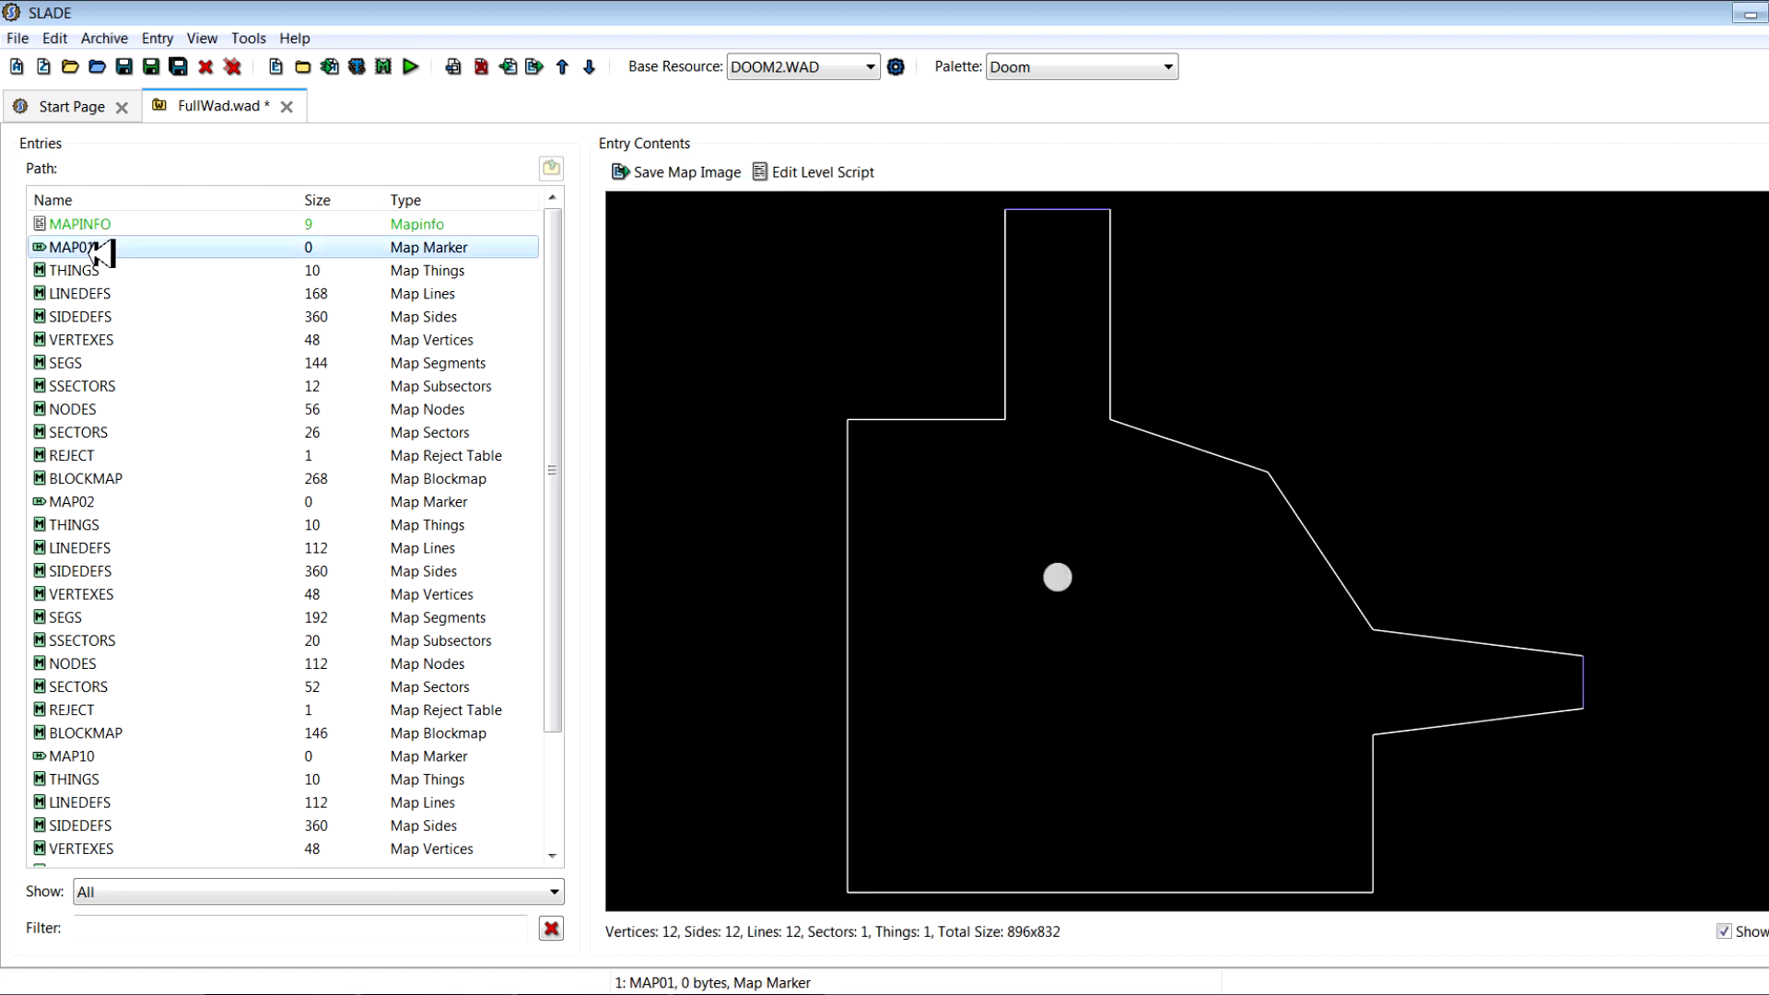
{"action": "left_click", "coordinate": [71, 223]}
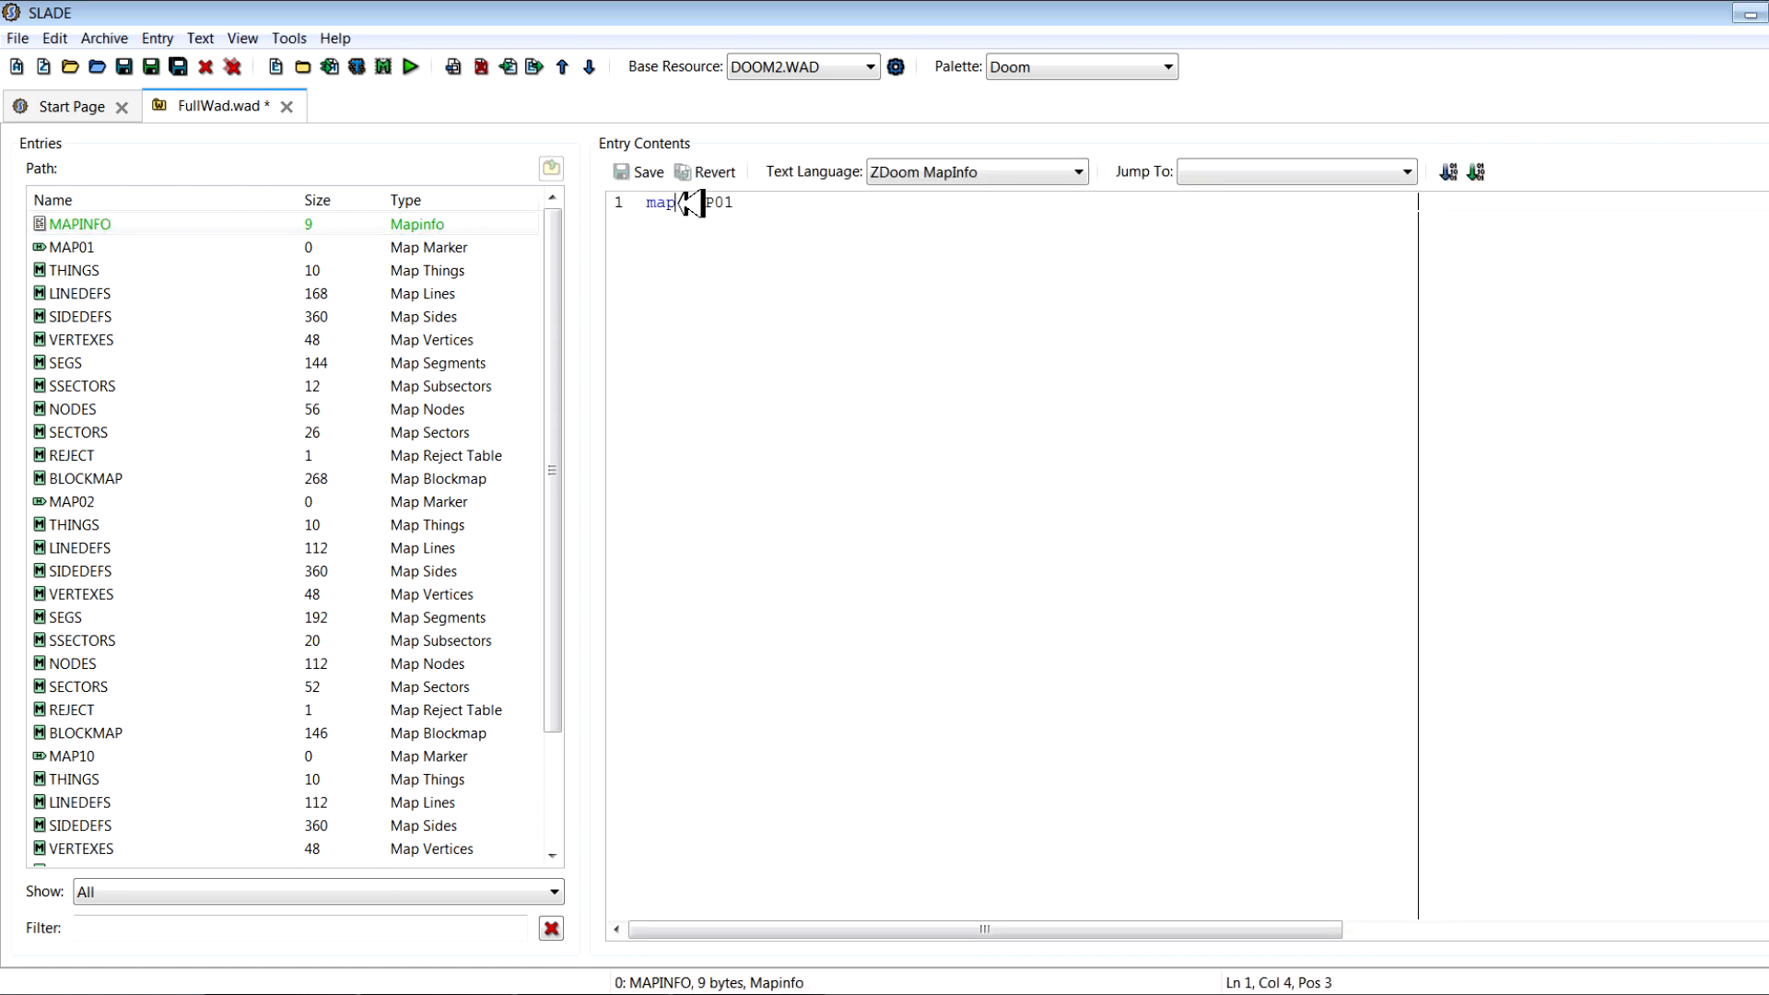
Give MAP01 the title "Test Level 1" in MAPINFO
{"action": "type", "text": "MAP01"}
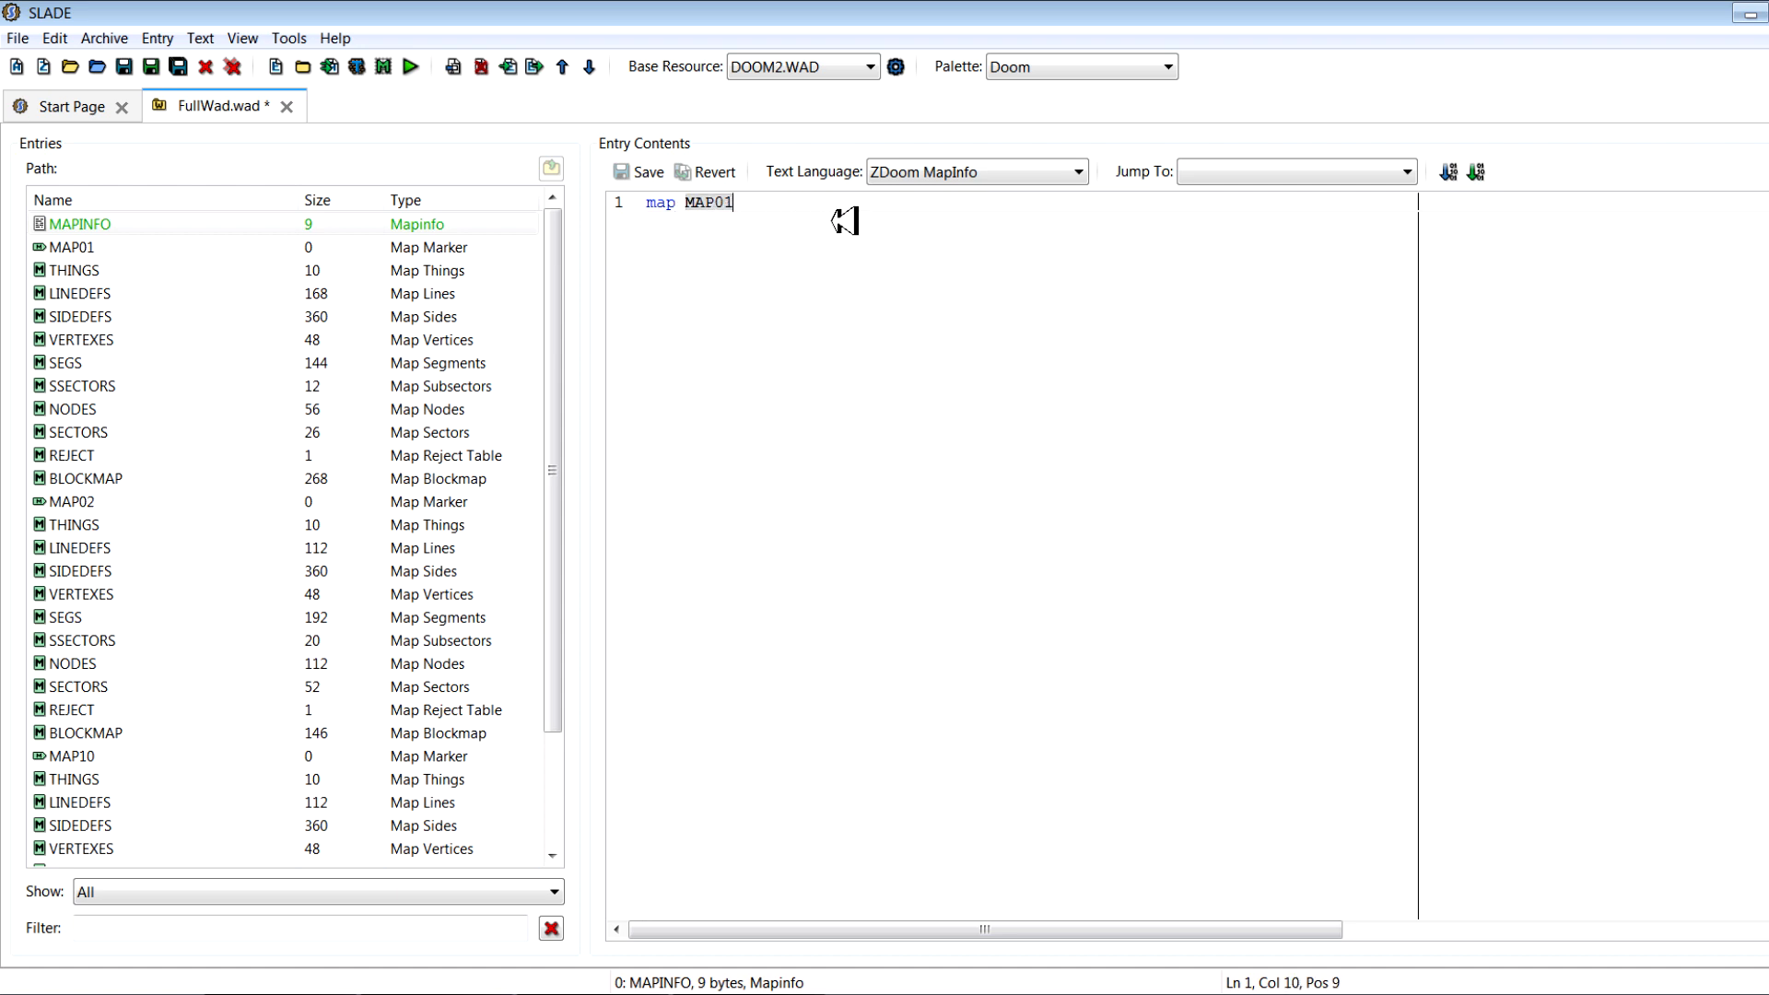
{"action": "type", "text": "\""}
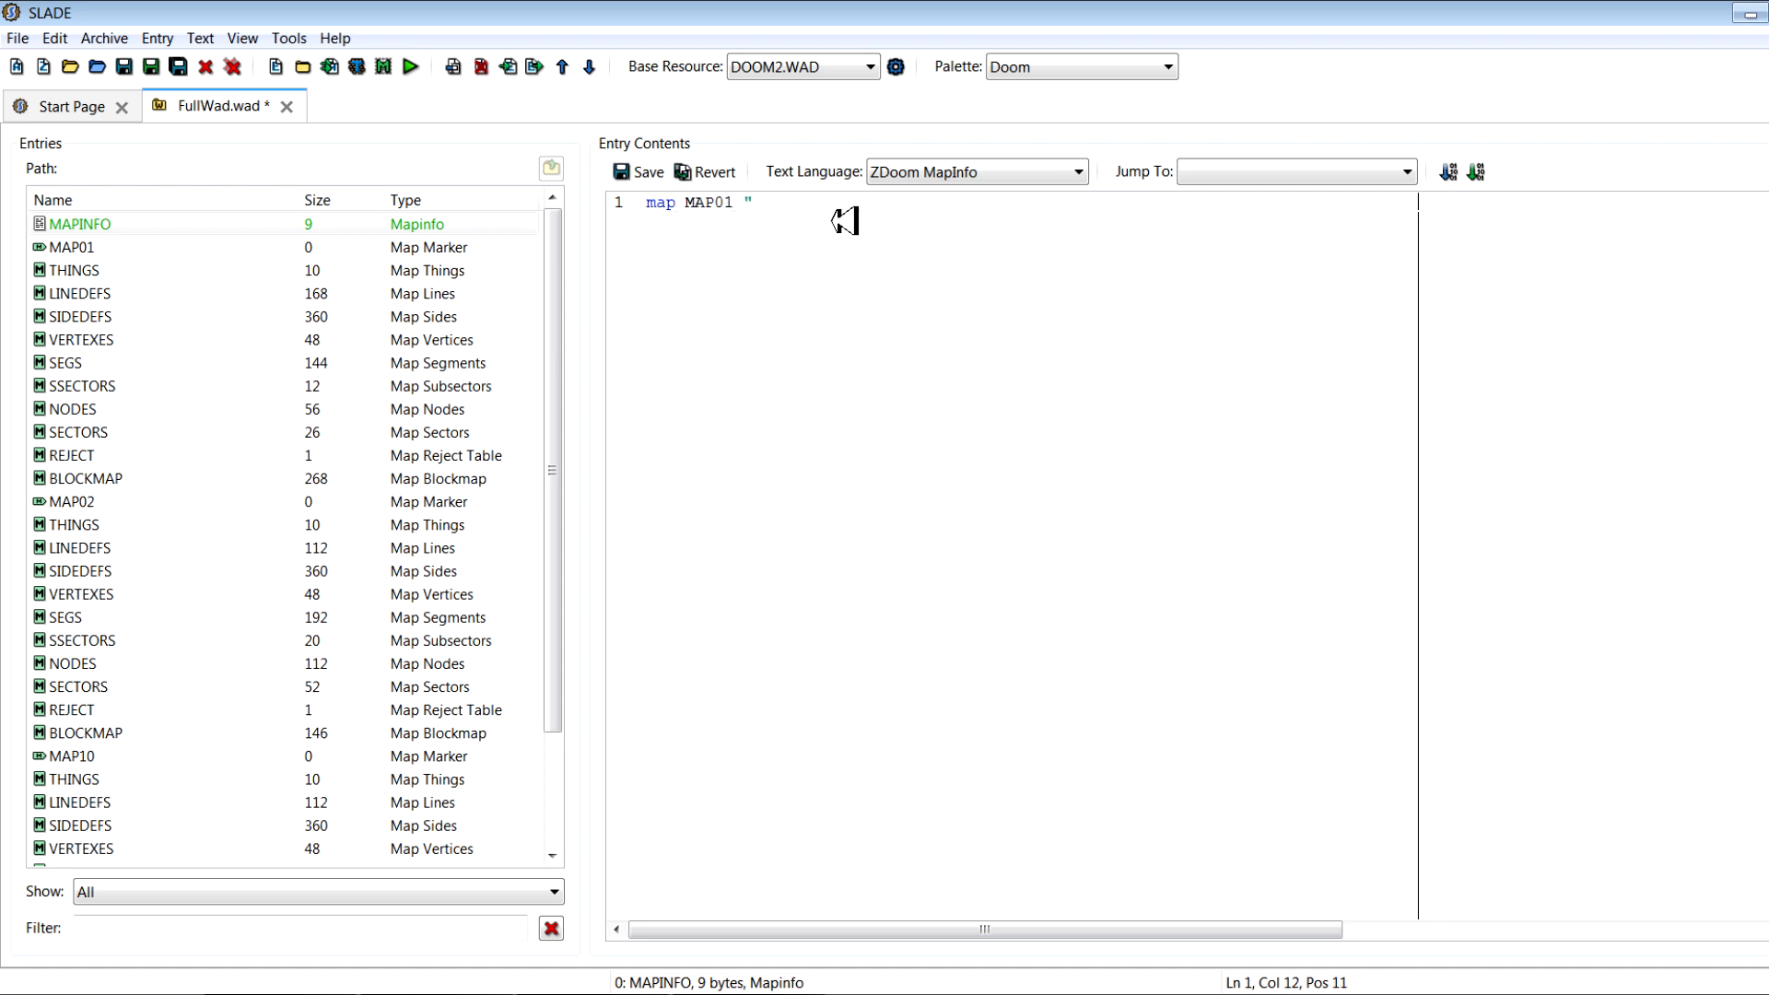
{"action": "type", "text": "Test Le"}
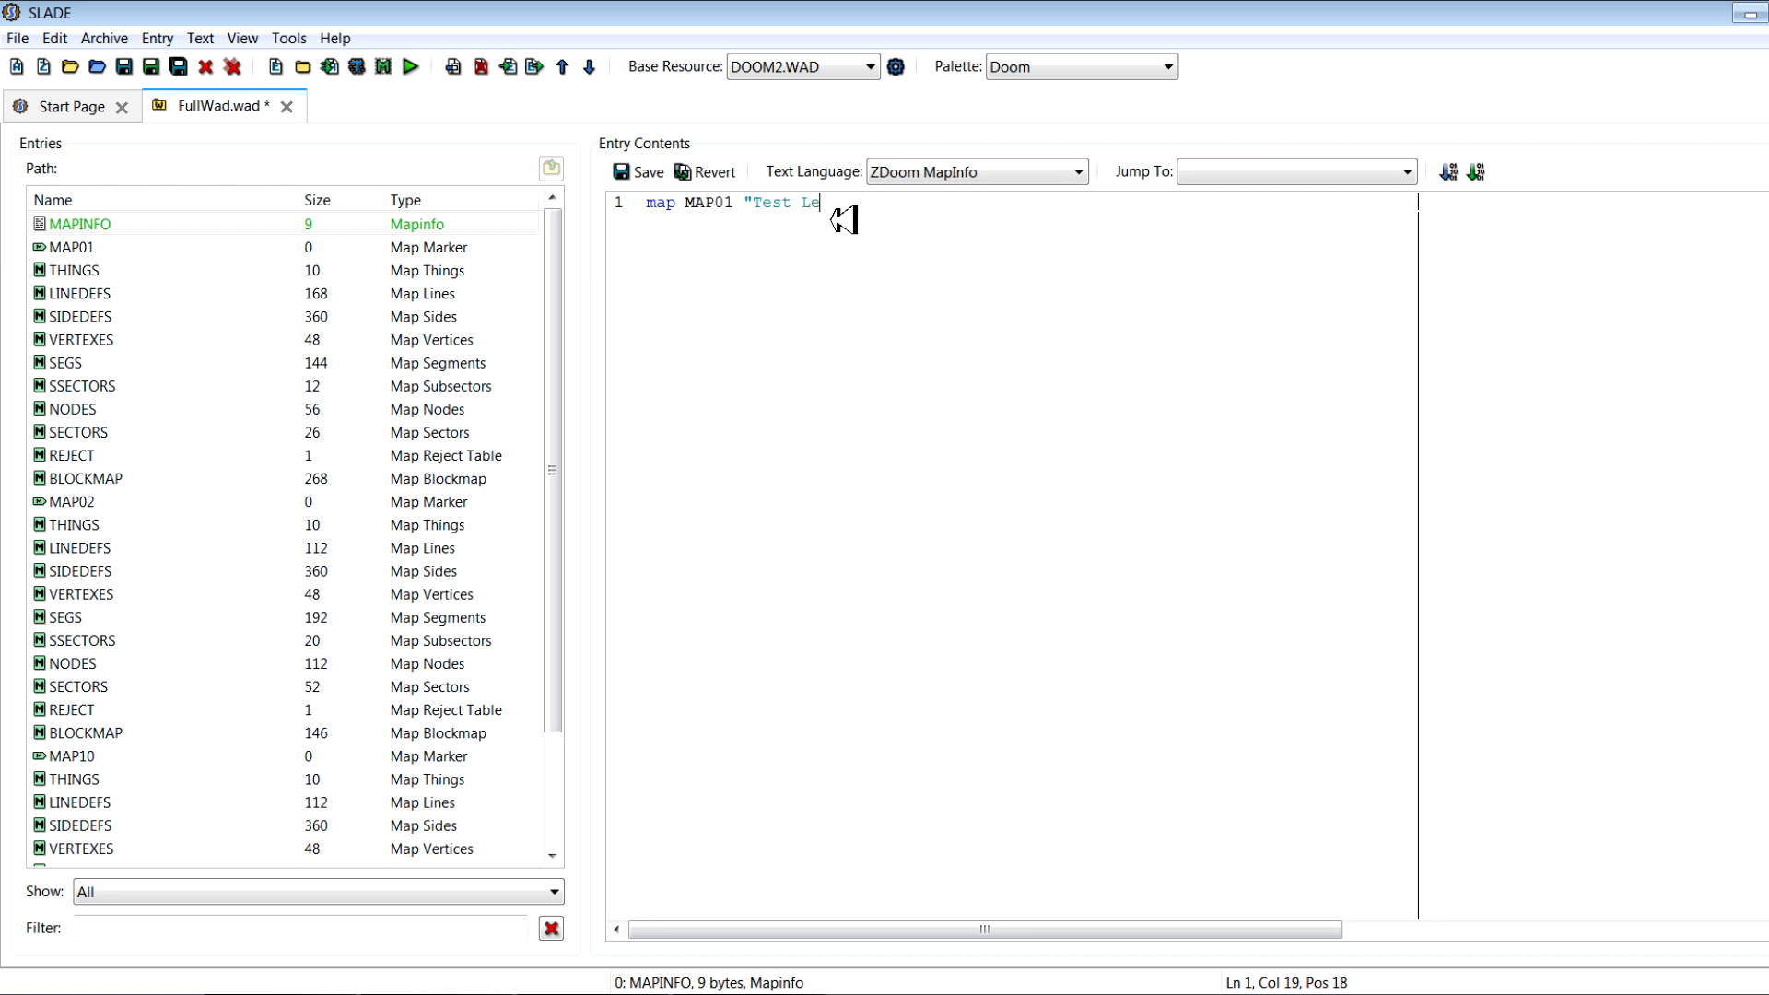
{"action": "type", "text": "vel 1\""}
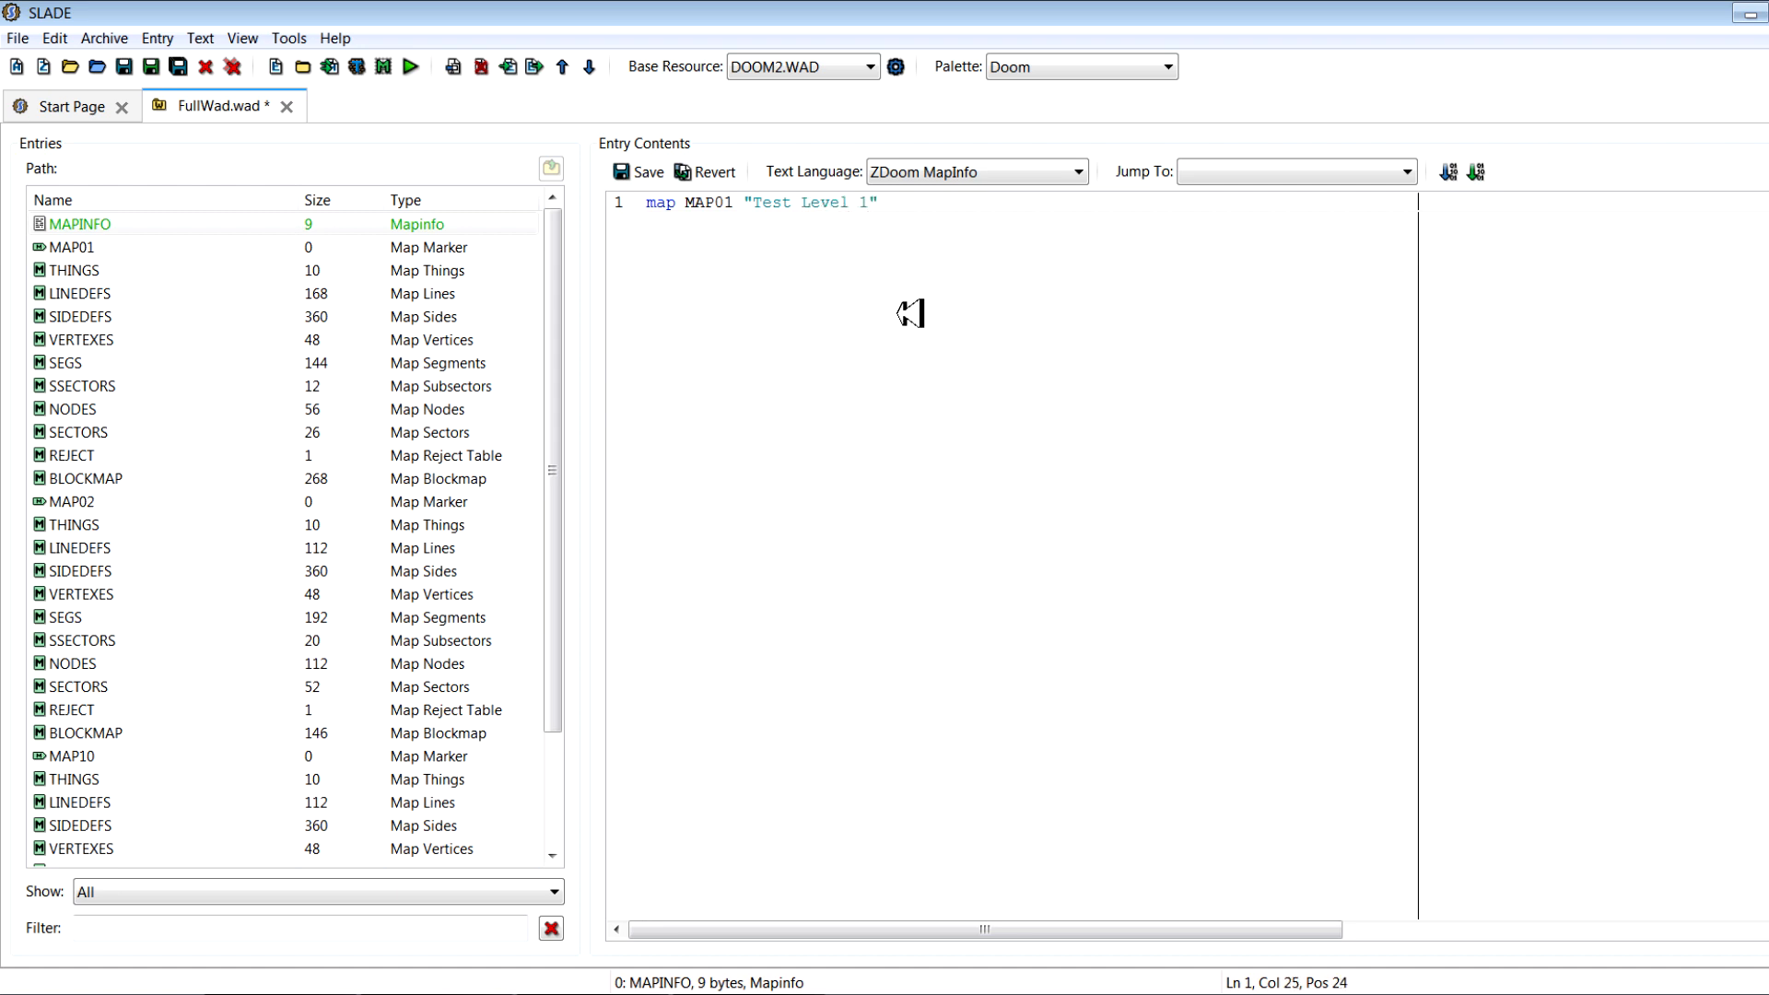
{"action": "mouse_move", "coordinate": [1047, 255]}
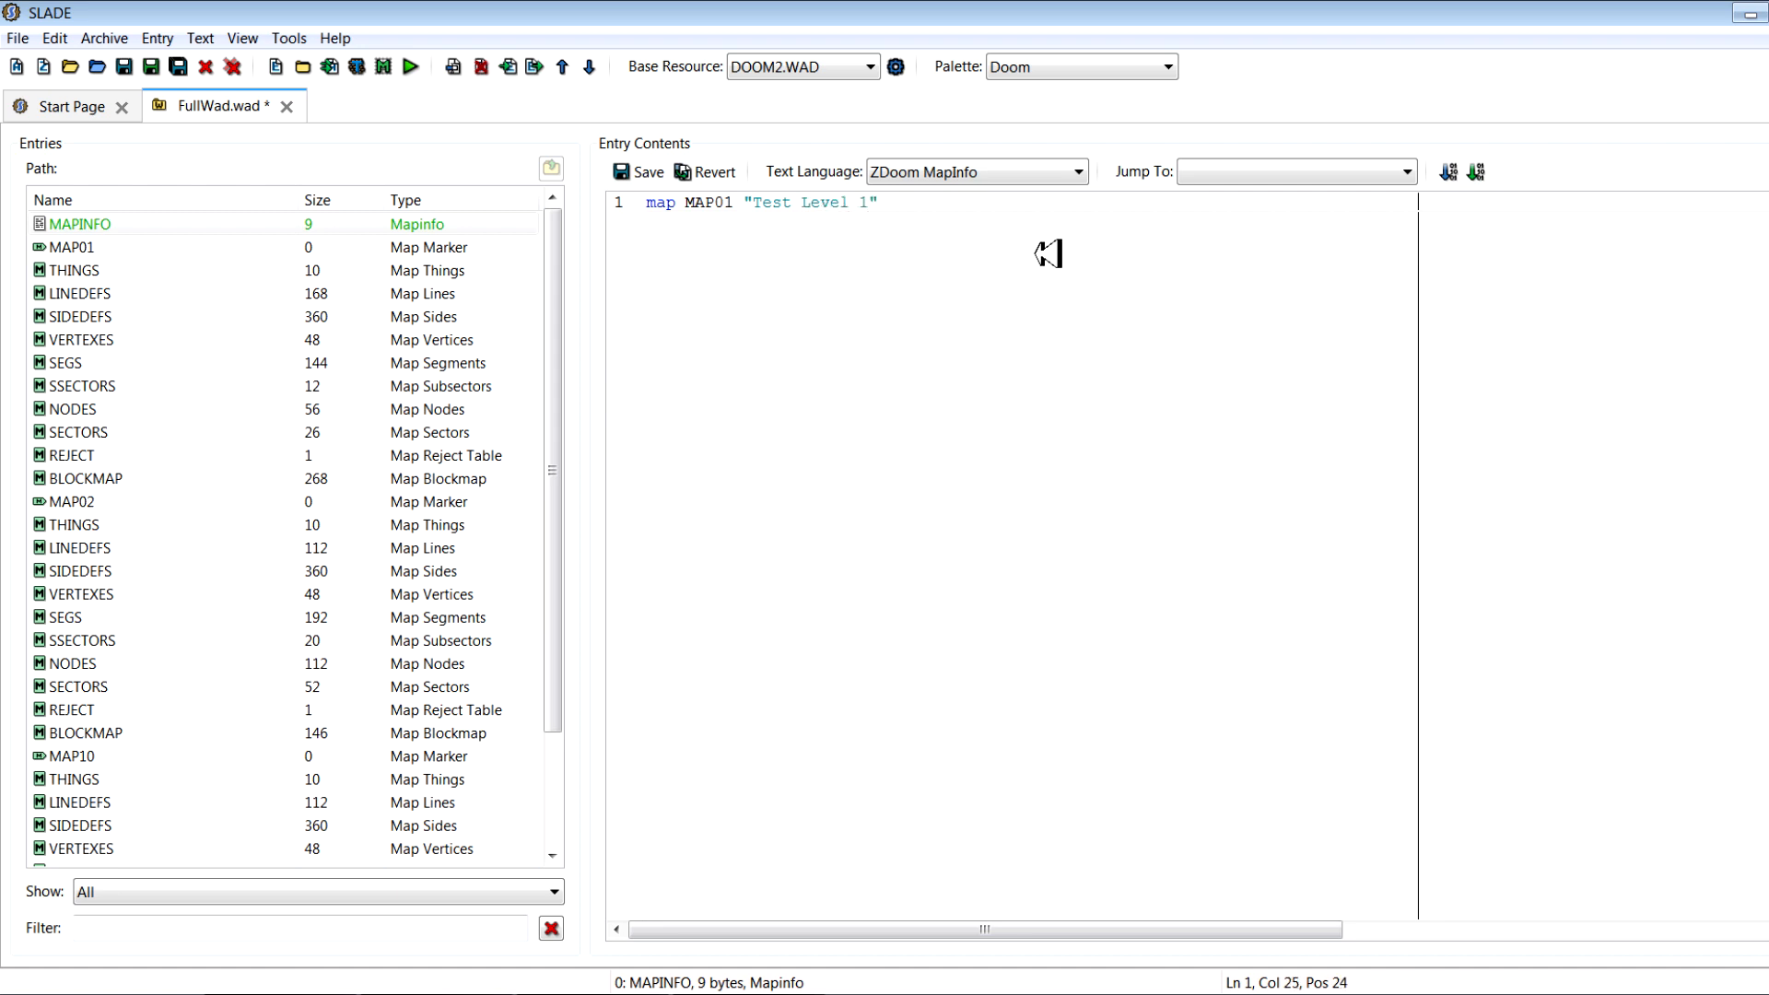
{"action": "mouse_move", "coordinate": [955, 340]}
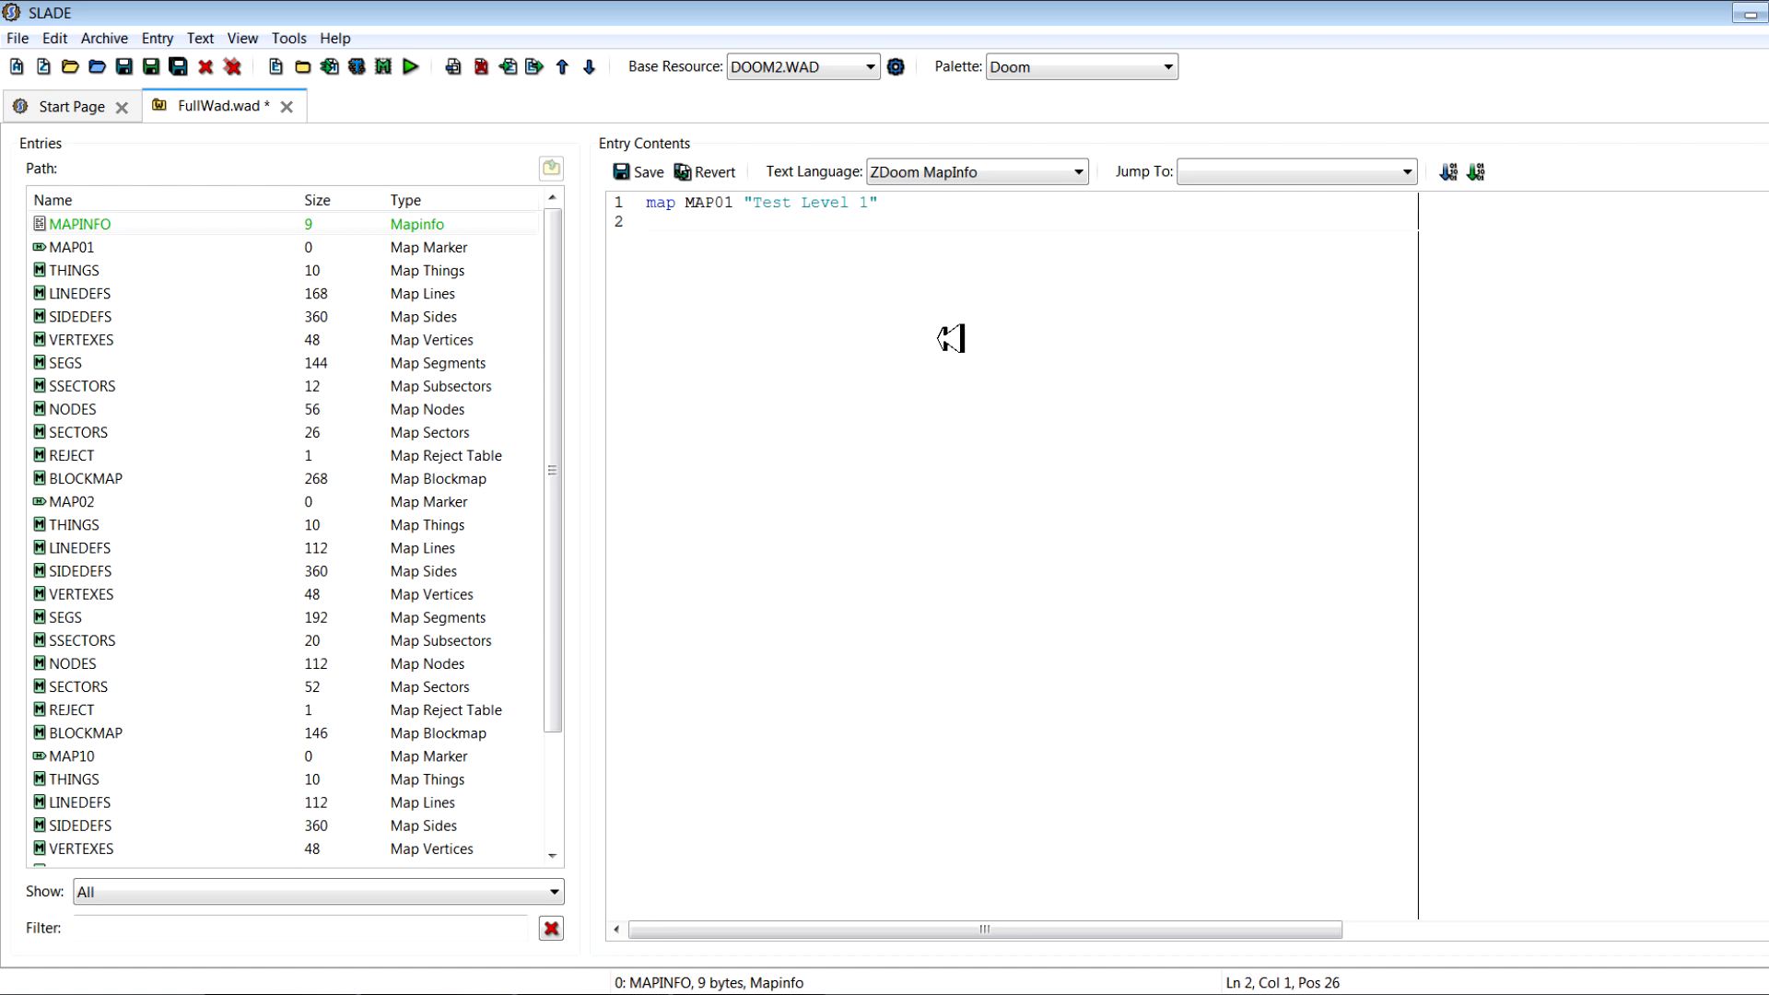
{"action": "mouse_move", "coordinate": [918, 208]}
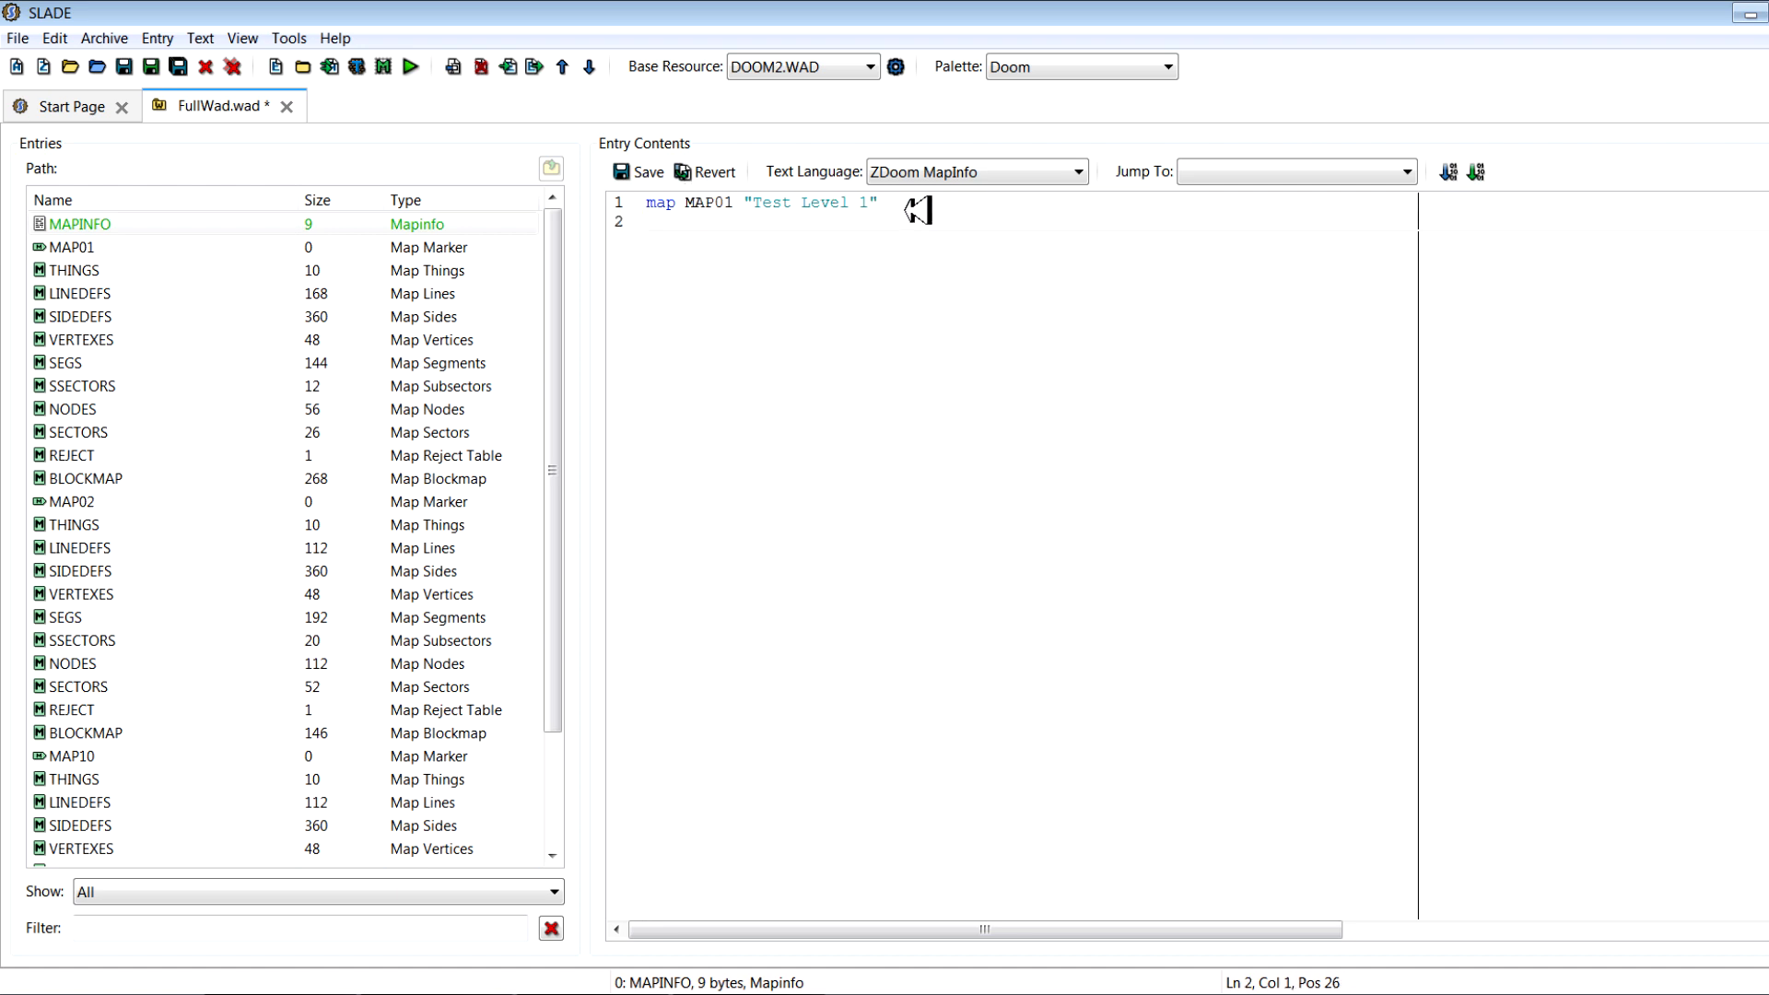
Add 'next MAP02' and 'secretnext MAP10' lines and save the MAPINFO entry
{"action": "type", "text": "next"}
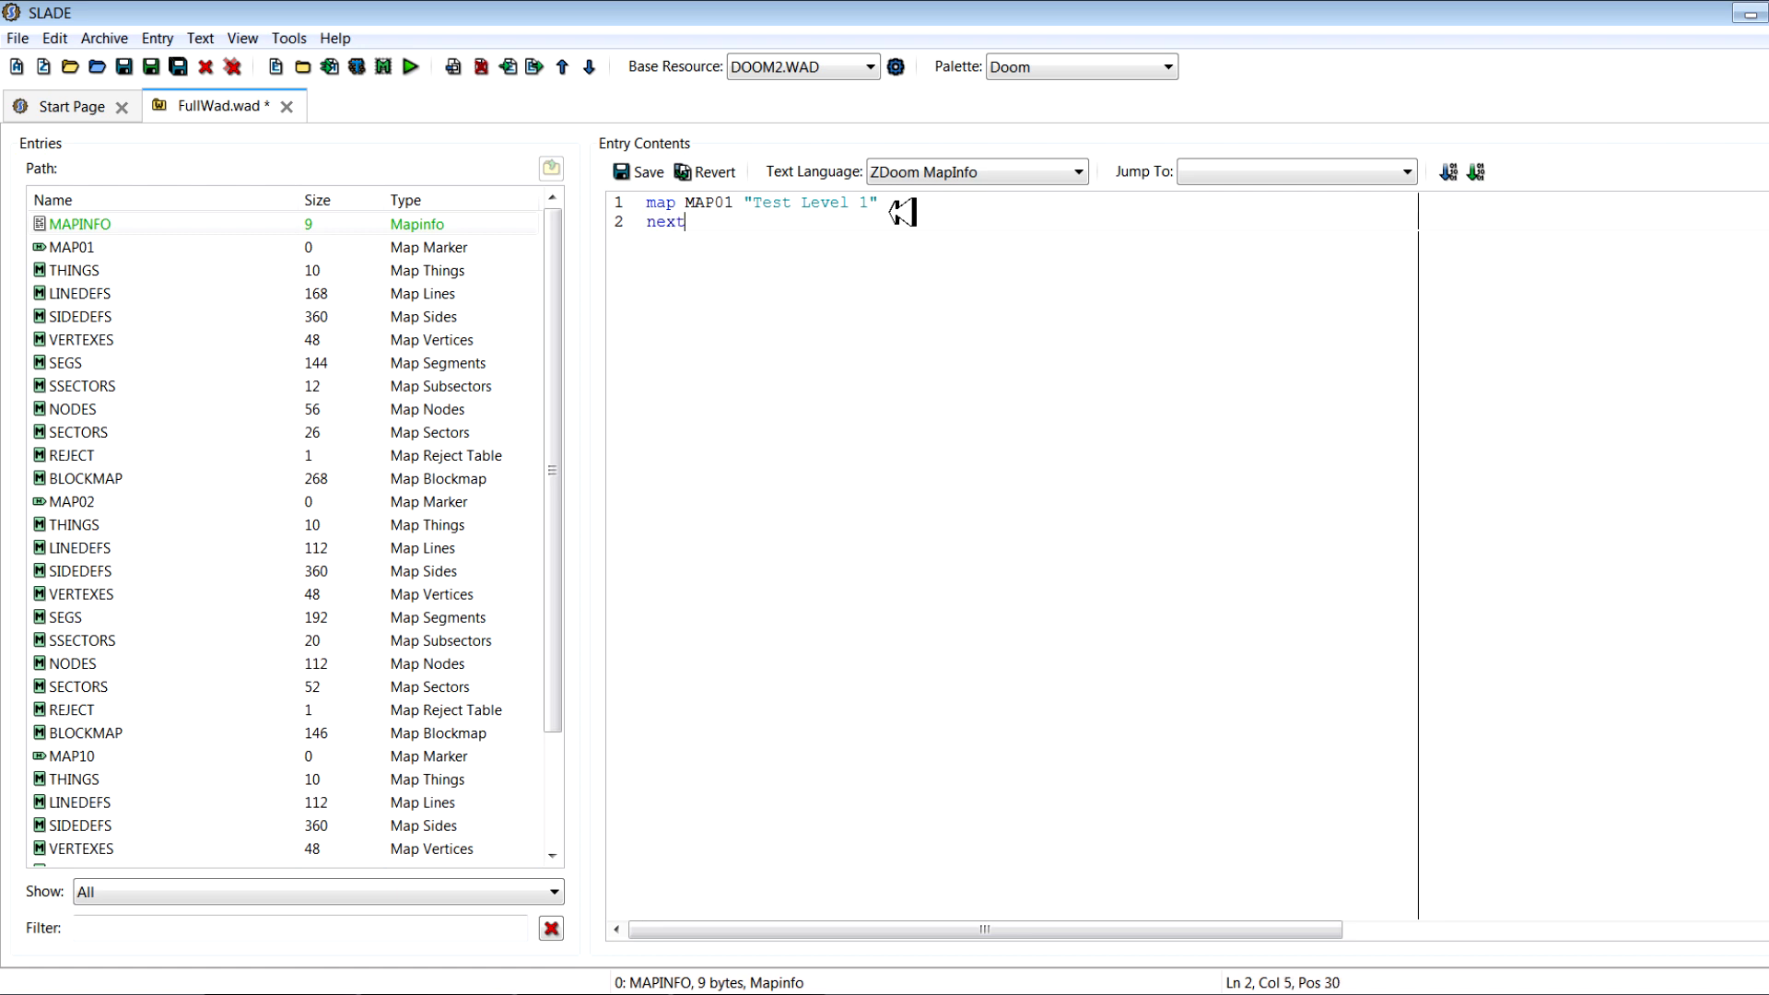
{"action": "type", "text": "MAP"}
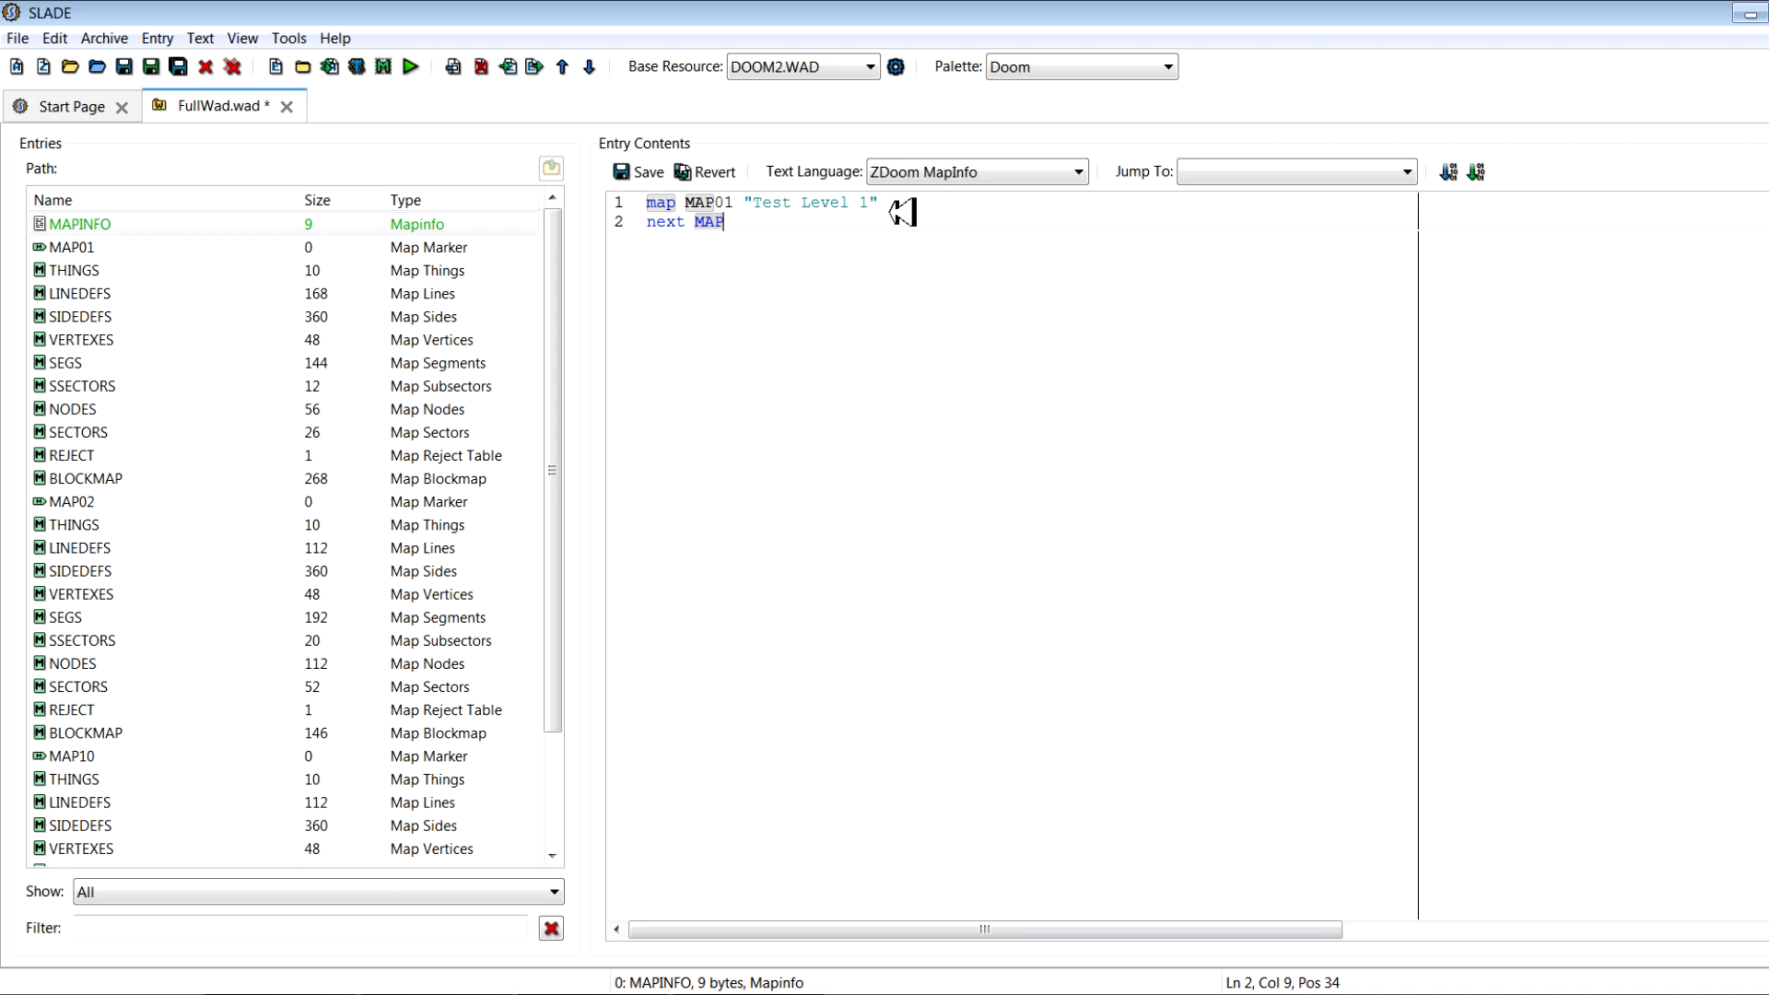
{"action": "type", "text": "02"}
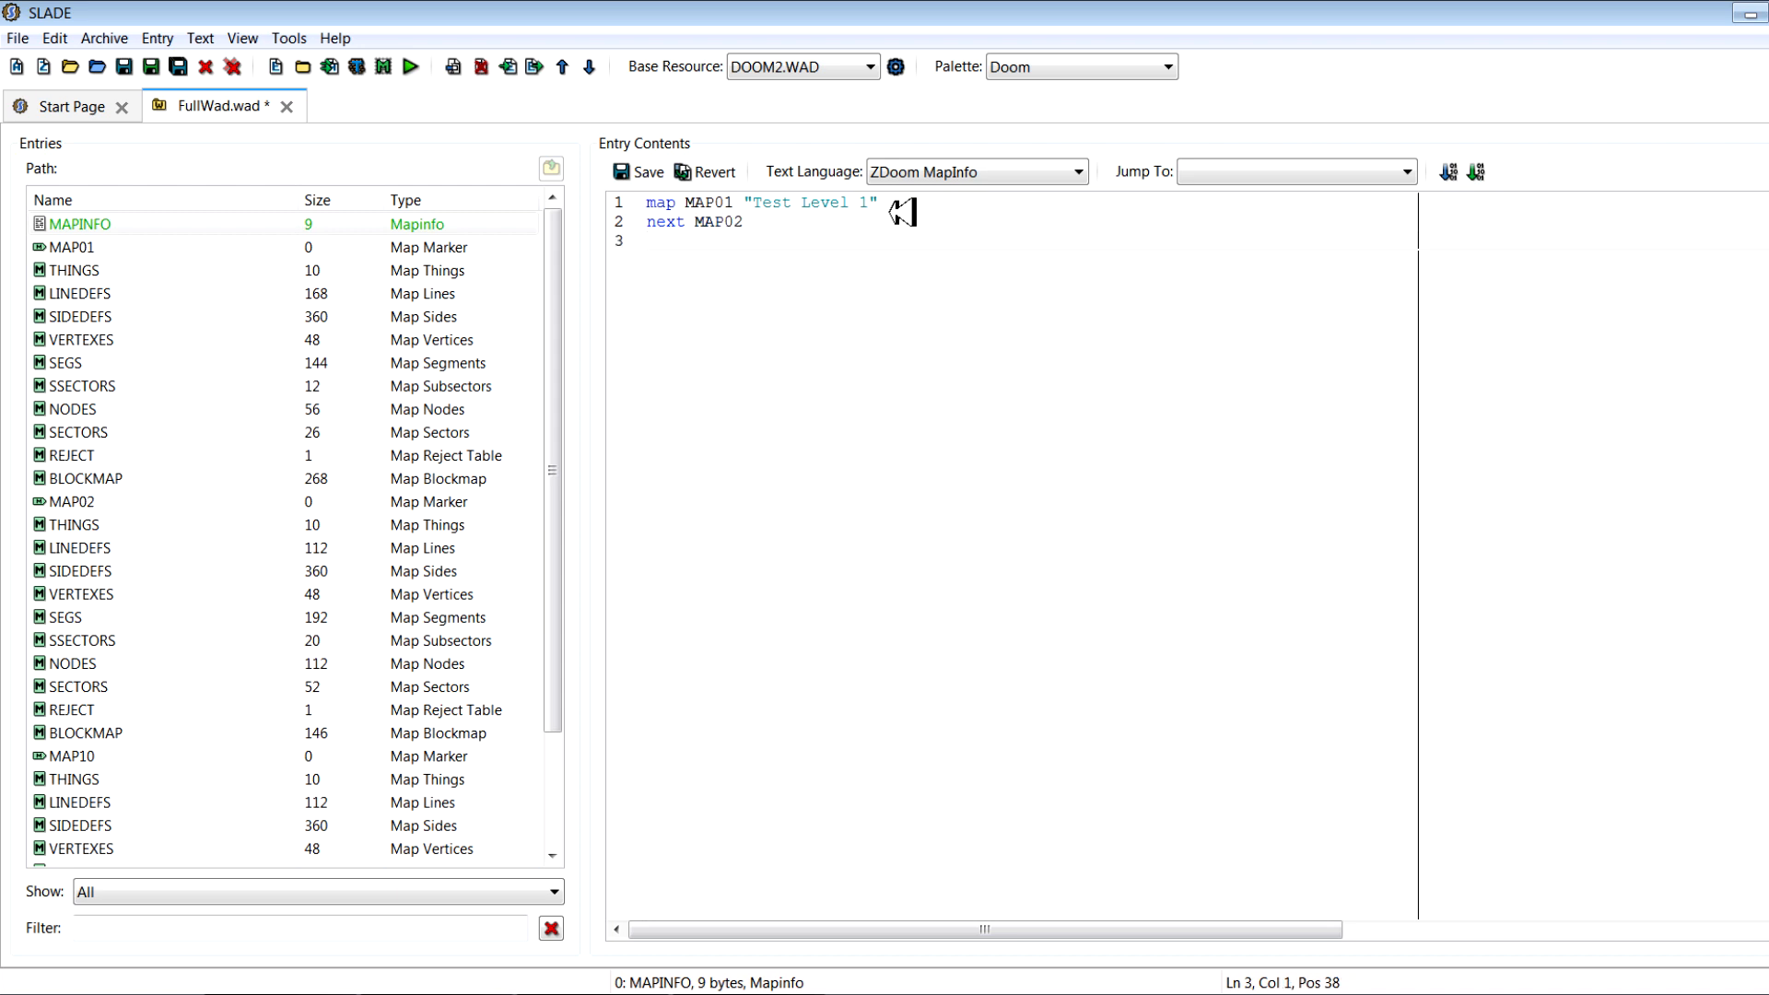
{"action": "type", "text": "sec"}
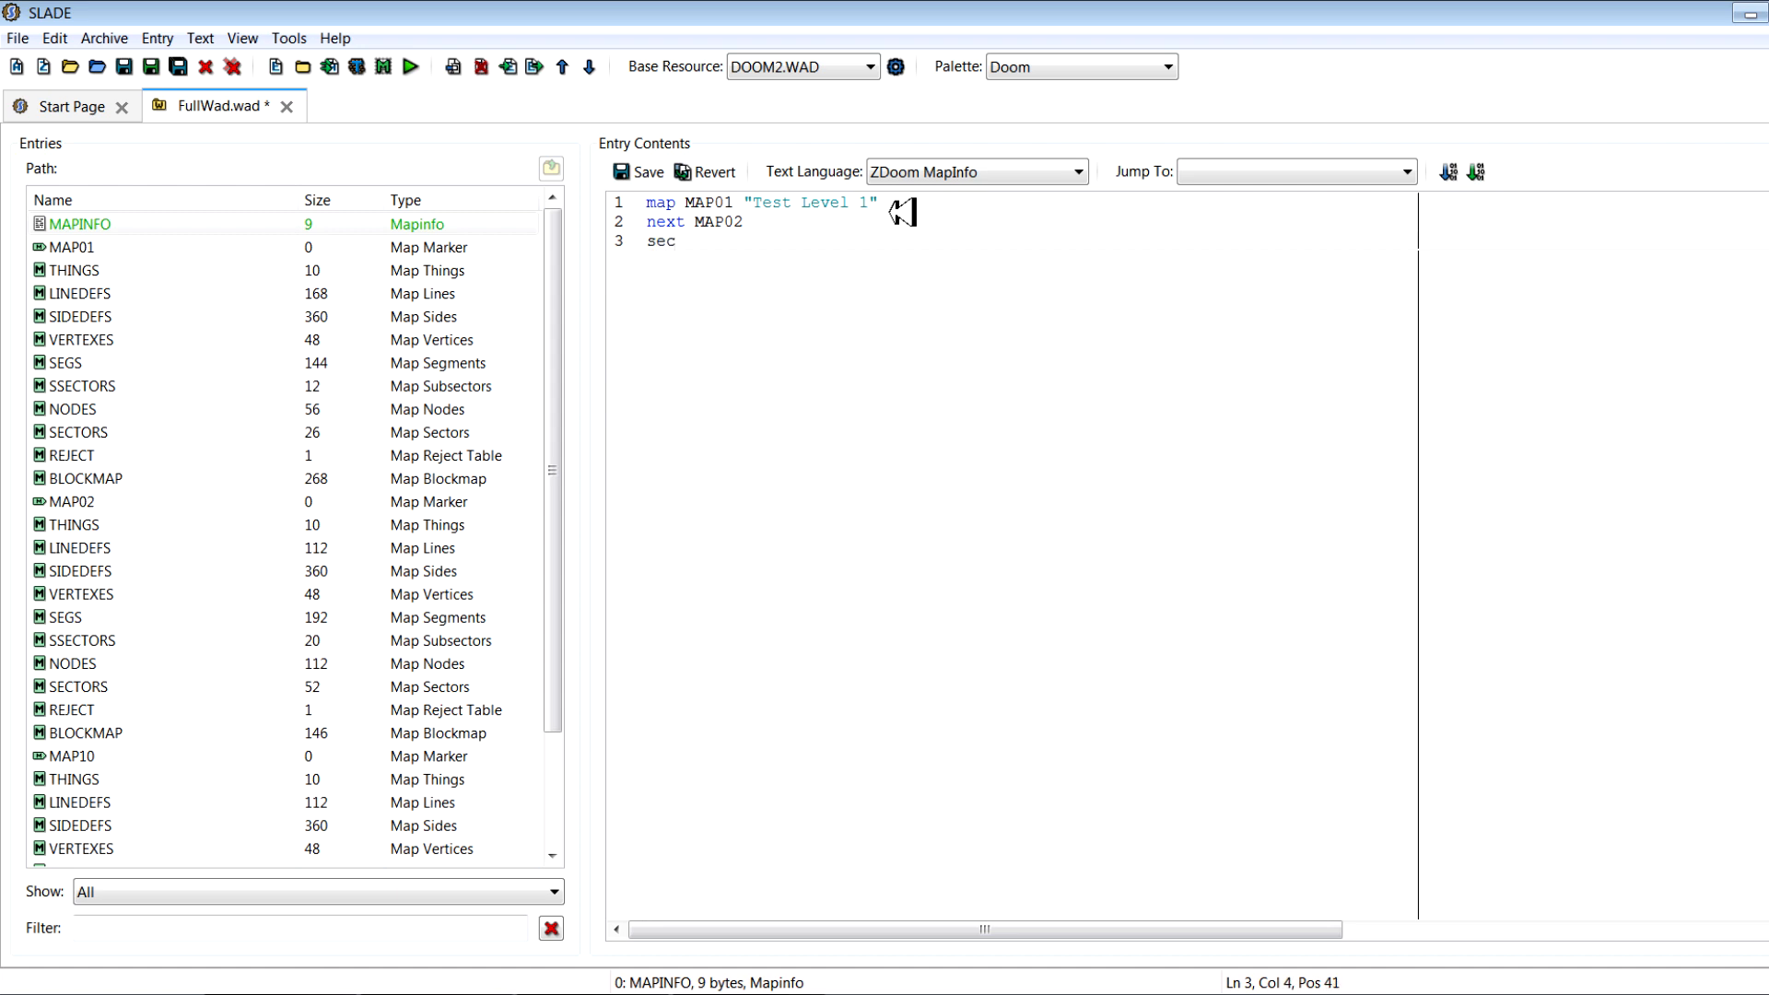
{"action": "type", "text": "retne"}
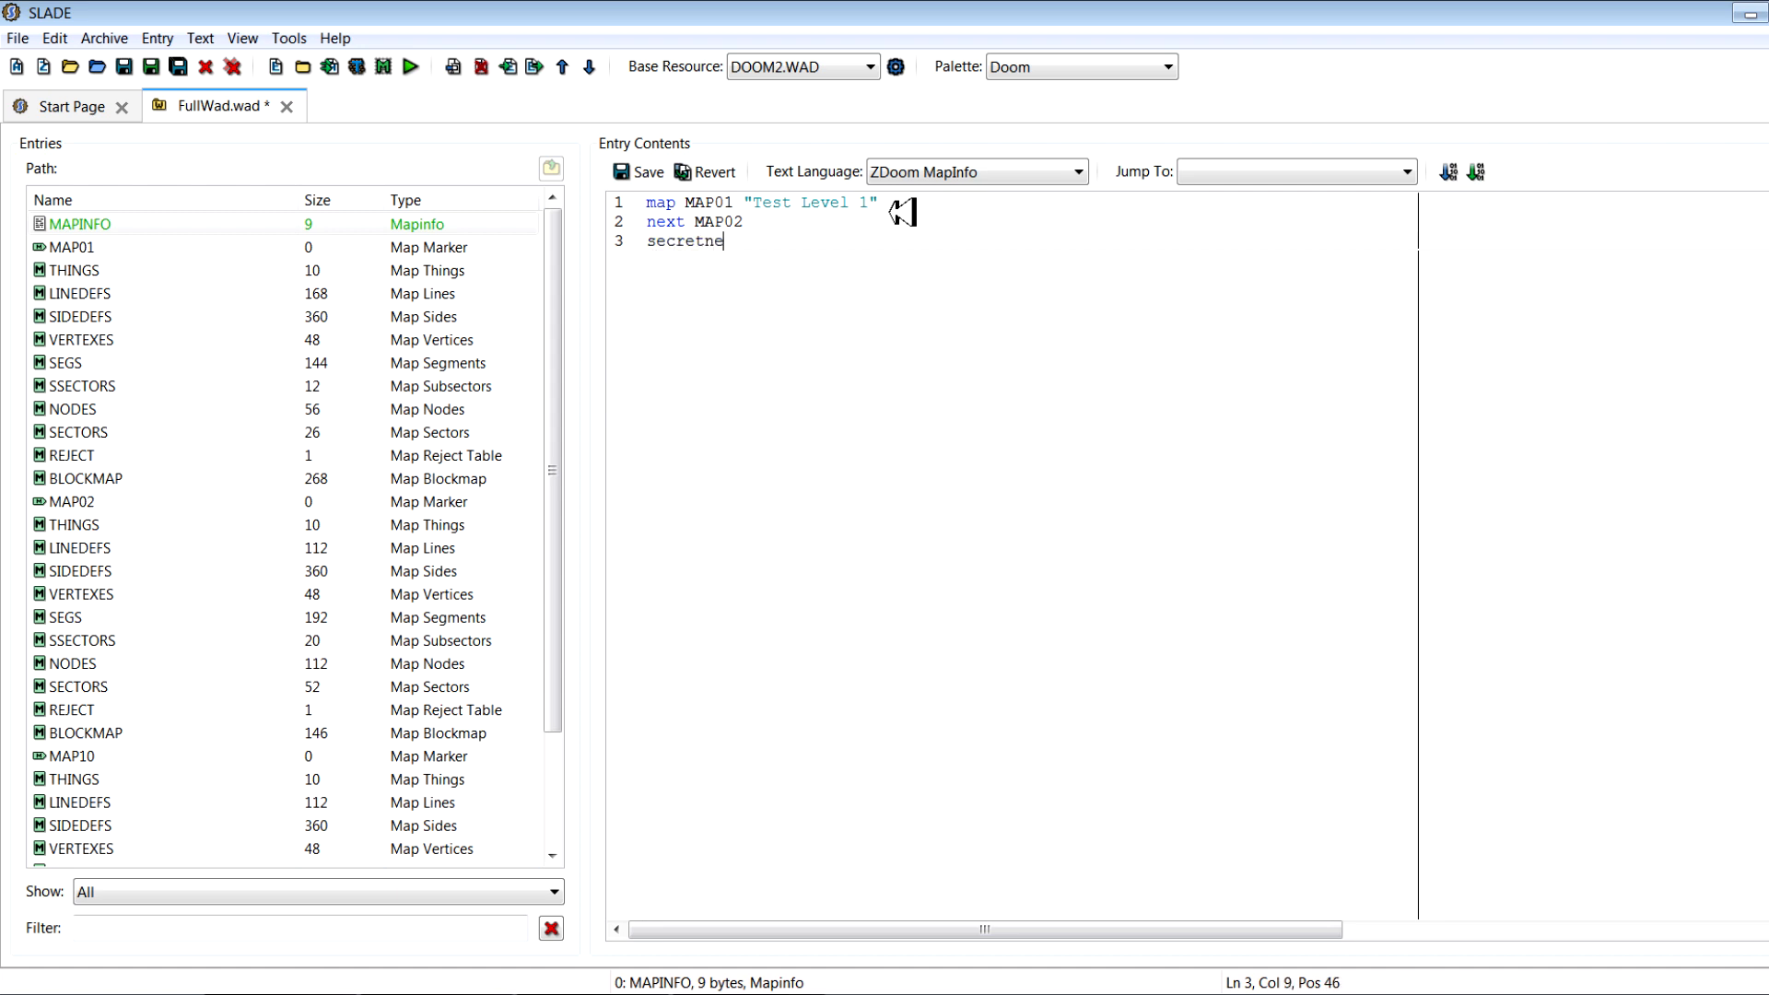
{"action": "type", "text": "xt M"}
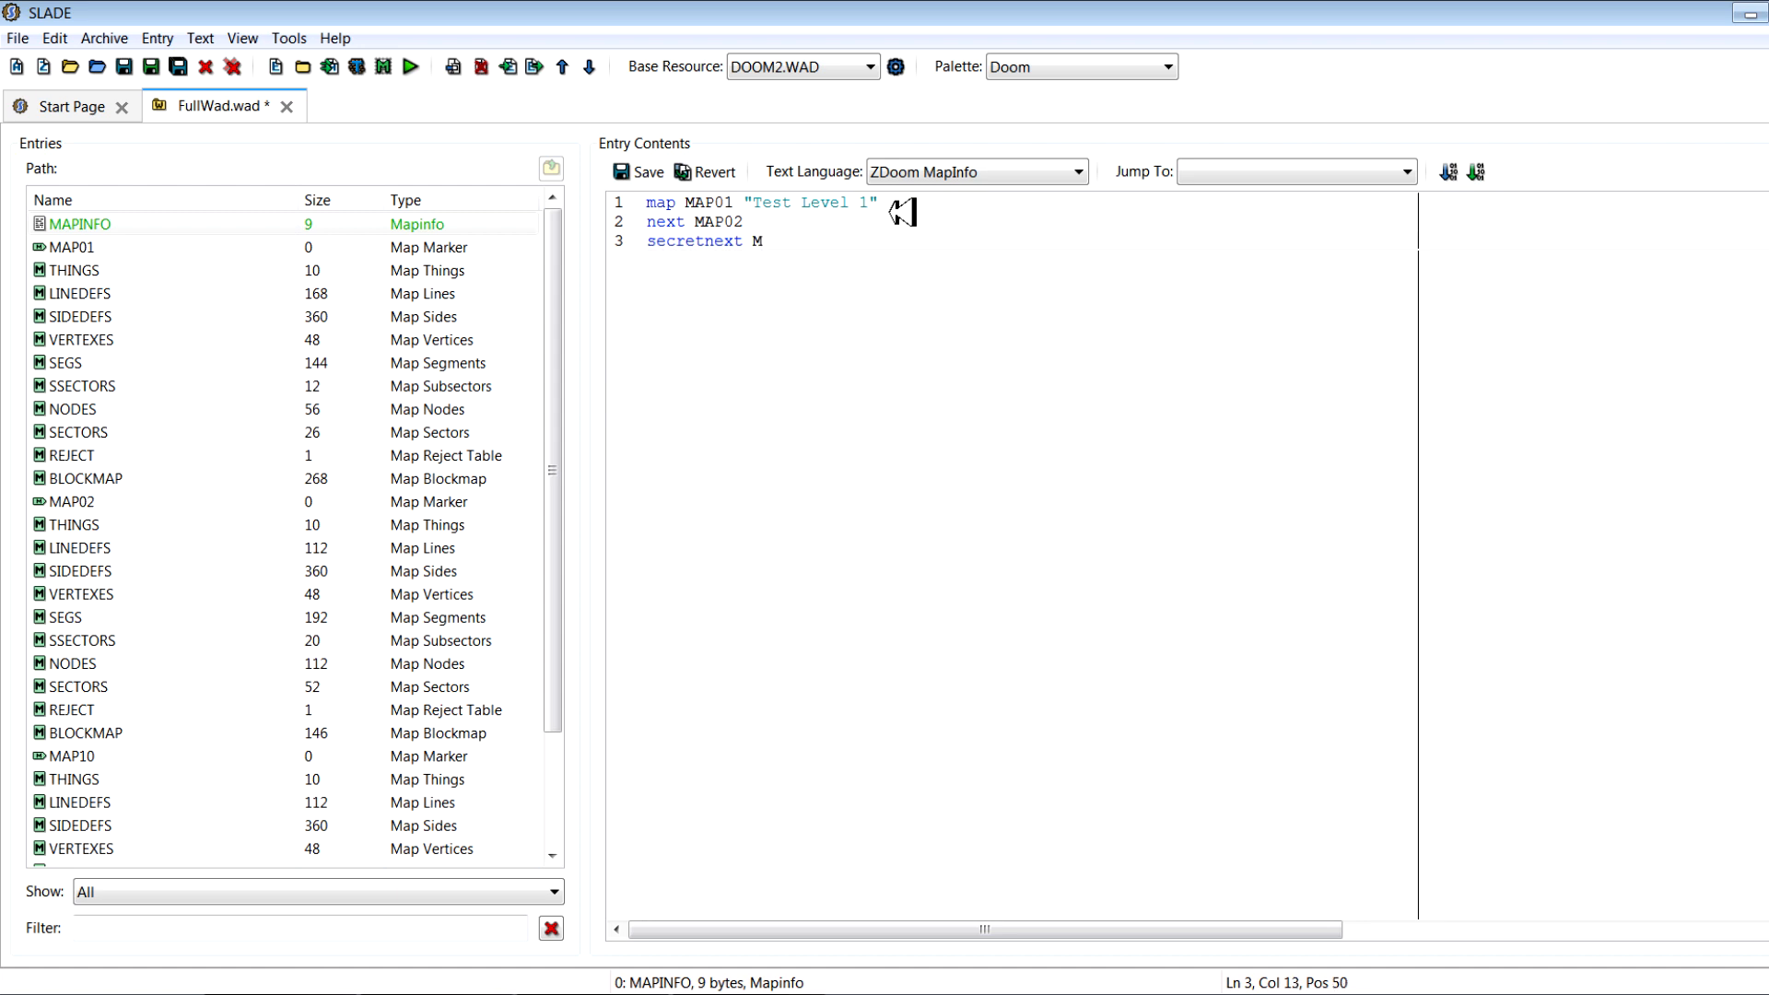
{"action": "type", "text": "AP10"}
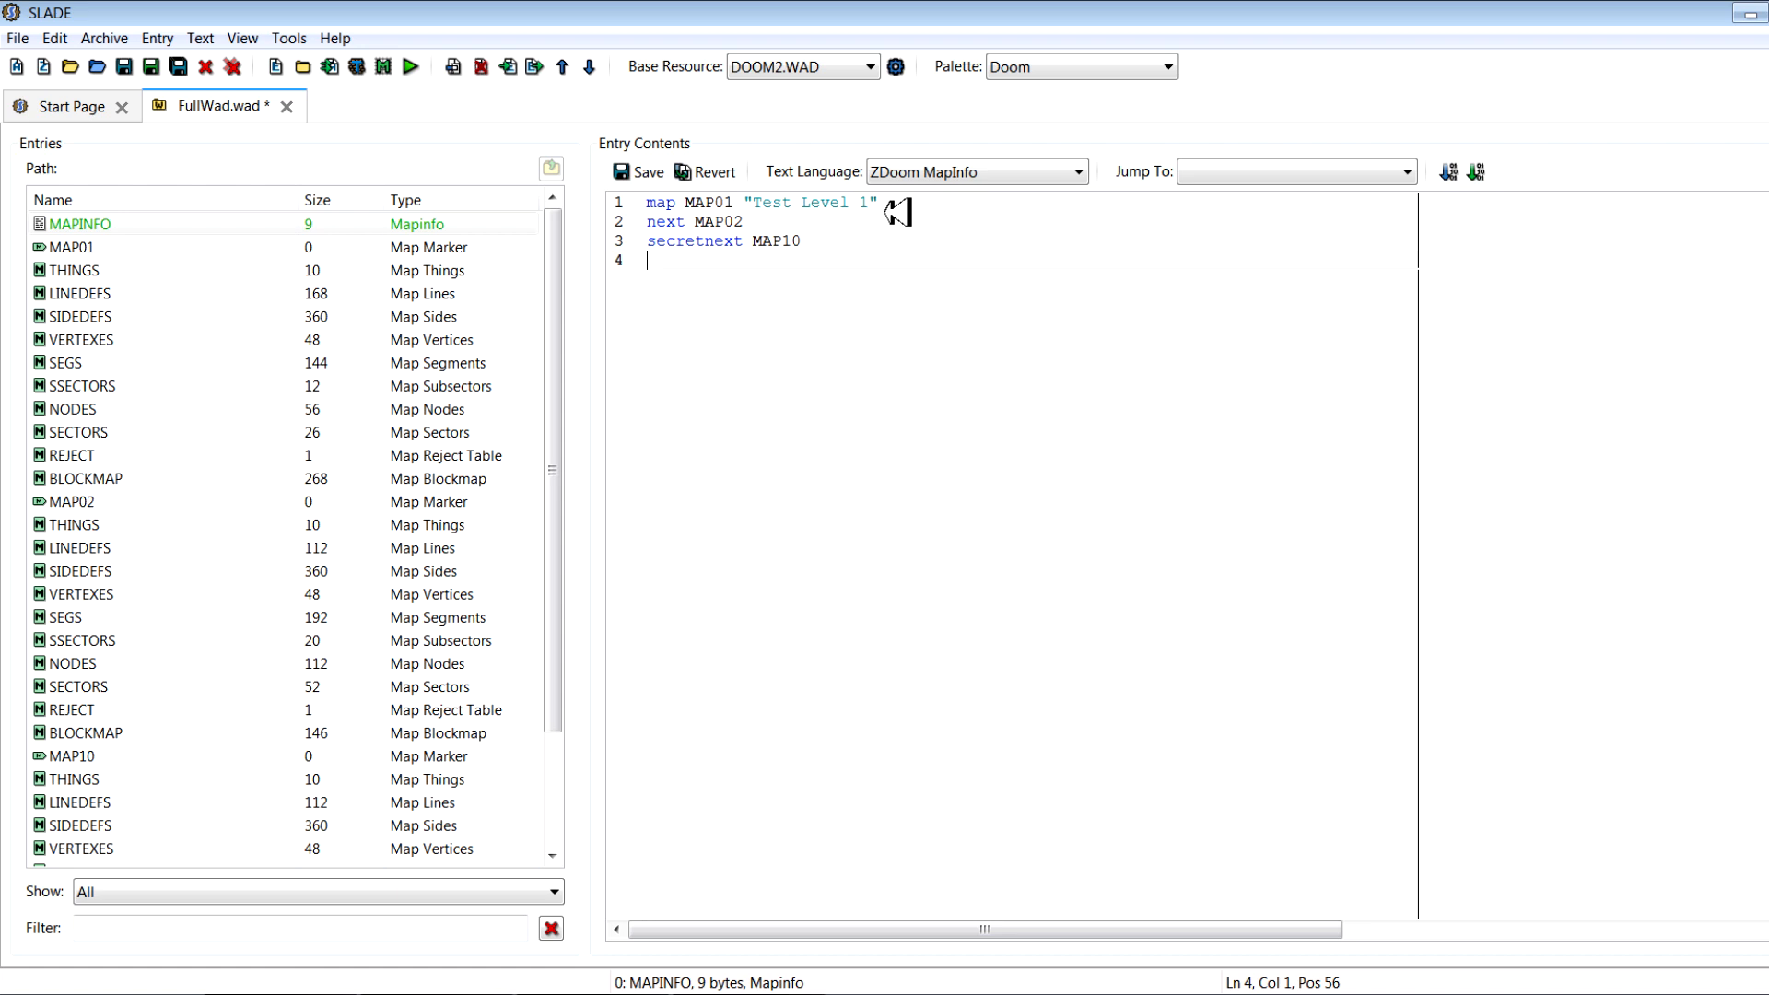
{"action": "left_click", "coordinate": [78, 224]}
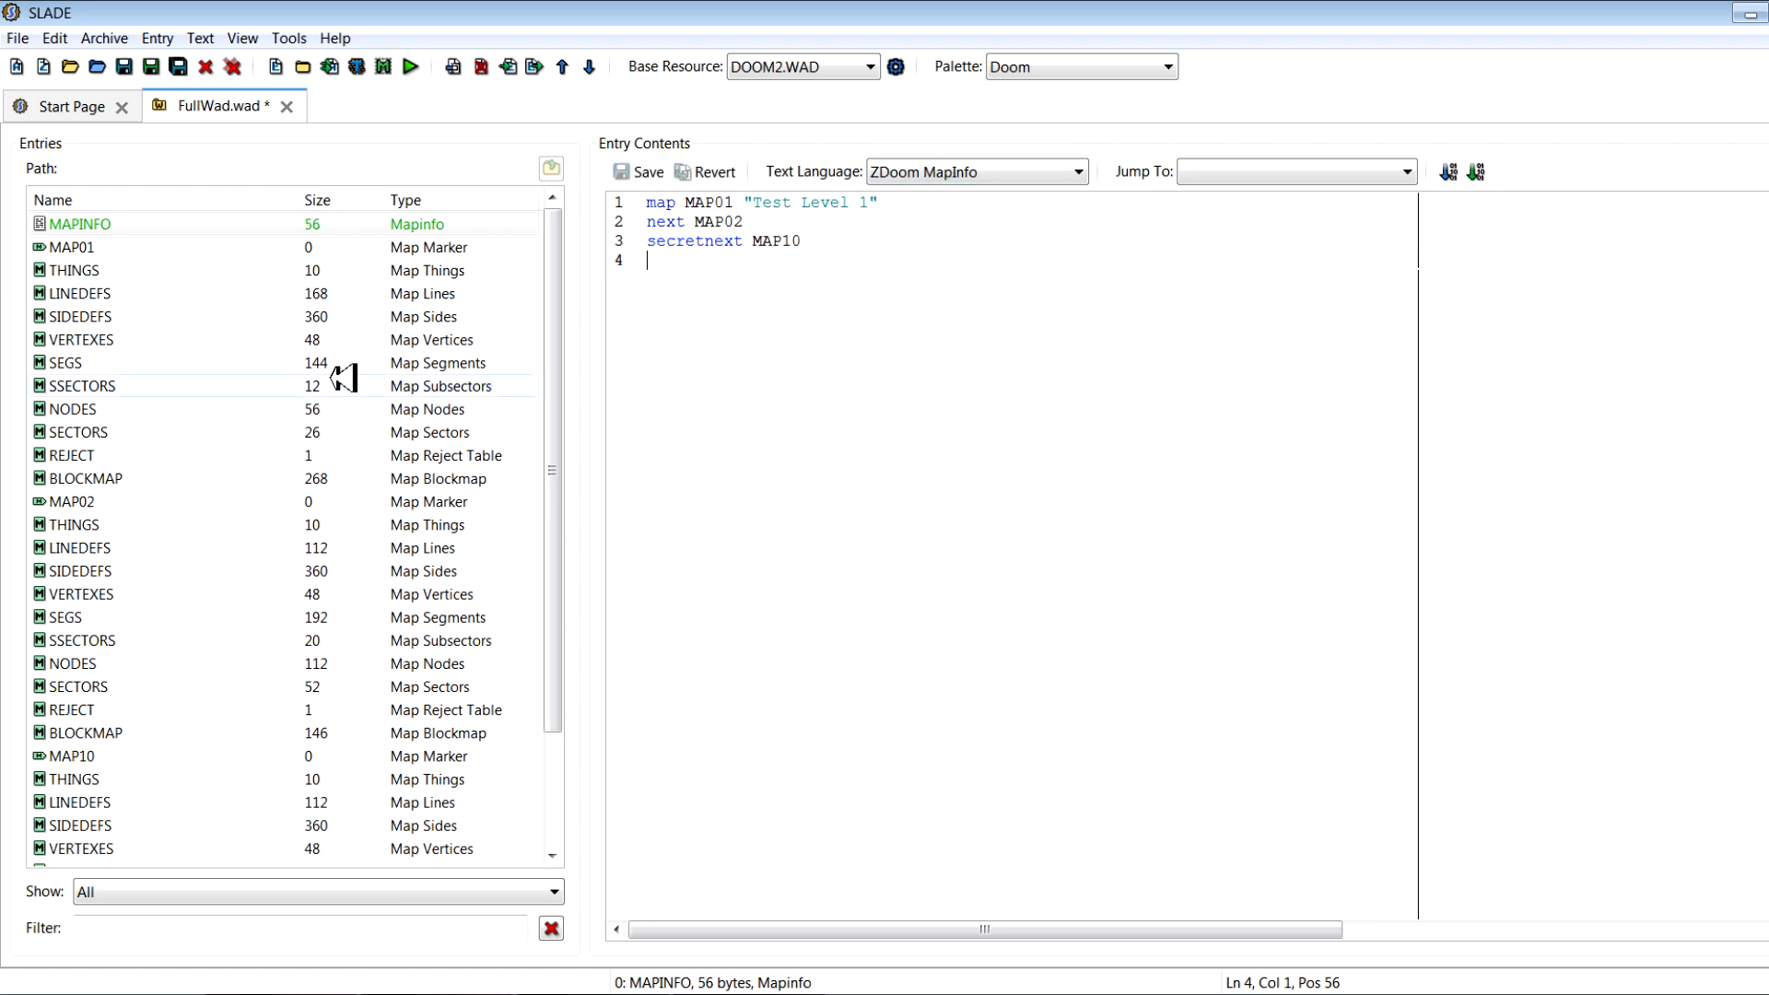
{"action": "scroll", "scroll_direction": "down", "scroll_amount": 3}
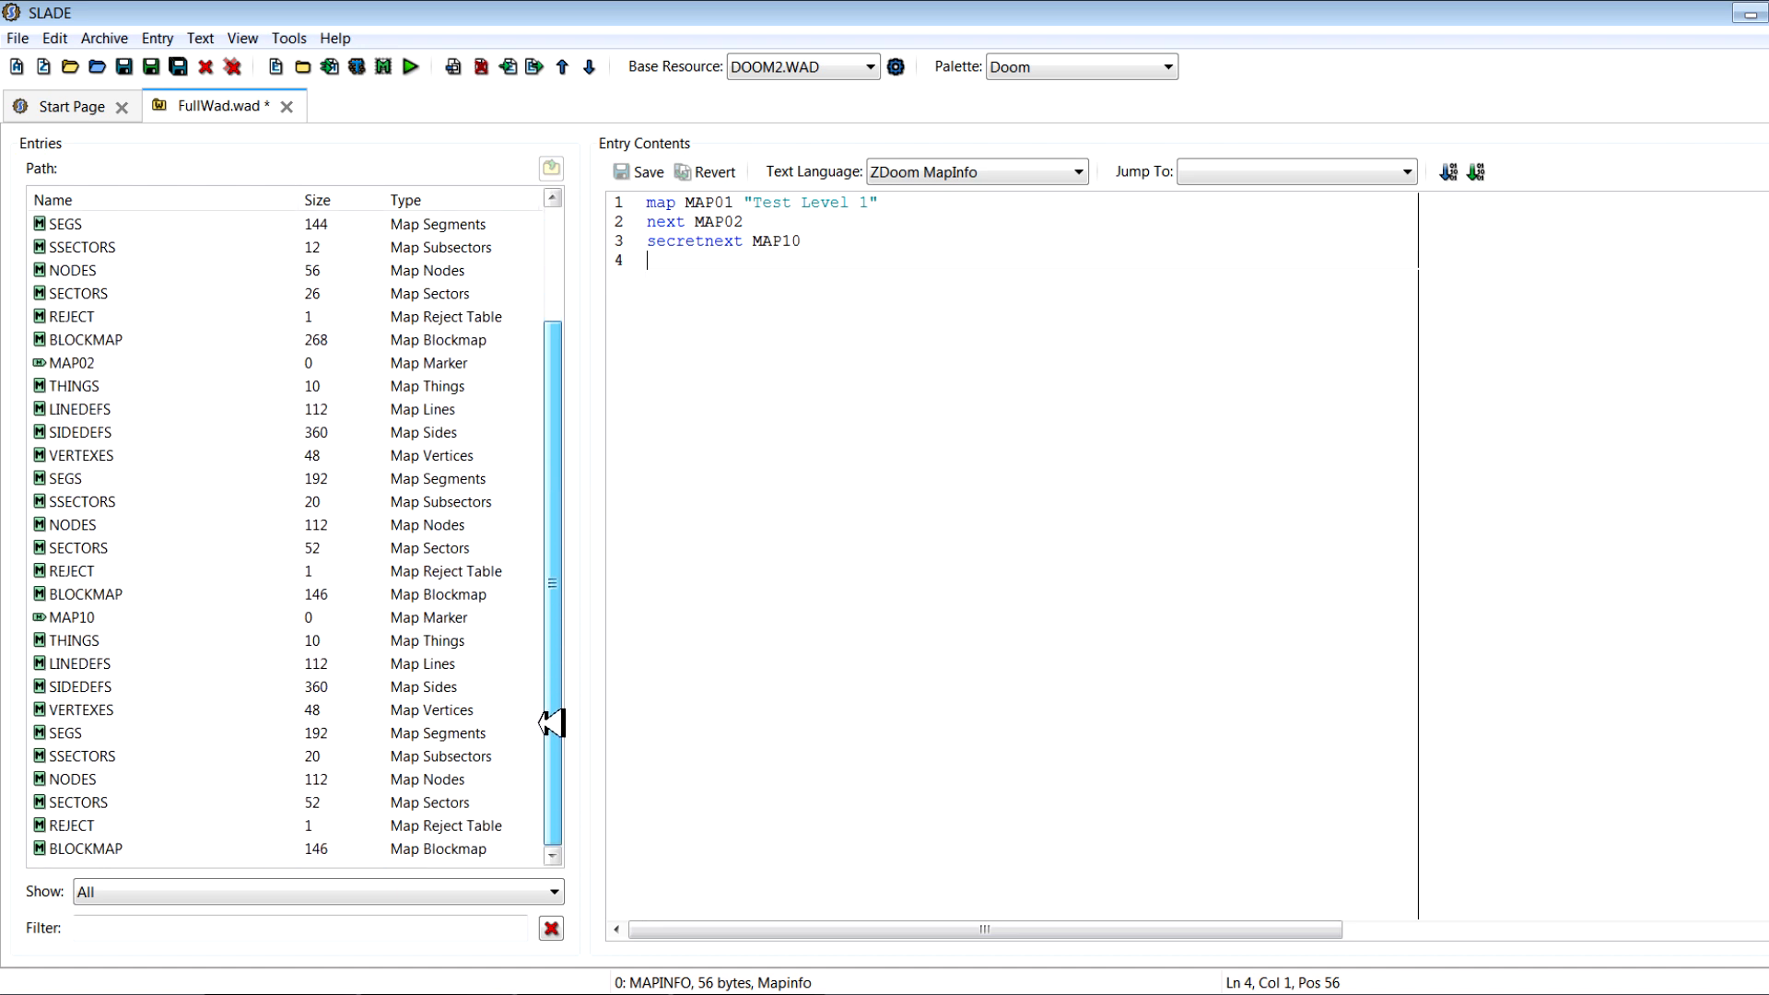
{"action": "mouse_move", "coordinate": [329, 66]}
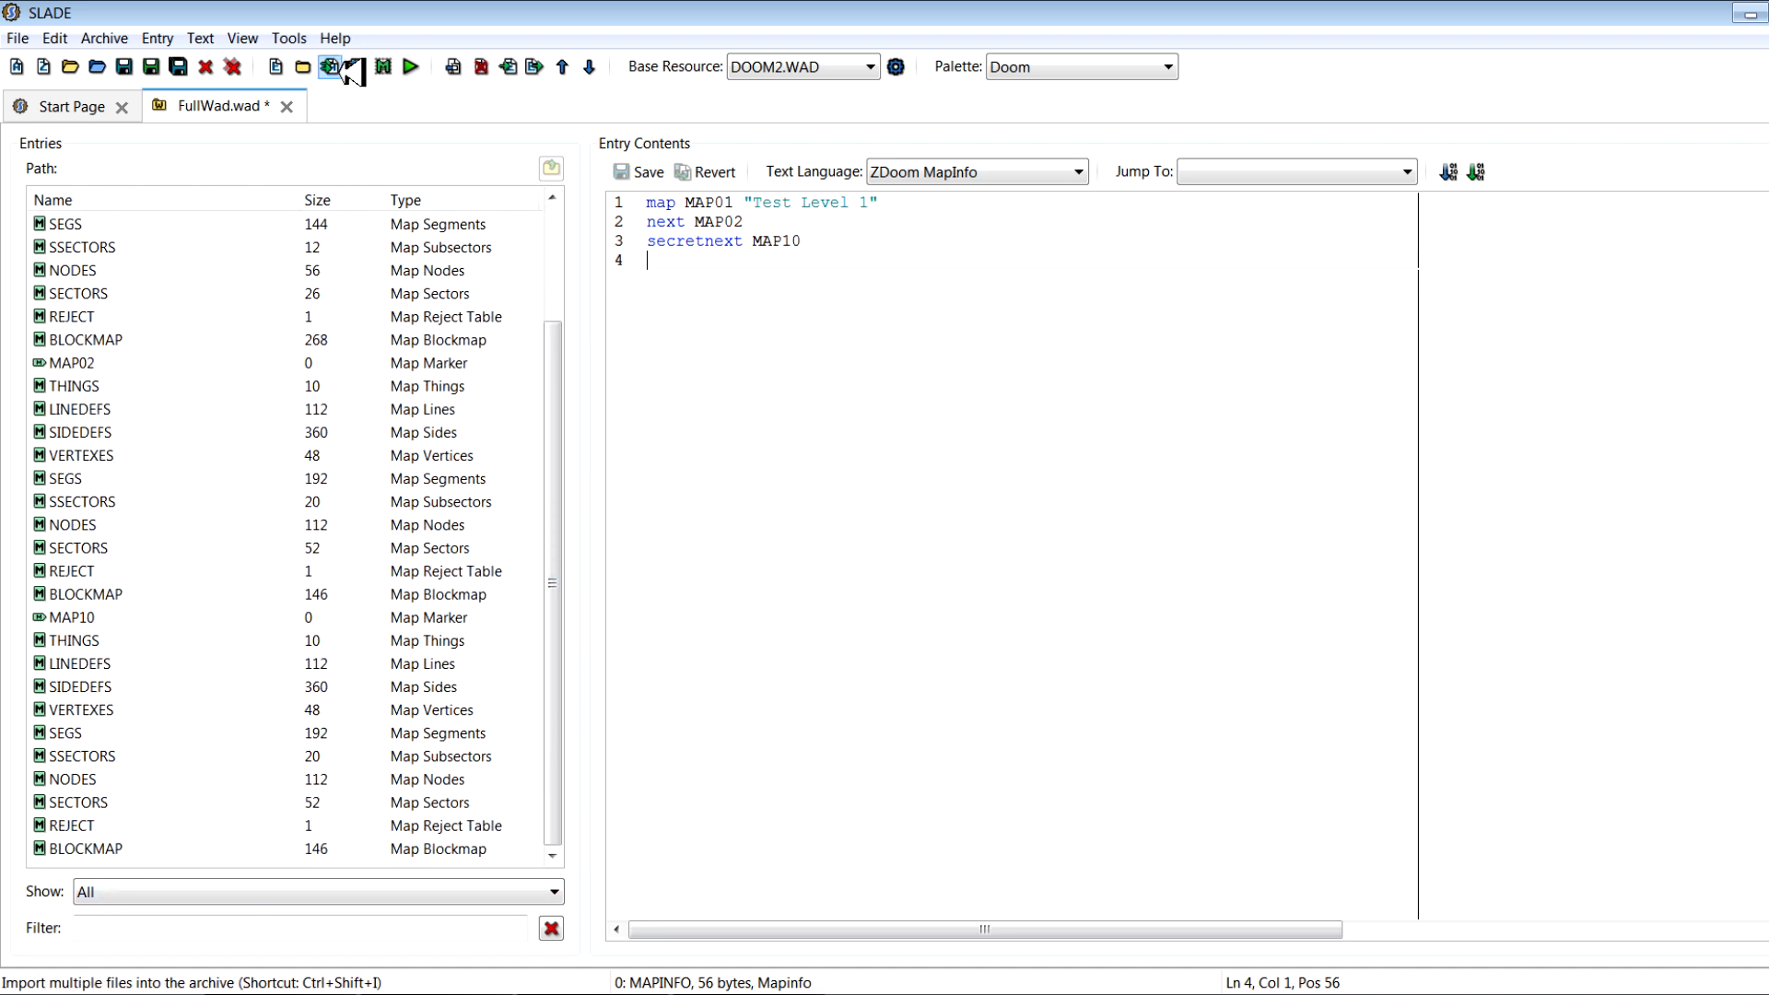
Import the NEWSKY.png sky image into FullWad.wad and view it
{"action": "left_click", "coordinate": [327, 66]}
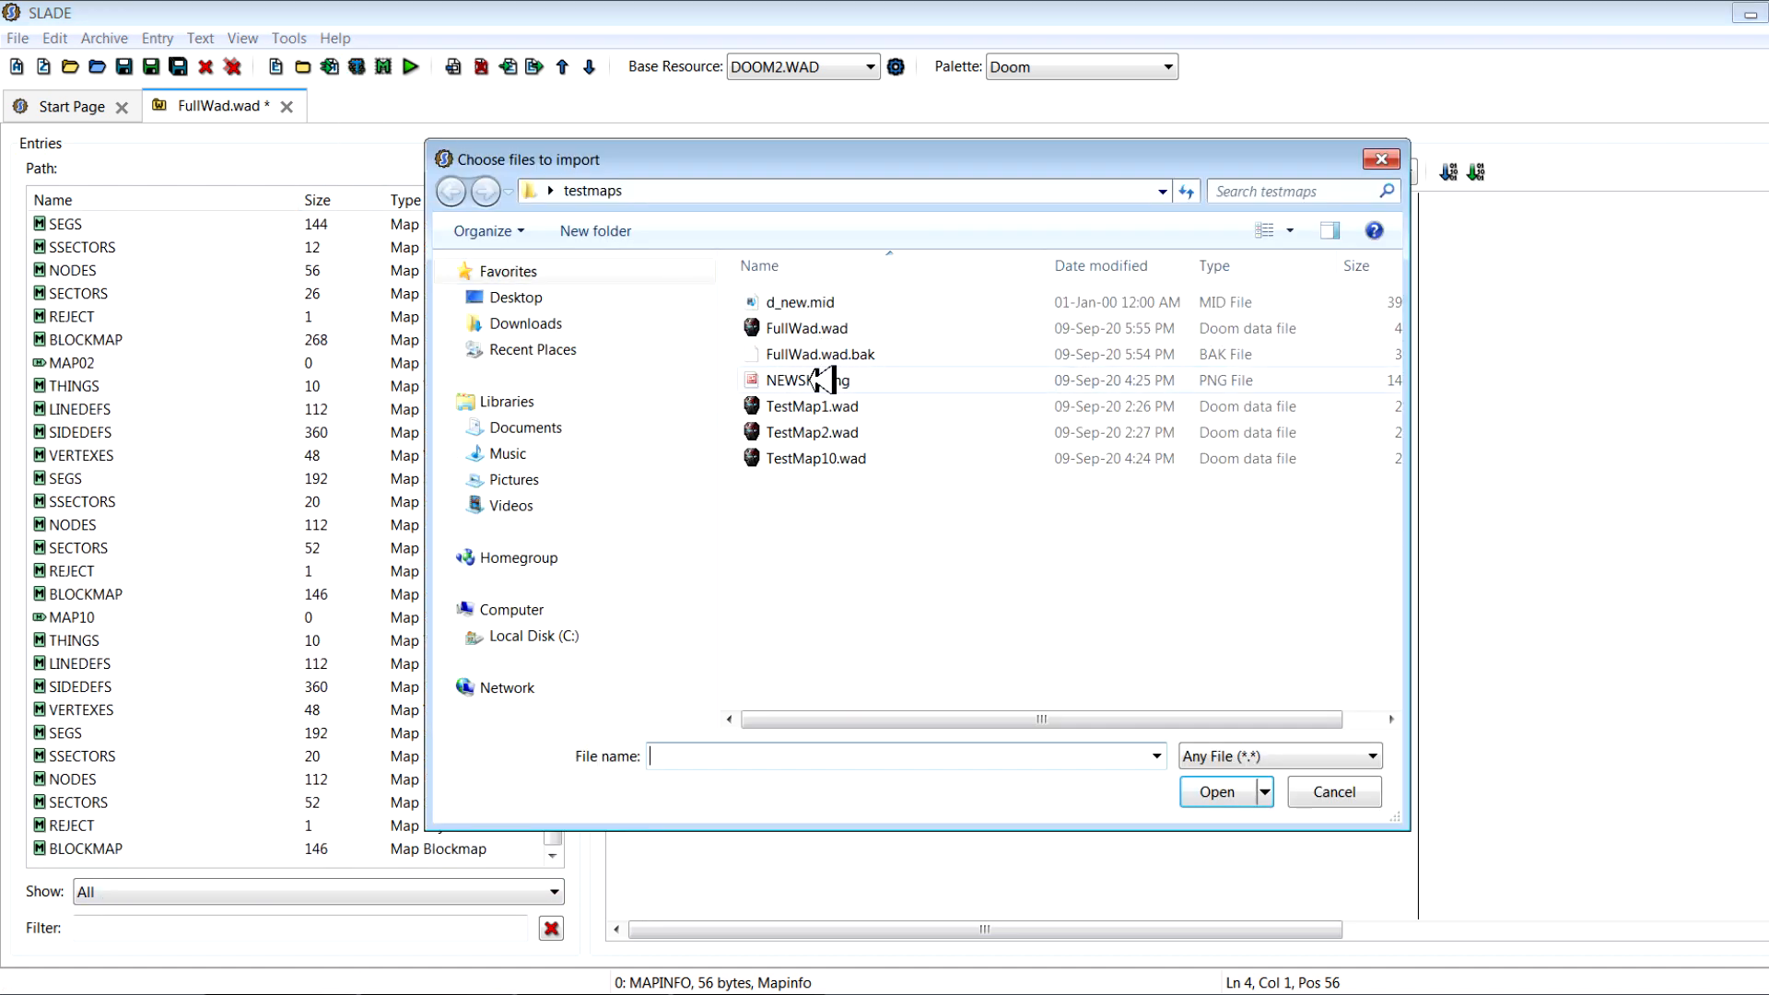
{"action": "left_click", "coordinate": [1333, 791]}
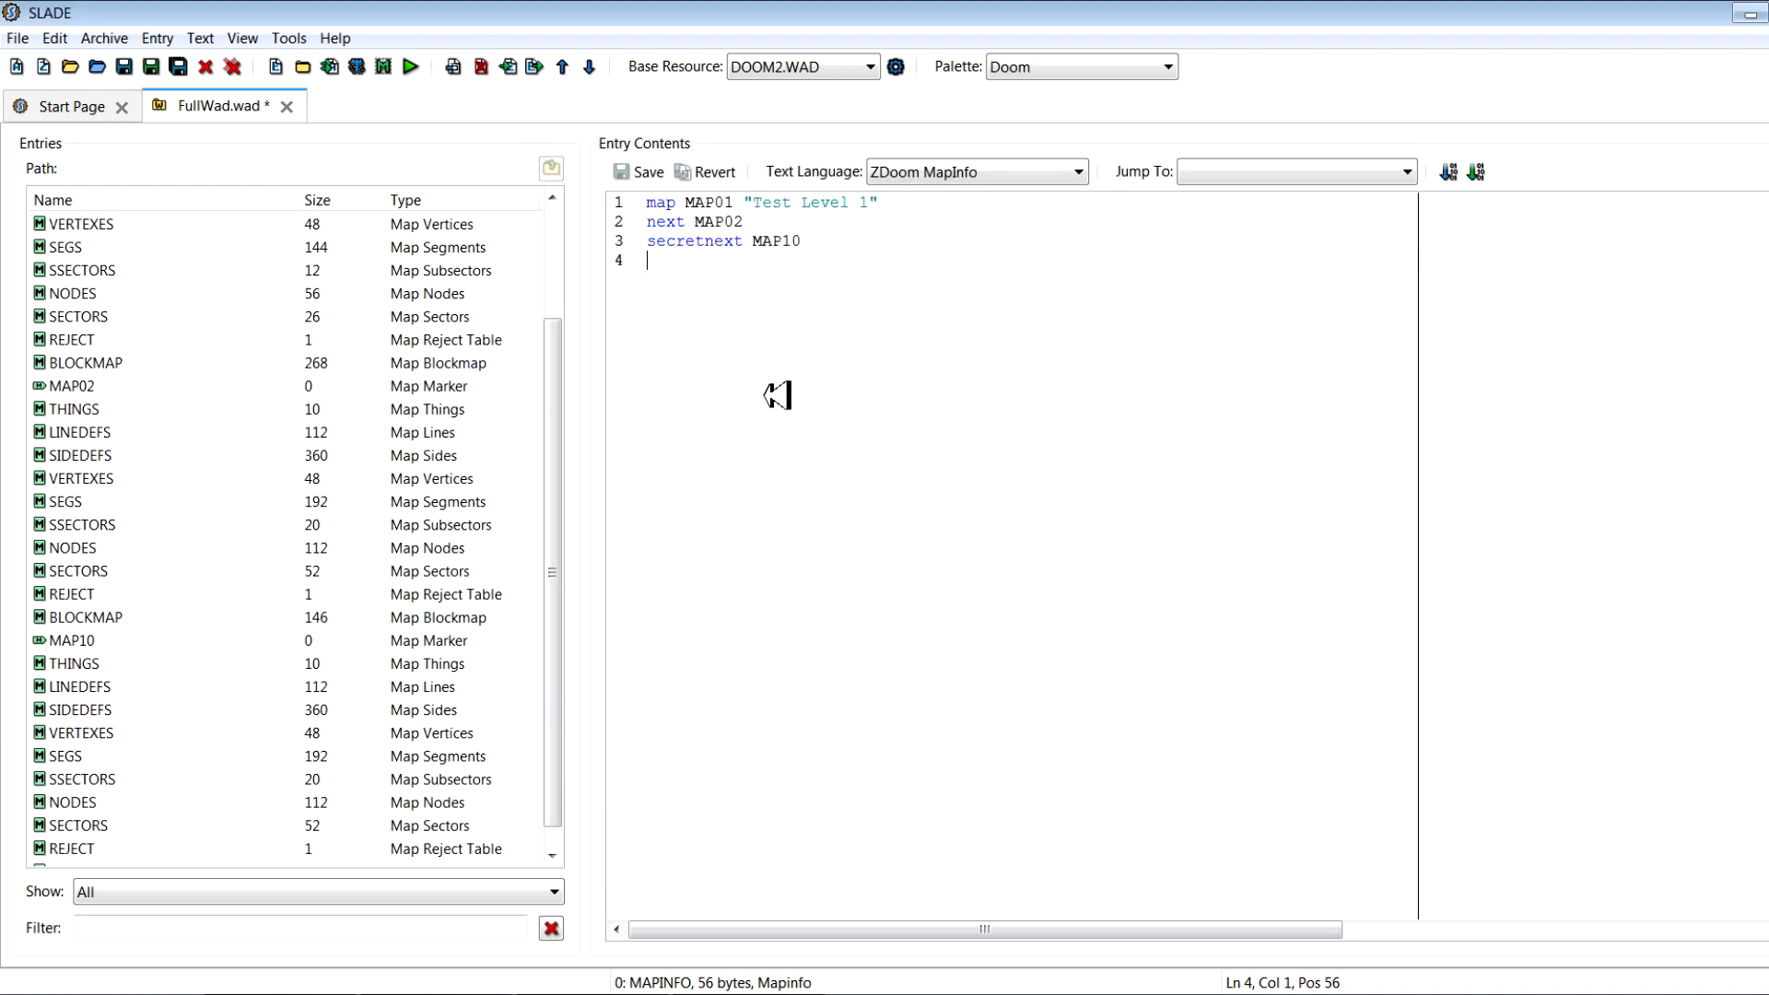
{"action": "left_click", "coordinate": [64, 247]}
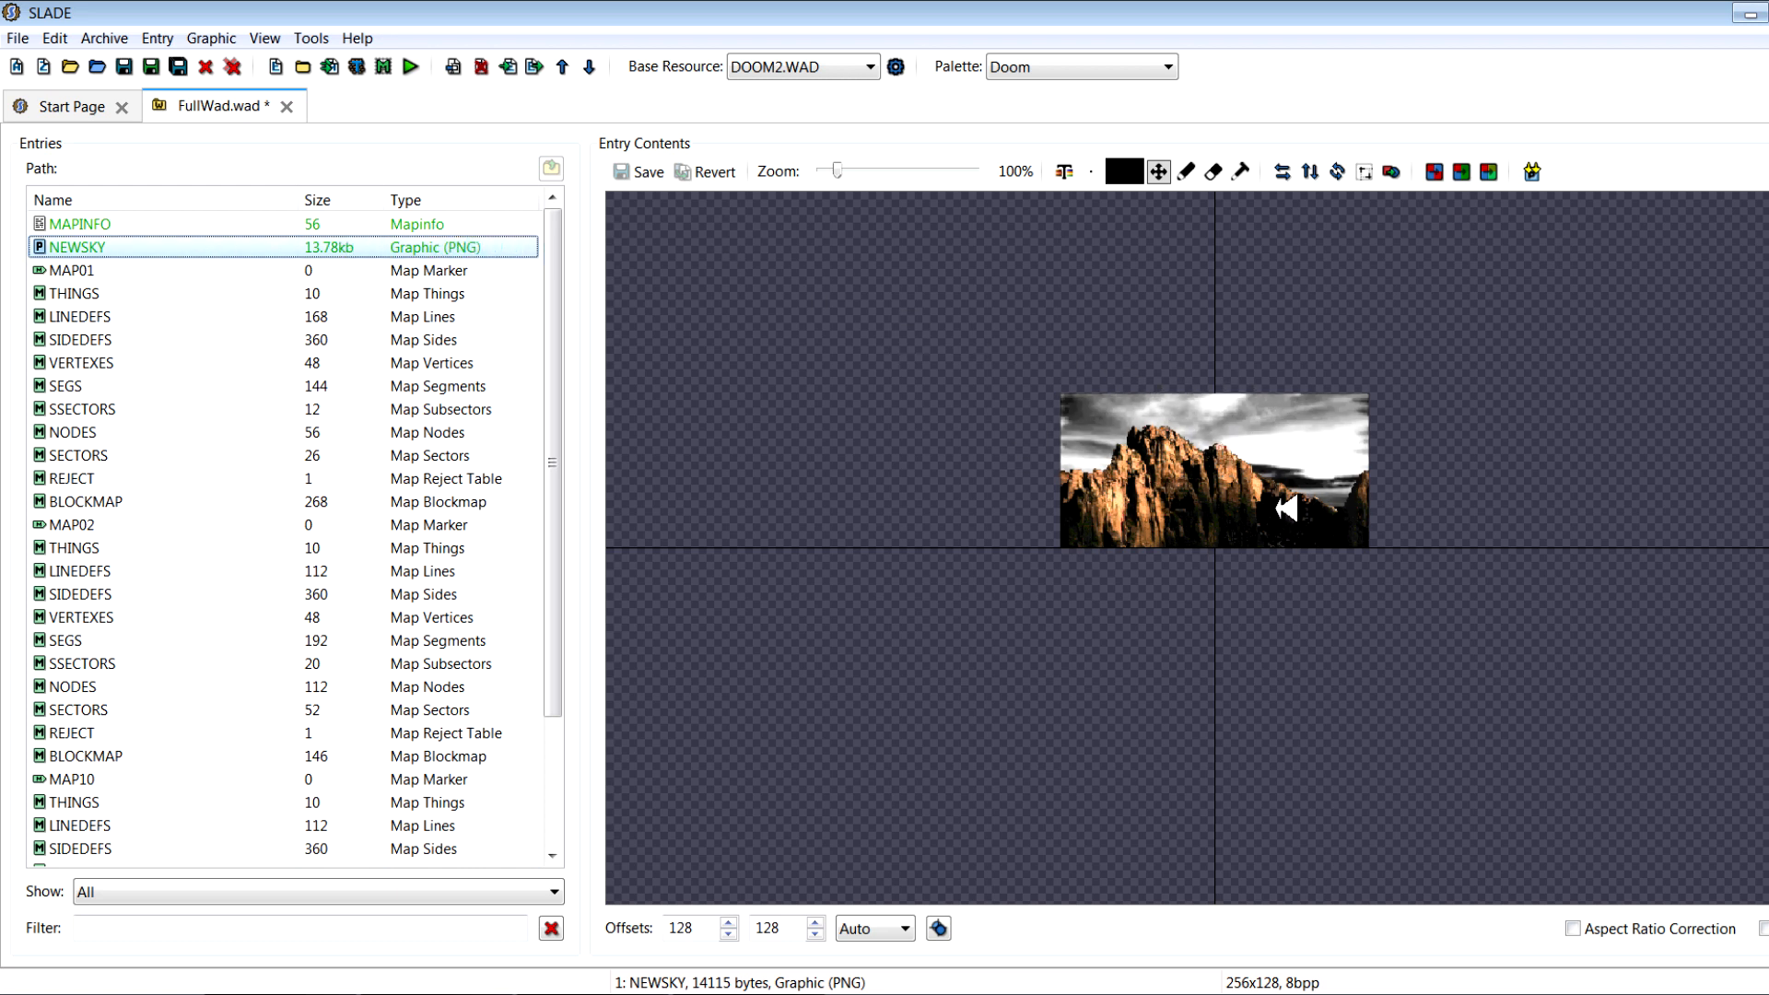
Convert the NEWSKY entry to Doom Gfx (Paletted) format
{"action": "right_click", "coordinate": [63, 247]}
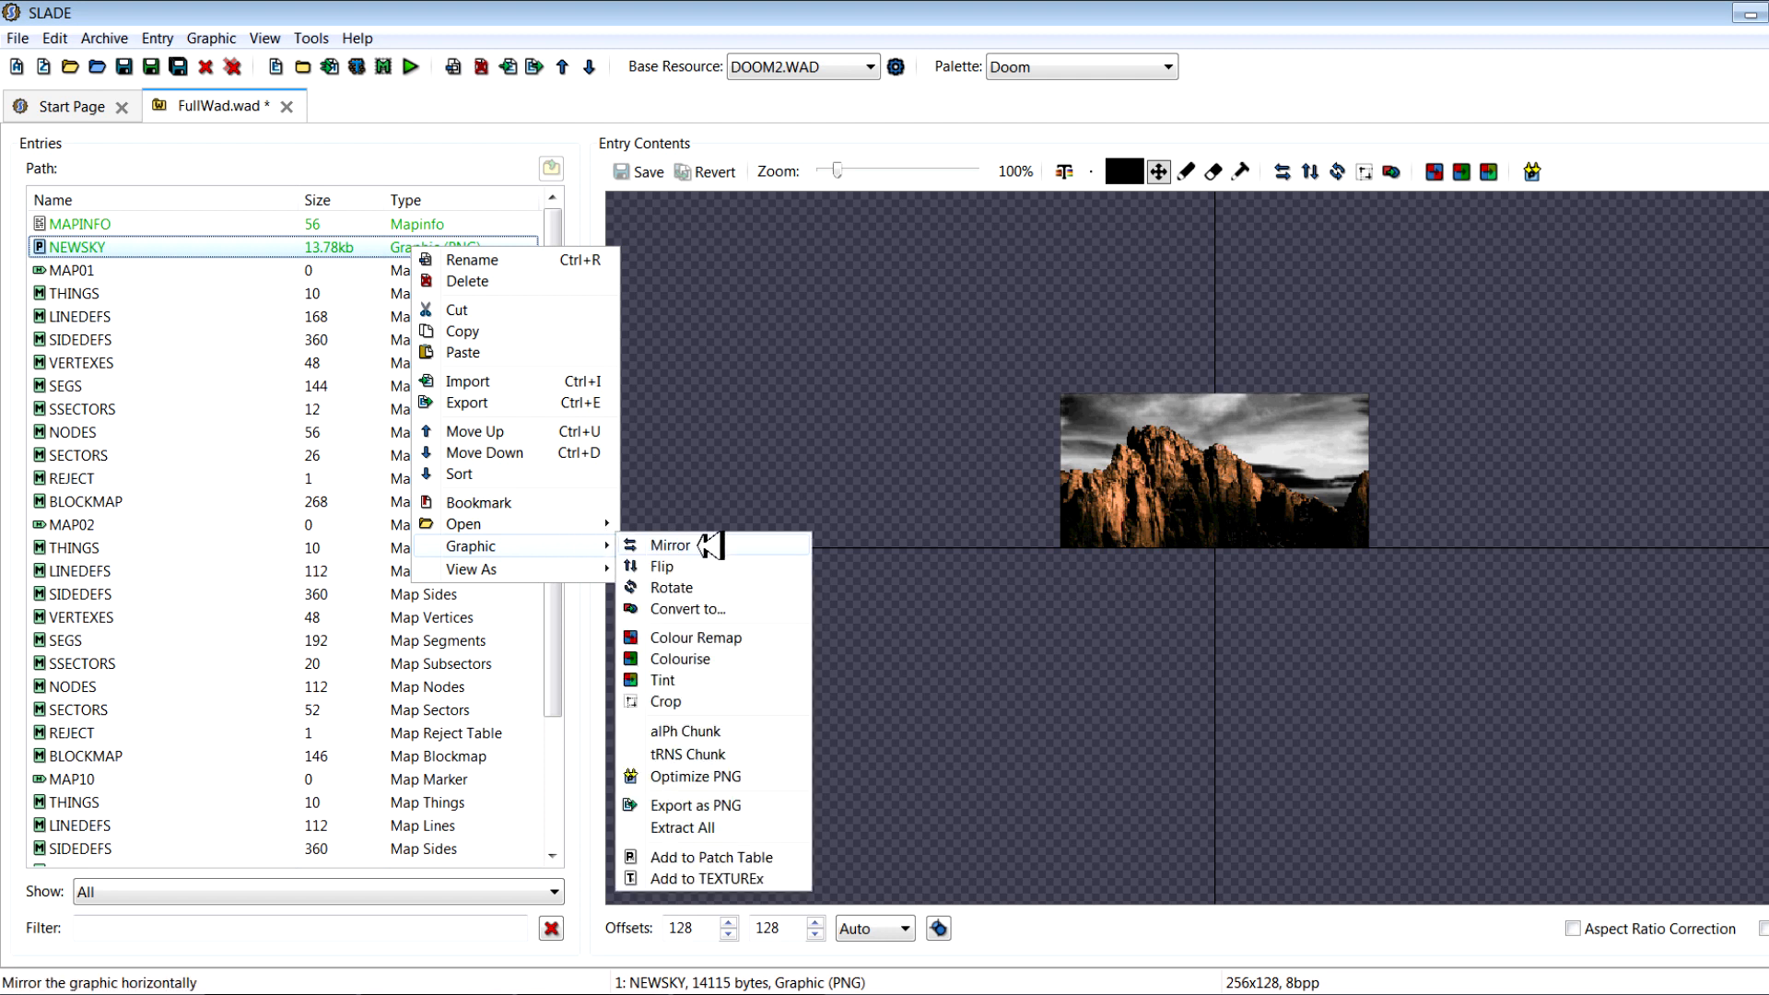
{"action": "left_click", "coordinate": [687, 609]}
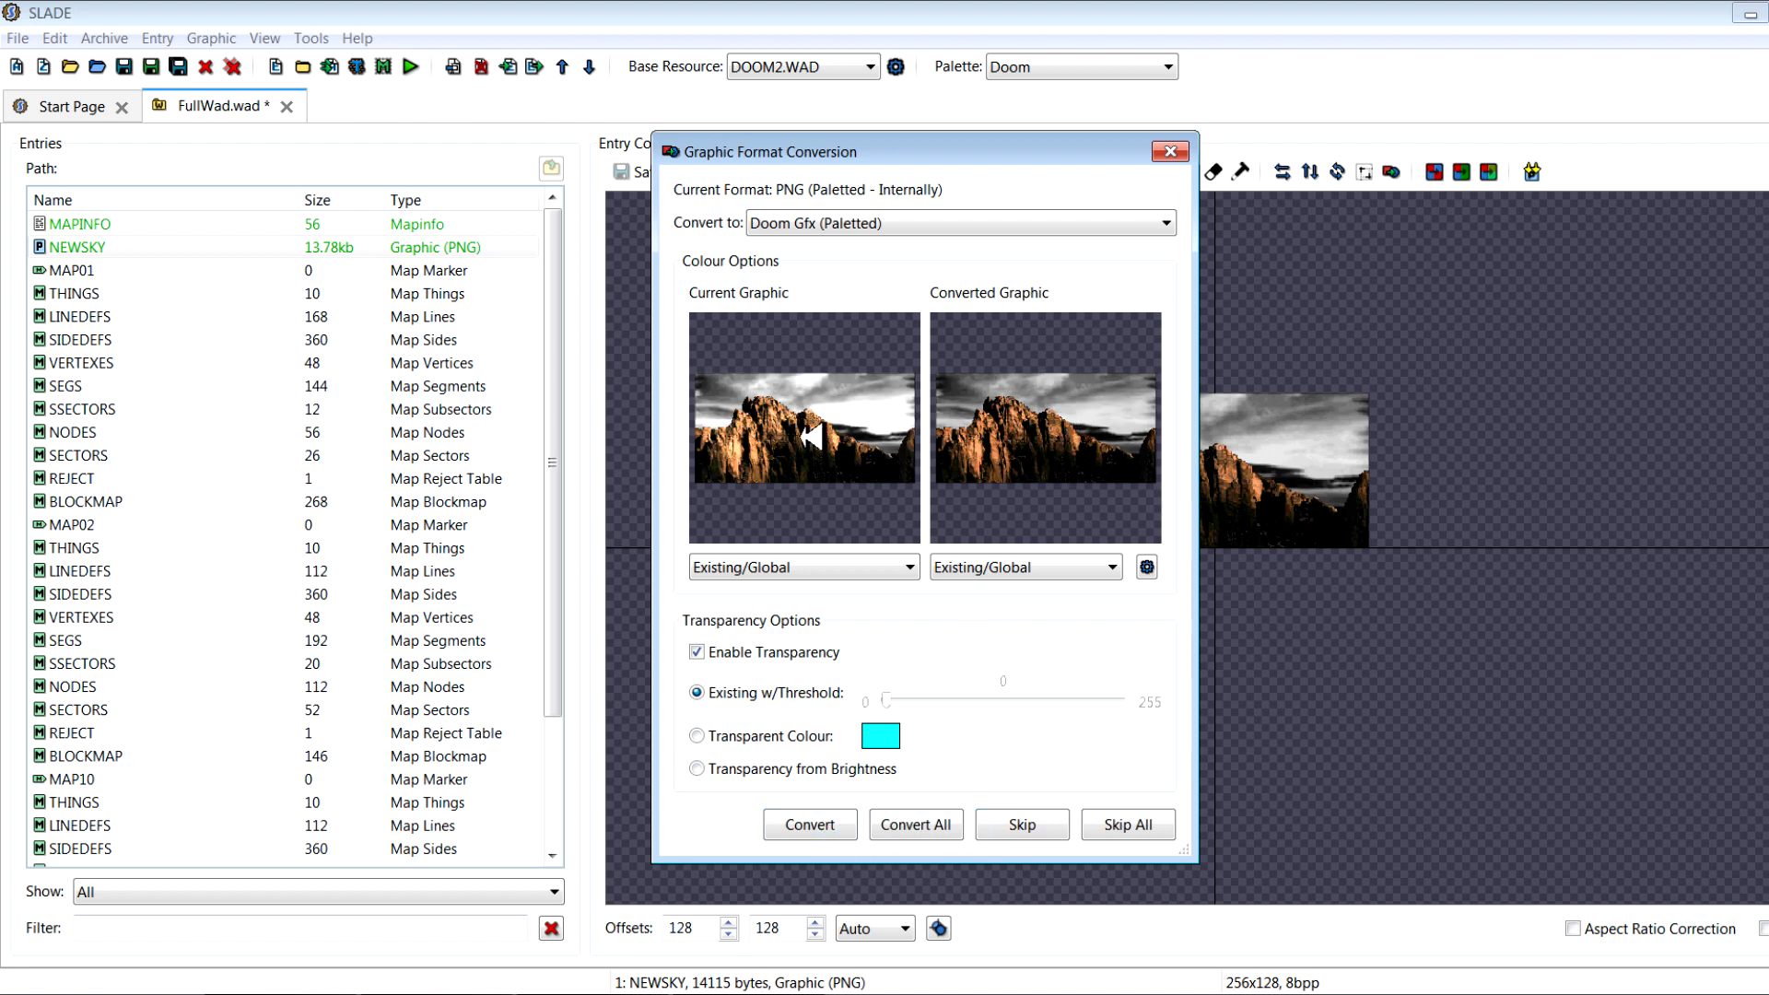
{"action": "left_click", "coordinate": [1021, 825]}
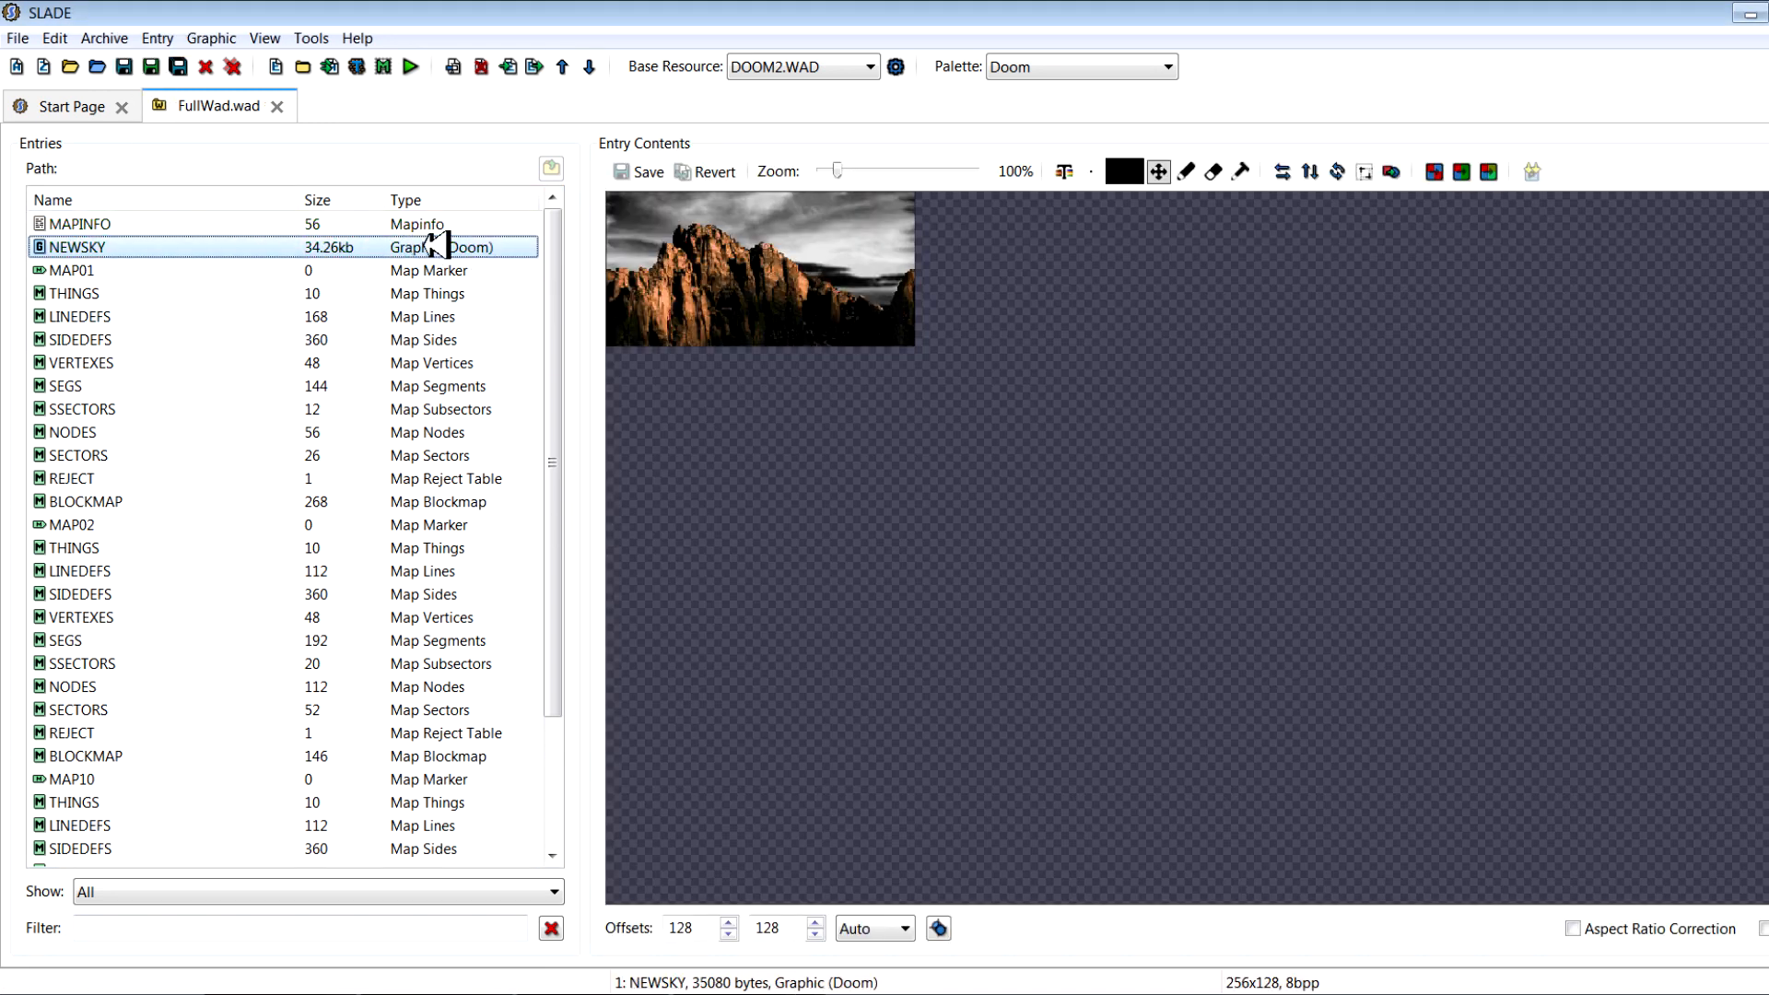
Add NEWSKY to the patch table, importing texture definitions from the base resource
{"action": "right_click", "coordinate": [74, 247]}
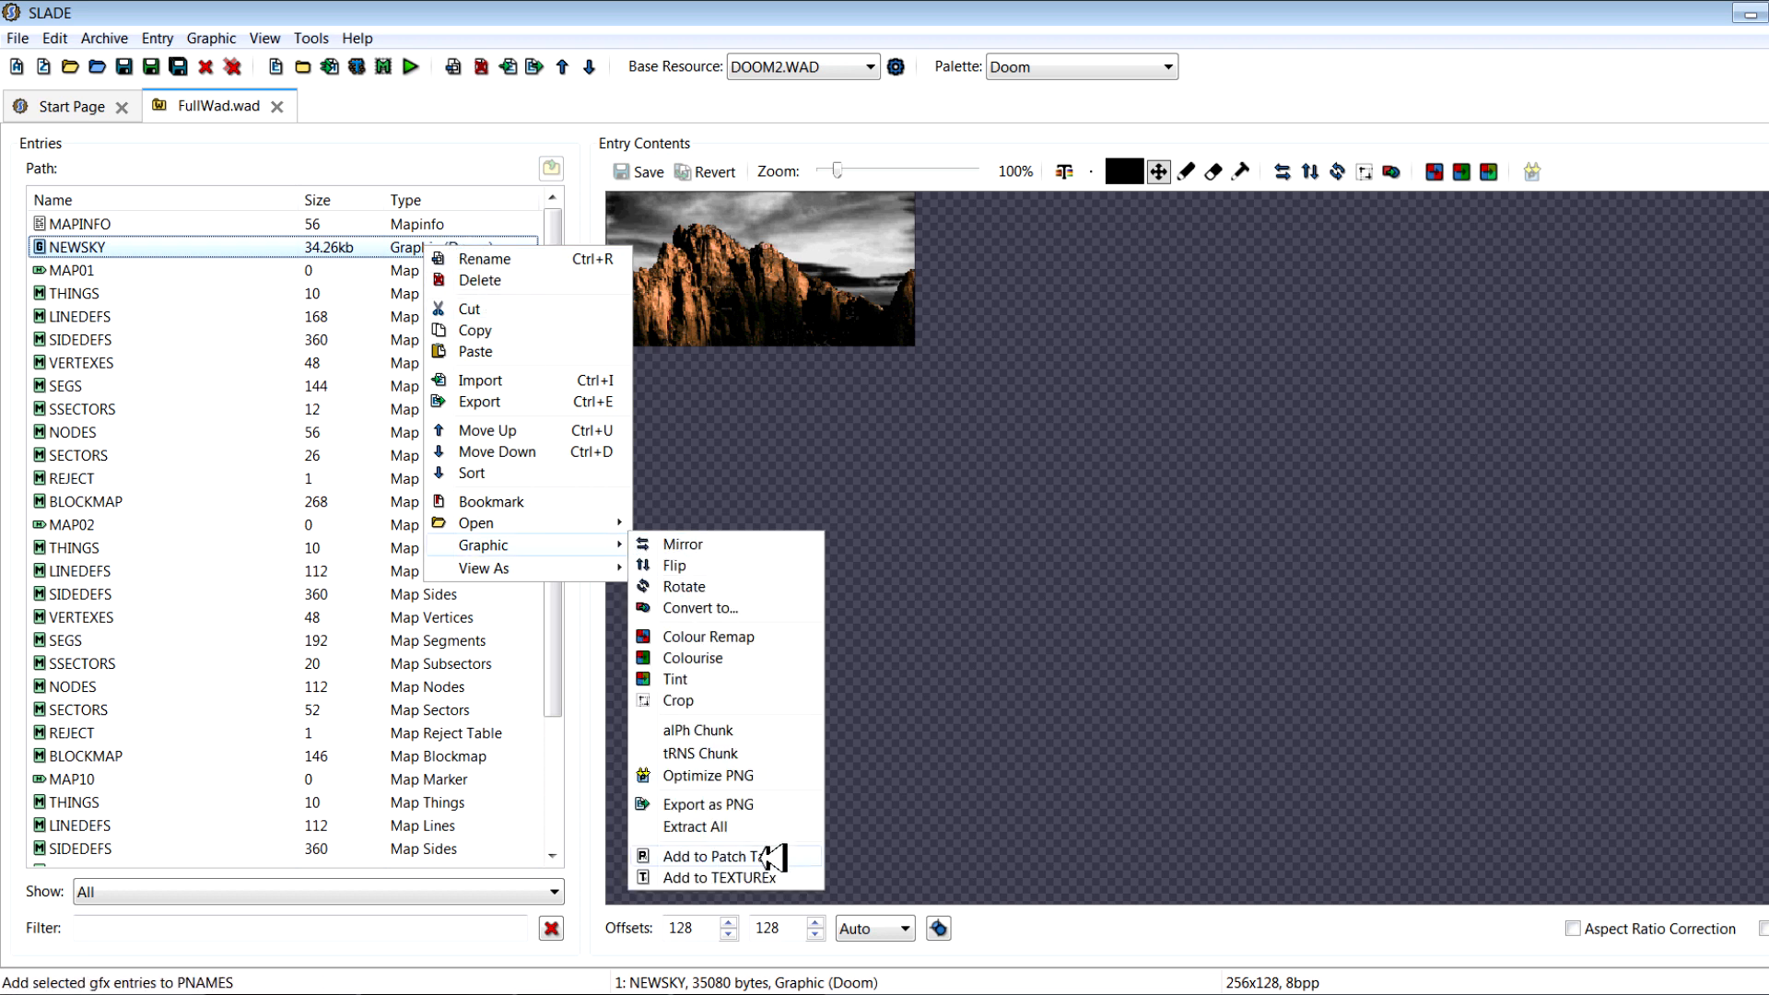
{"action": "left_click", "coordinate": [735, 877]}
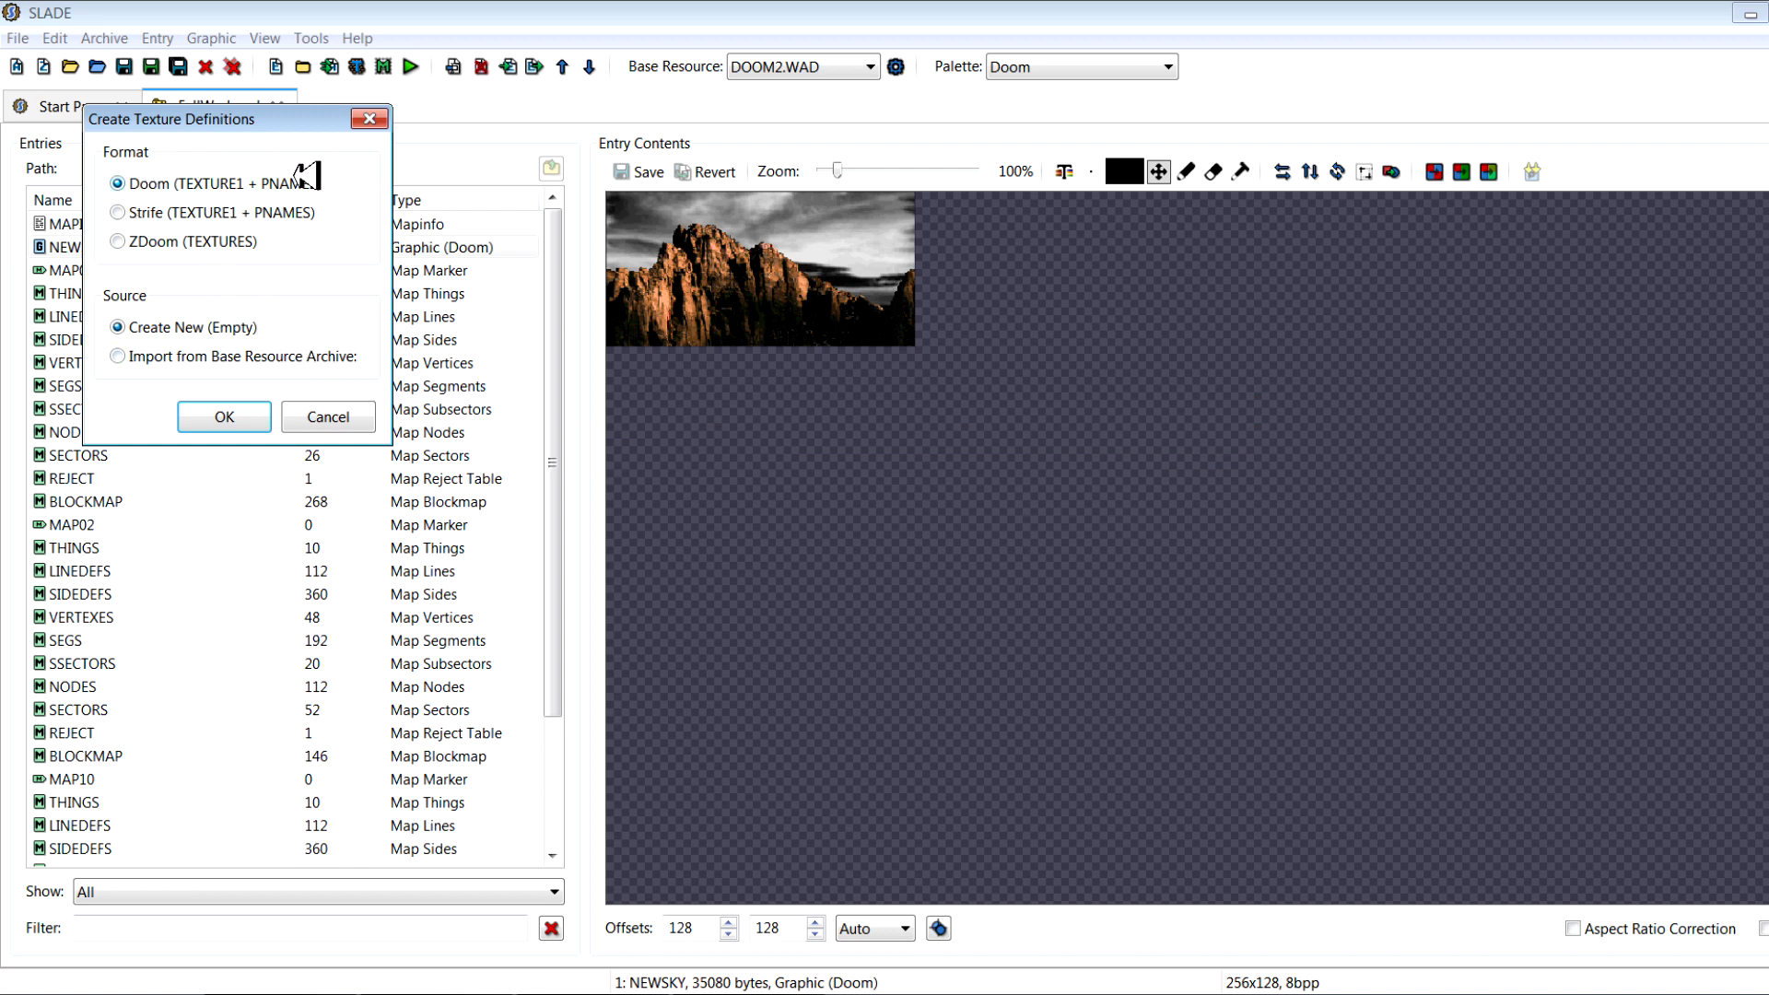
{"action": "mouse_move", "coordinate": [172, 188]}
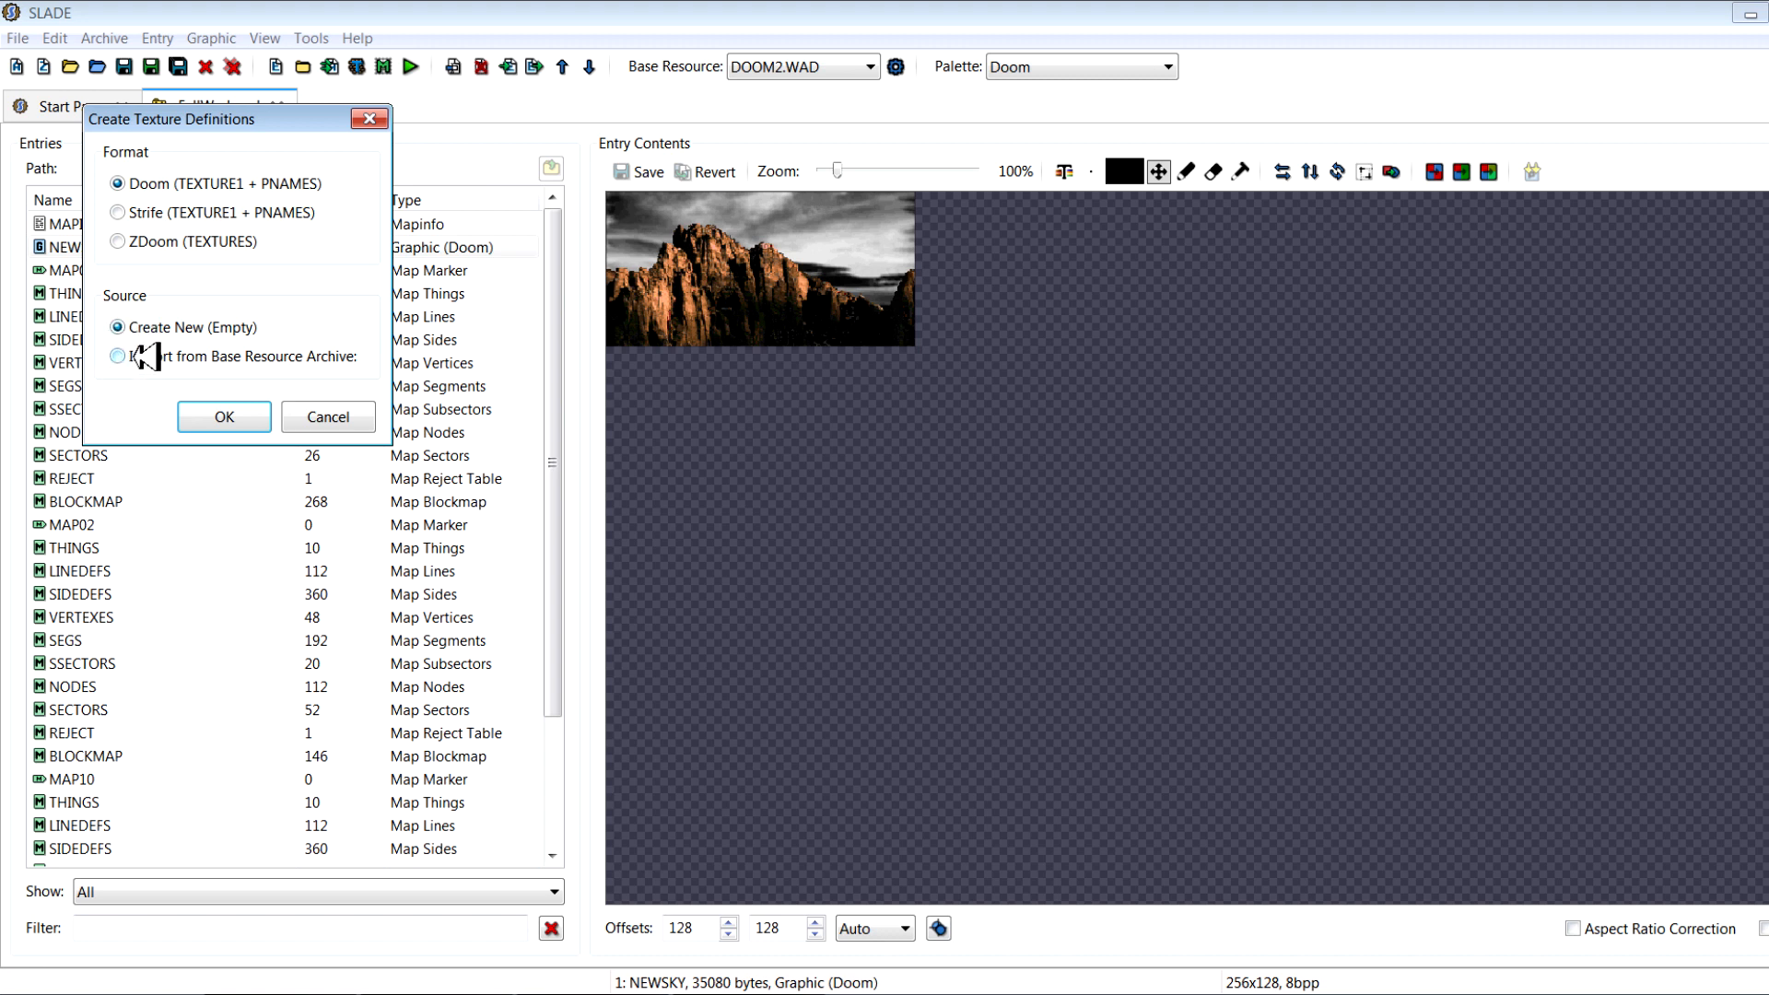
{"action": "left_click", "coordinate": [118, 356]}
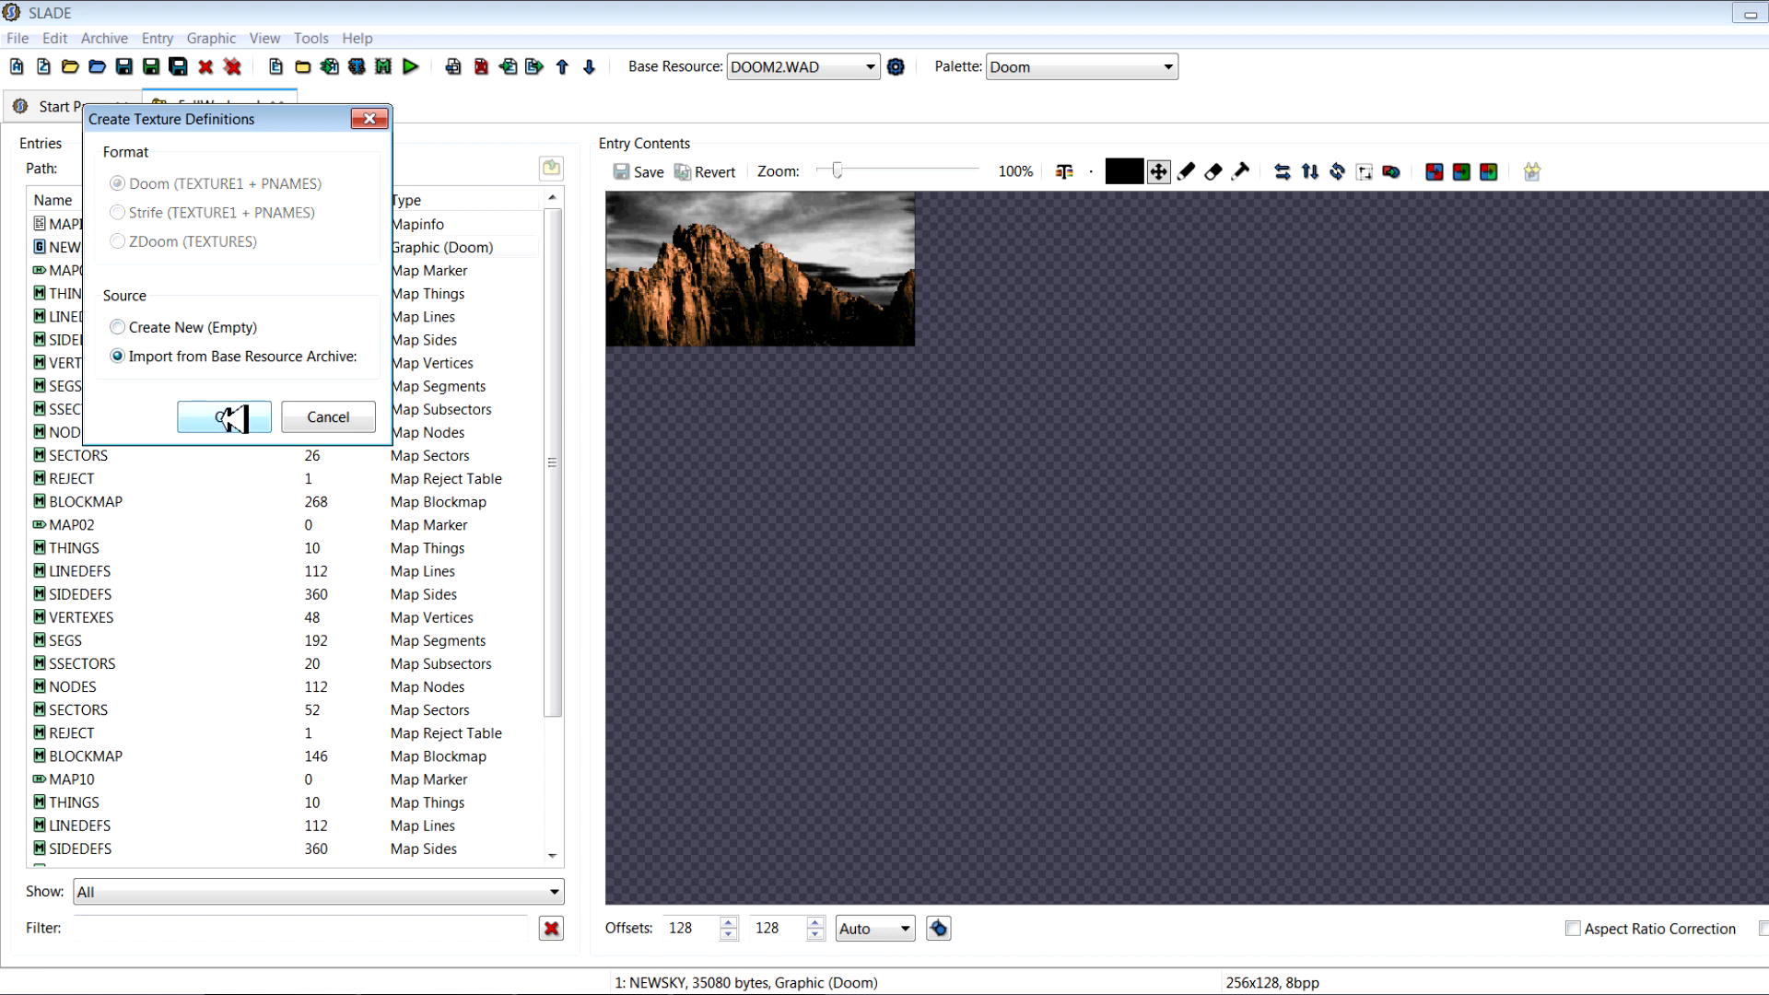
{"action": "left_click", "coordinate": [223, 416]}
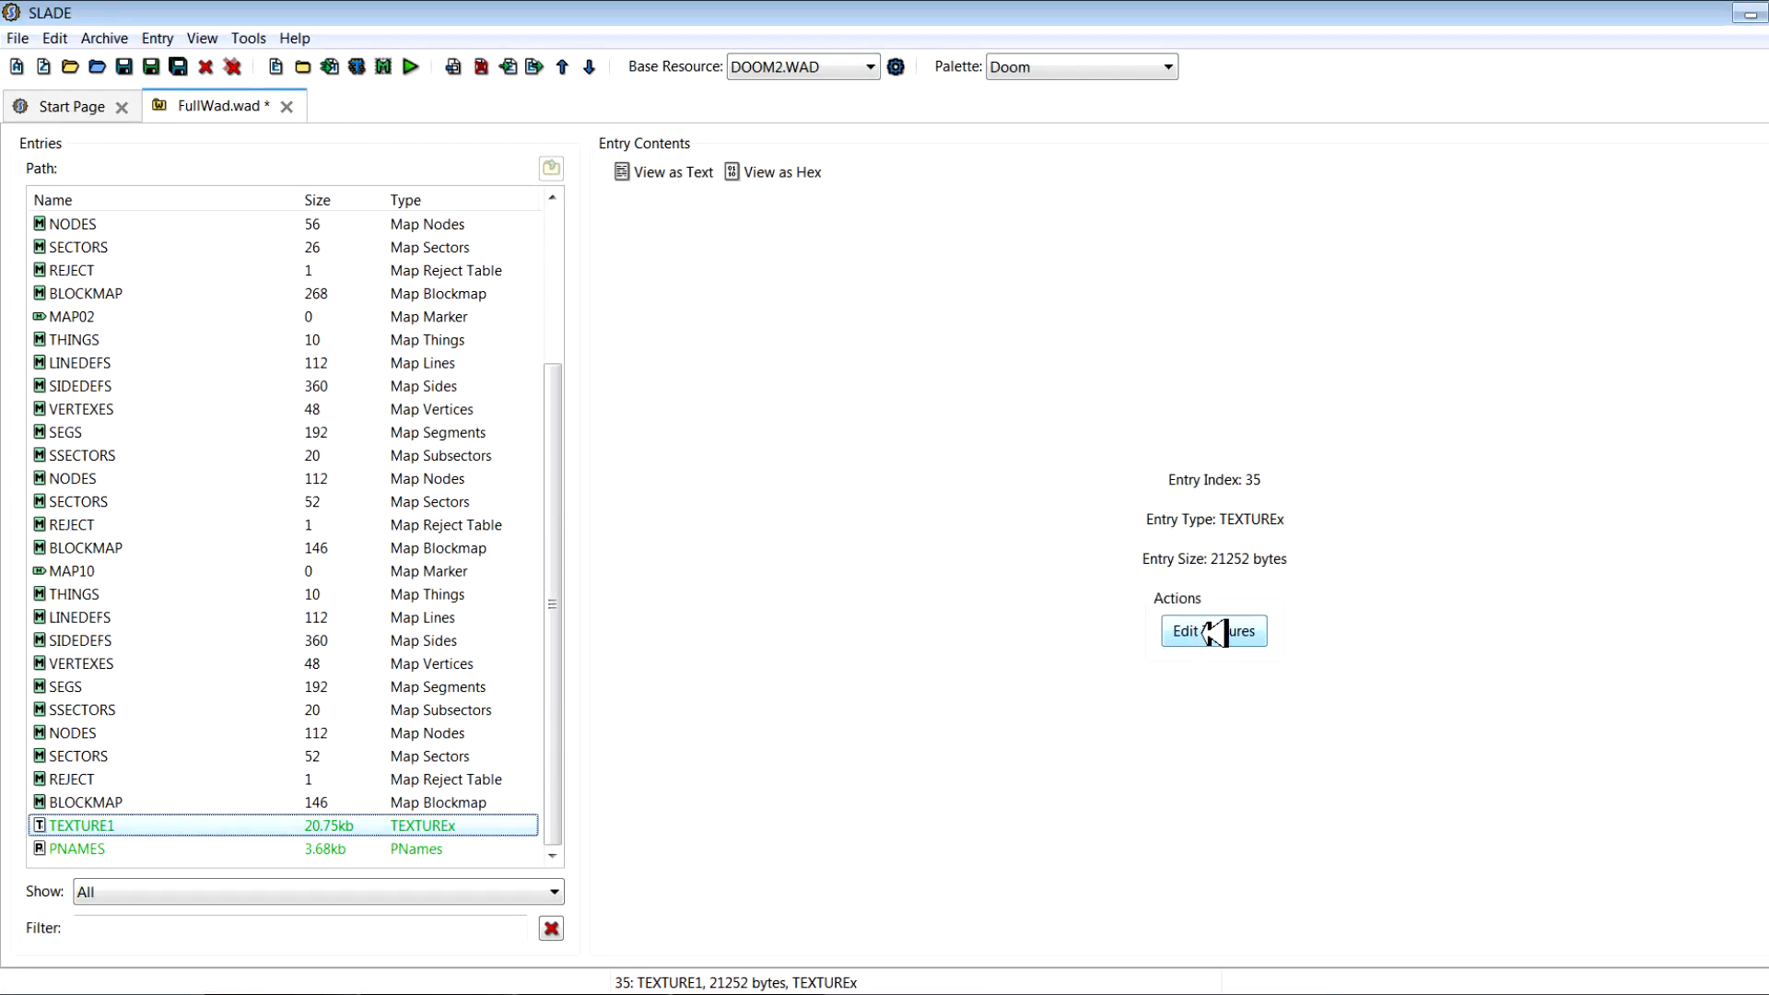
Open the TEXTURE1 and PNAMES definitions in the Texture Editor, then close it
{"action": "left_click", "coordinate": [1214, 631]}
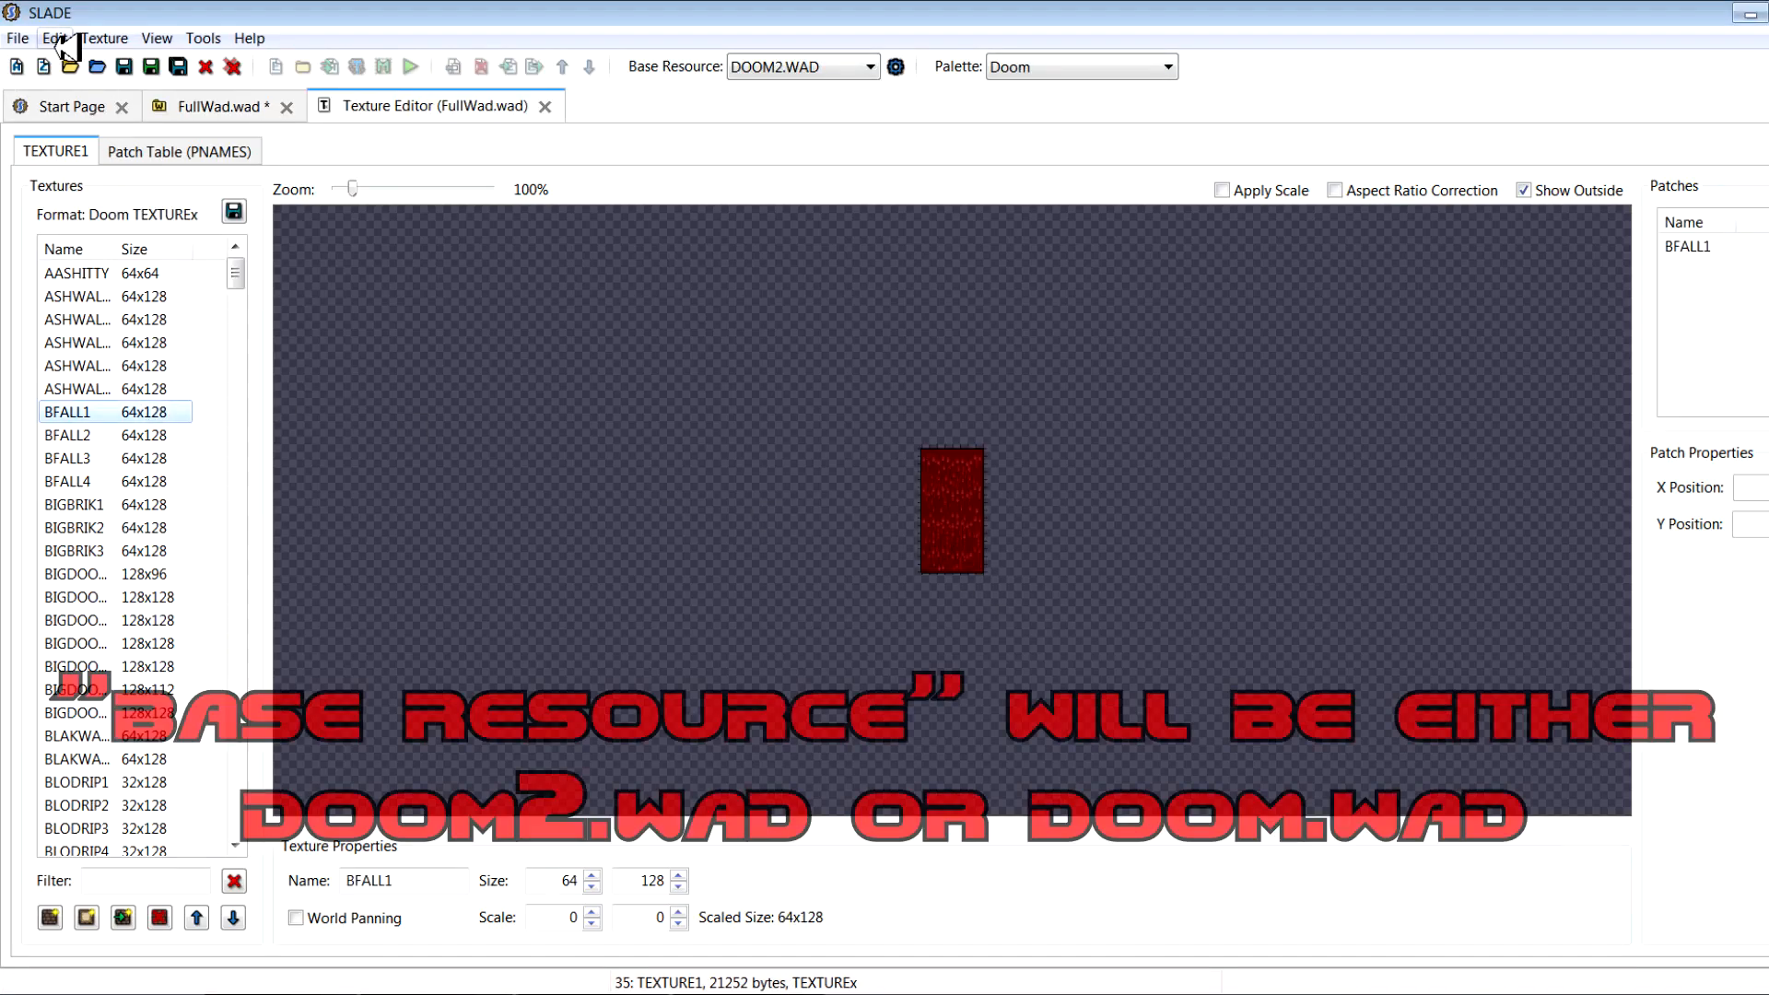
{"action": "left_click", "coordinate": [48, 38]}
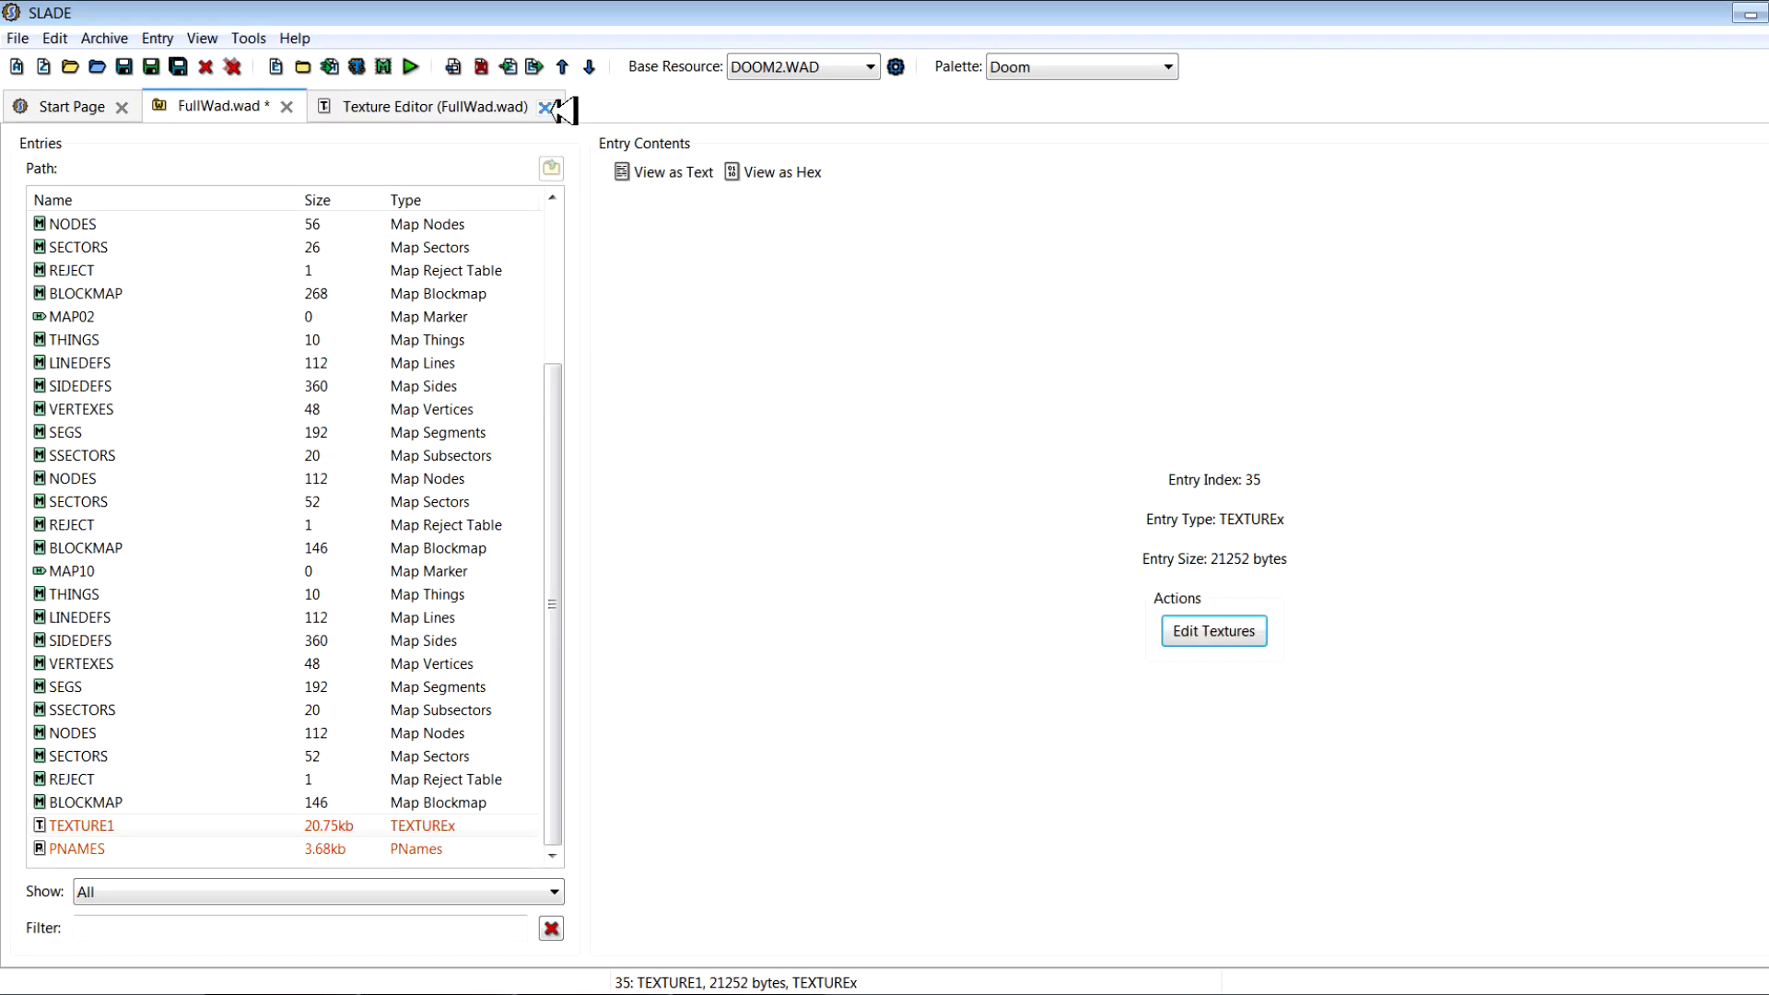
{"action": "left_click", "coordinate": [542, 107]}
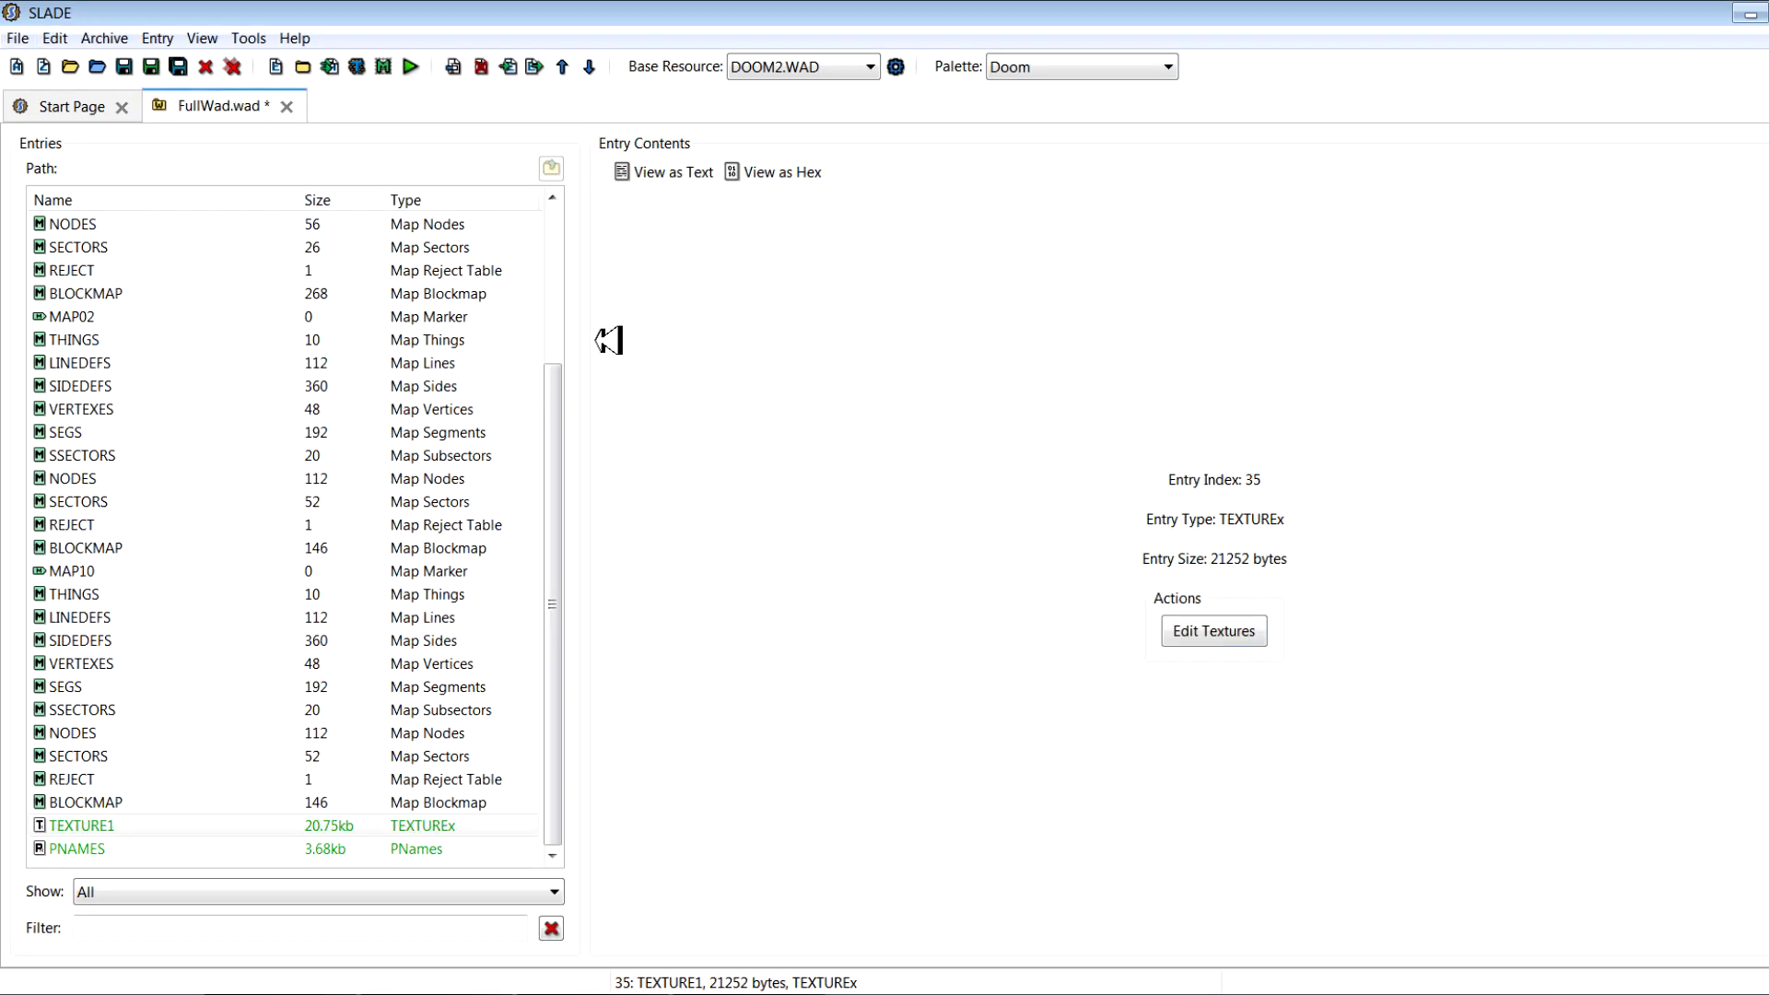
{"action": "left_click", "coordinate": [69, 844]}
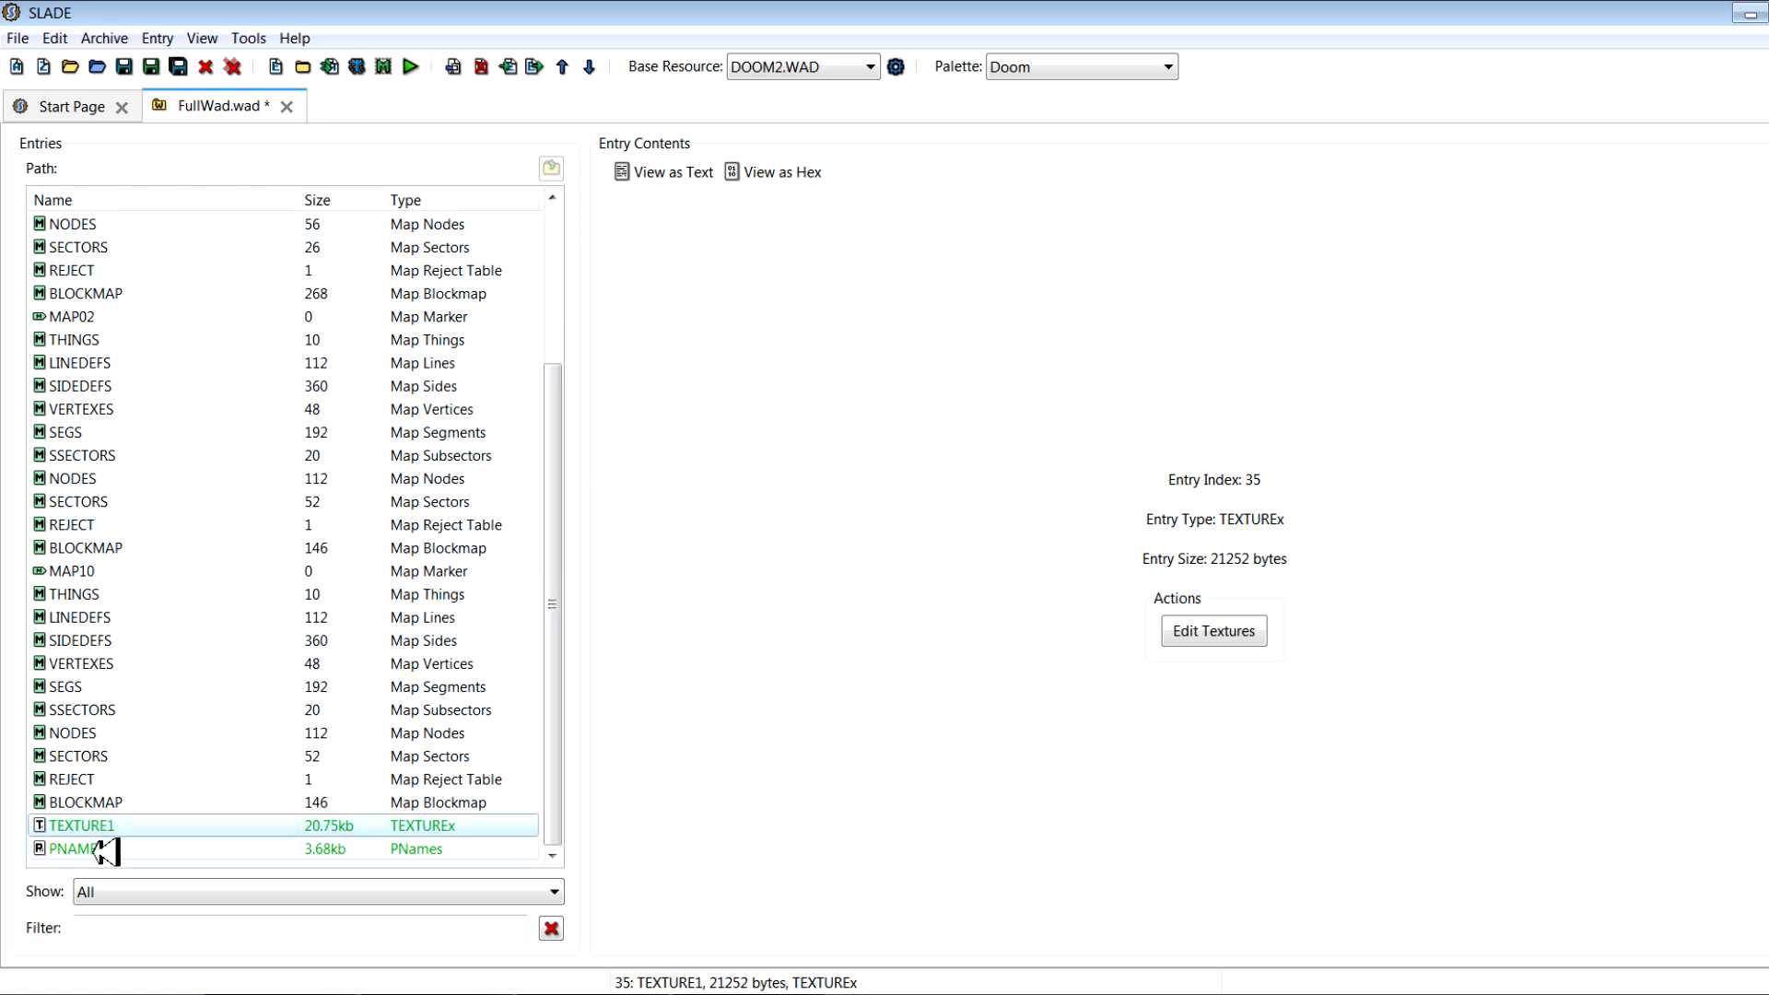
{"action": "left_click", "coordinate": [60, 847]}
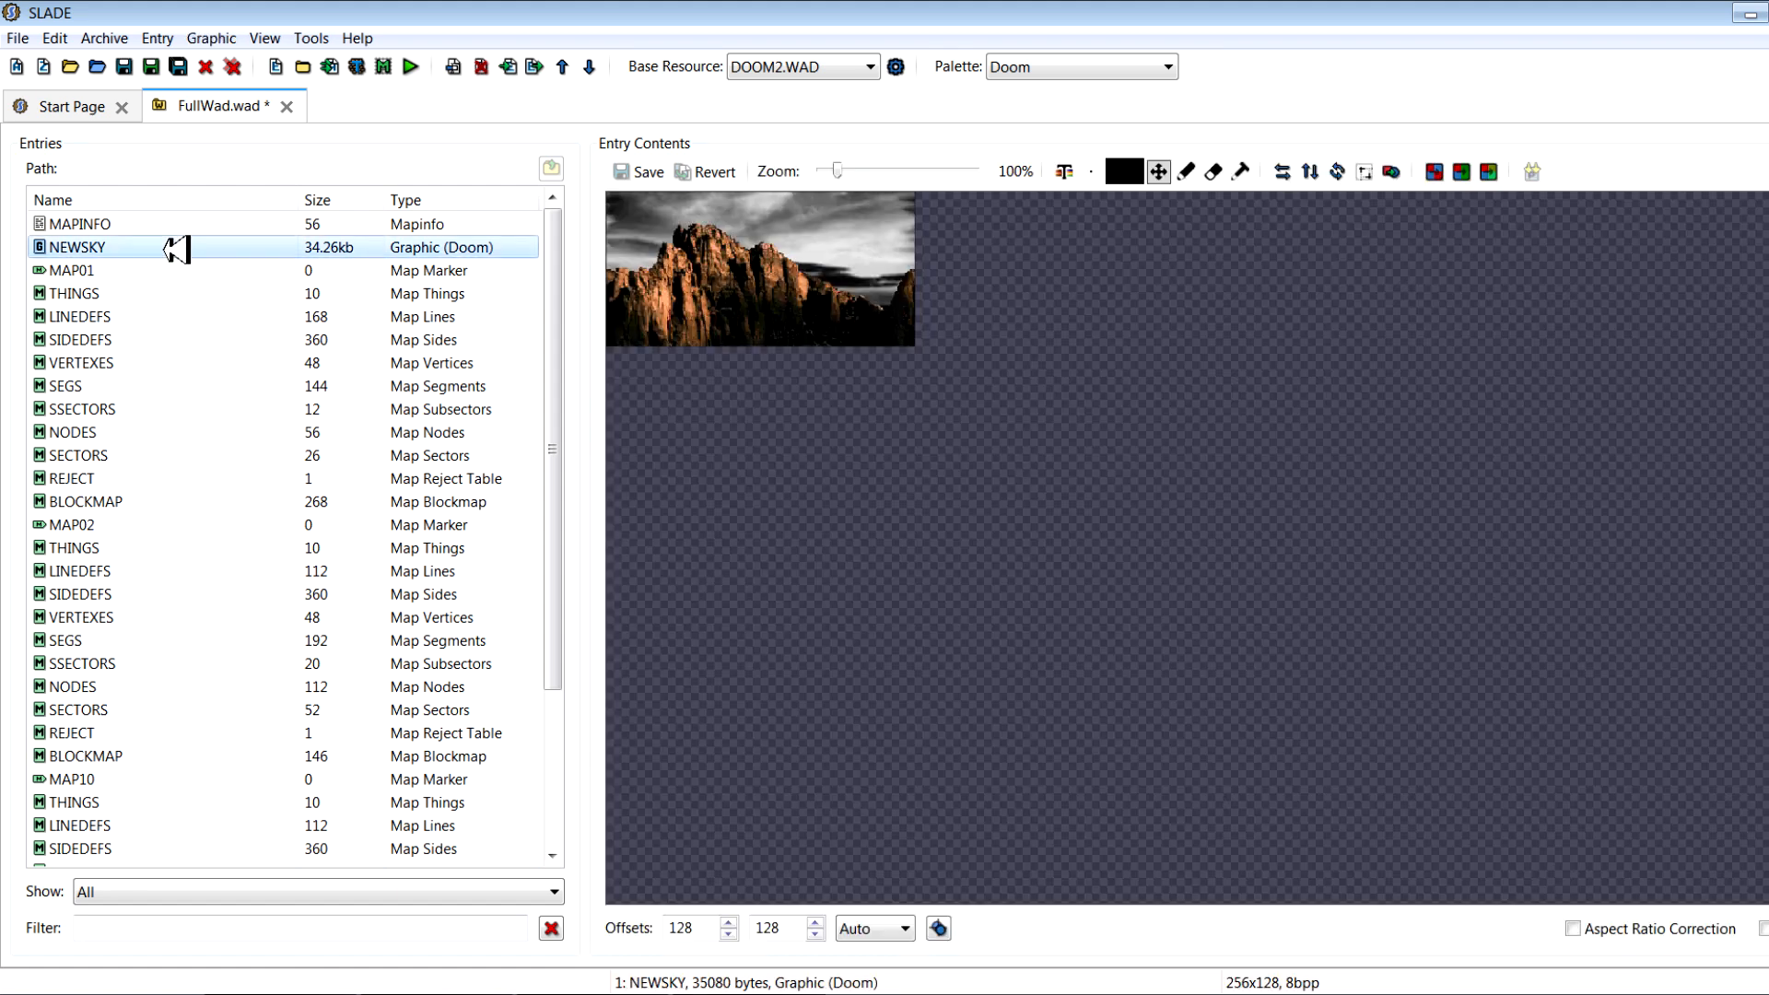
Add NEWSKY as a texture to TEXTURE1 and PNAMES, then reopen the MAPINFO text
{"action": "right_click", "coordinate": [74, 246]}
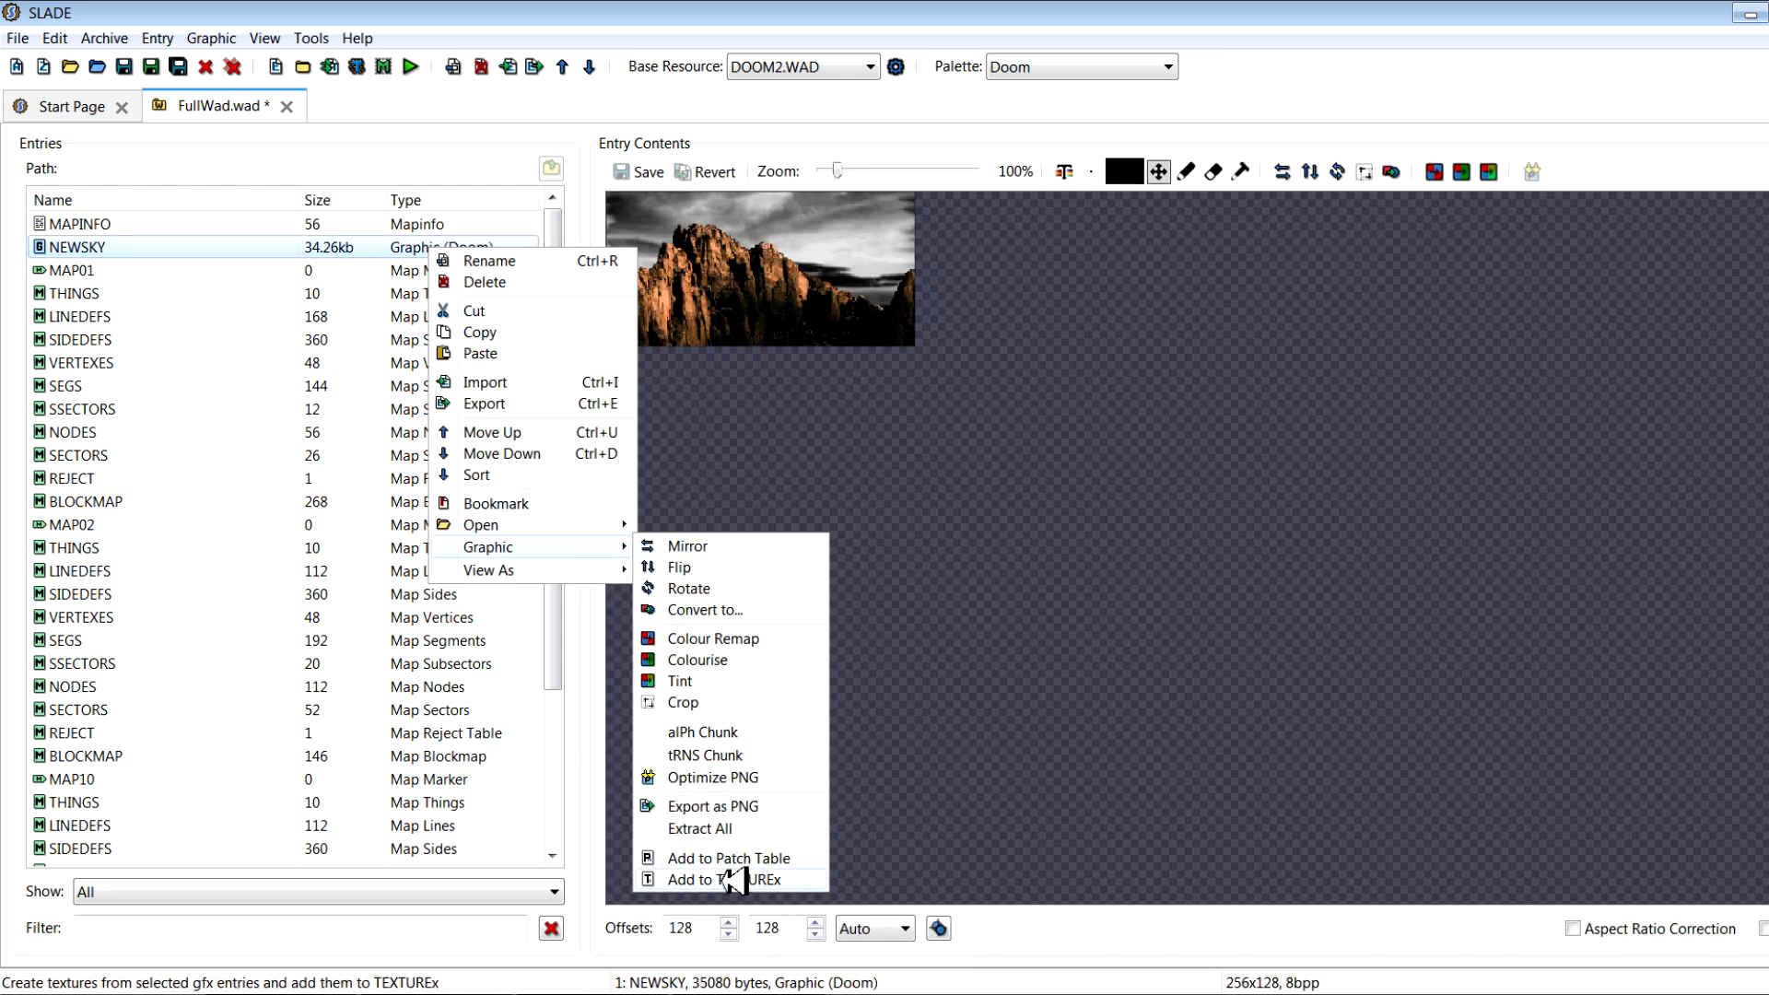
{"action": "left_click", "coordinate": [728, 879]}
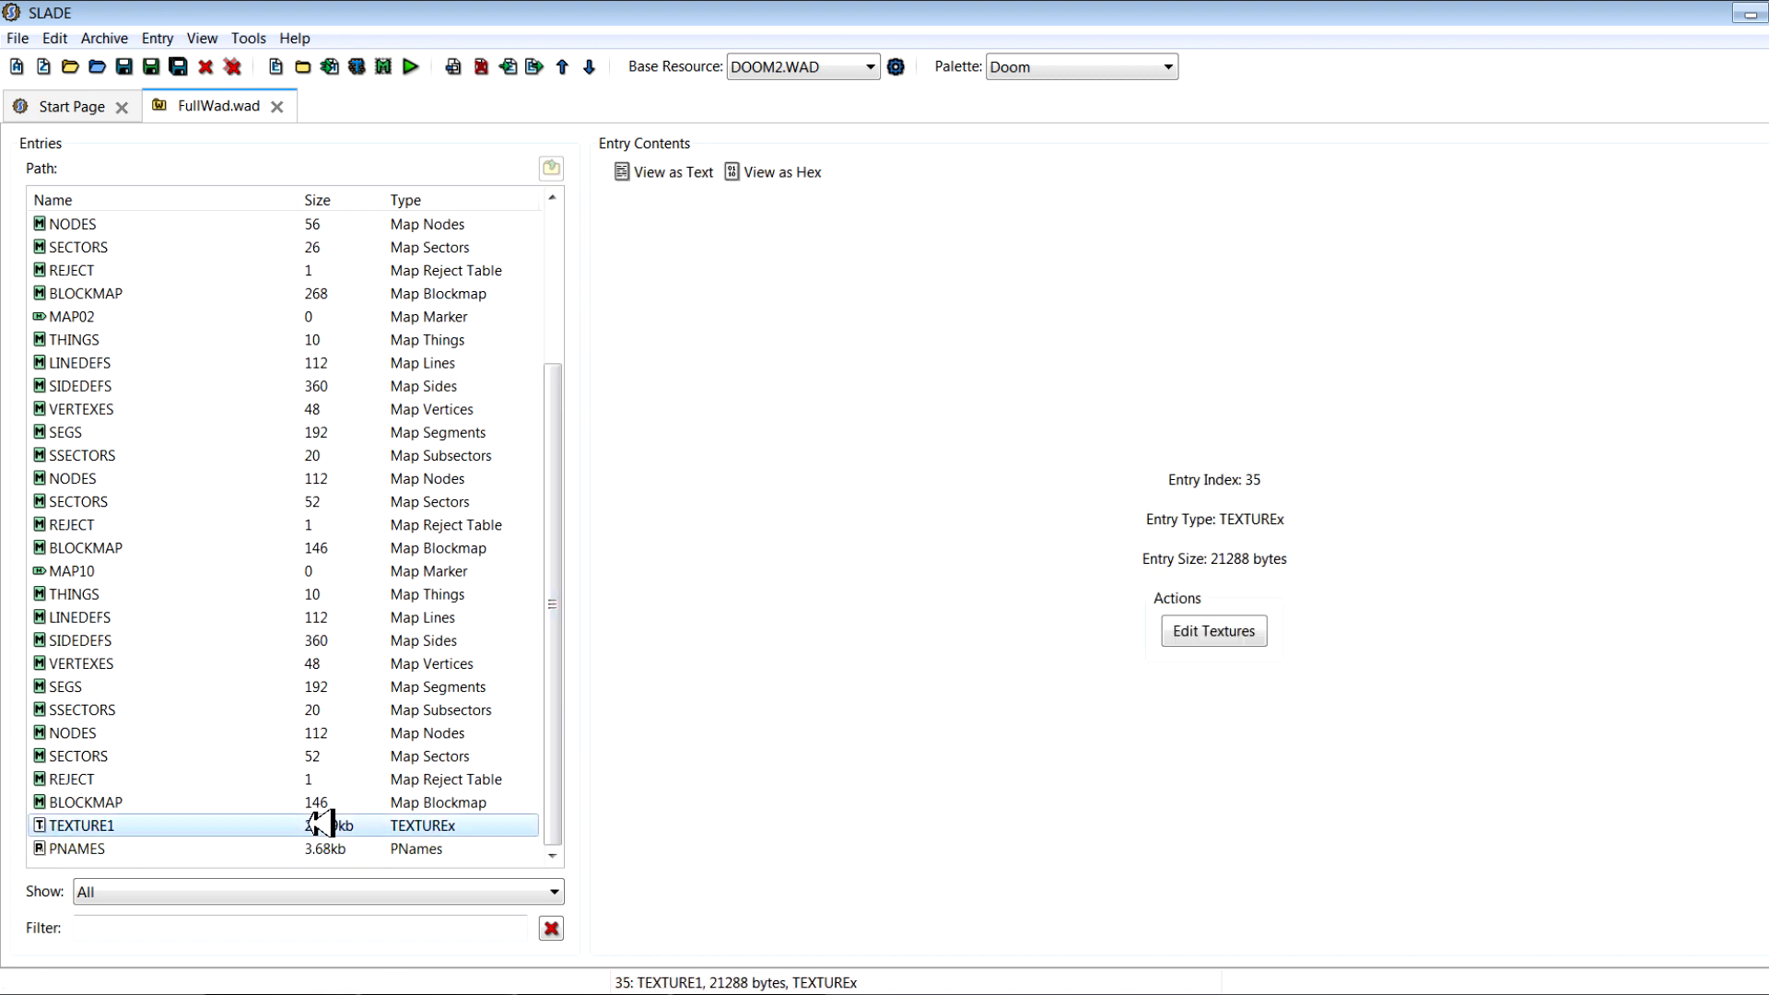
{"action": "left_click", "coordinate": [1214, 631]}
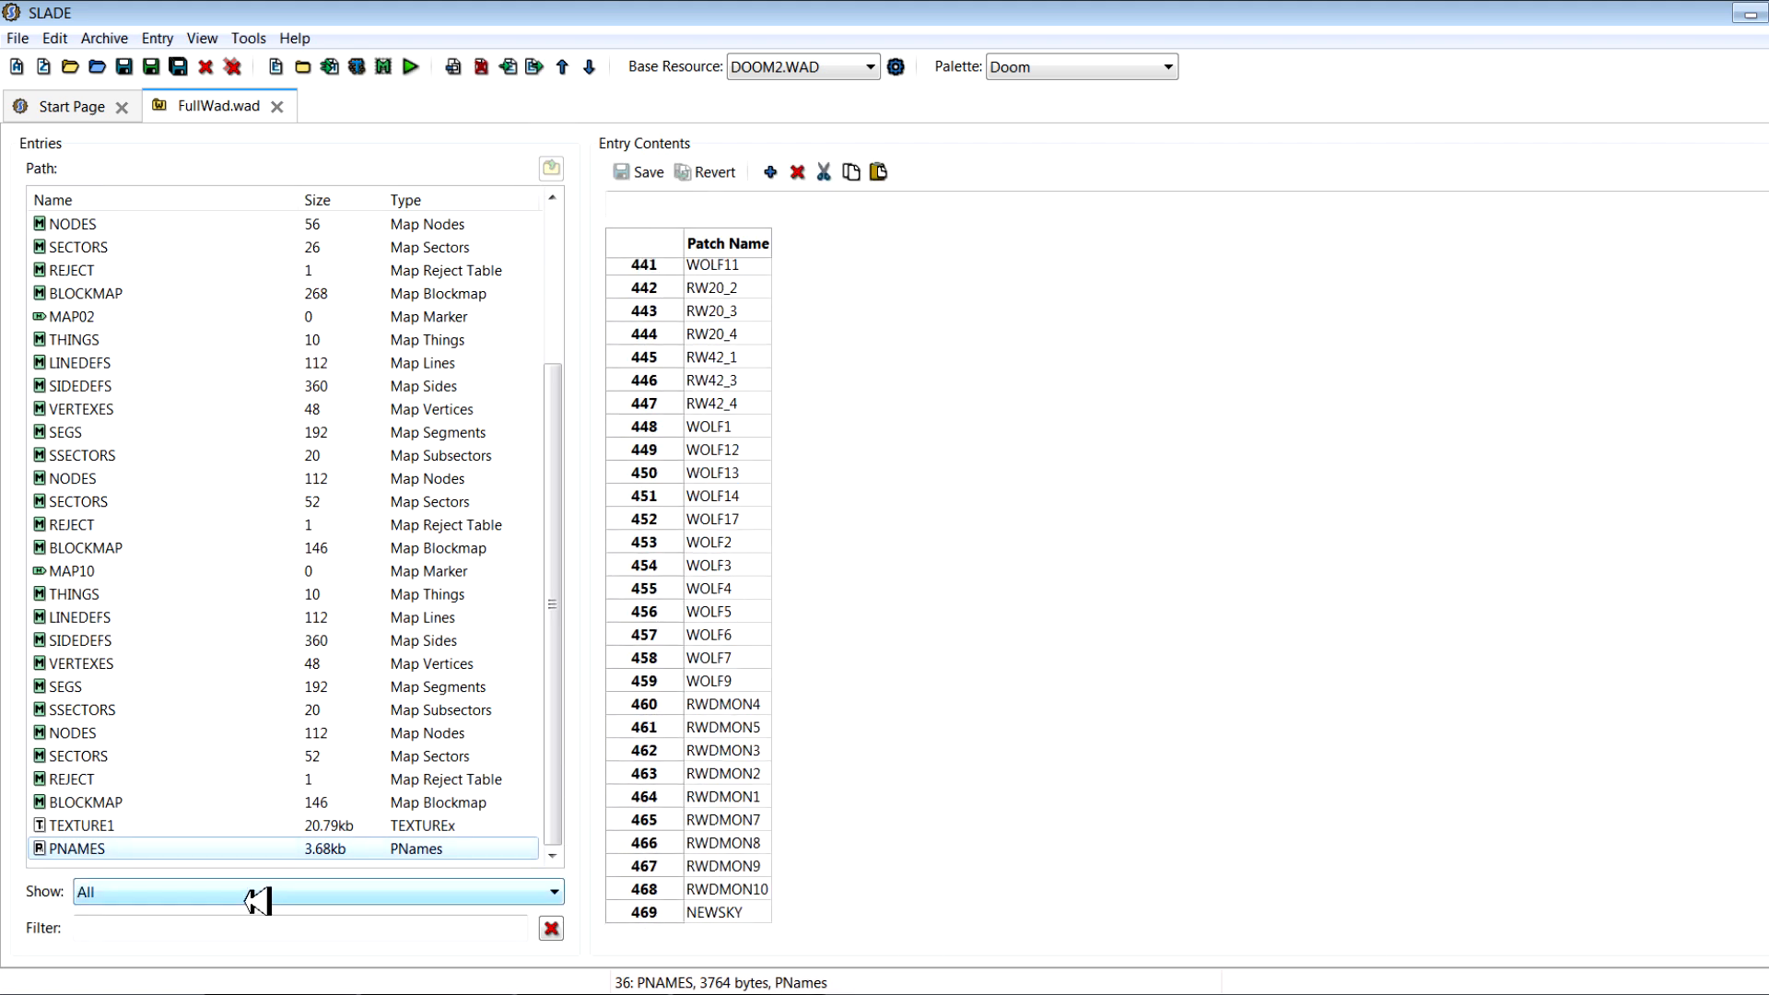
{"action": "left_click", "coordinate": [64, 830]}
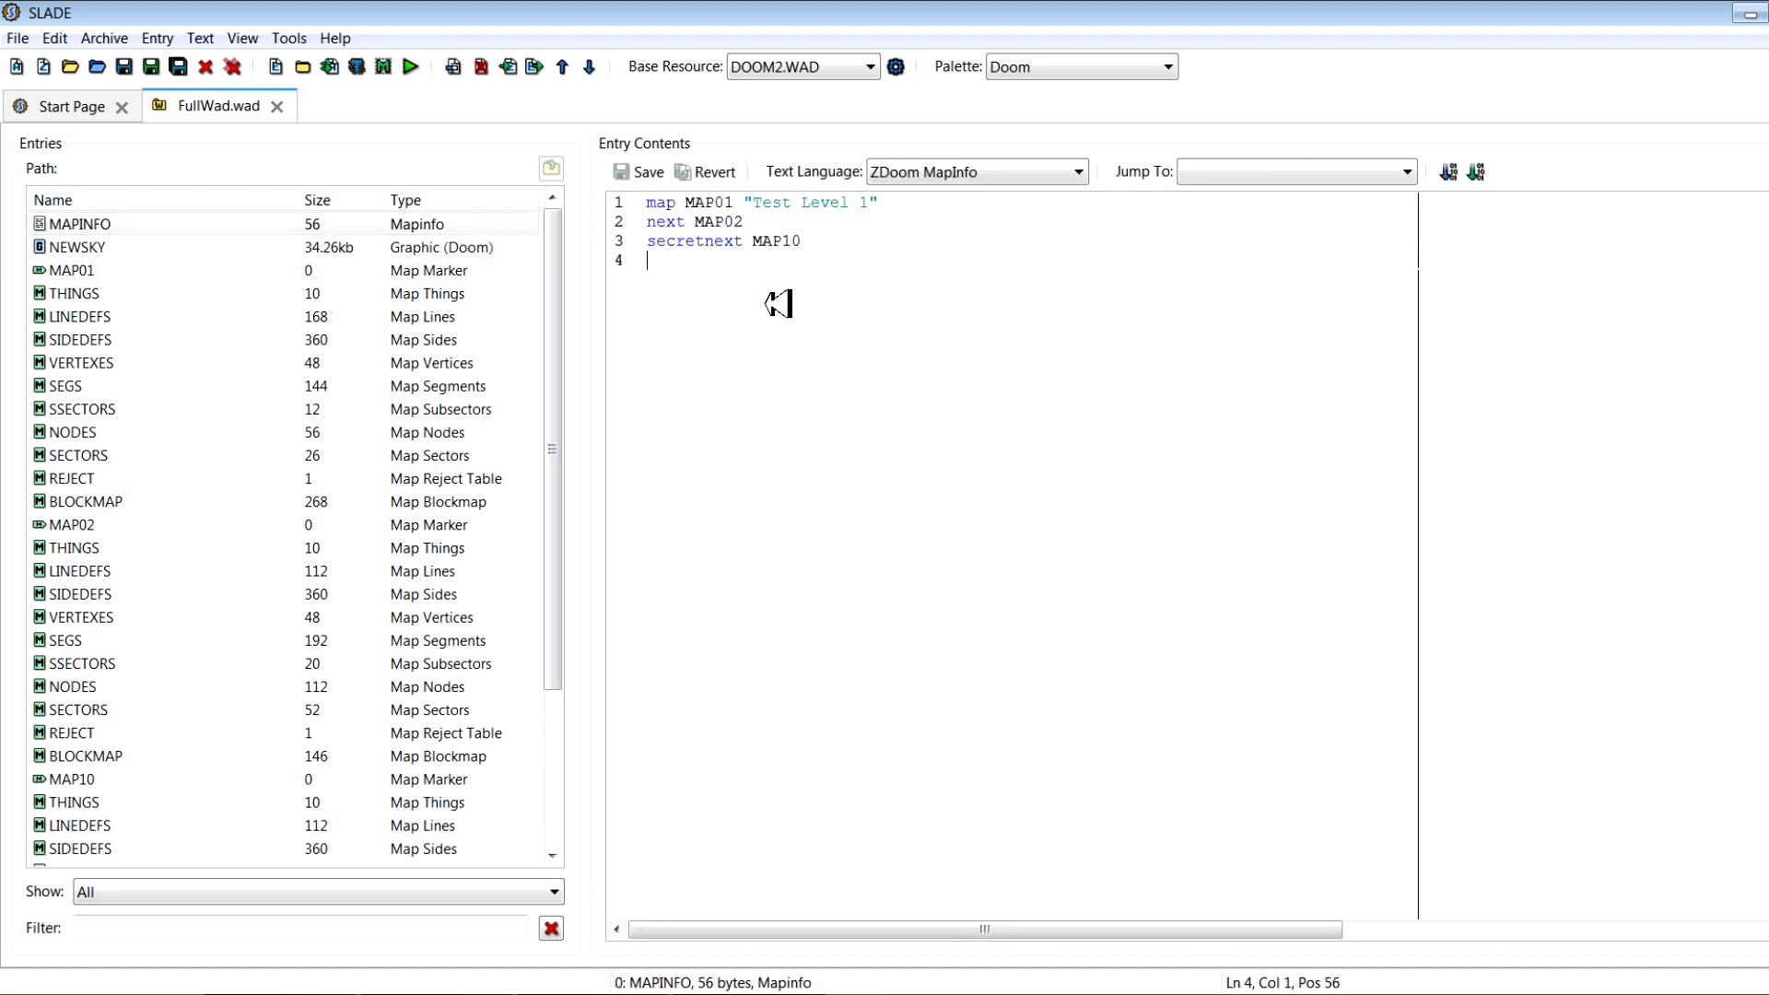
Type 'sky1 NEWSKY 0' as MAPINFO's fourth line, correcting the scroll speed back to 0
{"action": "type", "text": "sky1"}
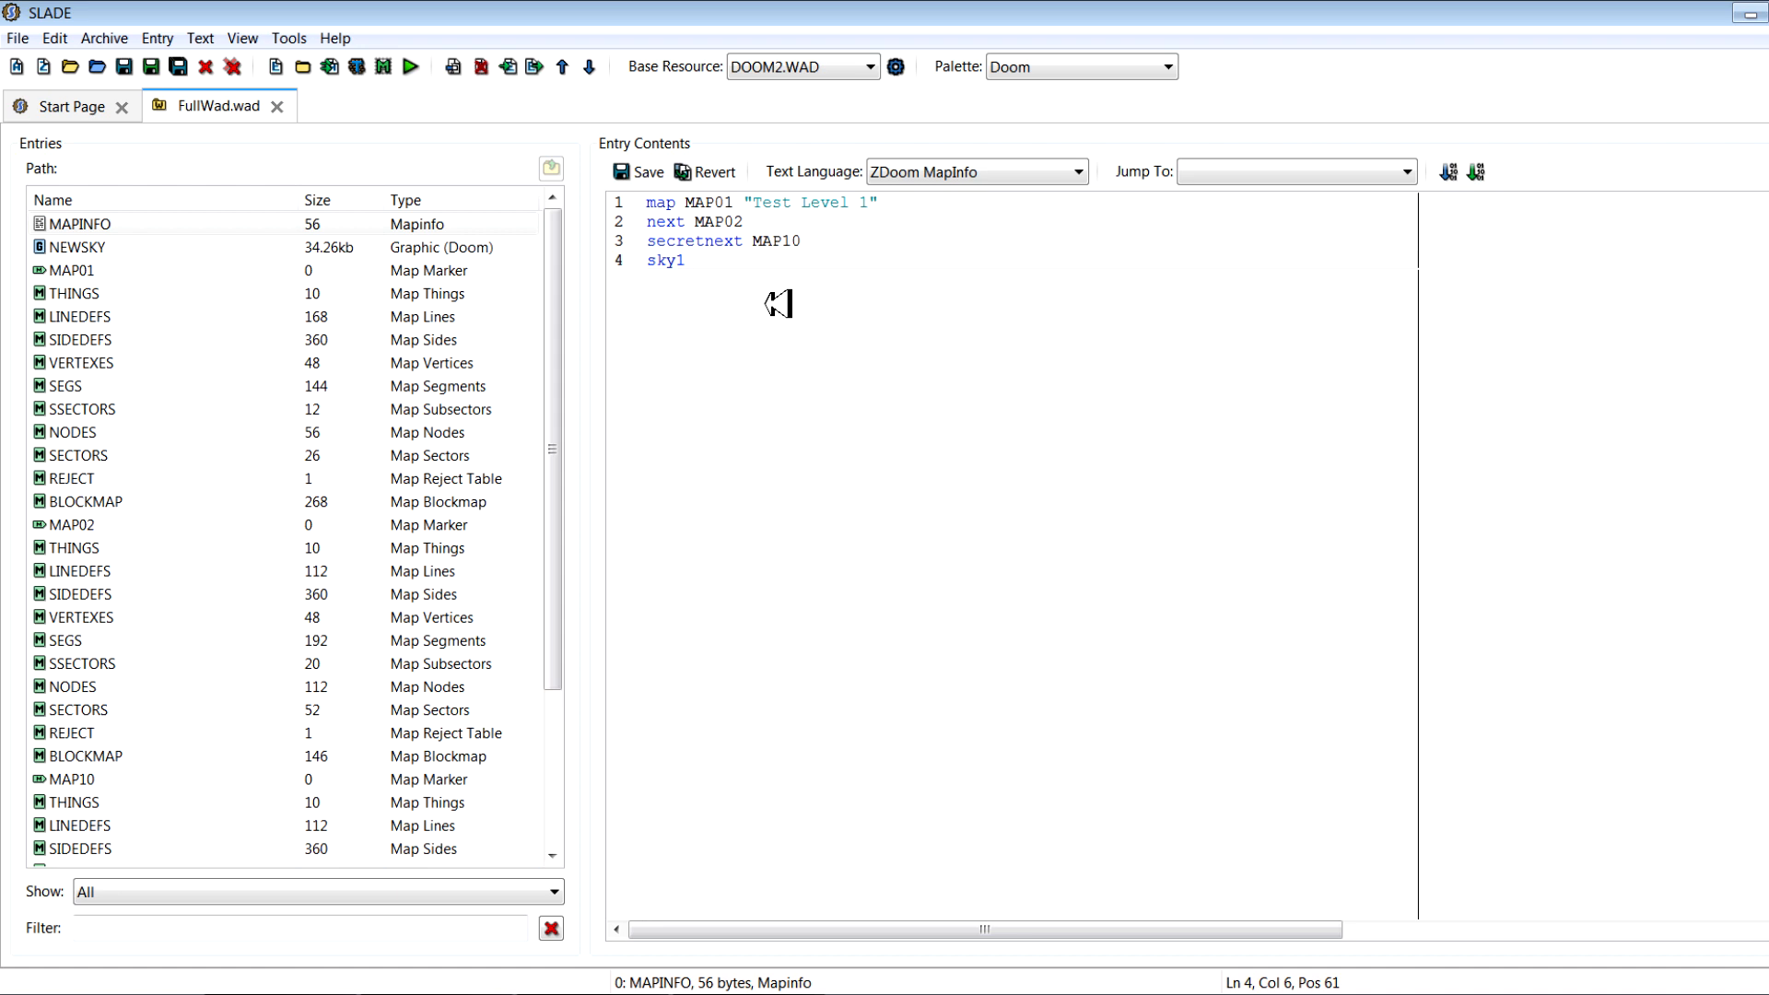
{"action": "type", "text": "NEWSKY"}
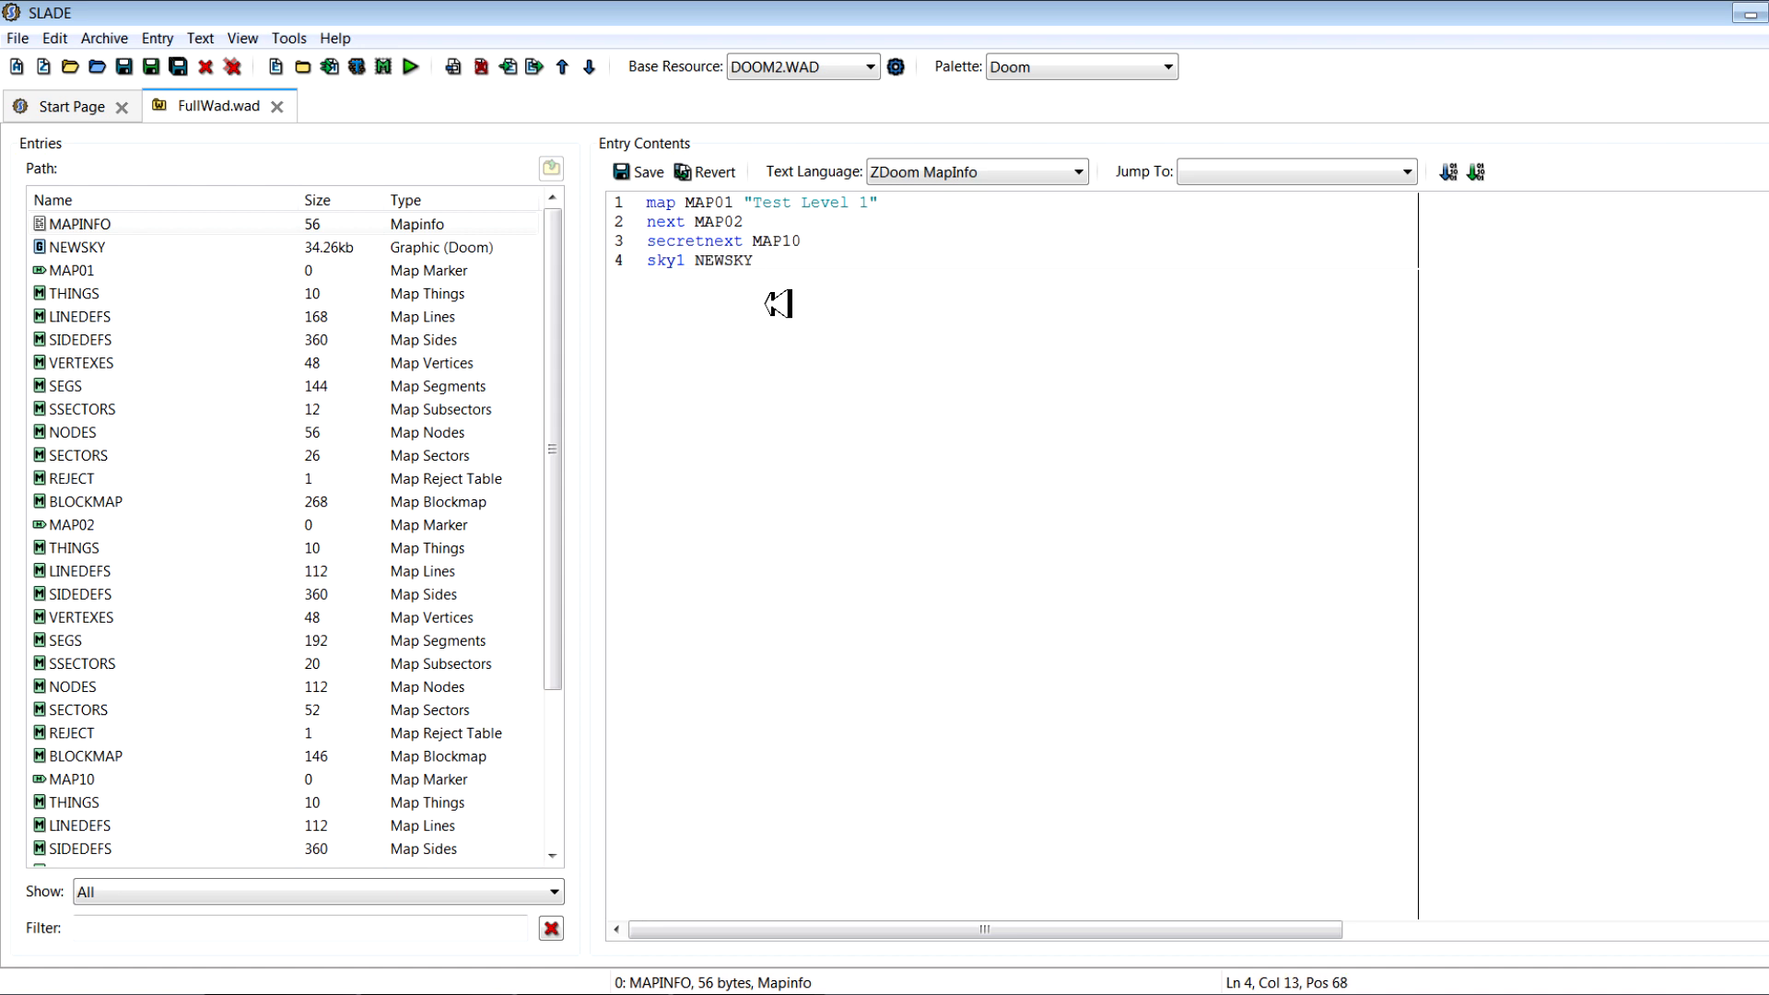
{"action": "type", "text": "0"}
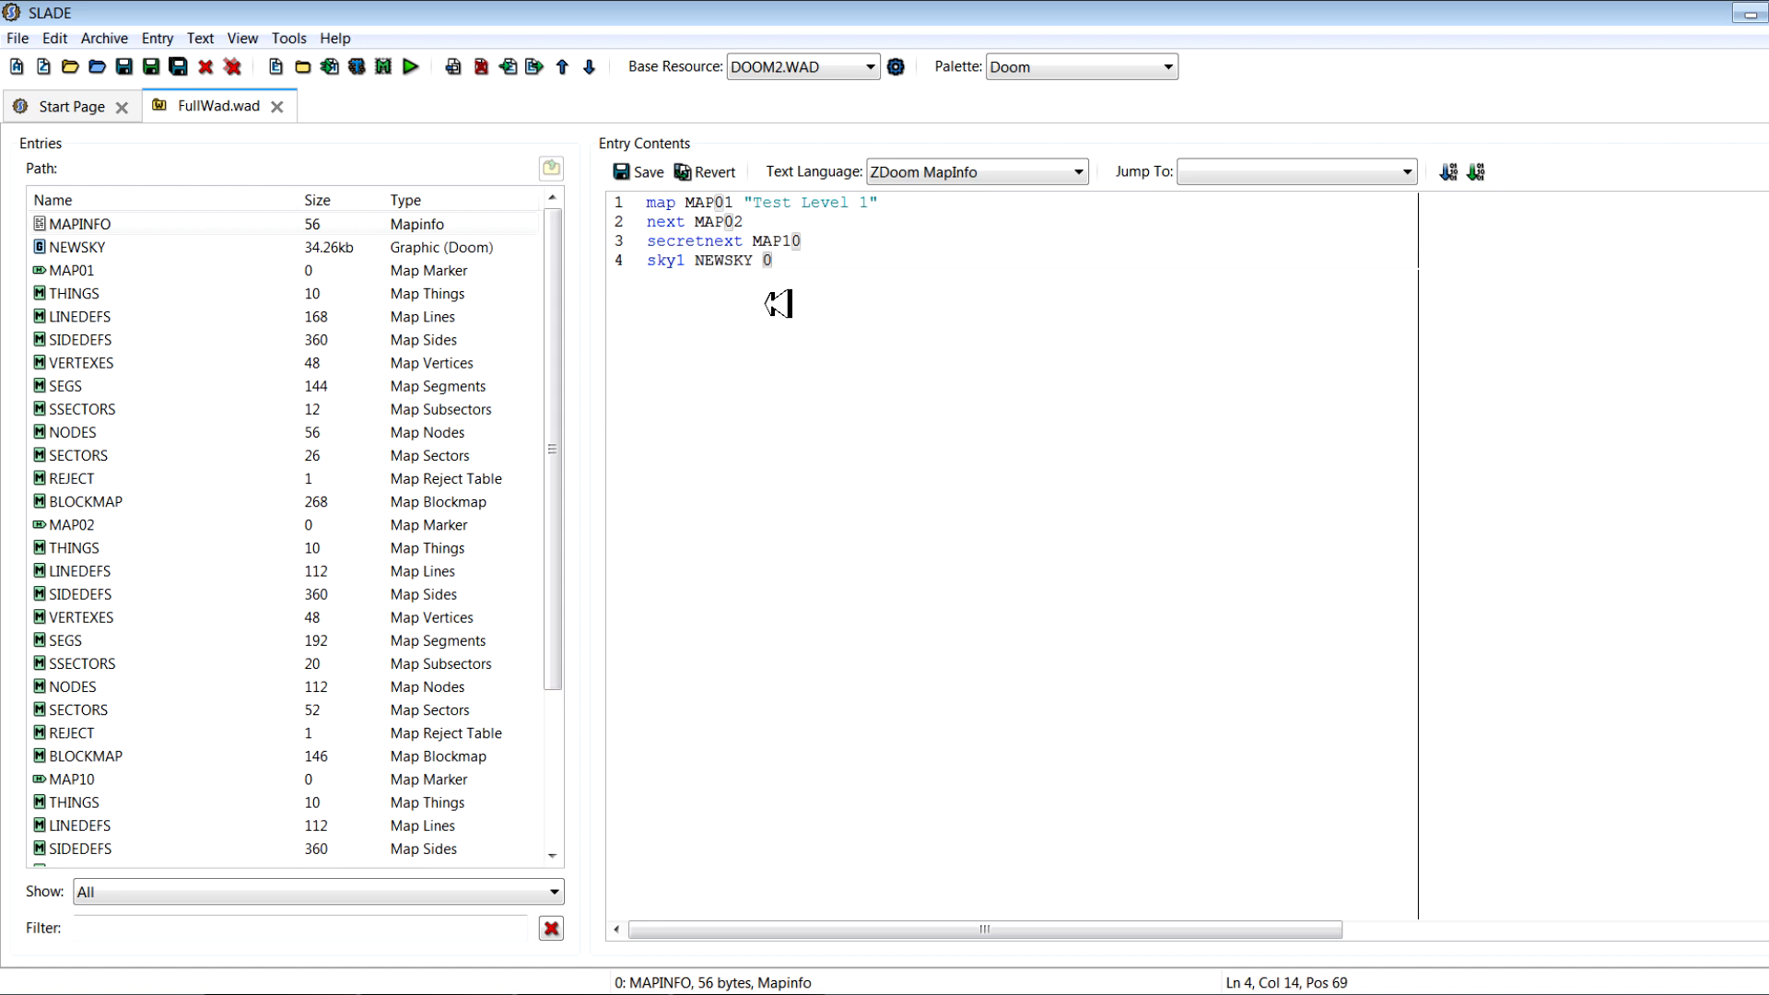
{"action": "mouse_move", "coordinate": [397, 289]}
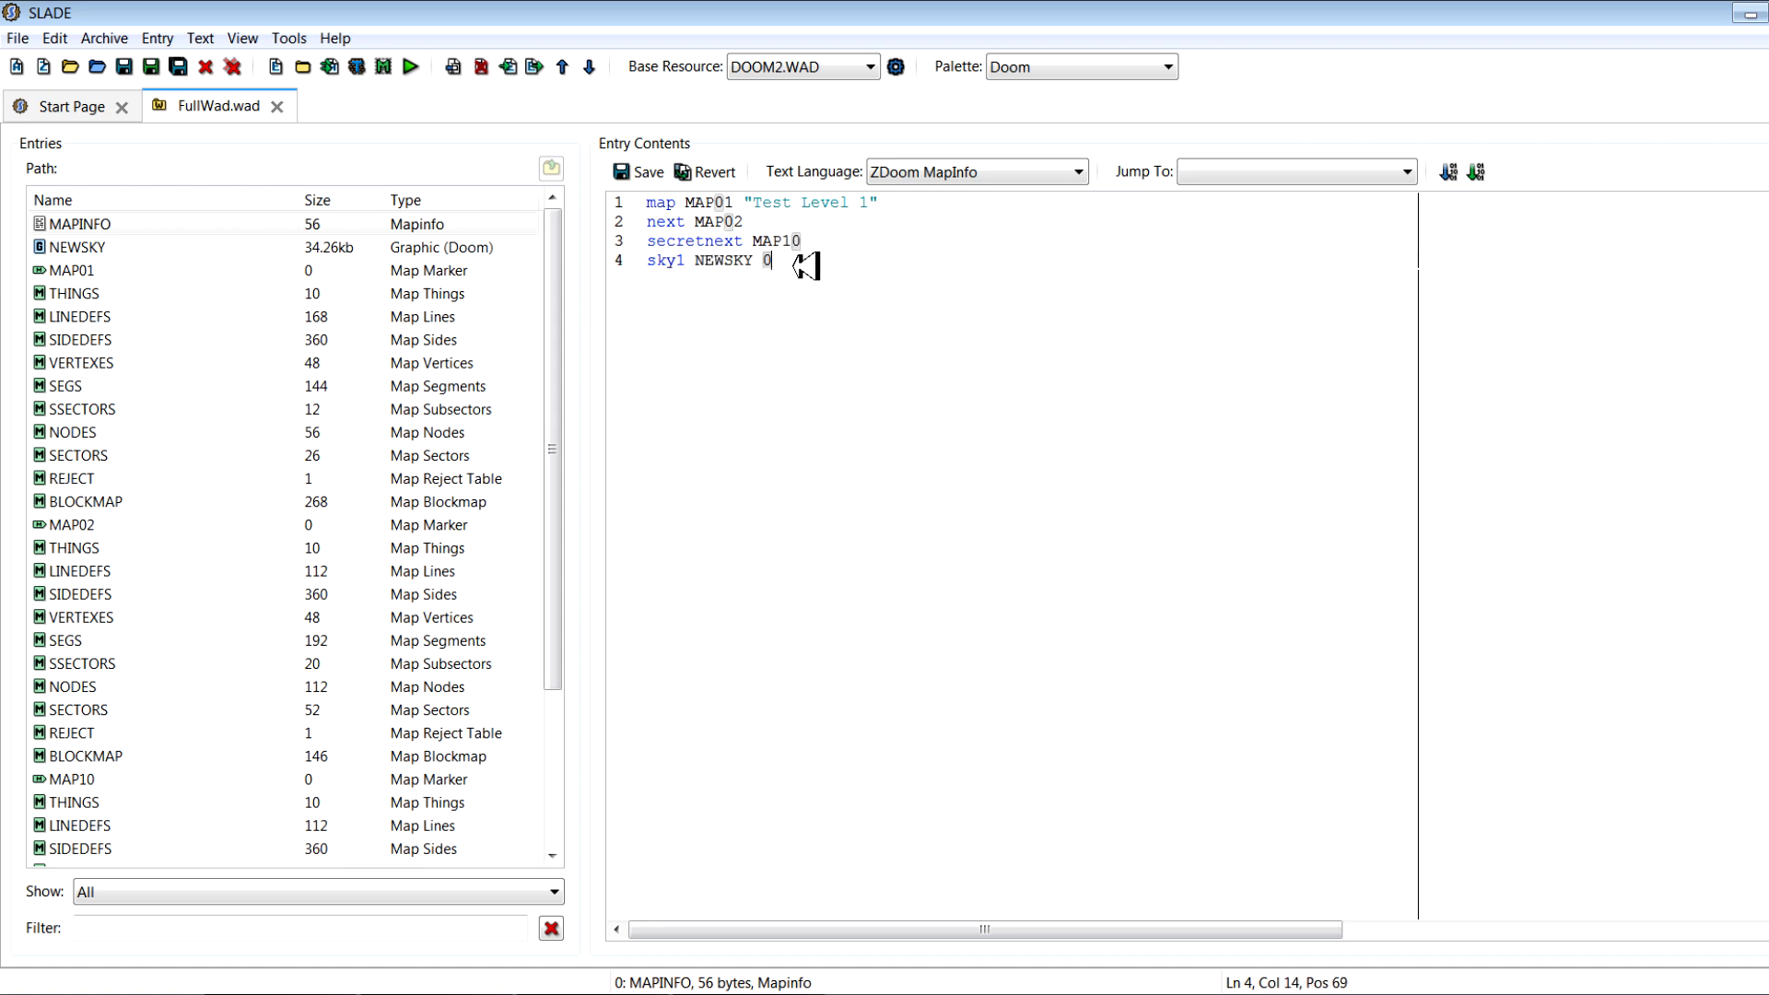
{"action": "key", "text": "Backspace"}
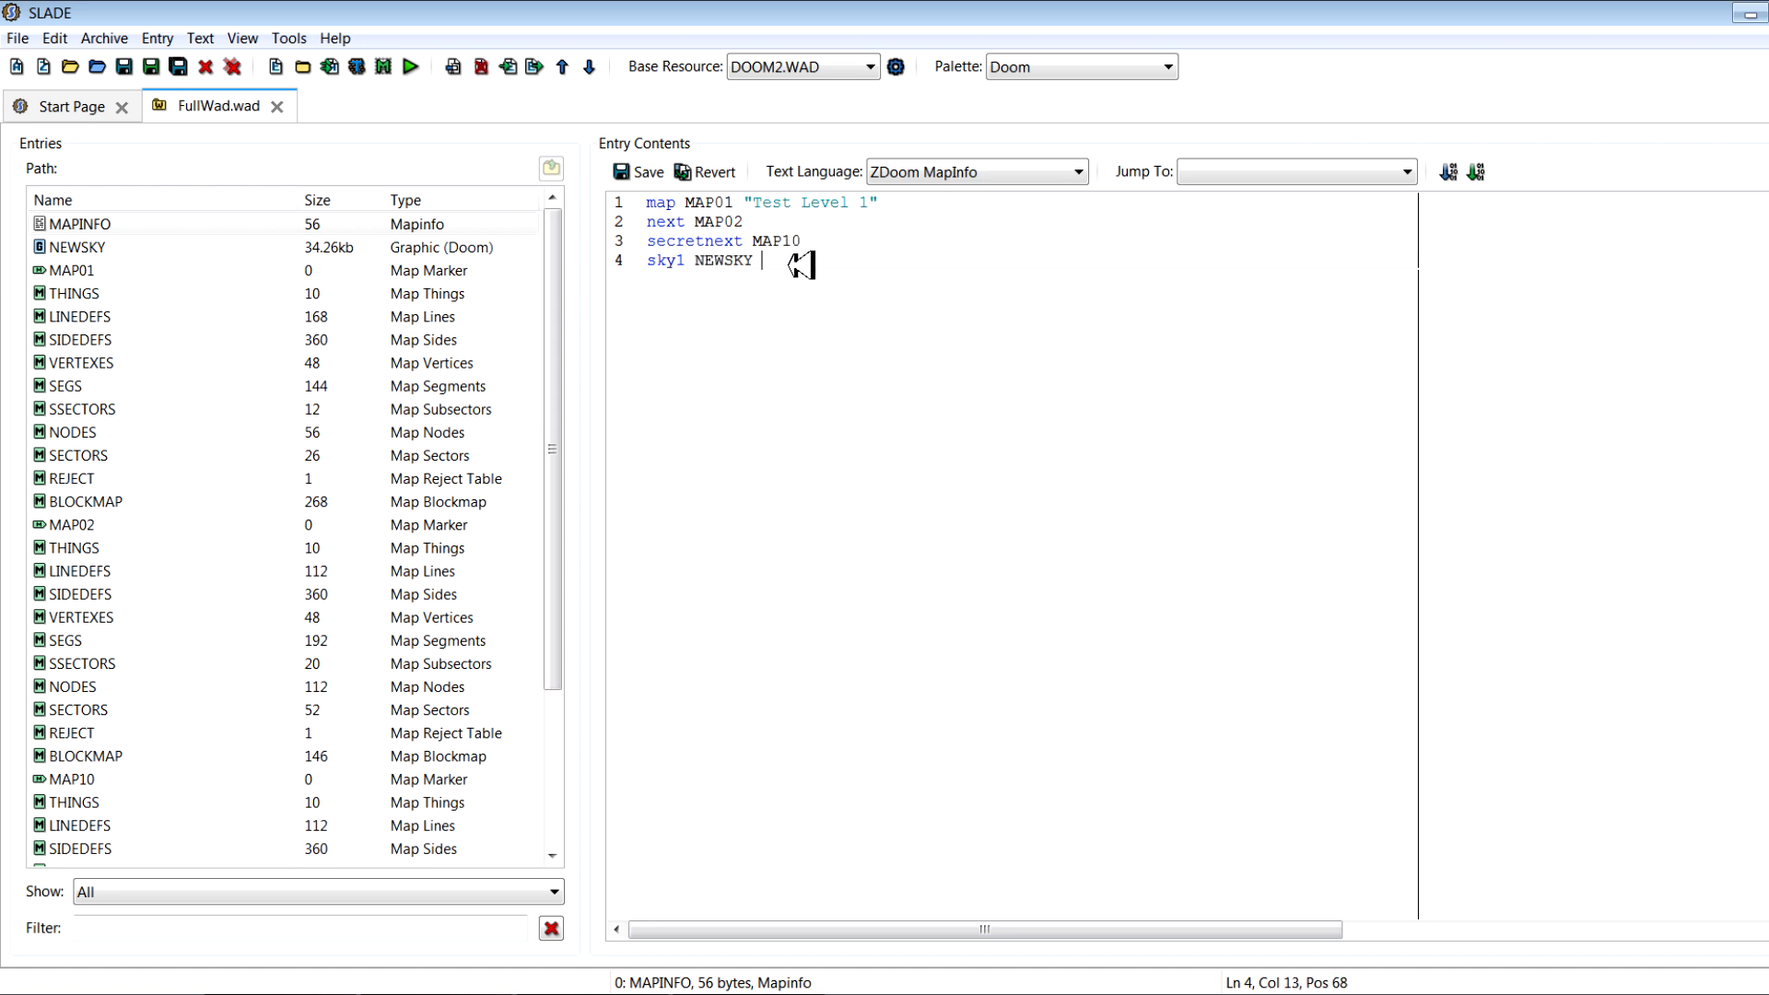
{"action": "type", "text": "0."}
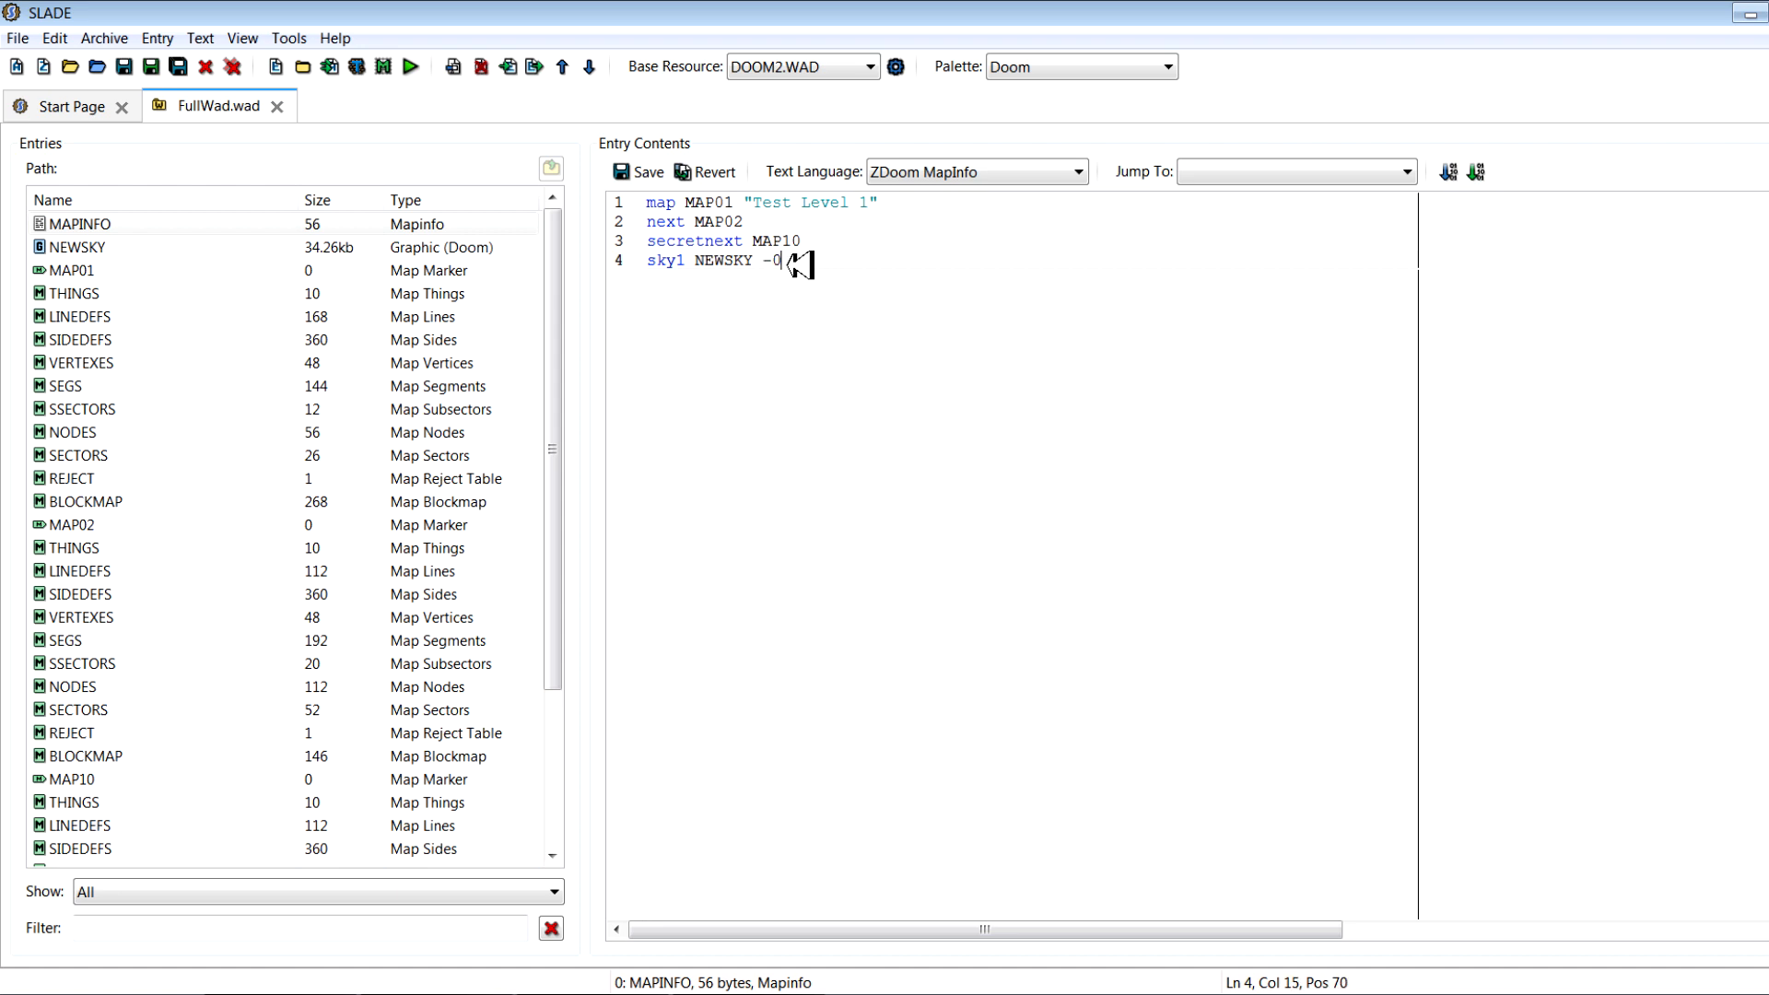
{"action": "key", "text": "Backspace"}
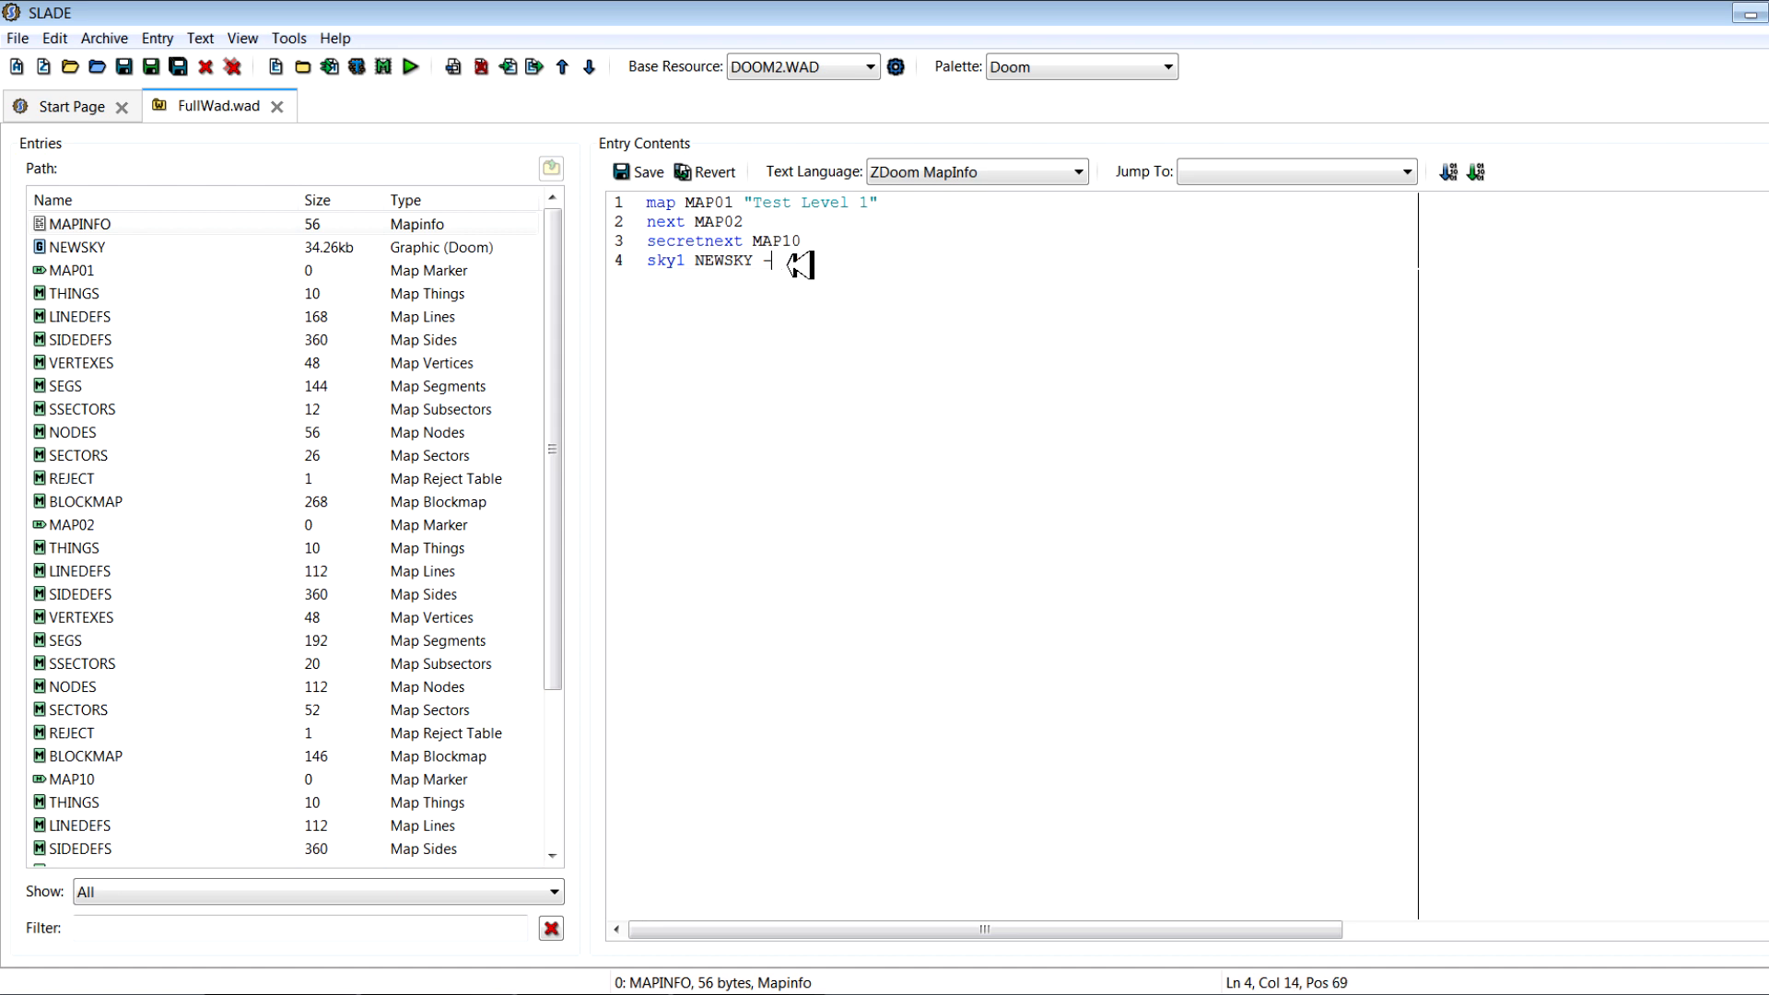
{"action": "type", "text": "0"}
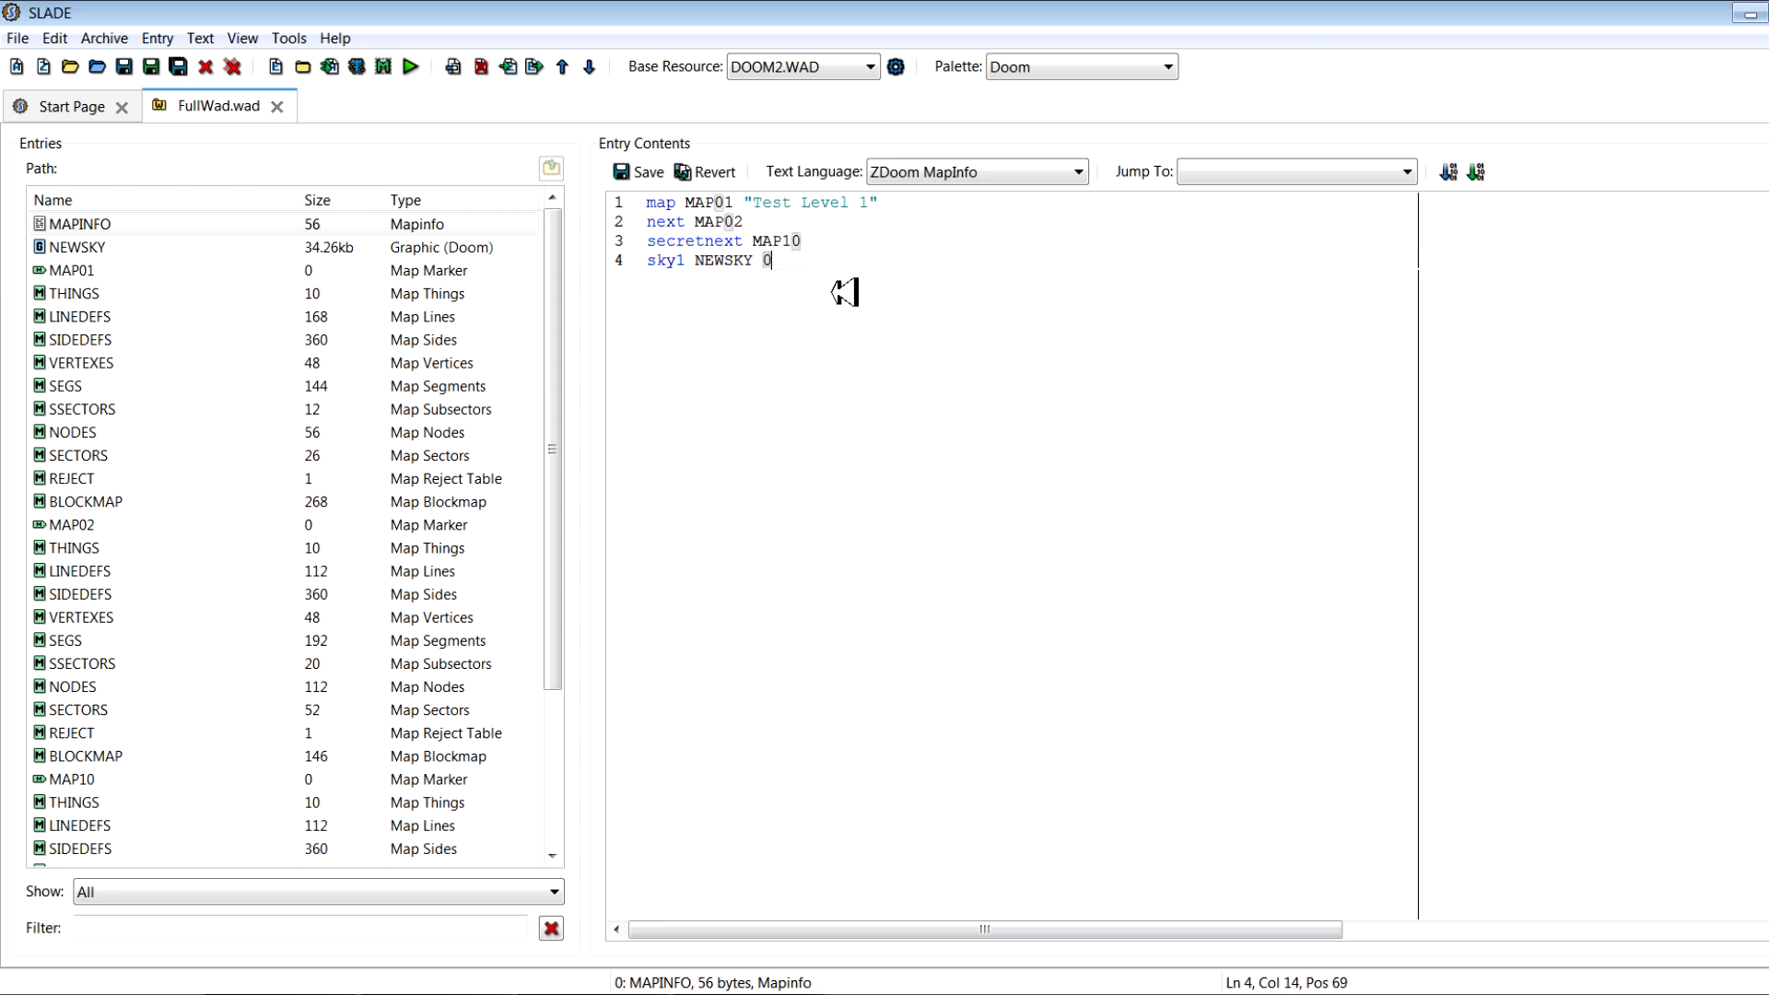
{"action": "mouse_move", "coordinate": [796, 262]}
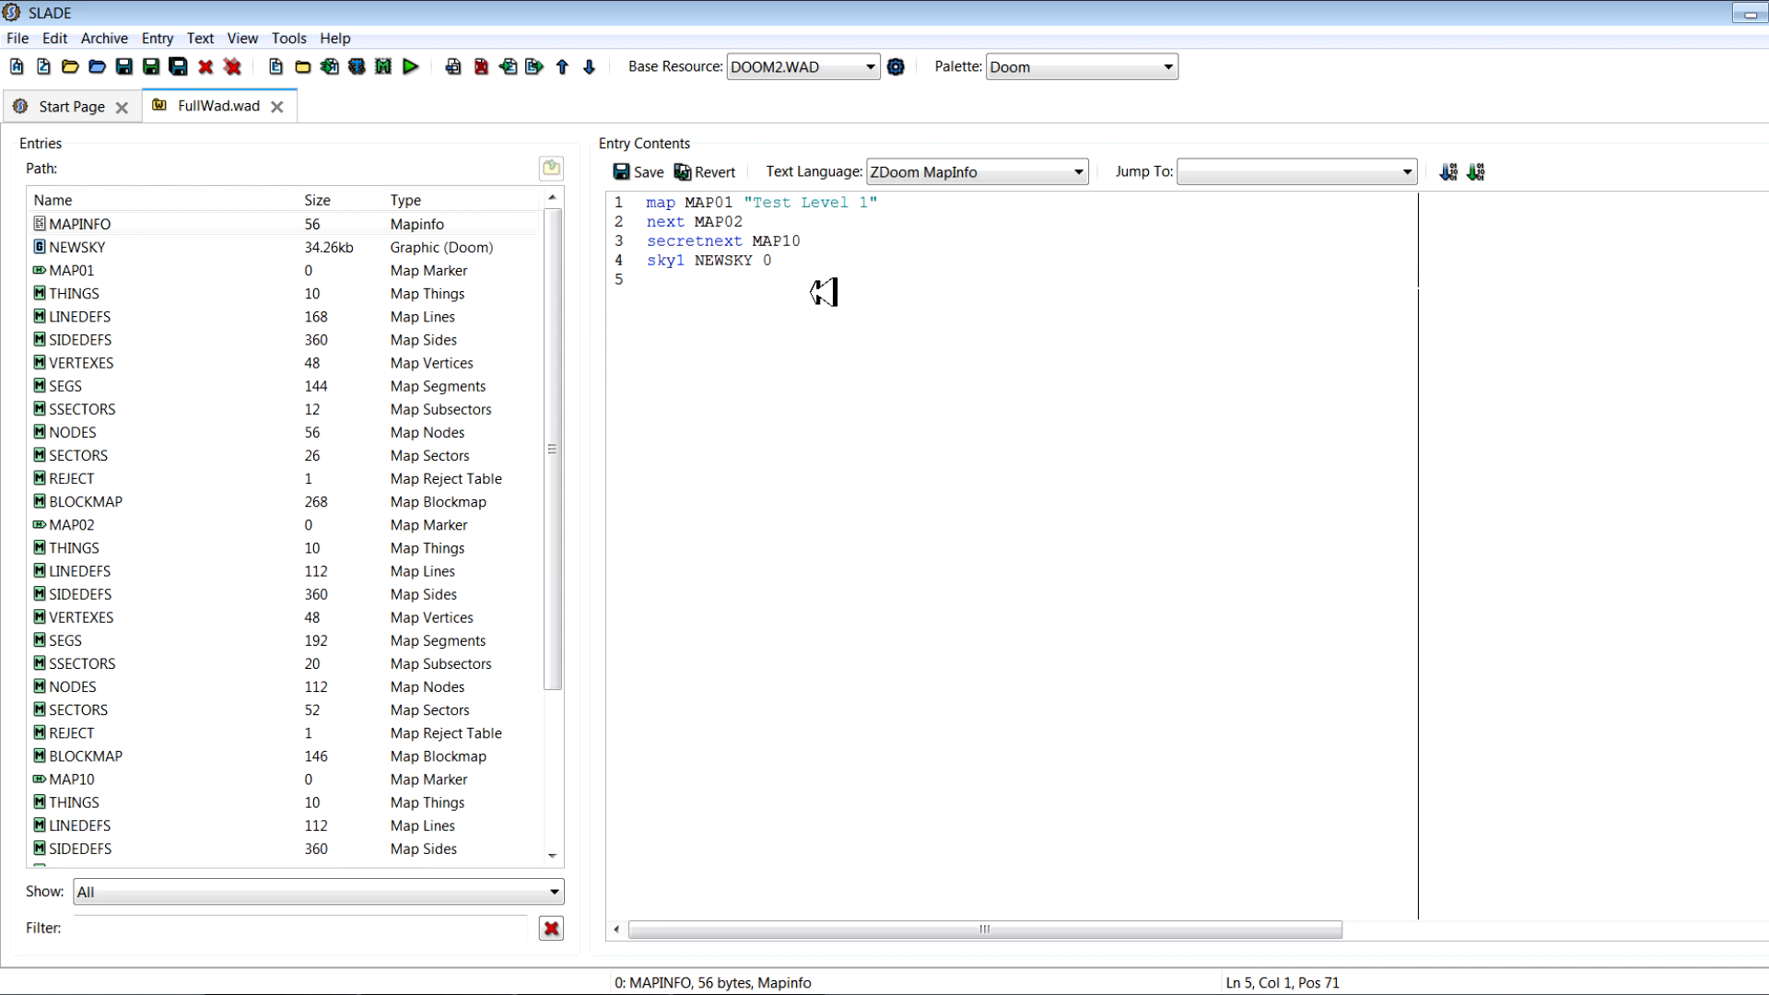
Add 'music D_NEW' as MAP01's fifth line and start a new line below
{"action": "type", "text": "music"}
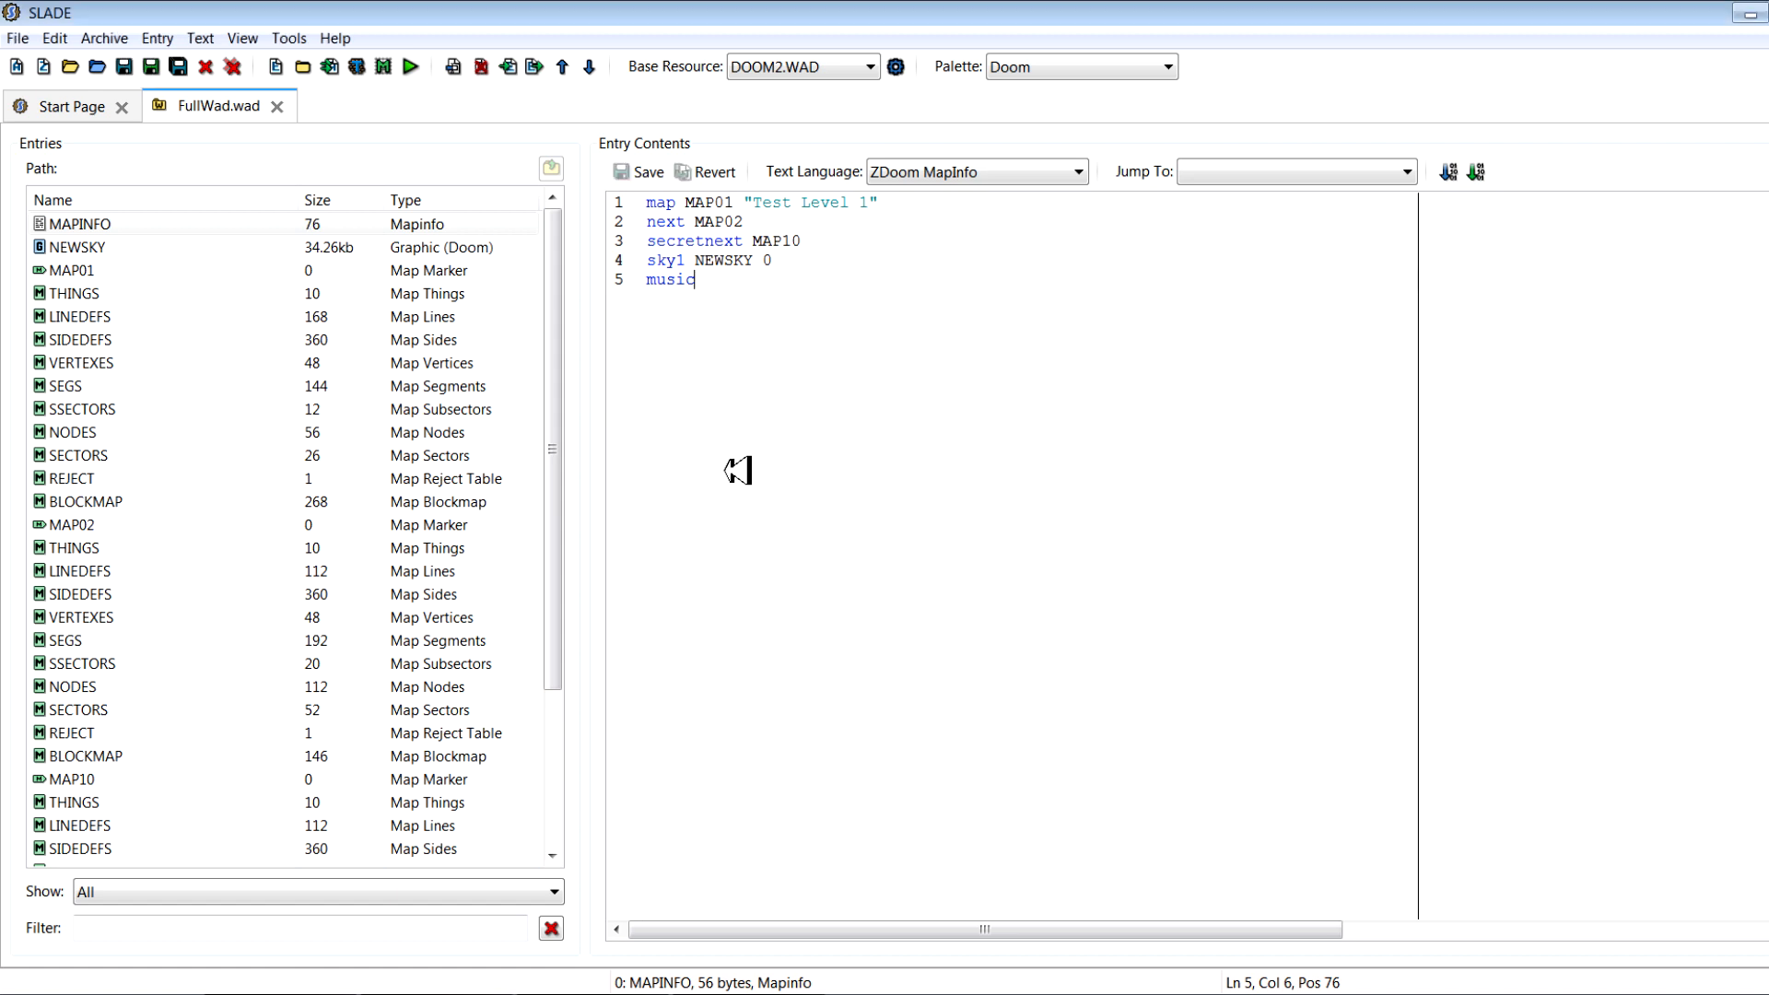
{"action": "left_click", "coordinate": [72, 246]}
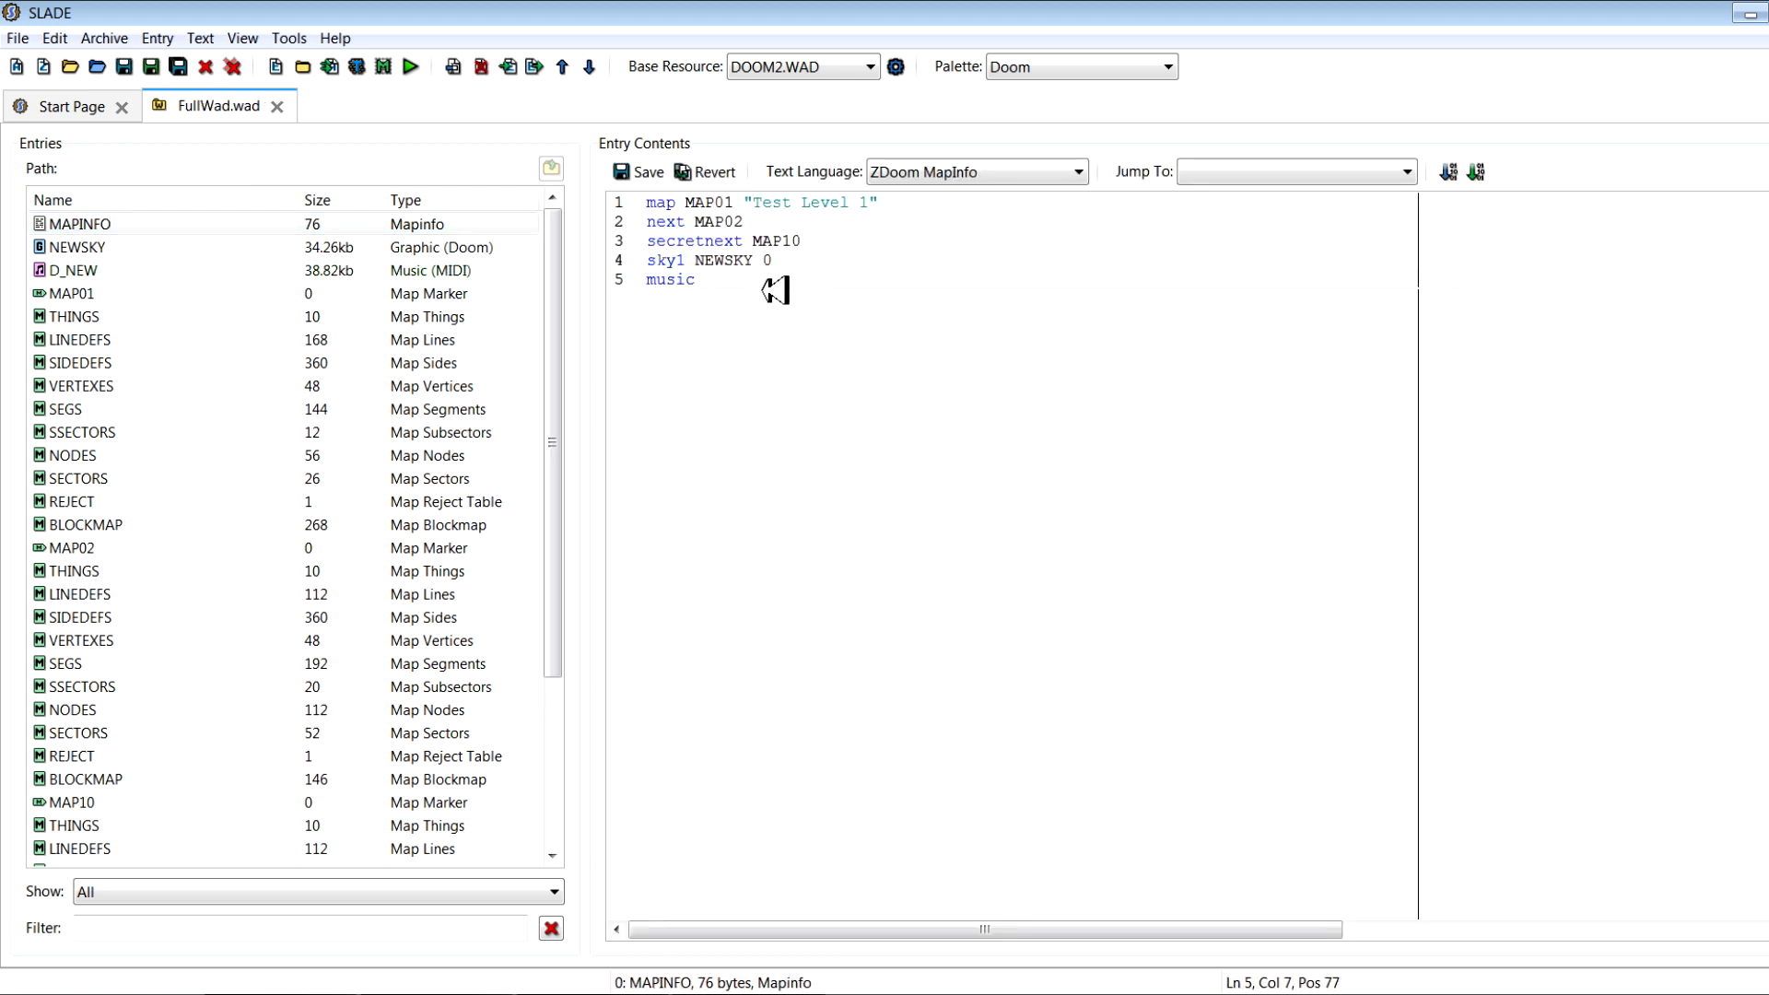
{"action": "type", "text": "D_N"}
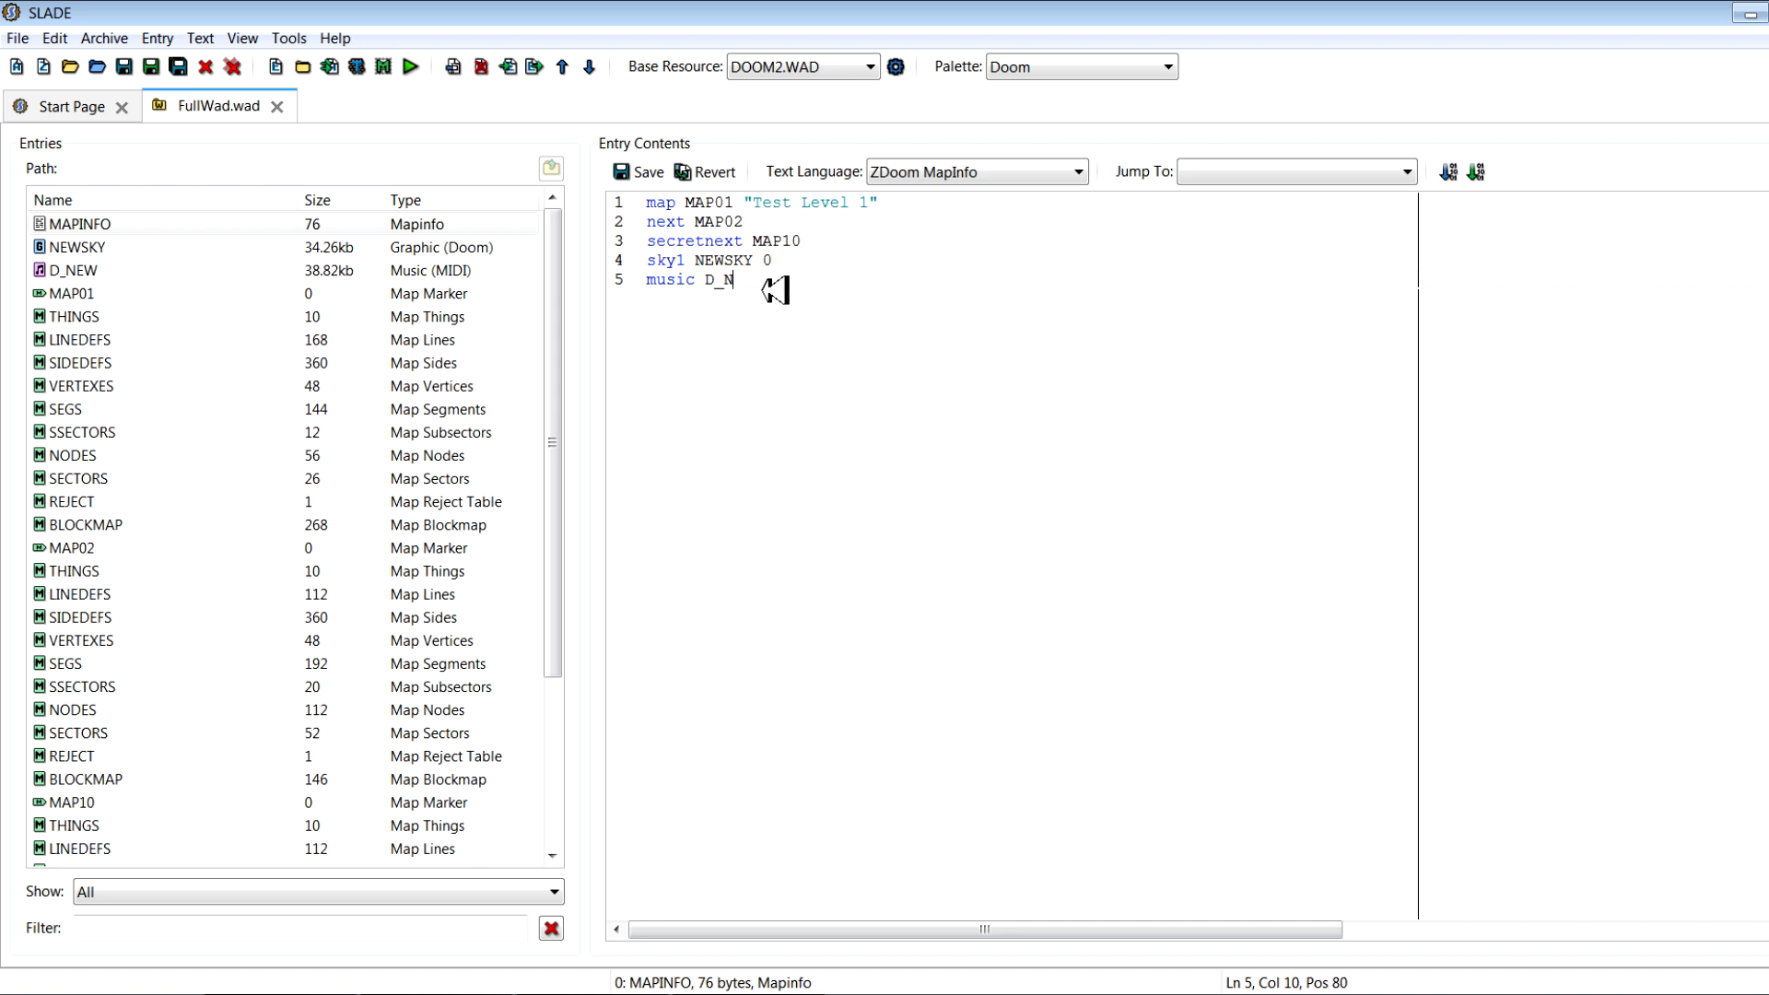
{"action": "type", "text": "EW"}
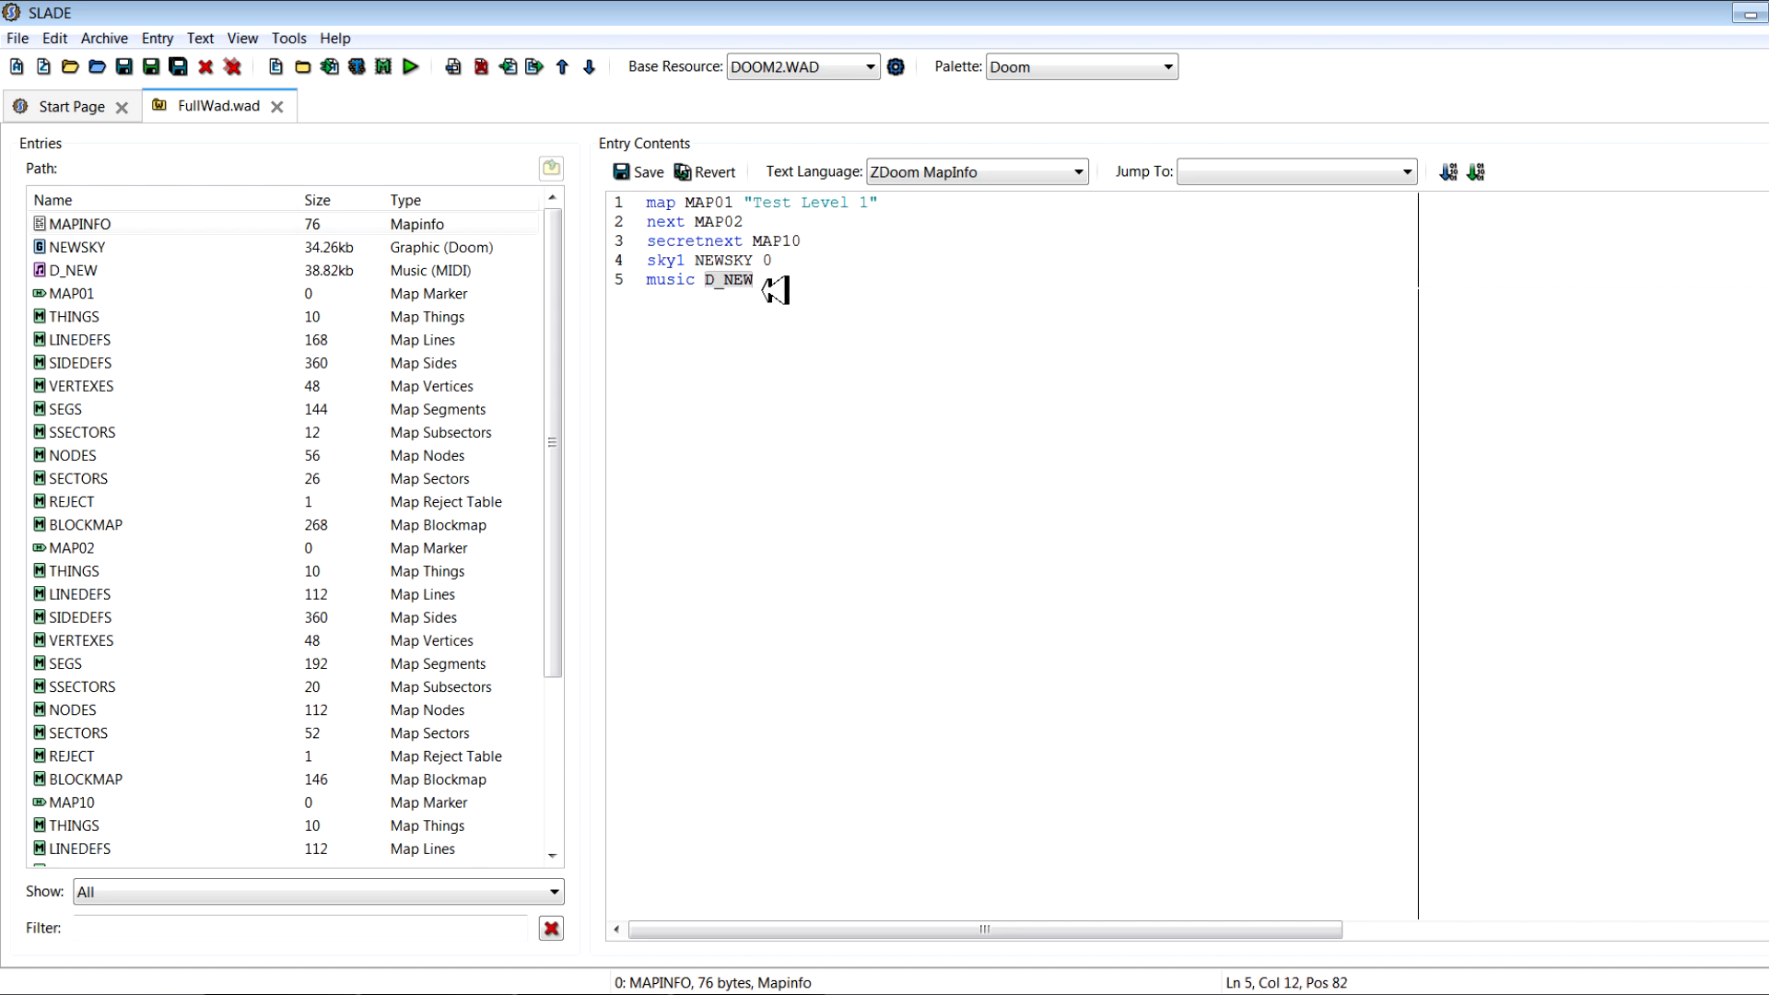
{"action": "key", "text": "Enter"}
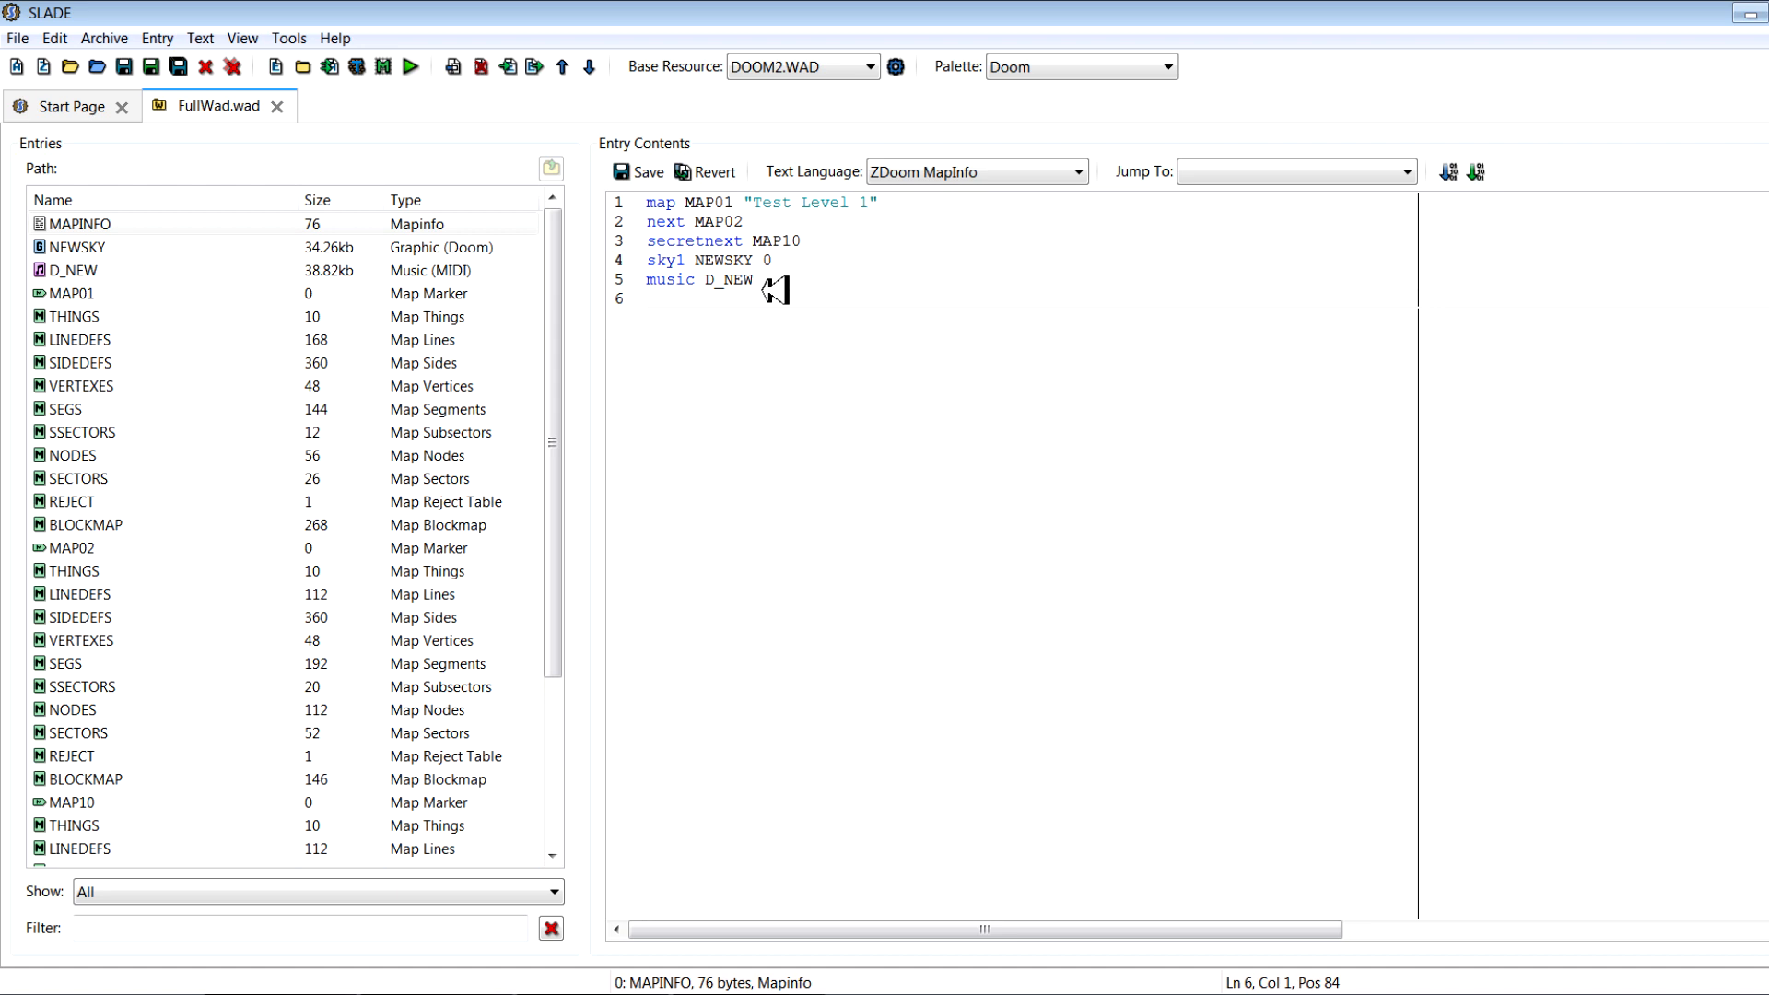
Try nojump and nocrouch flags, then replace them with 'cluster 1' on line 6
{"action": "type", "text": "no"}
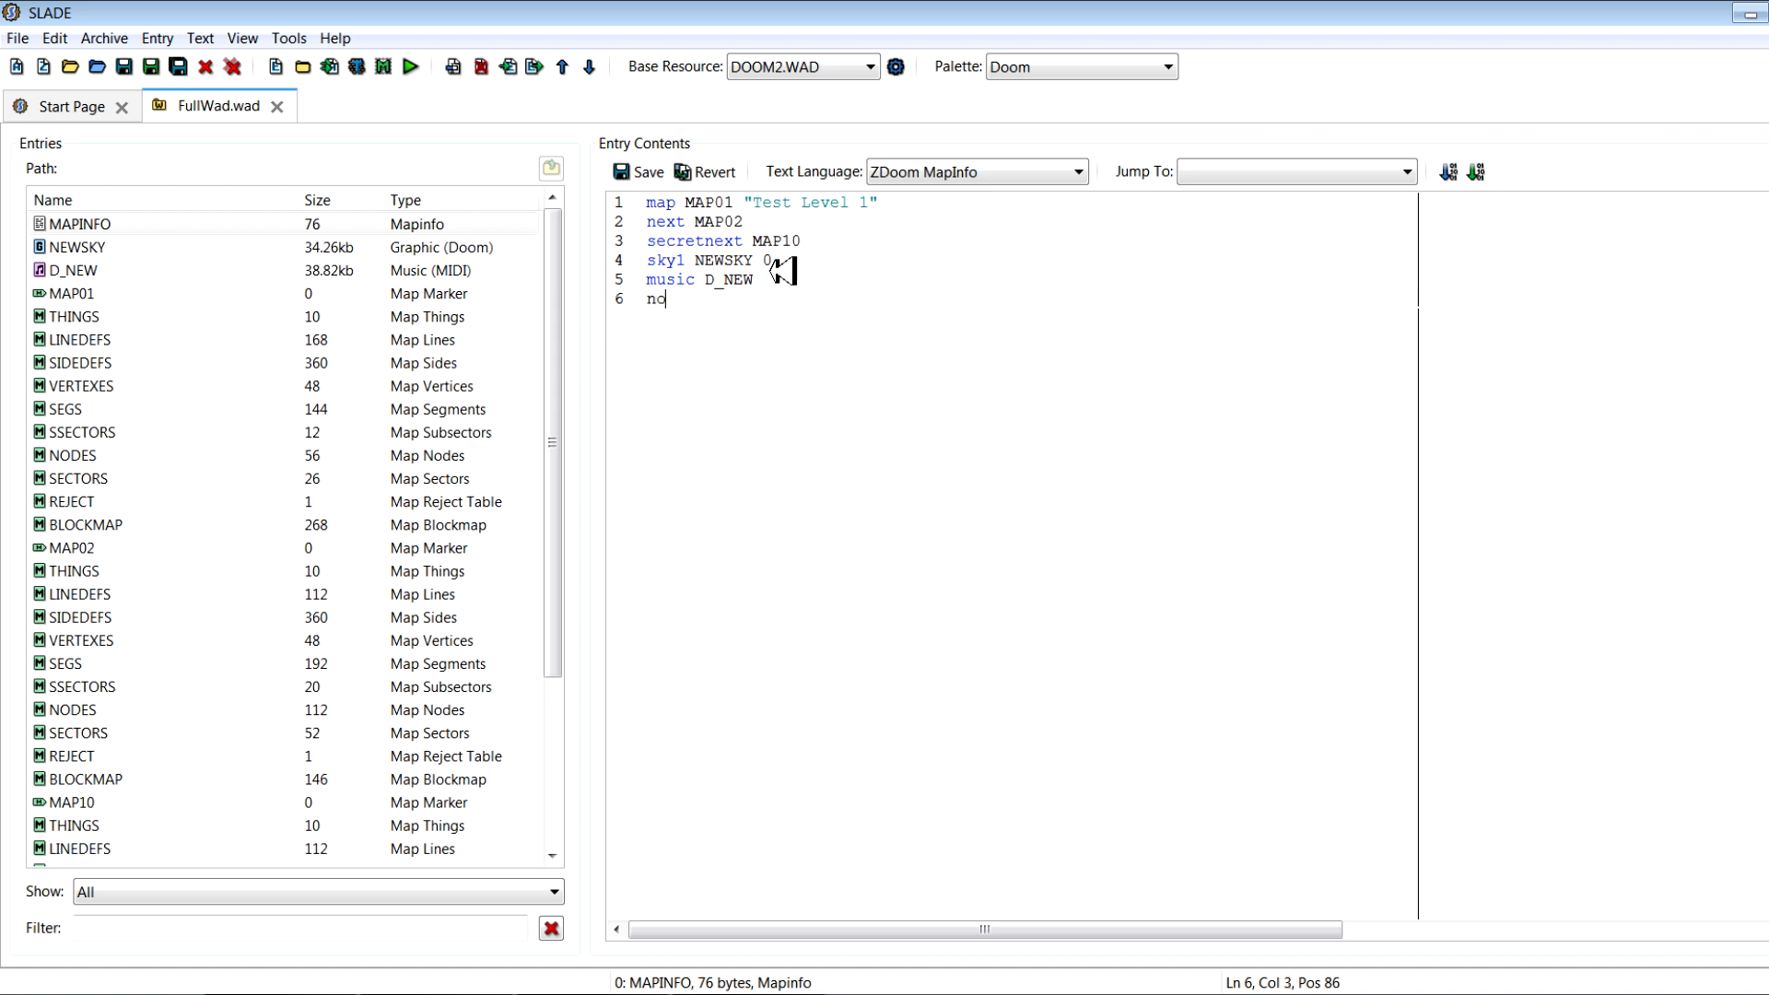
{"action": "type", "text": "jump"}
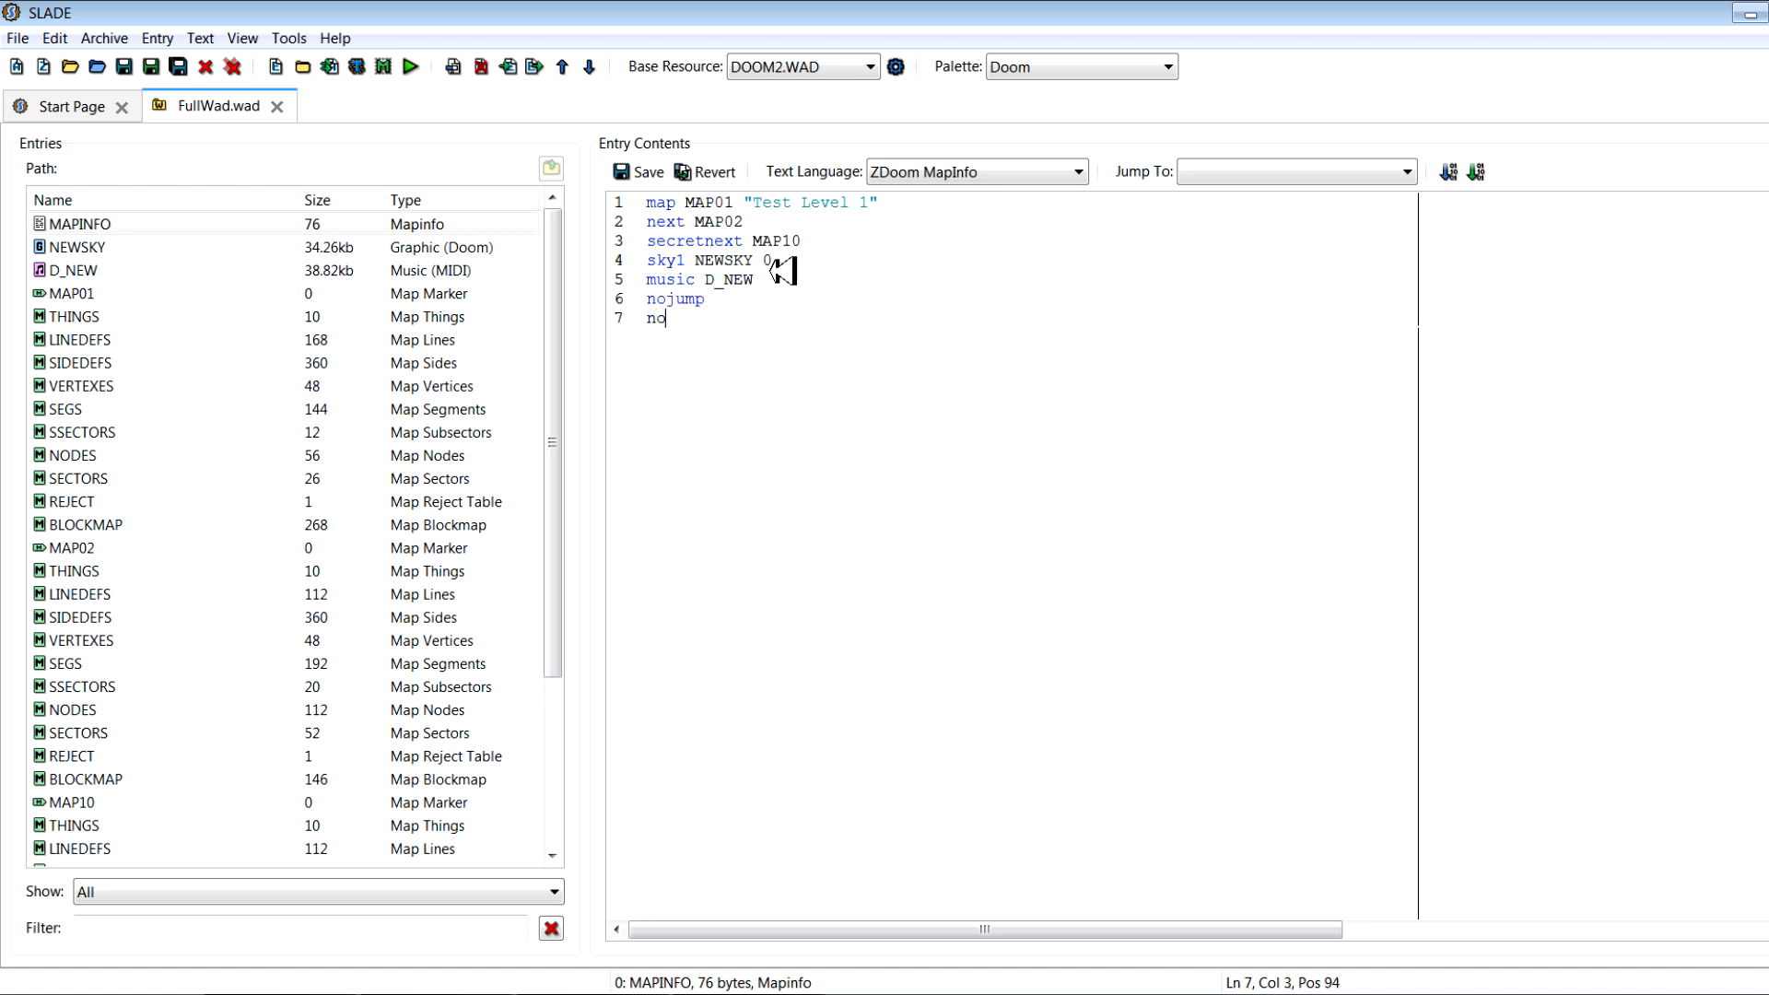
{"action": "type", "text": "crouch"}
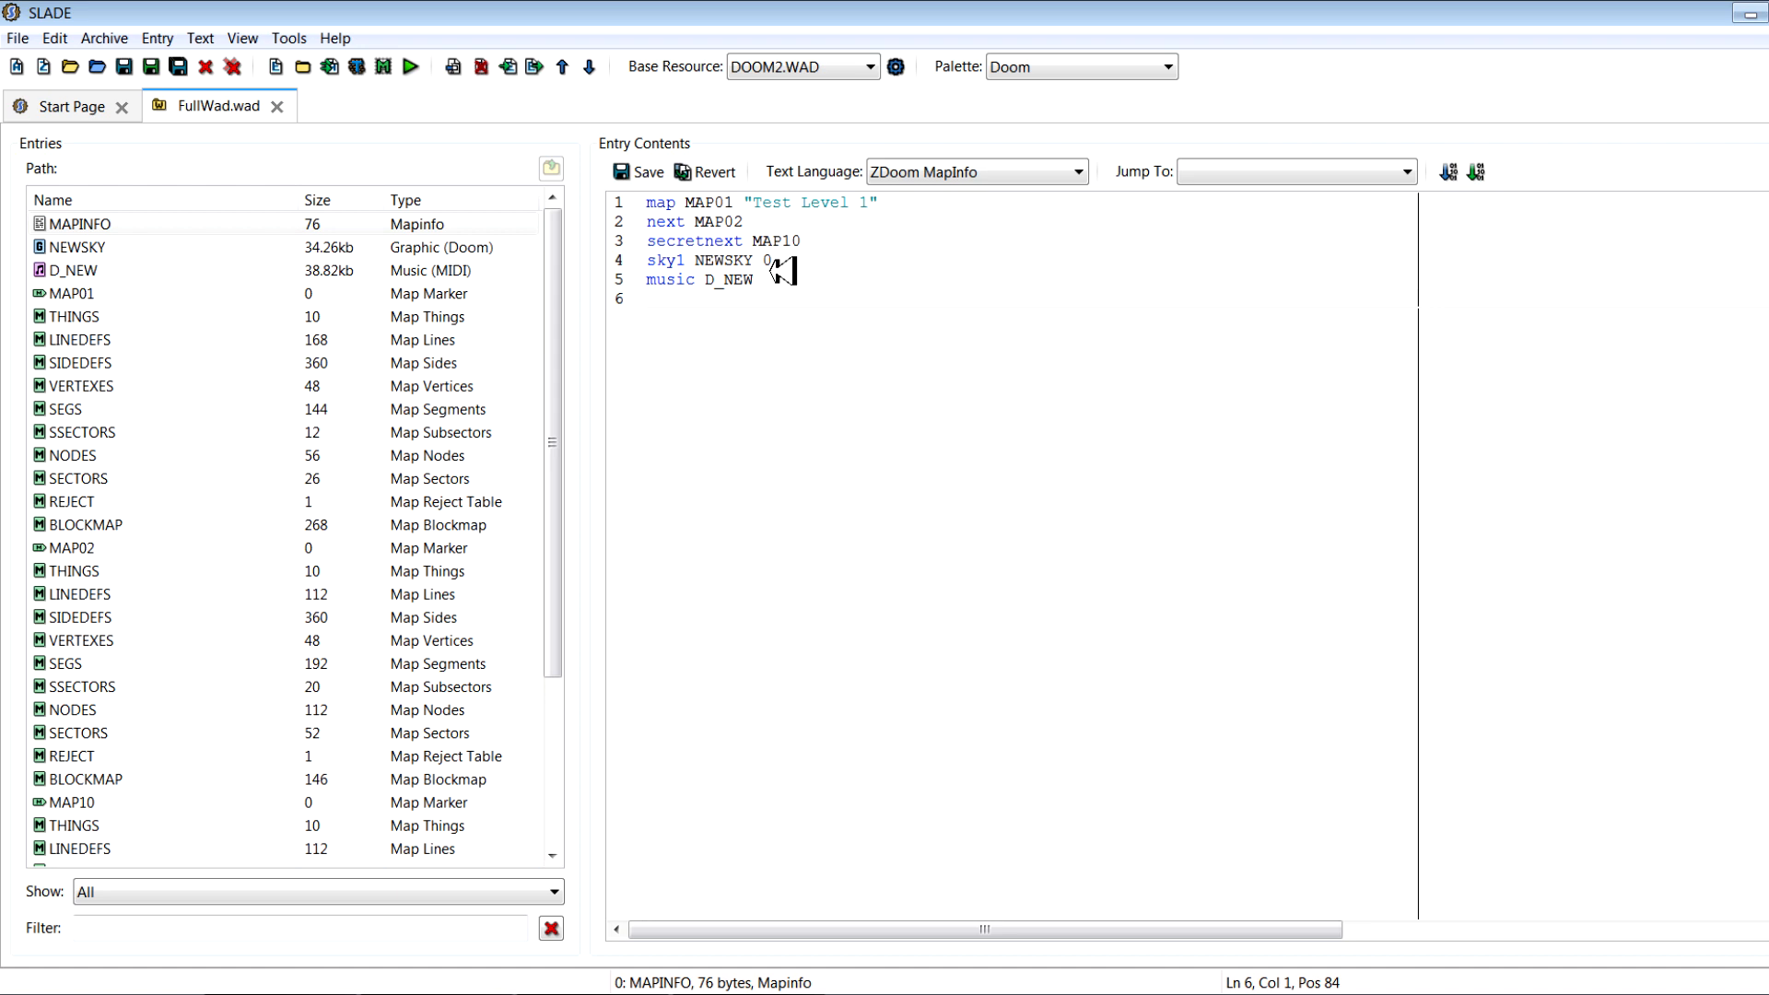
{"action": "type", "text": "cluster 1"}
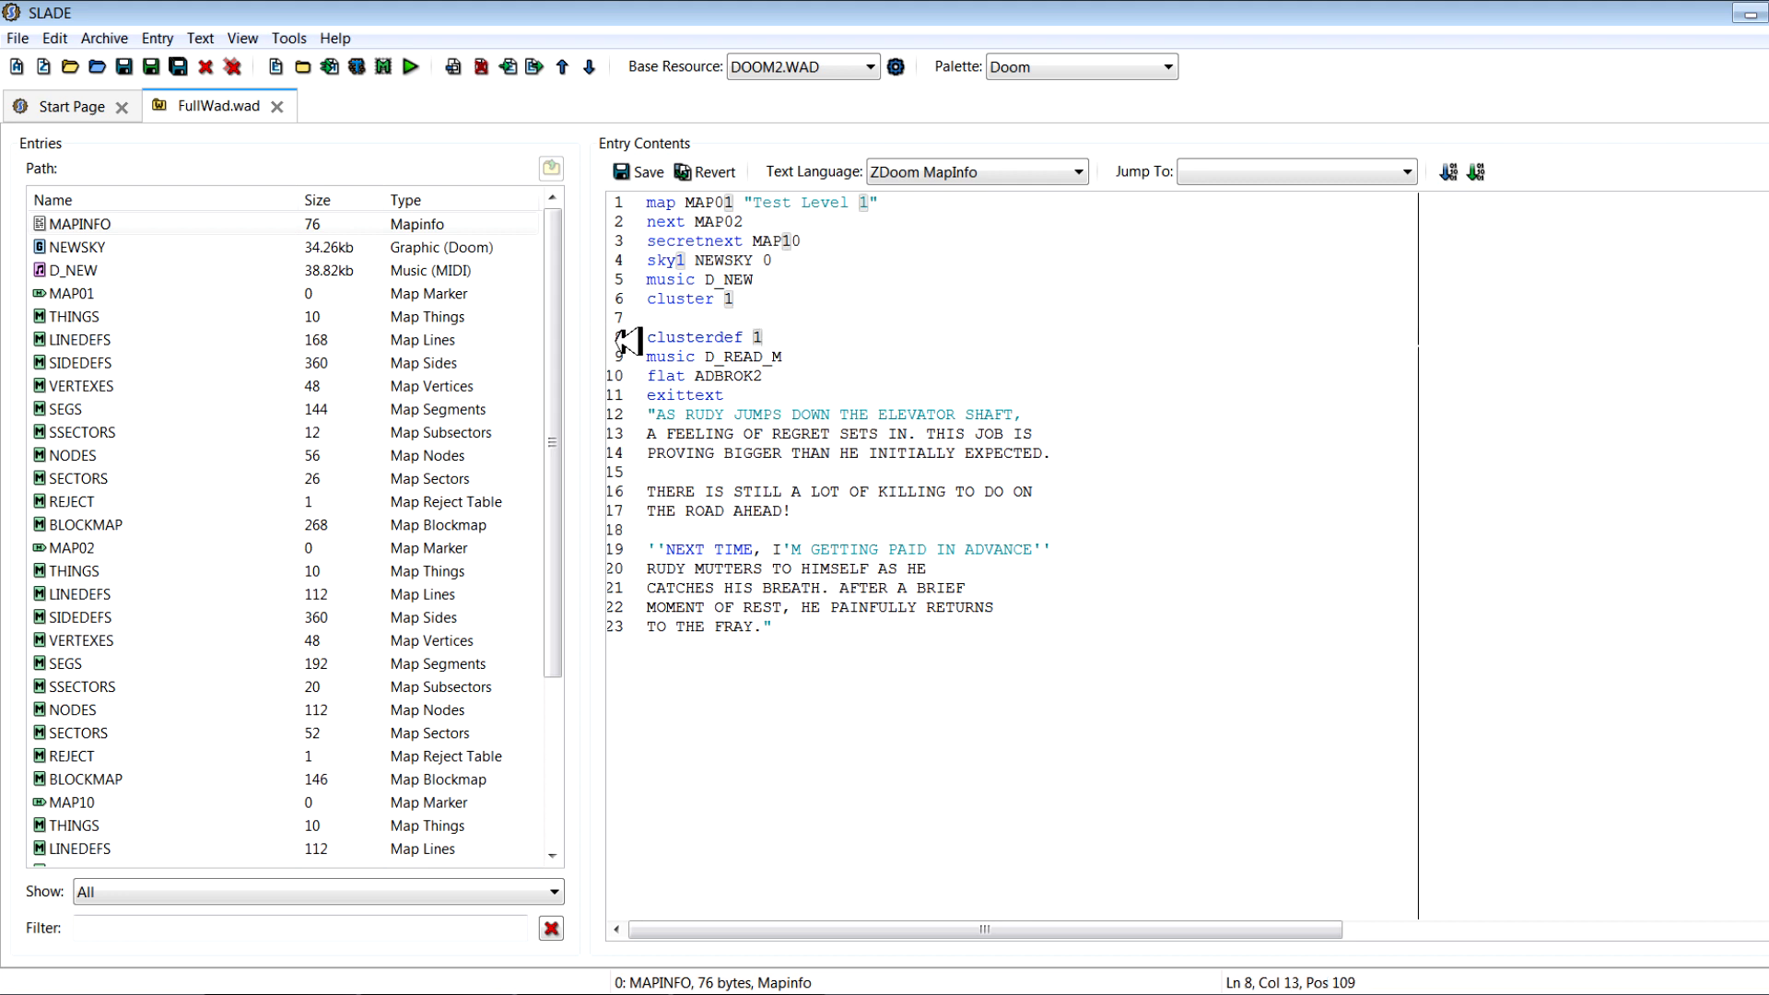
Change the clusterdef flat from ADBROK2 to FLAT1 and replace the exit story with test text
{"action": "double_click", "coordinate": [734, 356]}
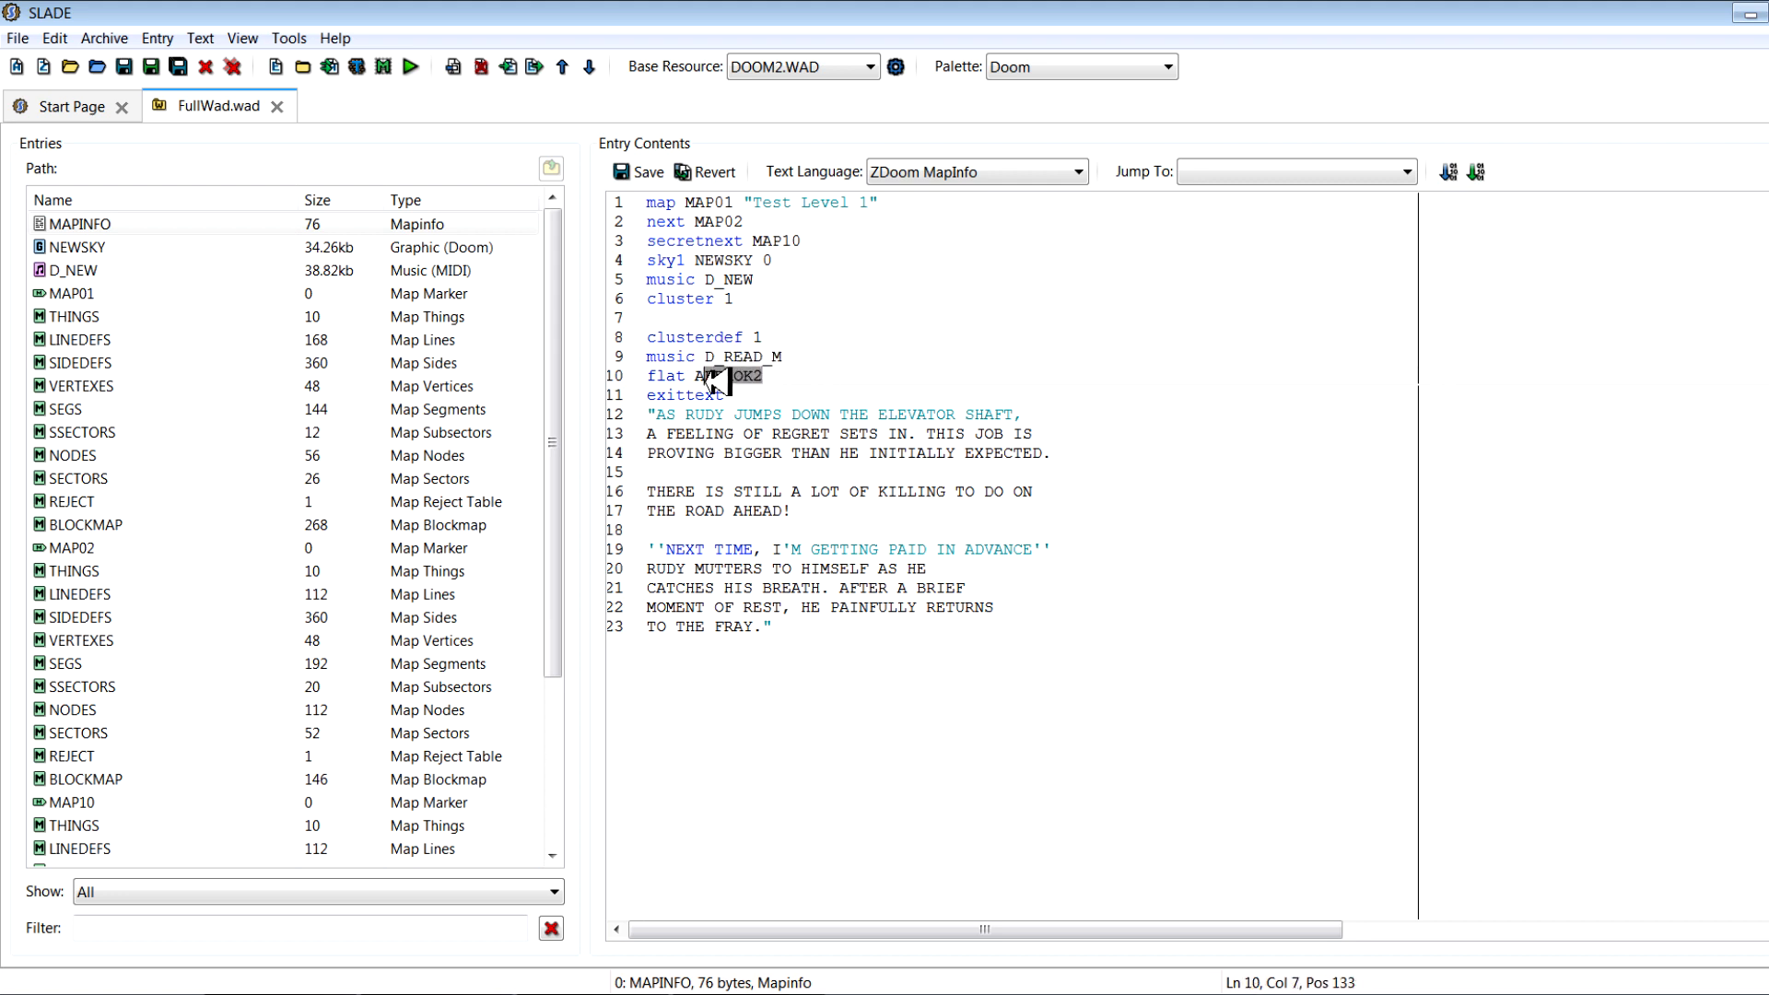
{"action": "double_click", "coordinate": [722, 375]}
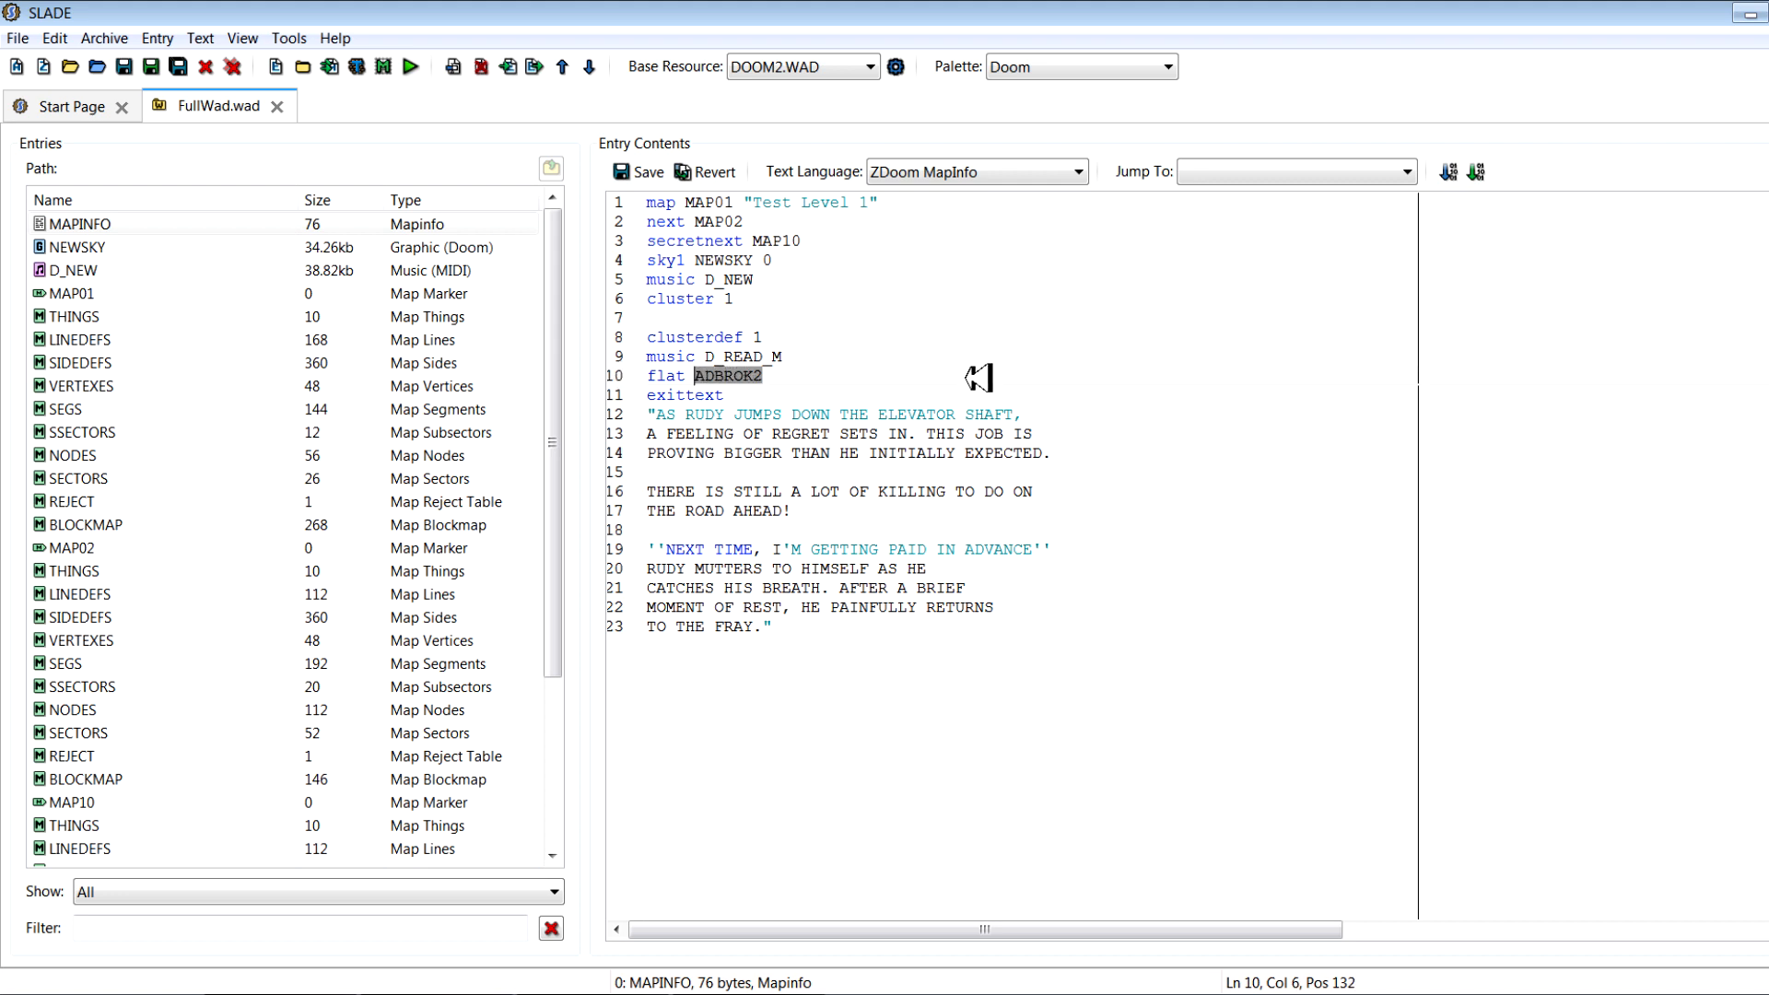
{"action": "type", "text": "flat1"}
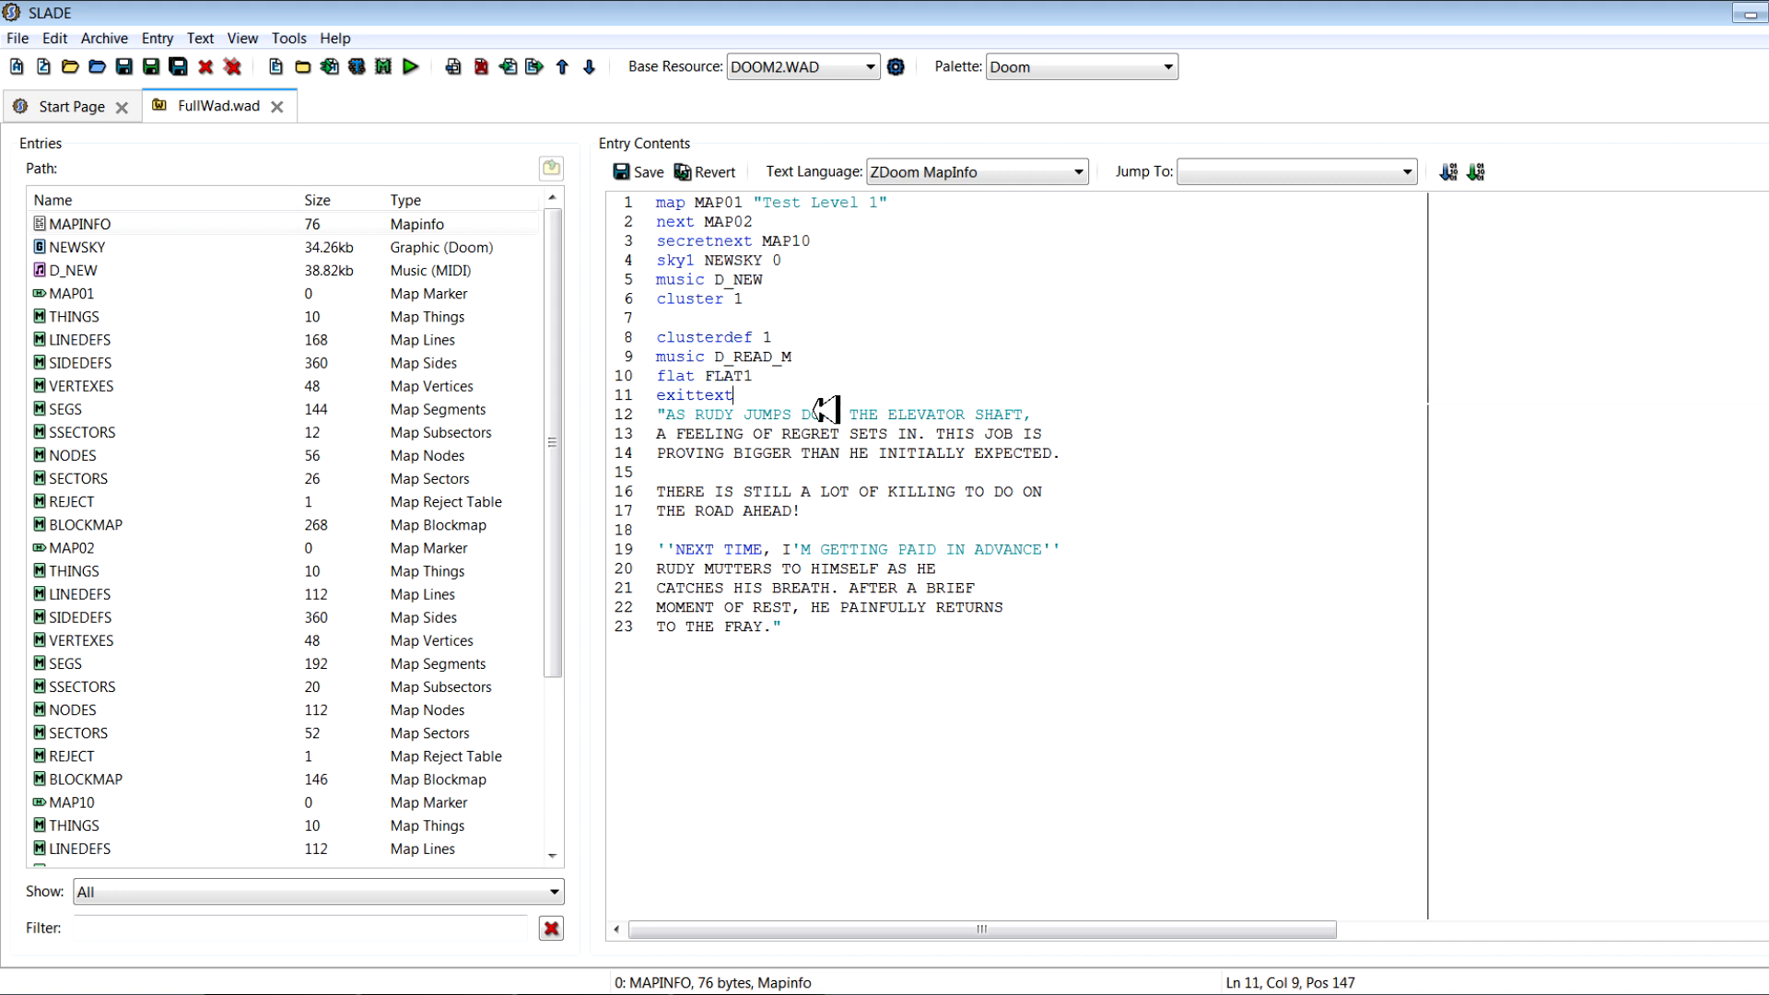
{"action": "double_click", "coordinate": [694, 394]}
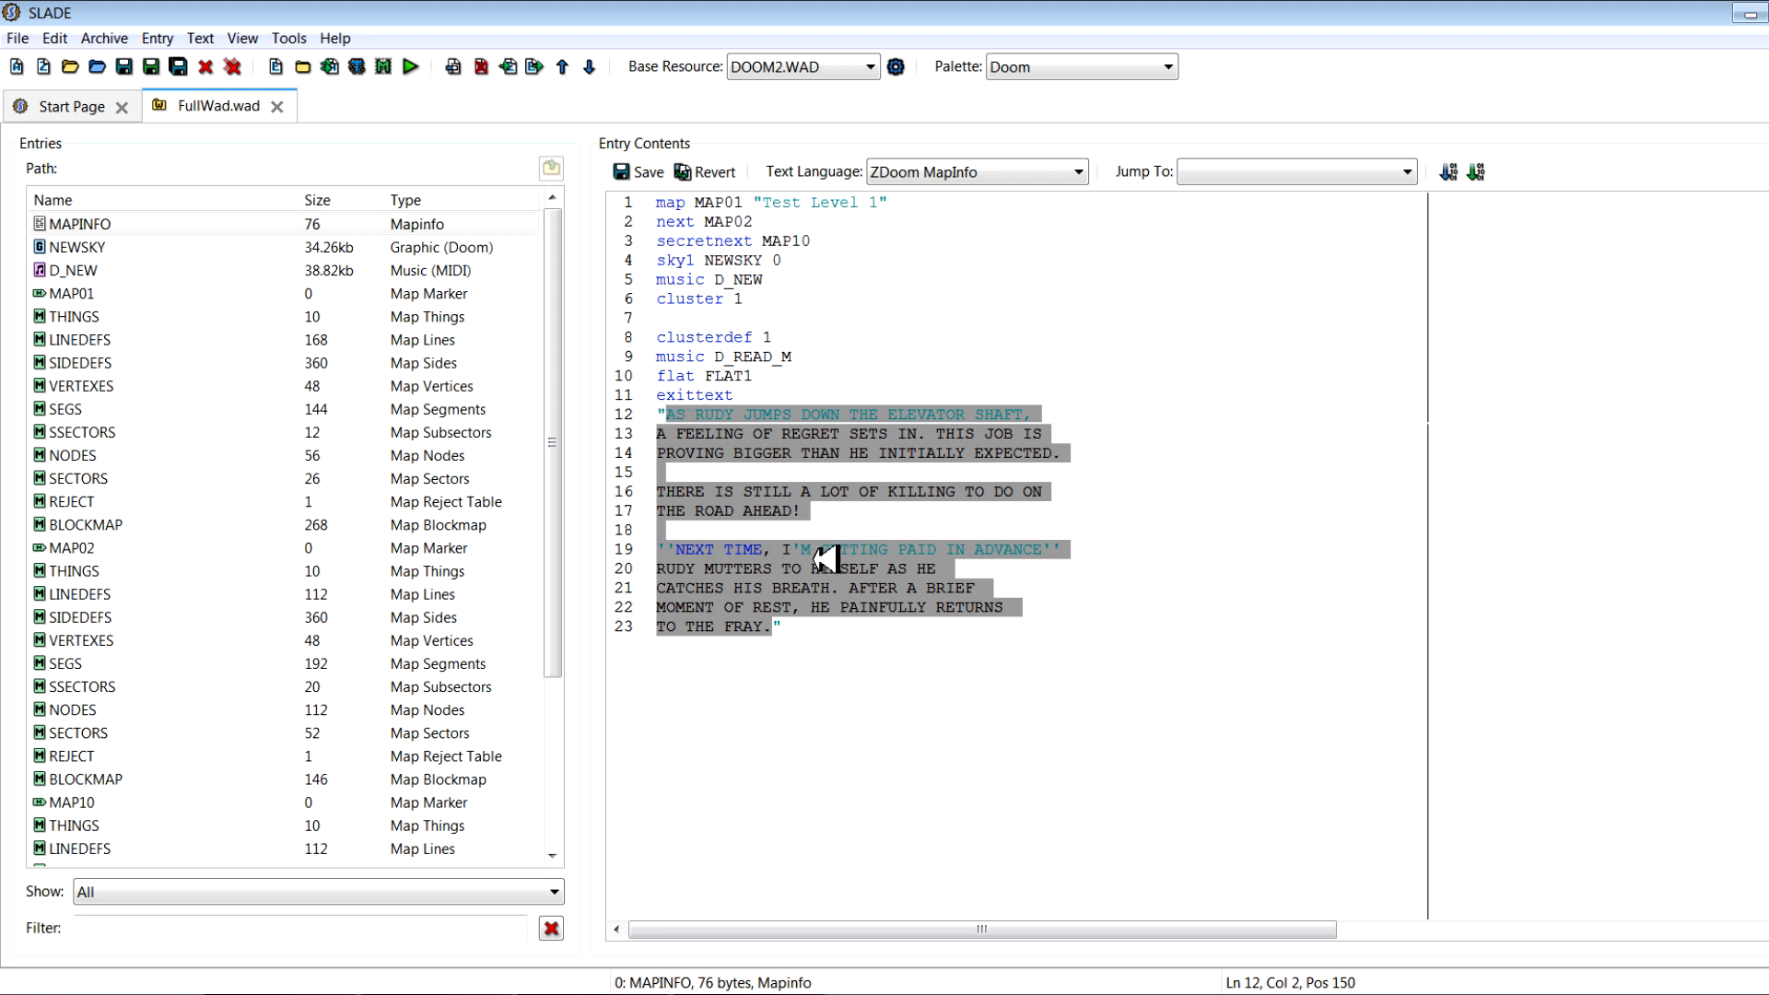
{"action": "type", "text": "\"test std"}
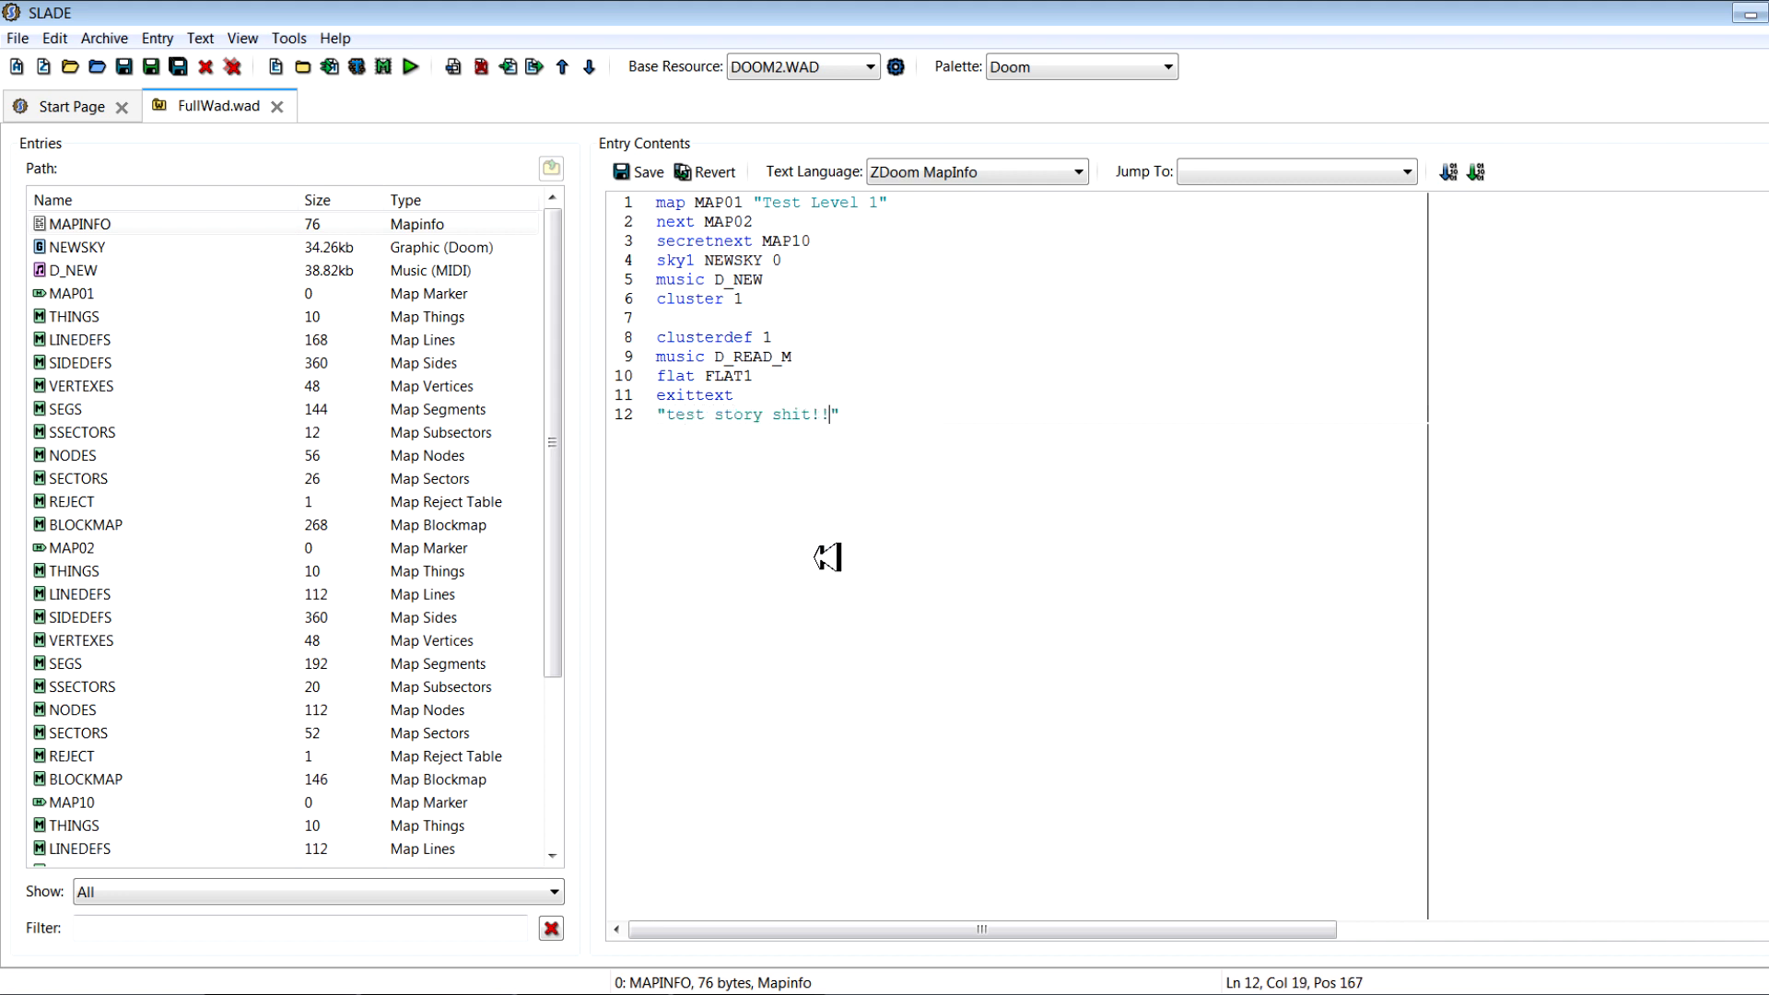
{"action": "type", "text": "!!"}
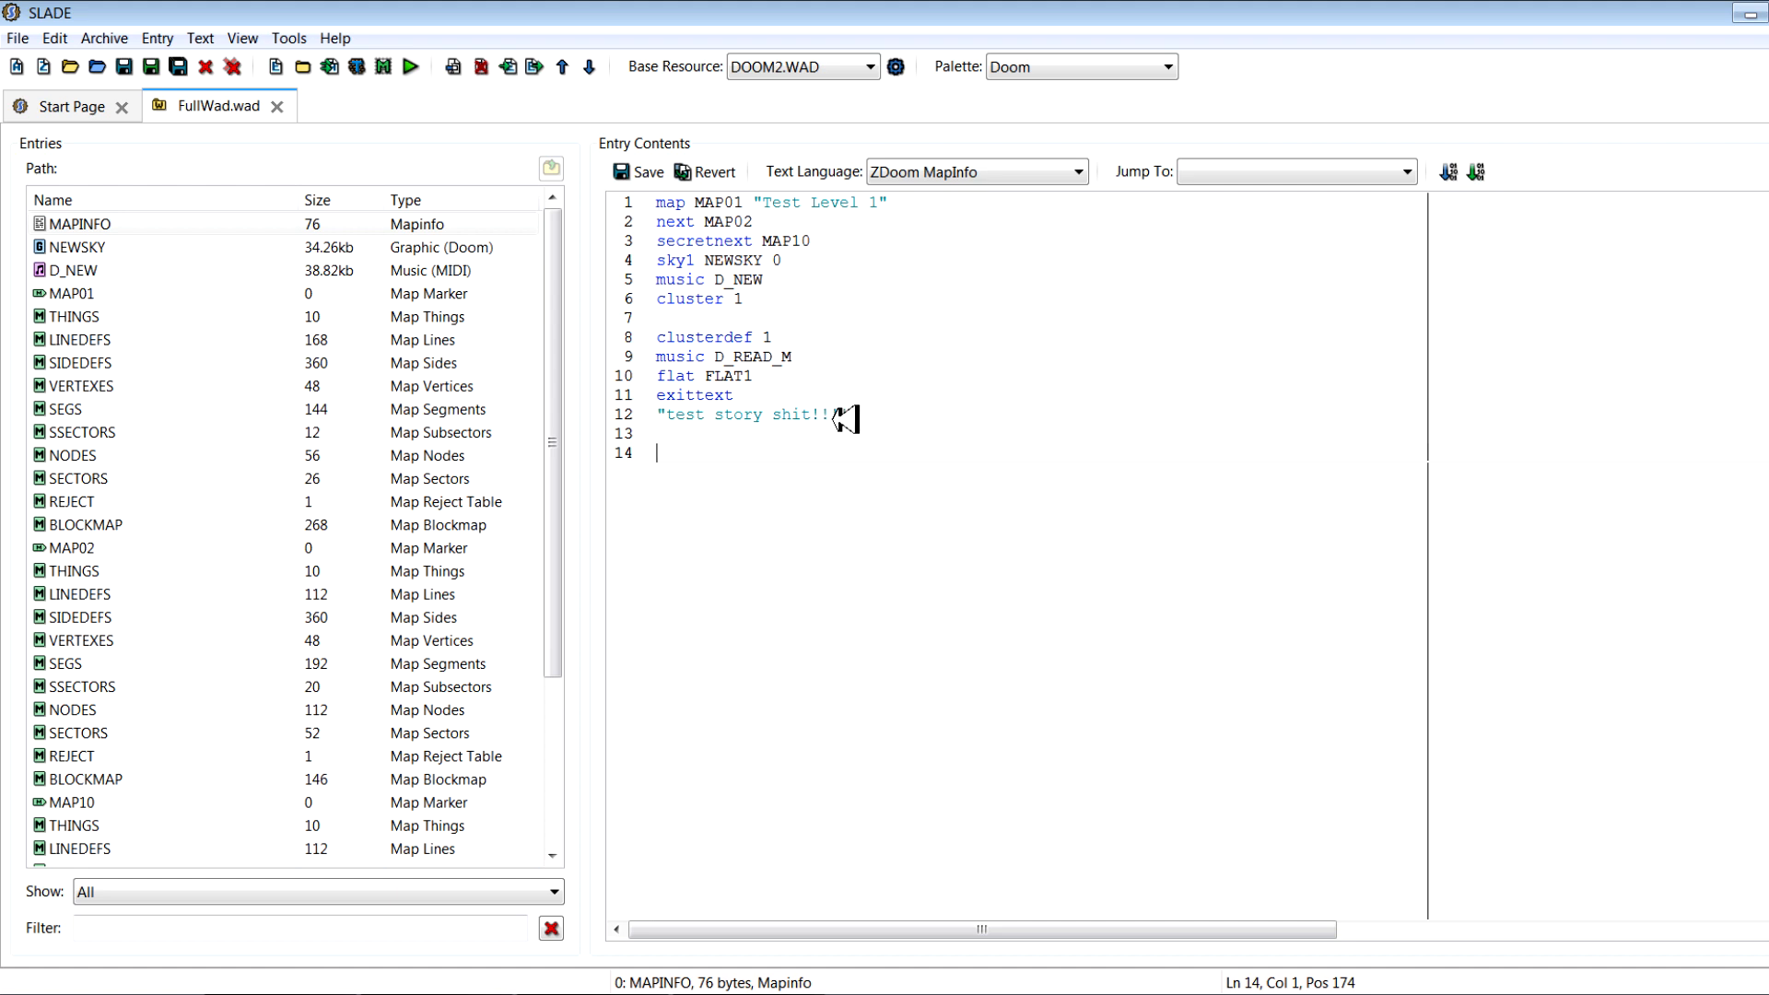
{"action": "type", "text": "!!"}
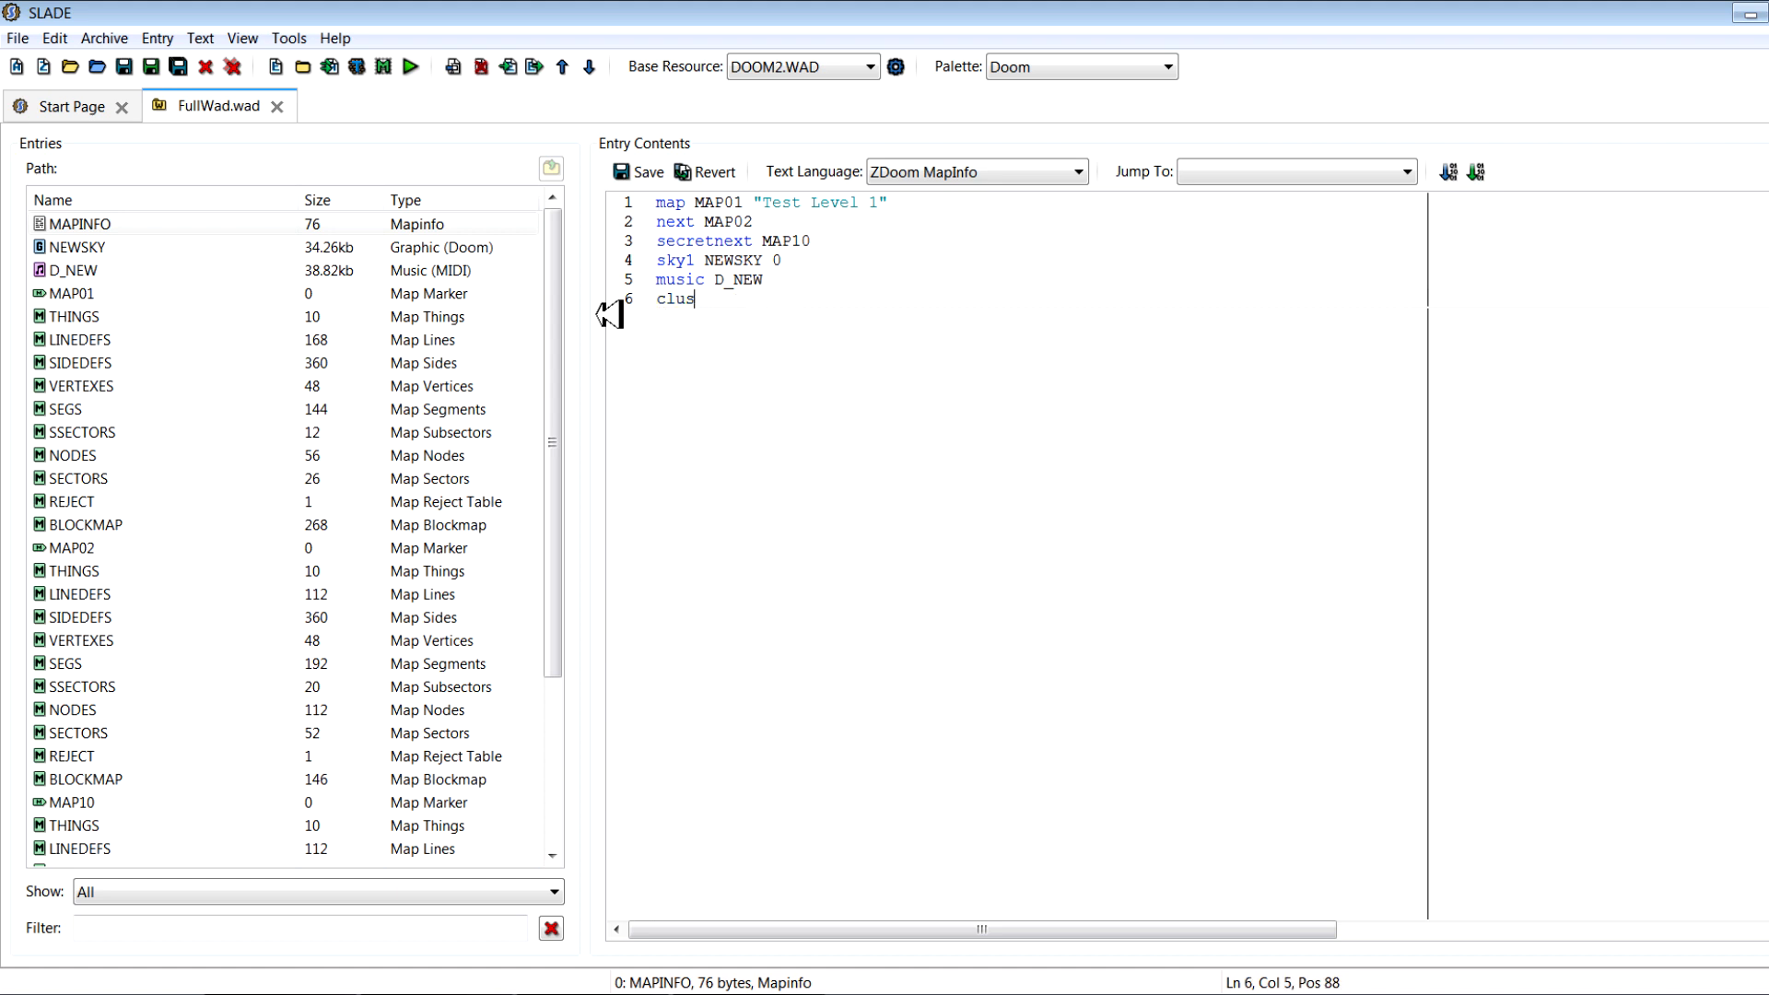
Remove the partial cluster line, begin 'map MAP02' and type 'clusterdef 1'
{"action": "key", "text": "BackSpace"}
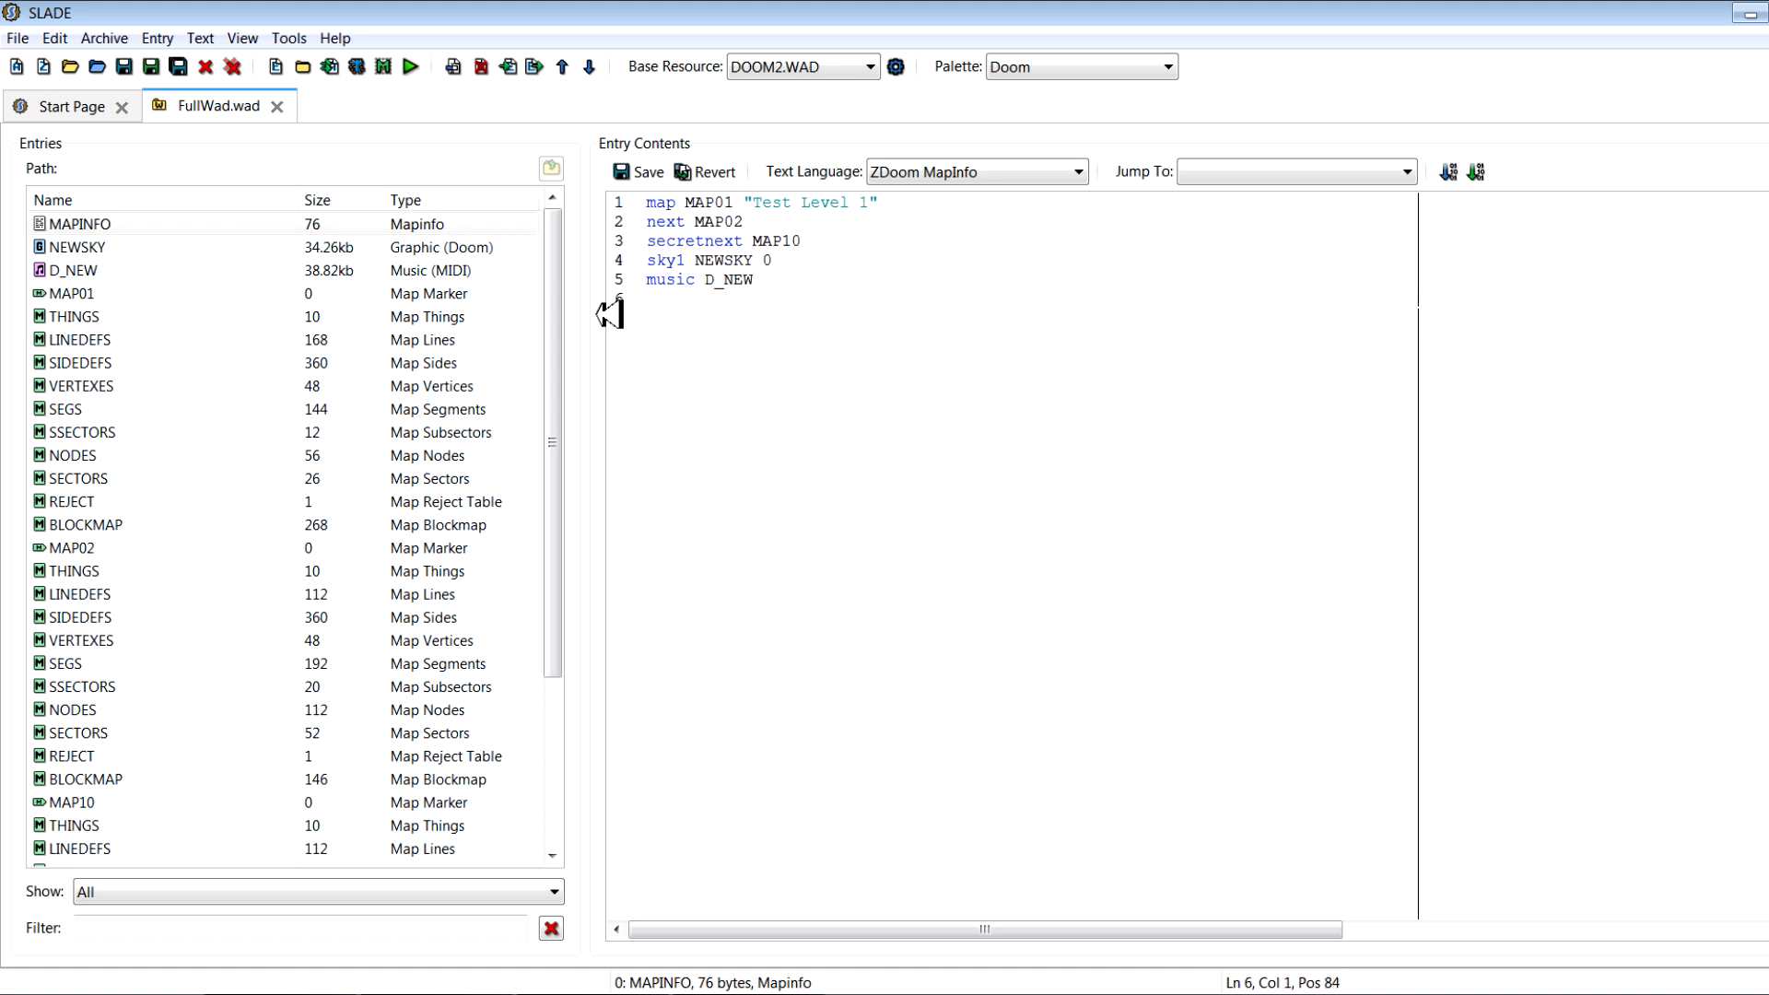
{"action": "type", "text": "map M"}
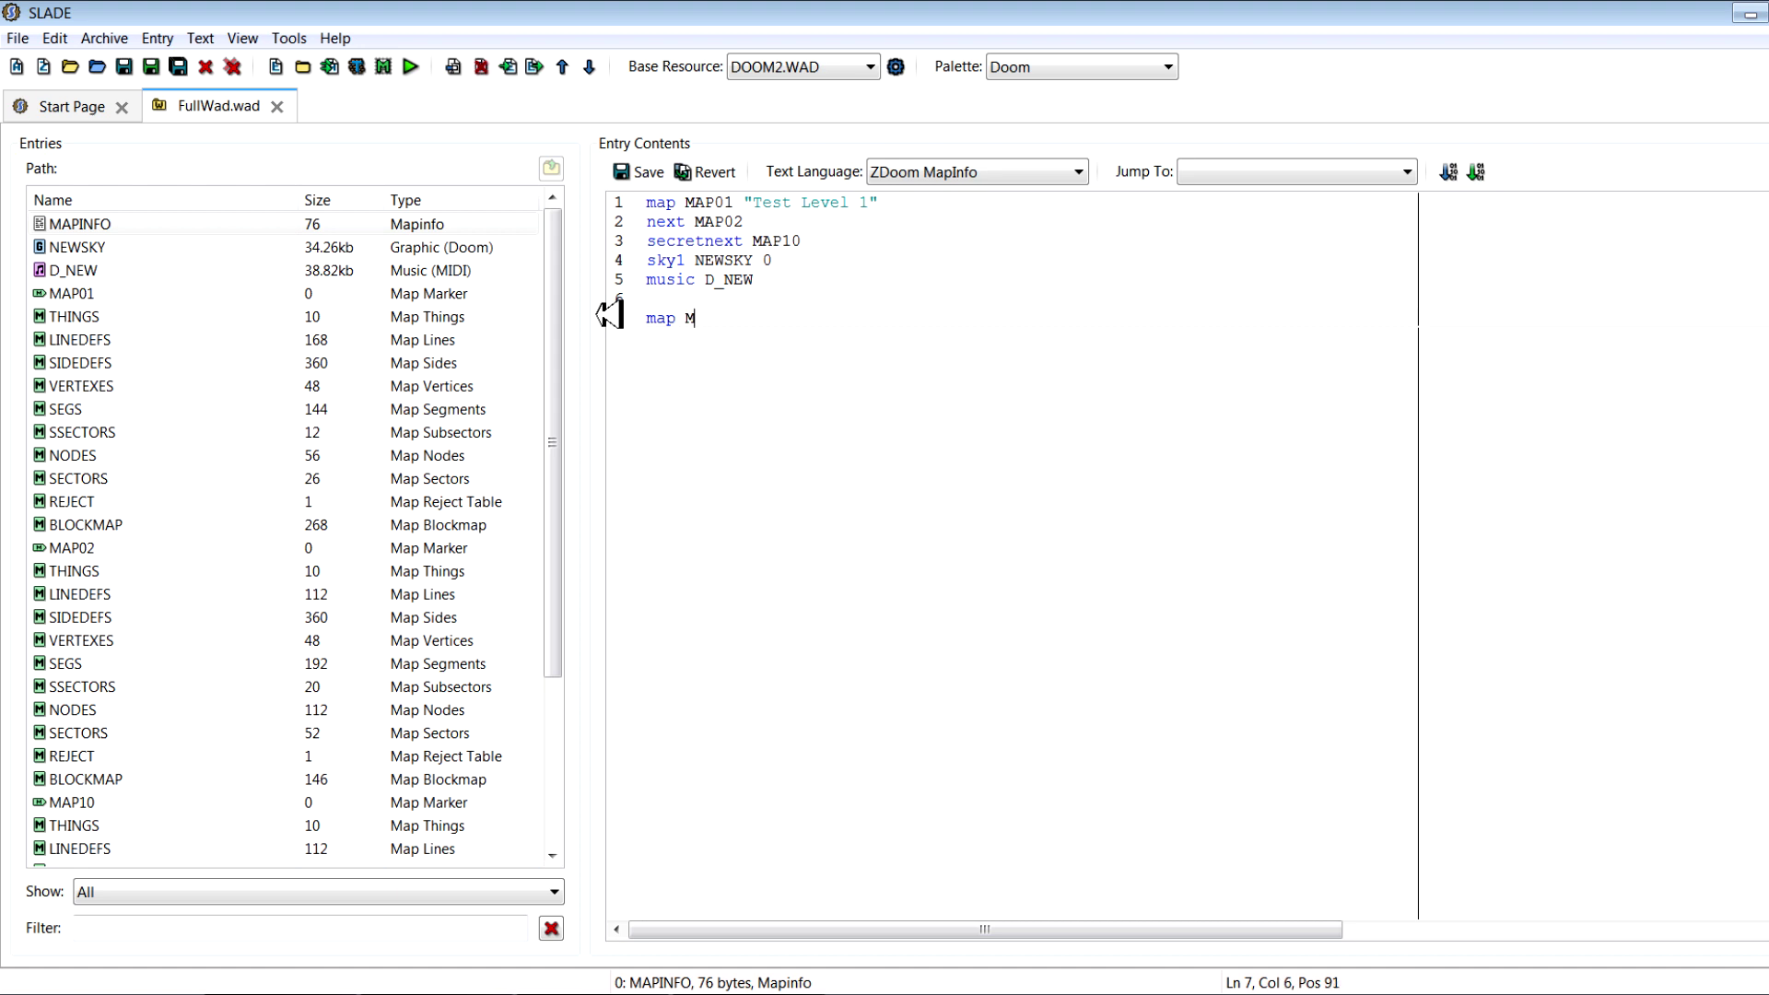
{"action": "type", "text": "AP02"}
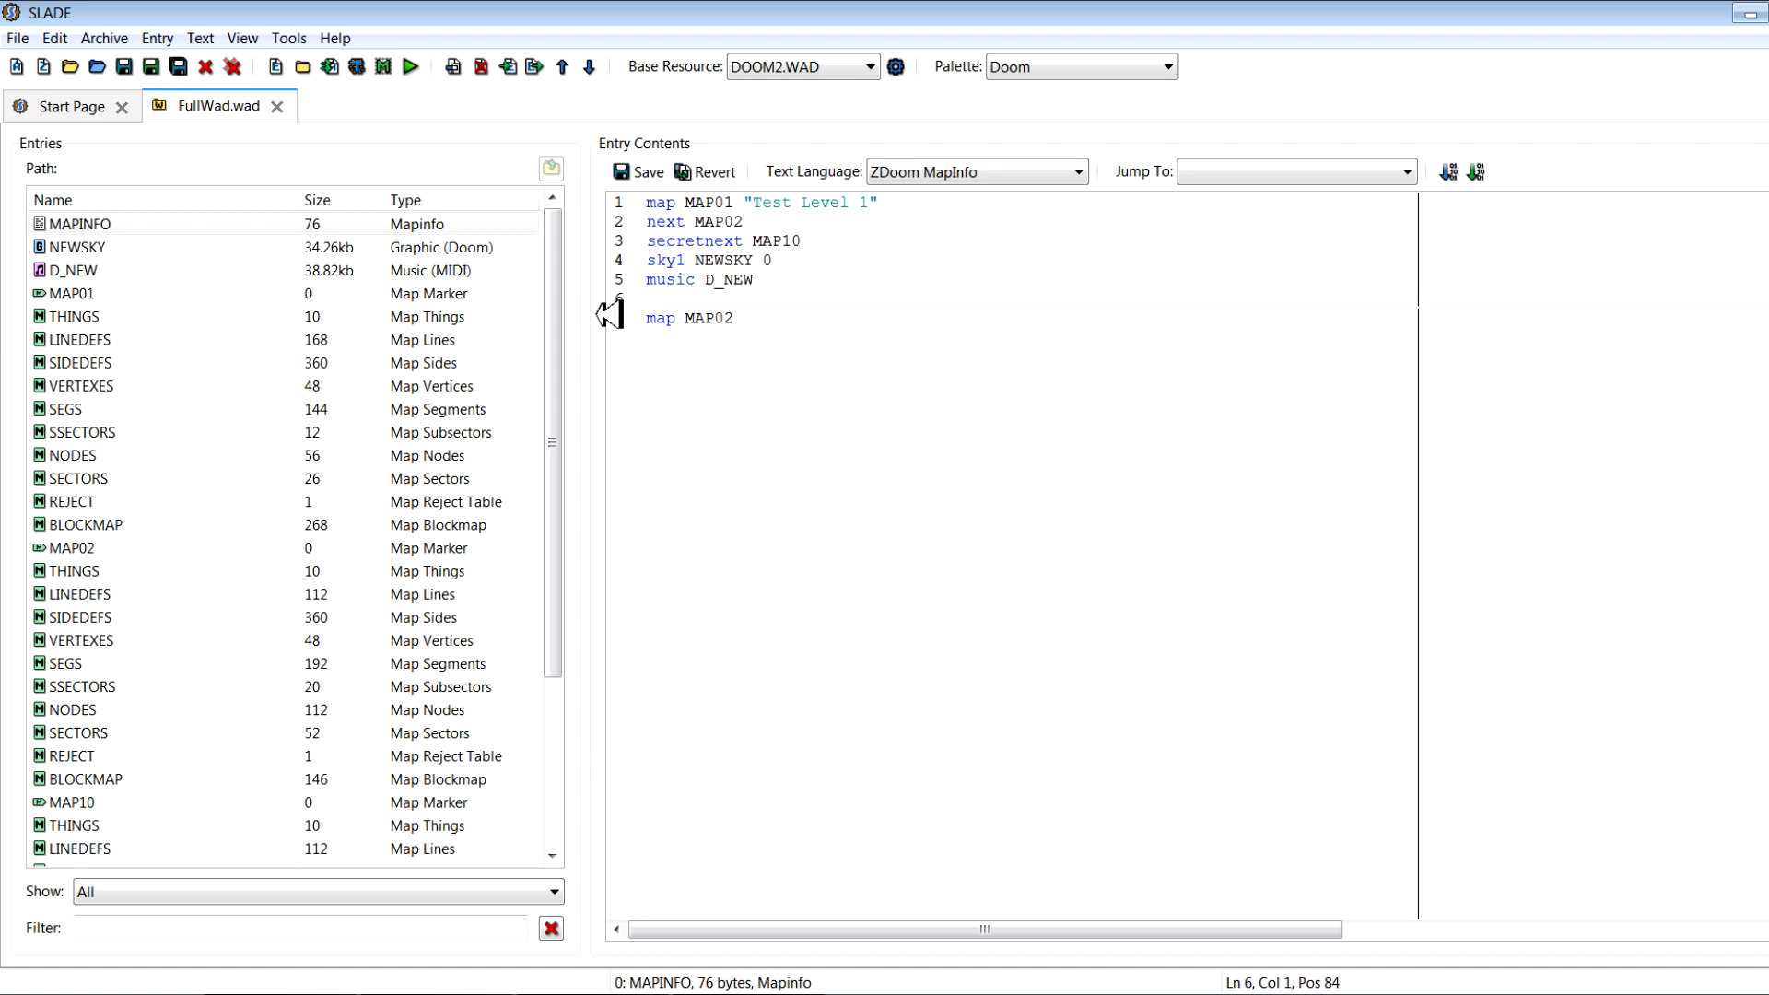
{"action": "type", "text": "clusterdef 1"}
{"action": "type", "text": "\"test story shit!!!!\""}
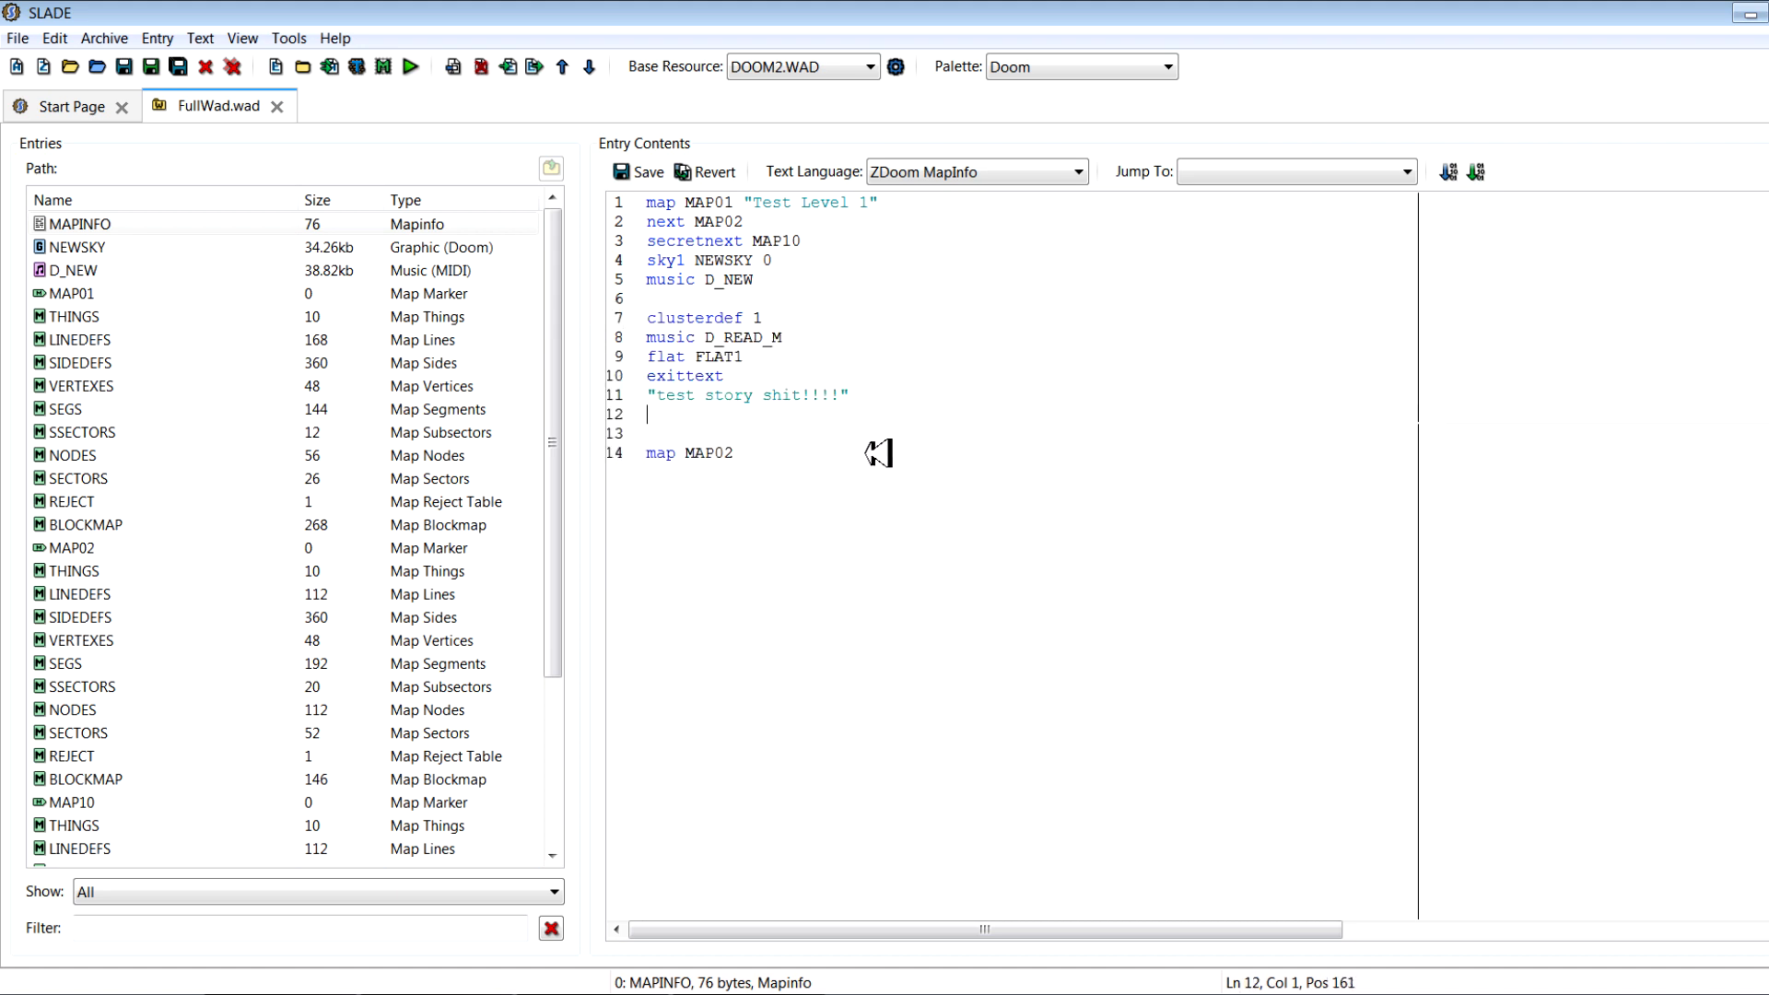
Title MAP02 "Test Level 2" with next map MAP01
{"action": "key", "text": "Backspace"}
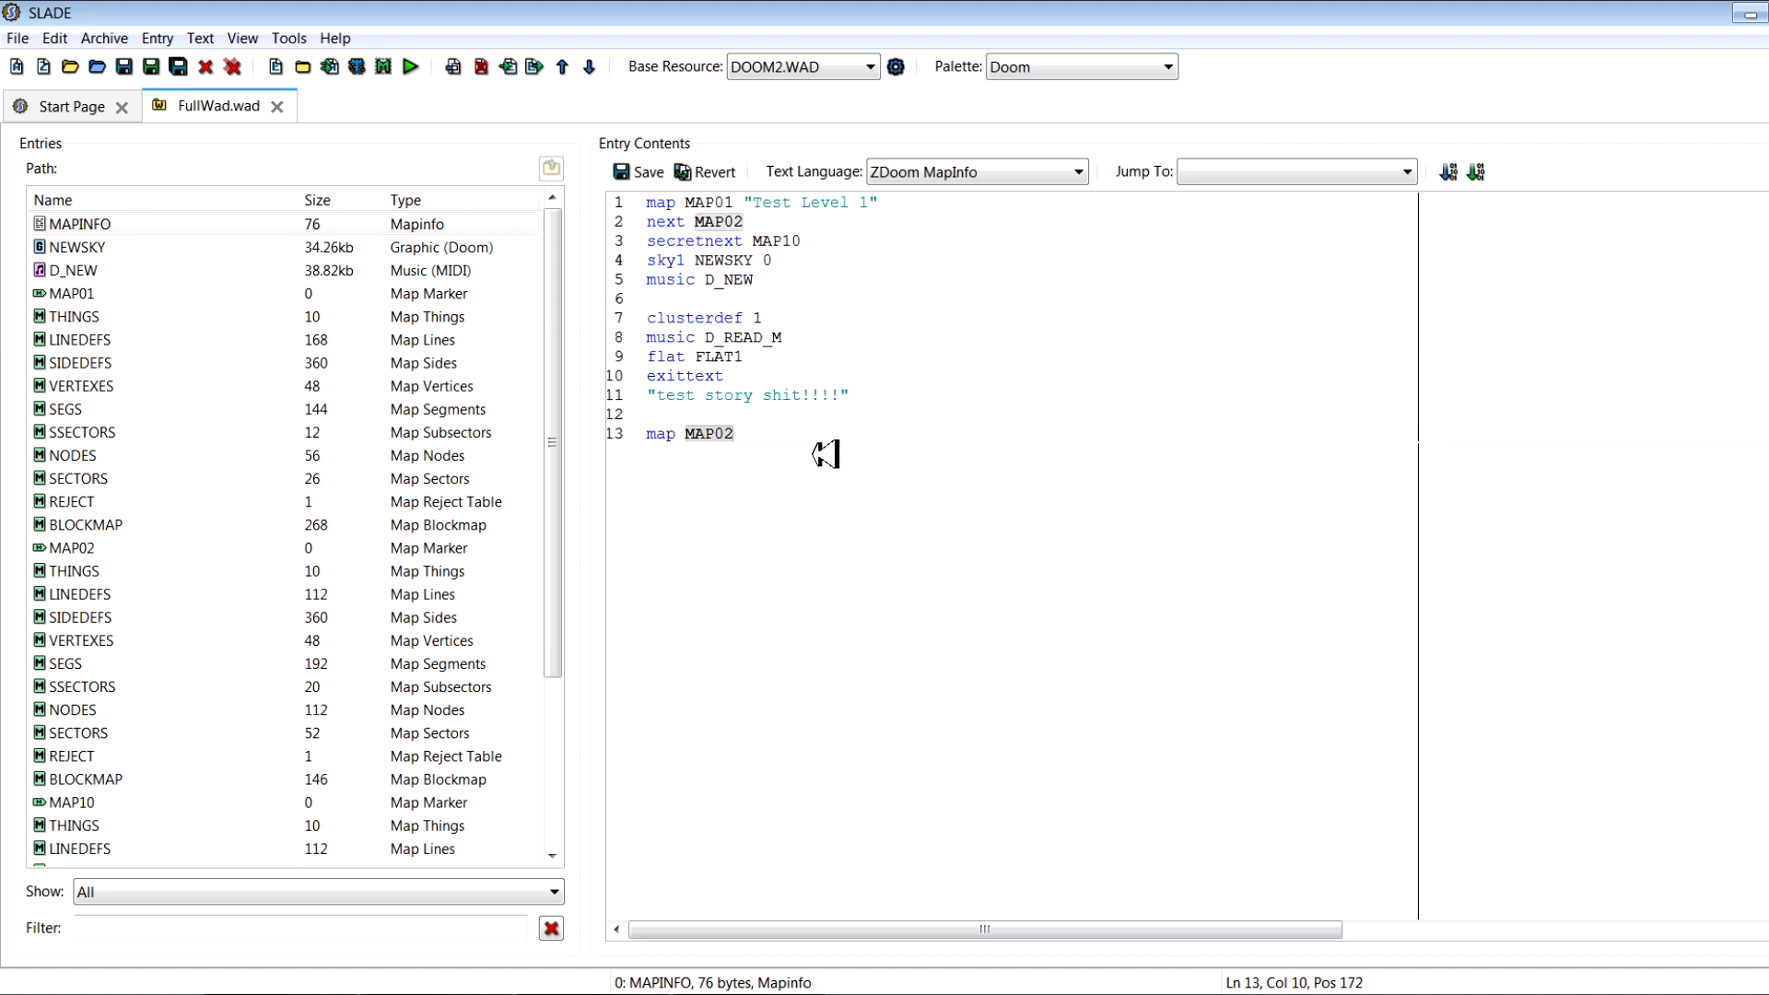
{"action": "type", "text": "\"Test"}
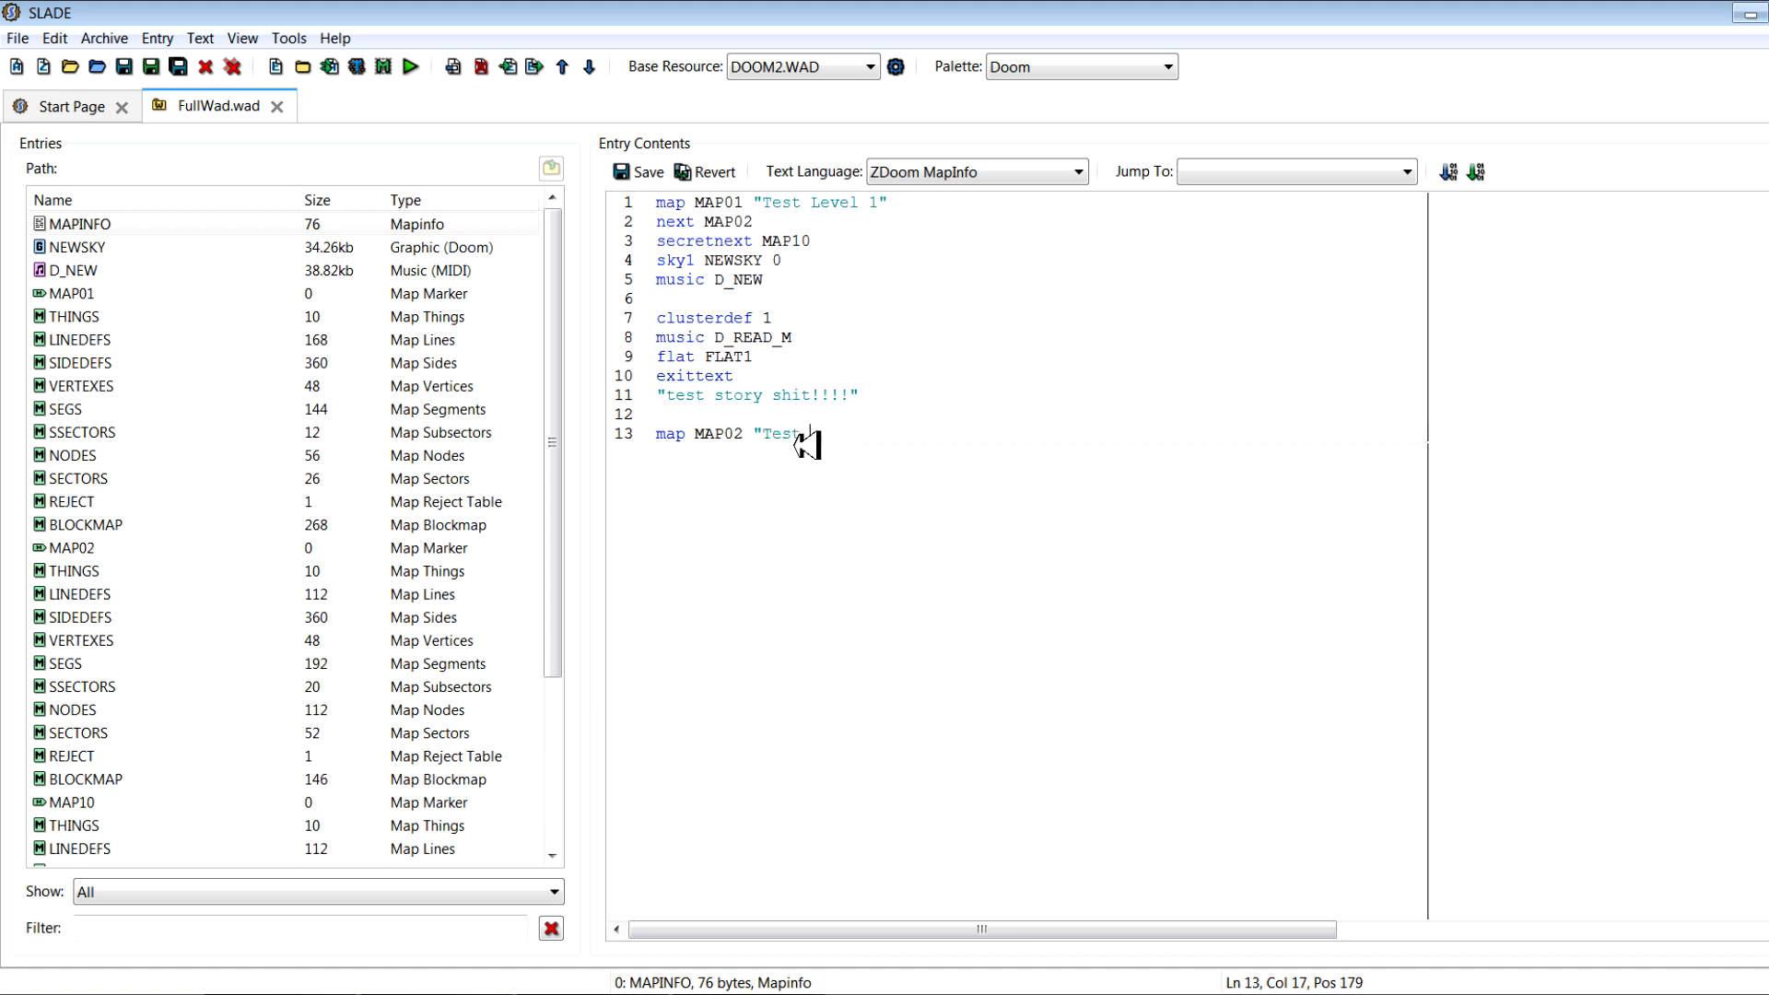
{"action": "type", "text": "Level 2"}
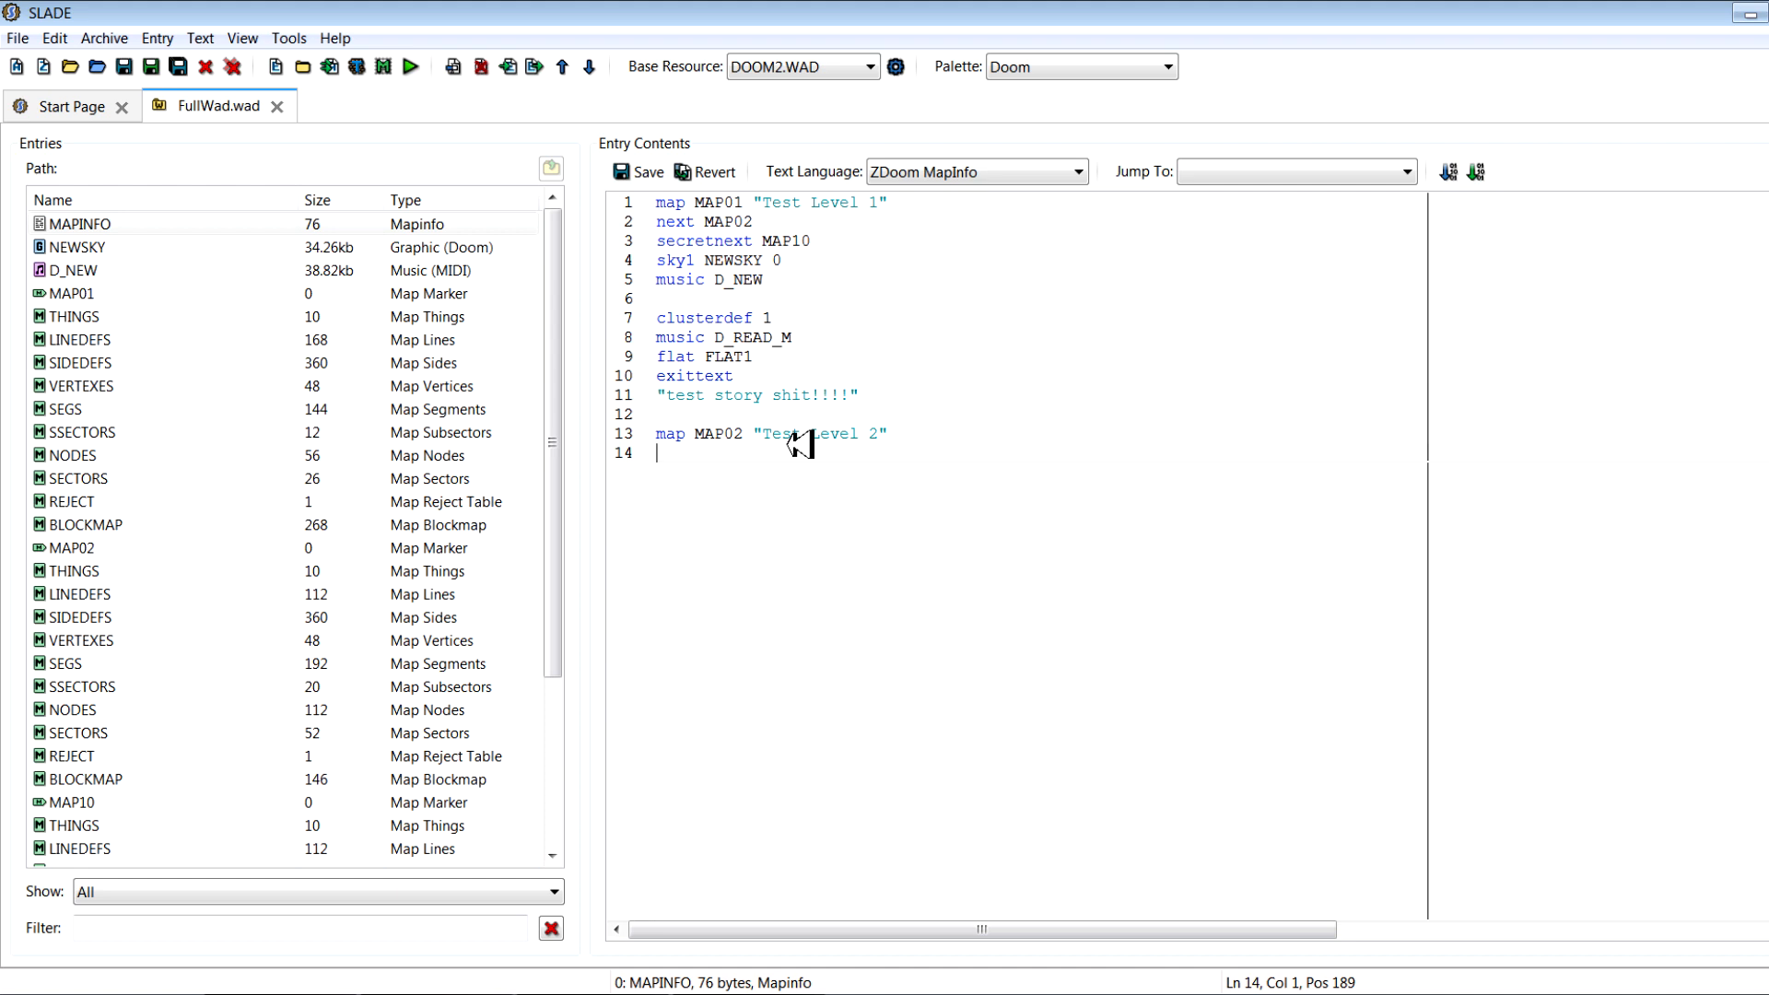
{"action": "type", "text": "next M"}
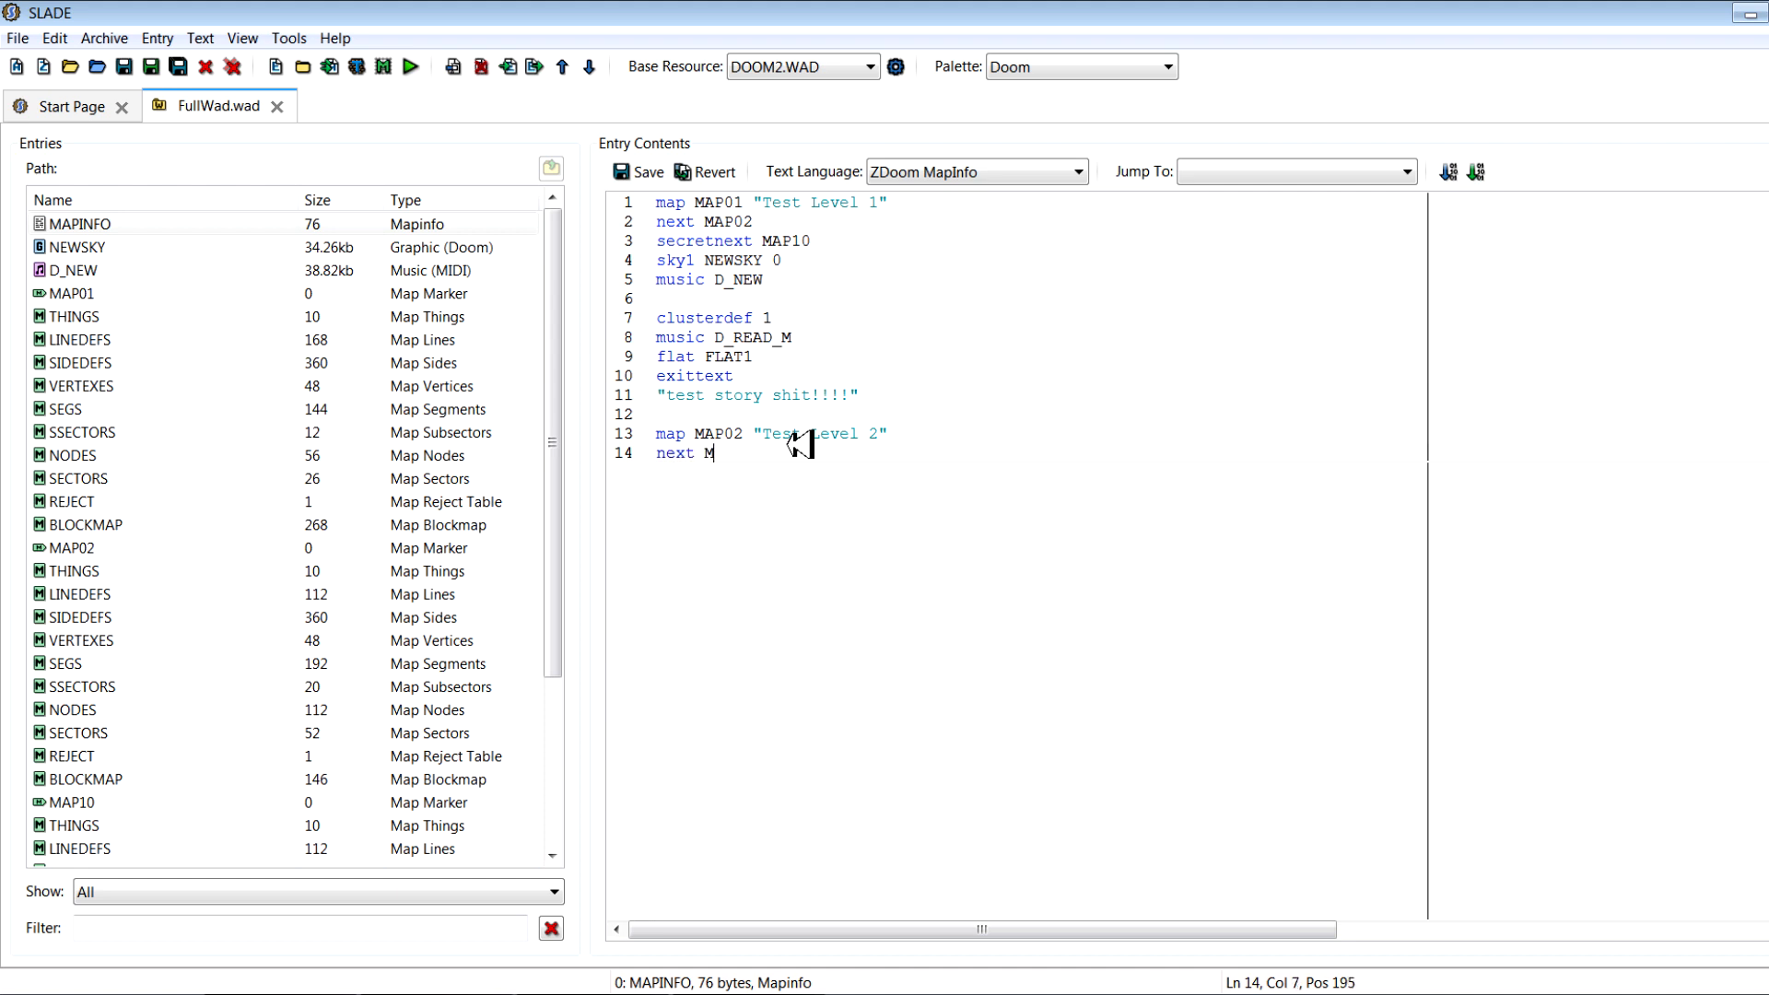
{"action": "type", "text": "A"}
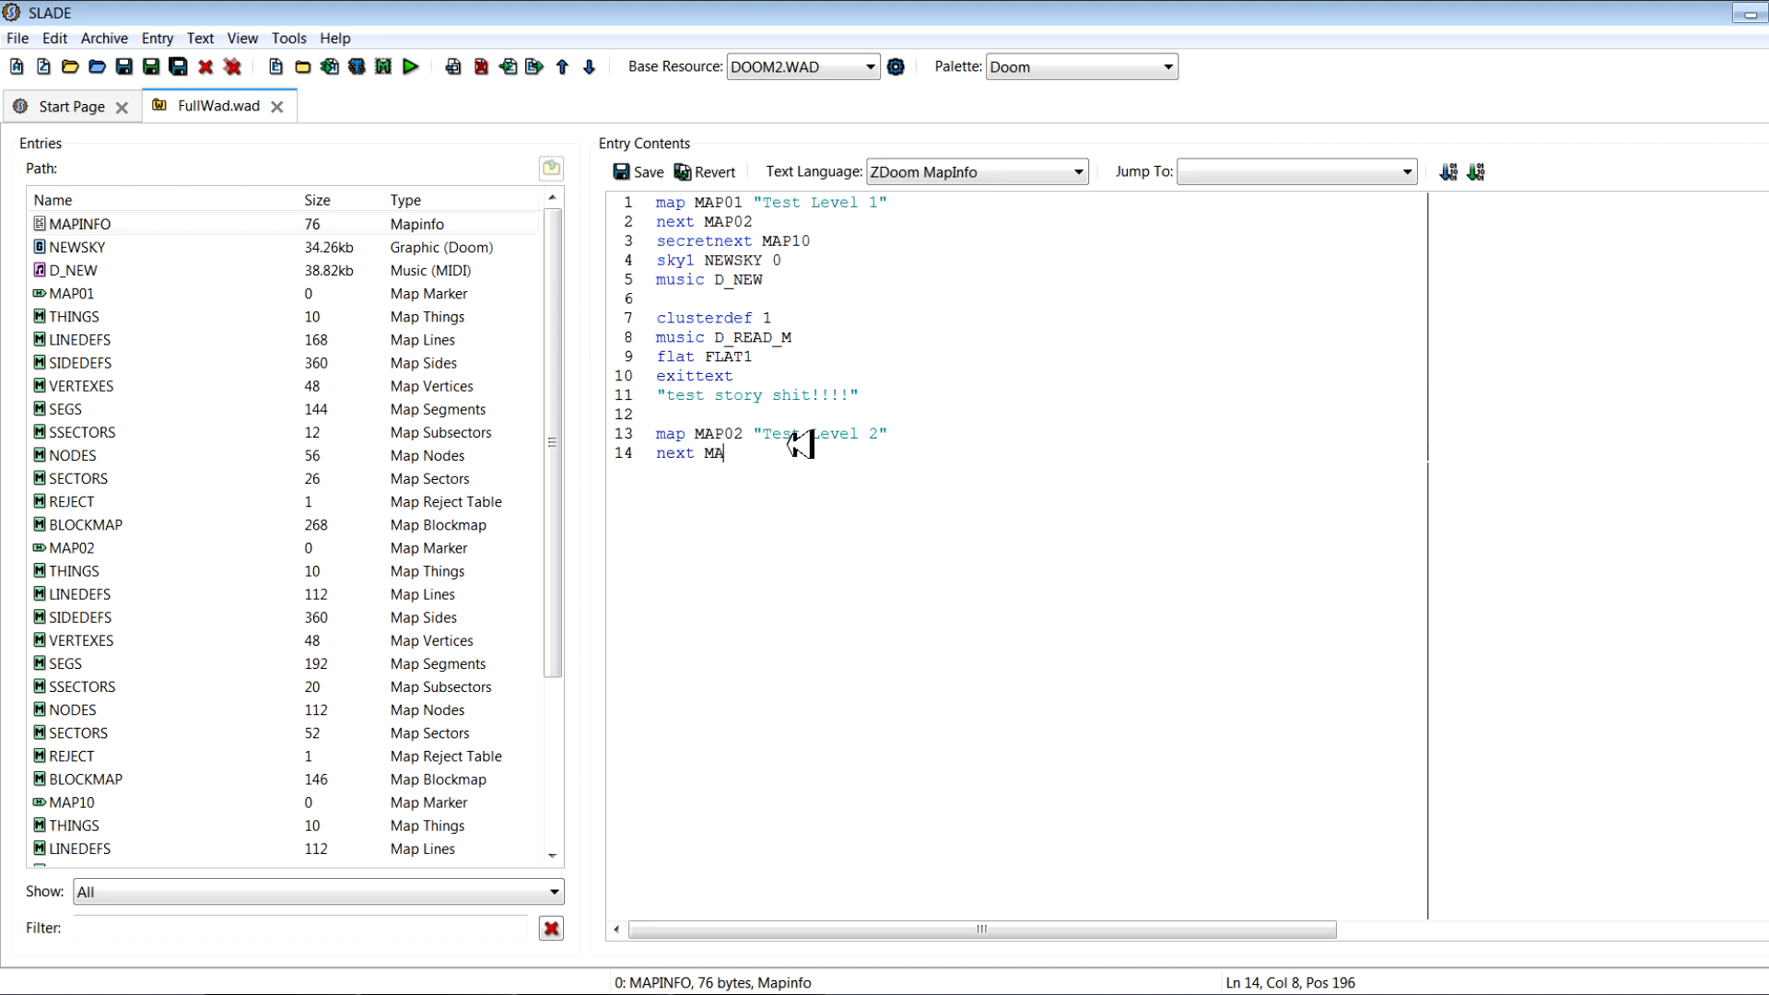
{"action": "type", "text": "P01"}
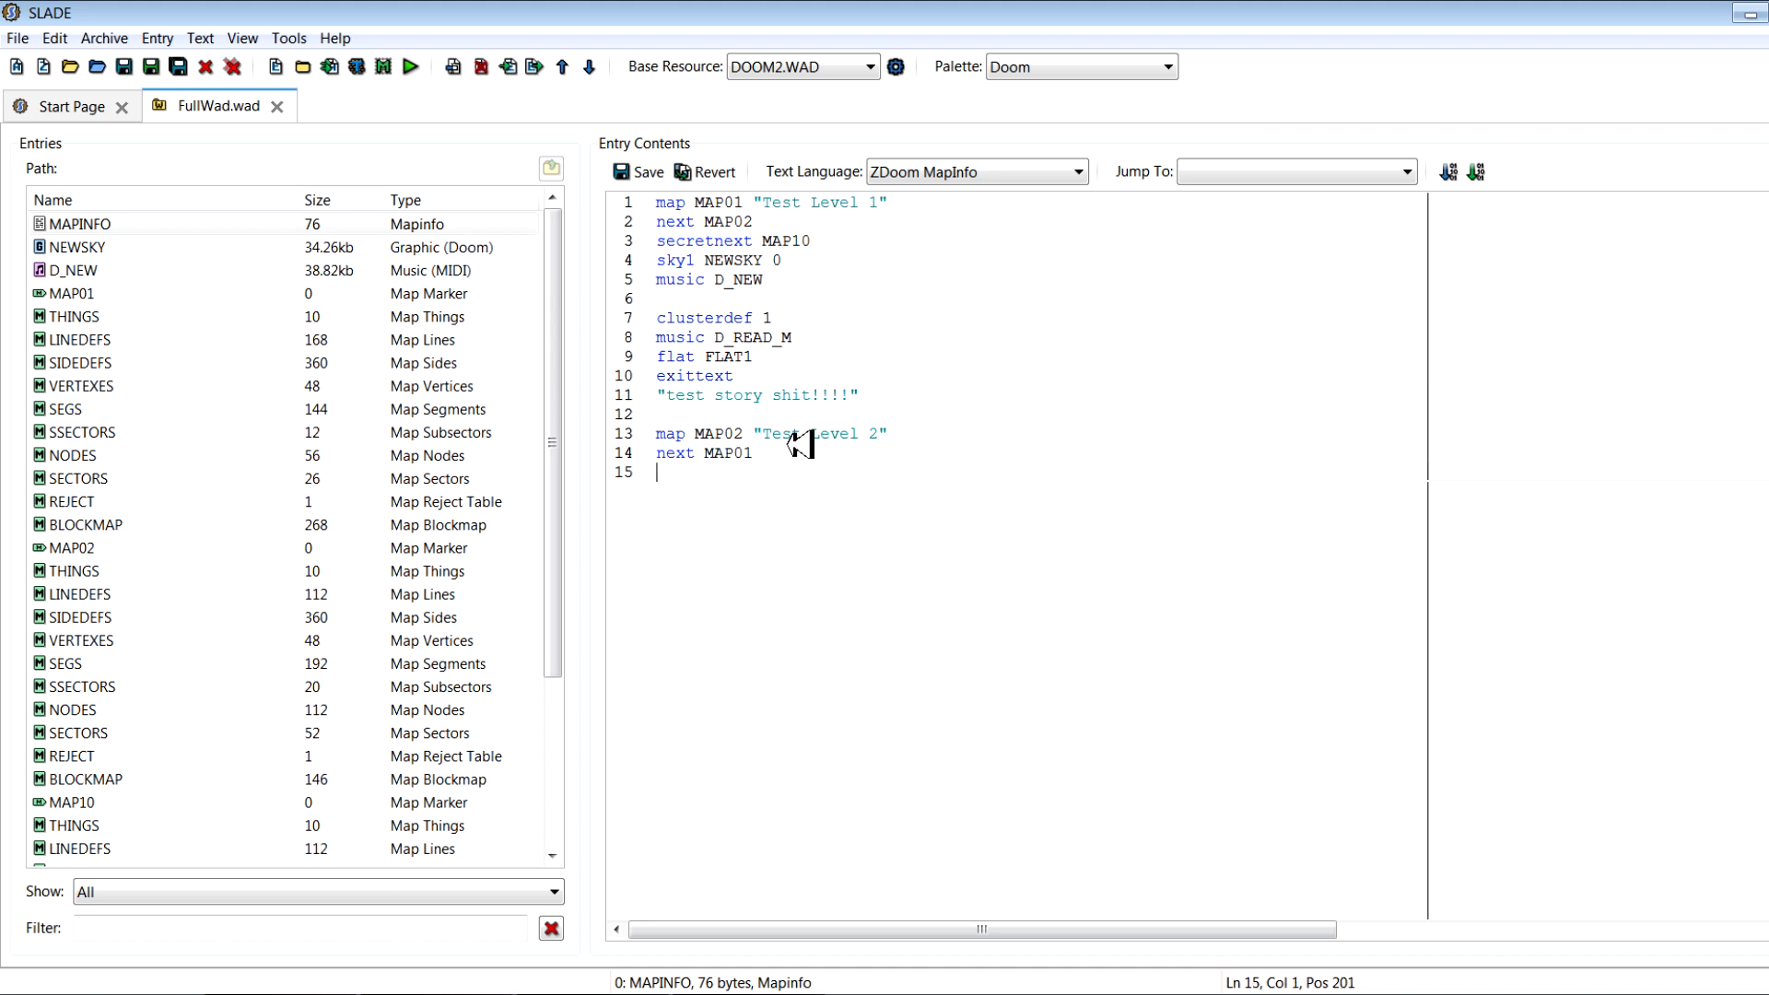
{"action": "mouse_move", "coordinate": [592, 342]}
{"action": "type", "text": "s"}
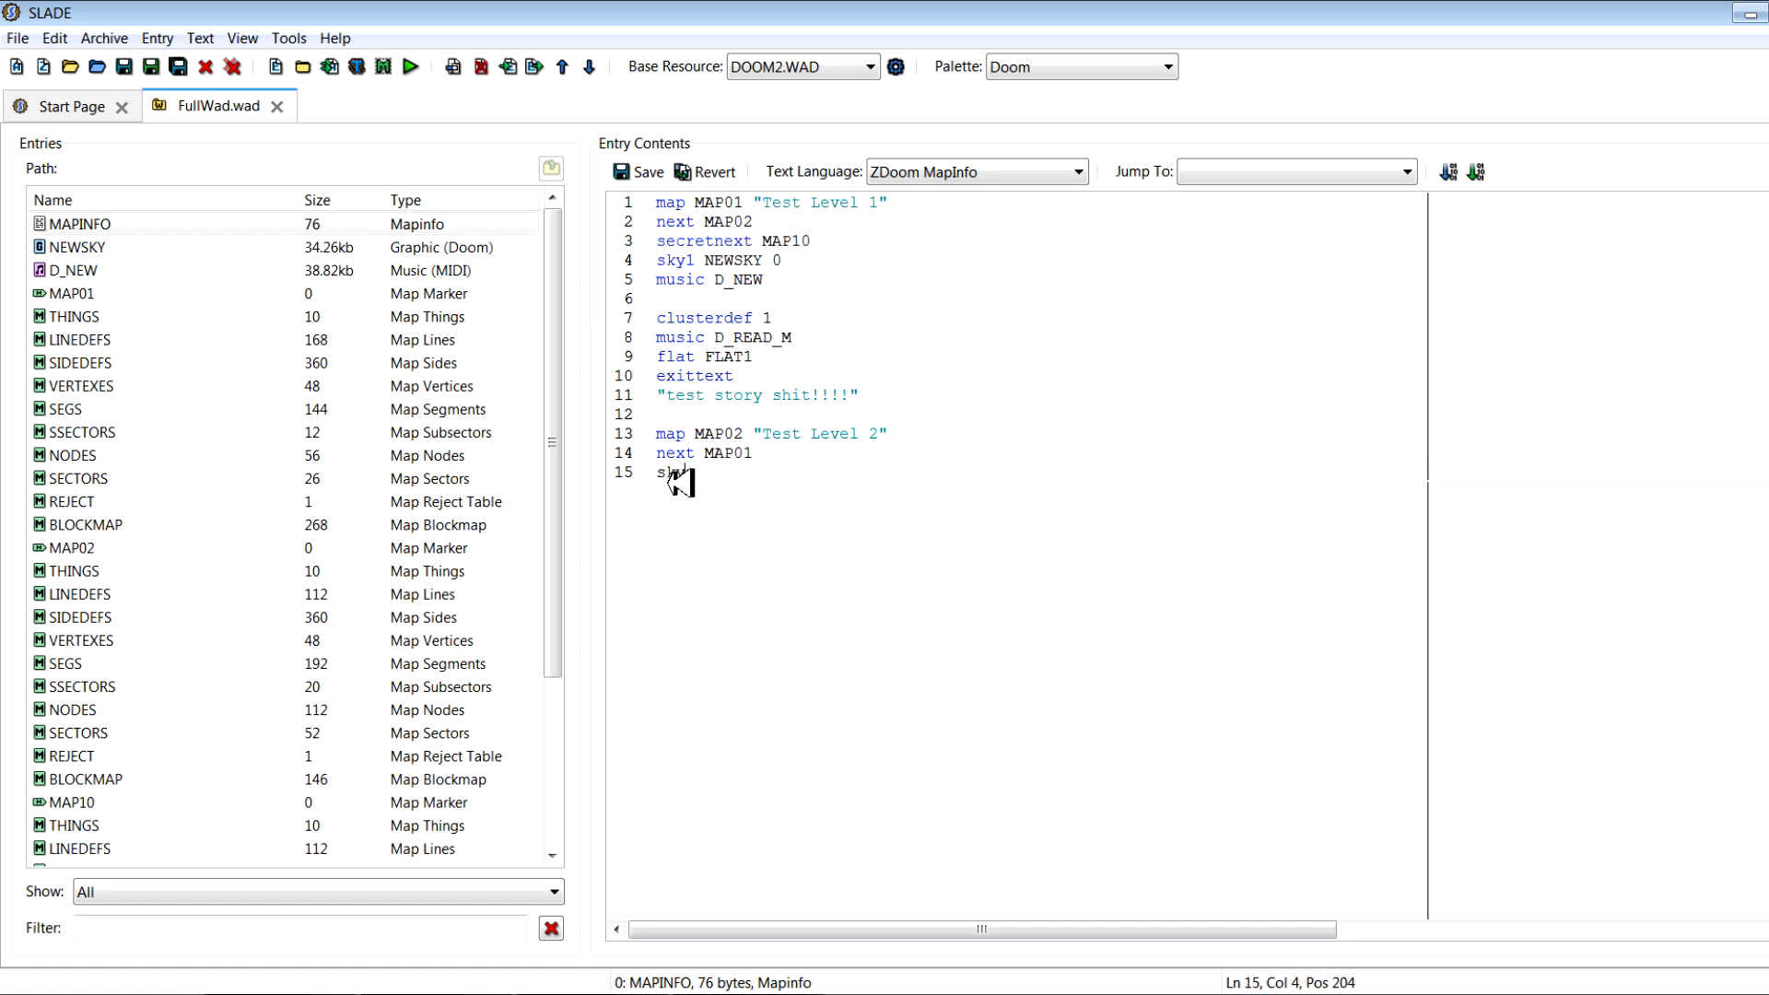
Give MAP02 sky SKY2 and music D_RUNNIN
{"action": "type", "text": "ky"}
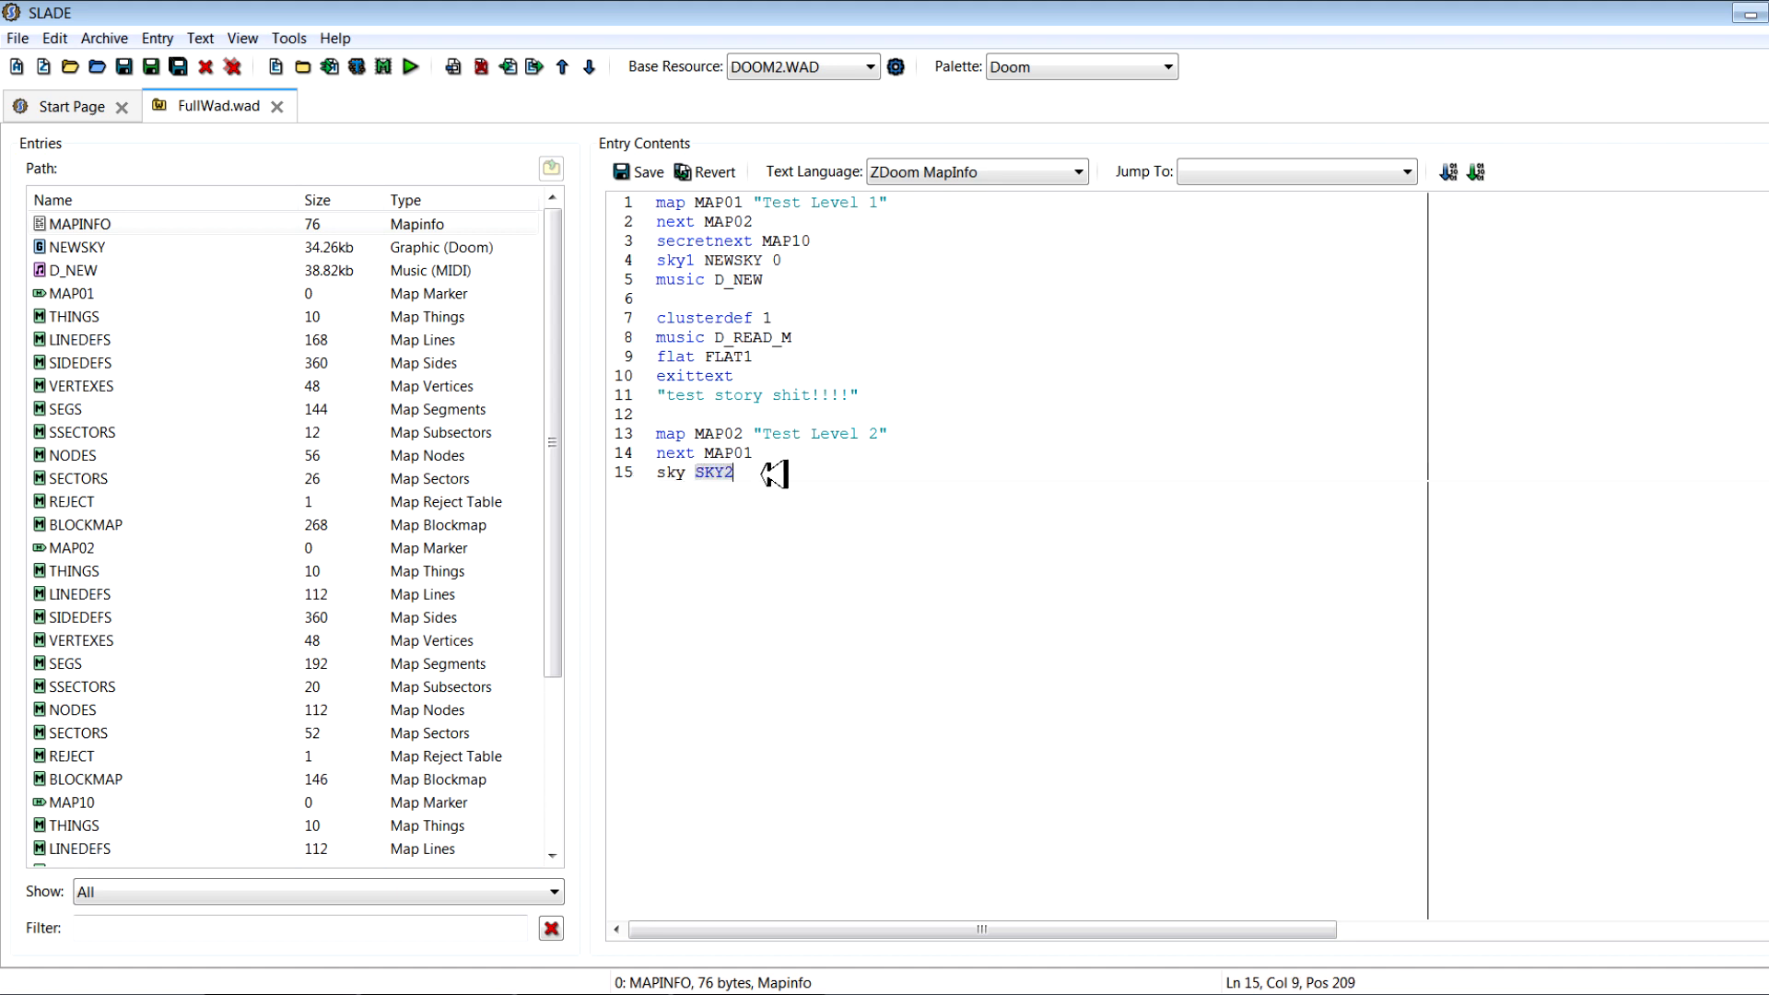
{"action": "mouse_move", "coordinate": [808, 477]}
{"action": "type", "text": "m"}
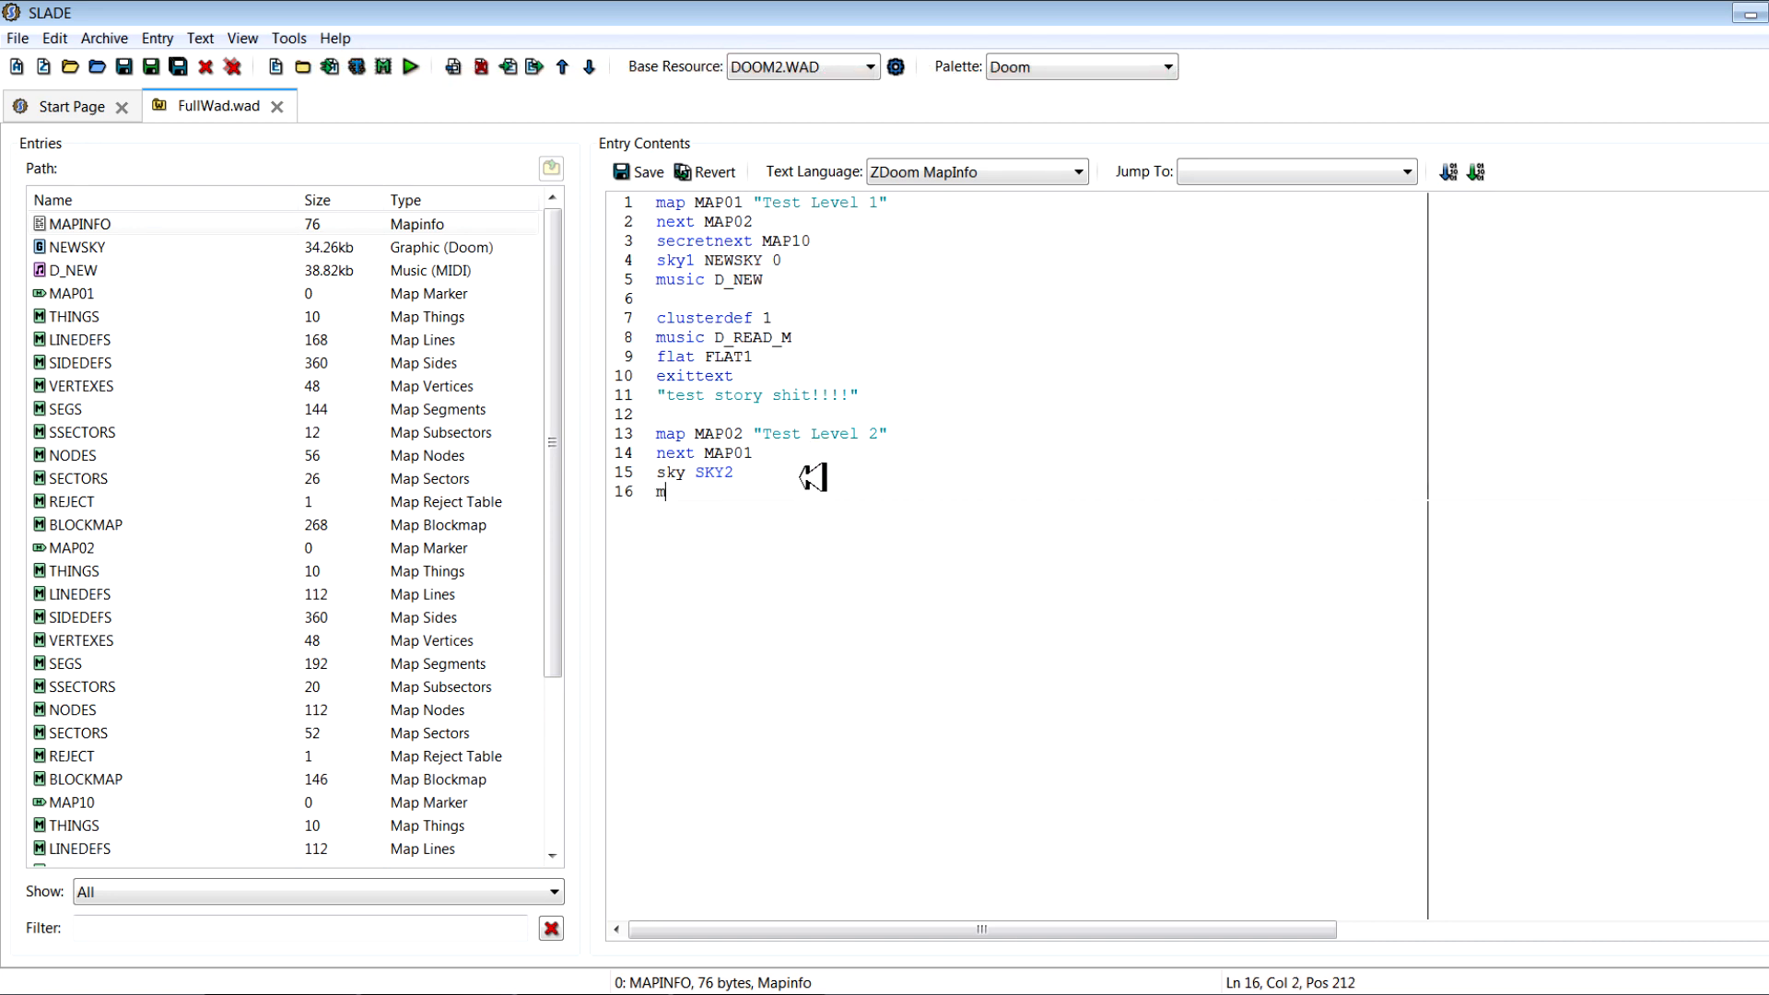
{"action": "type", "text": "usic d"}
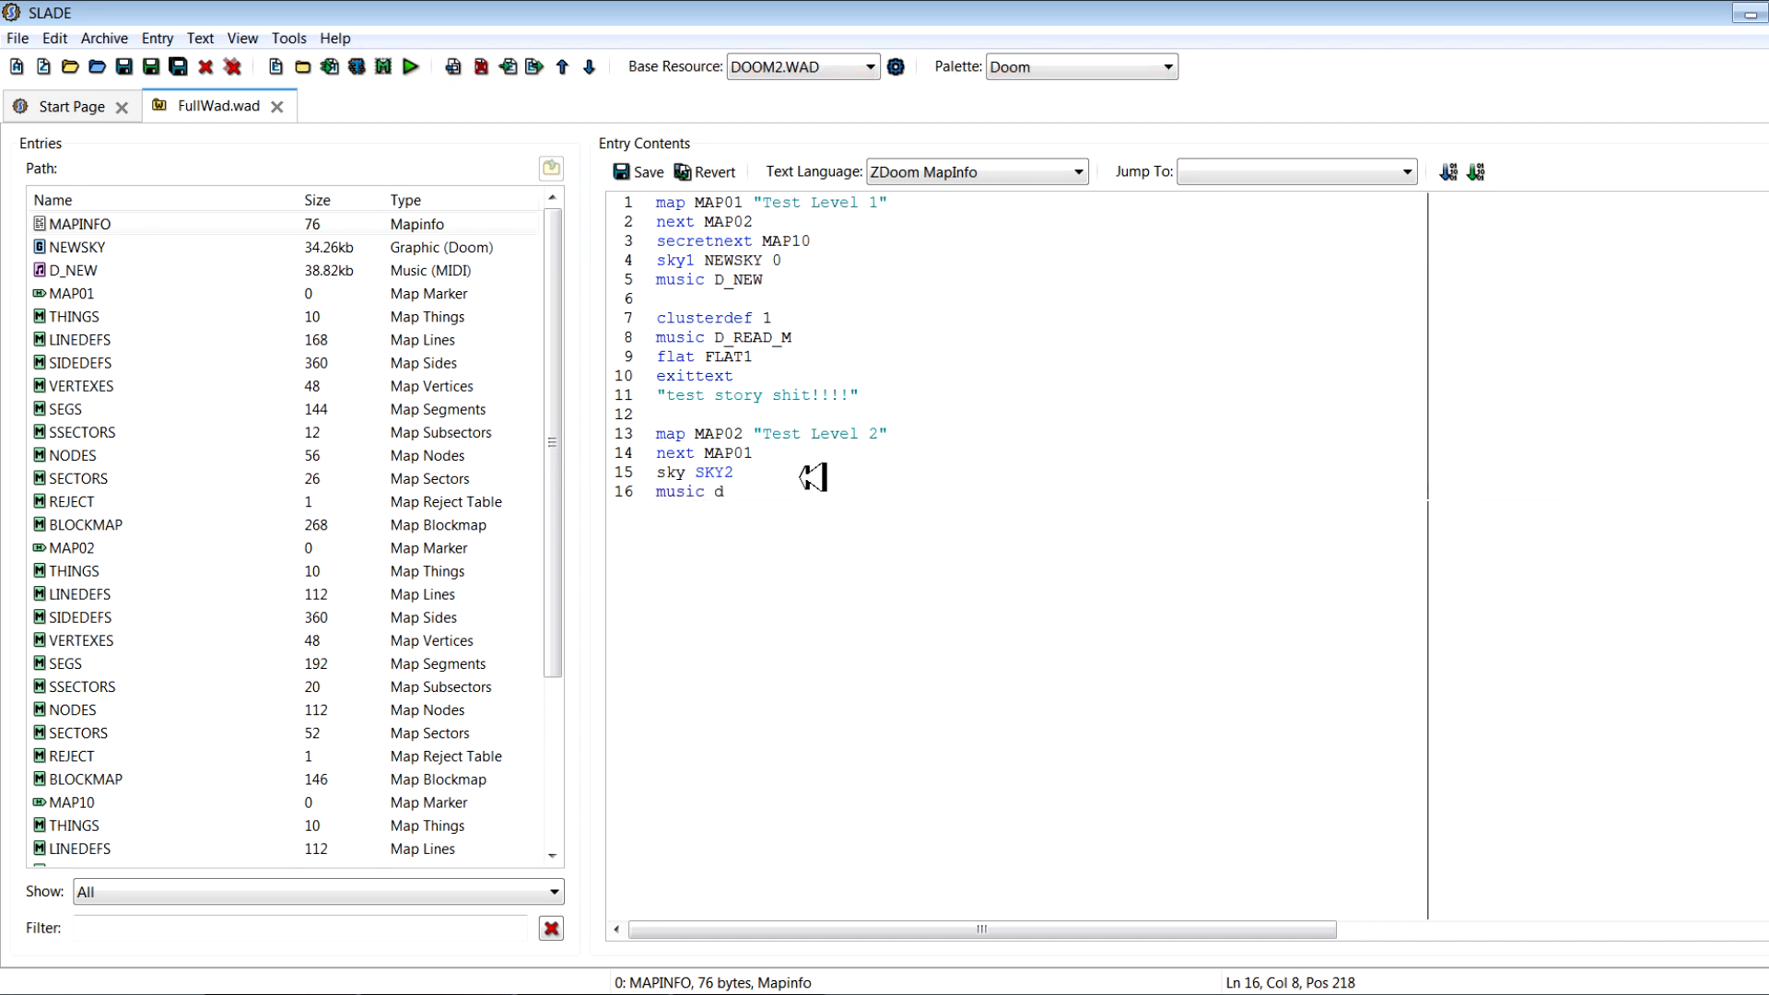
{"action": "type", "text": "_RUNN"}
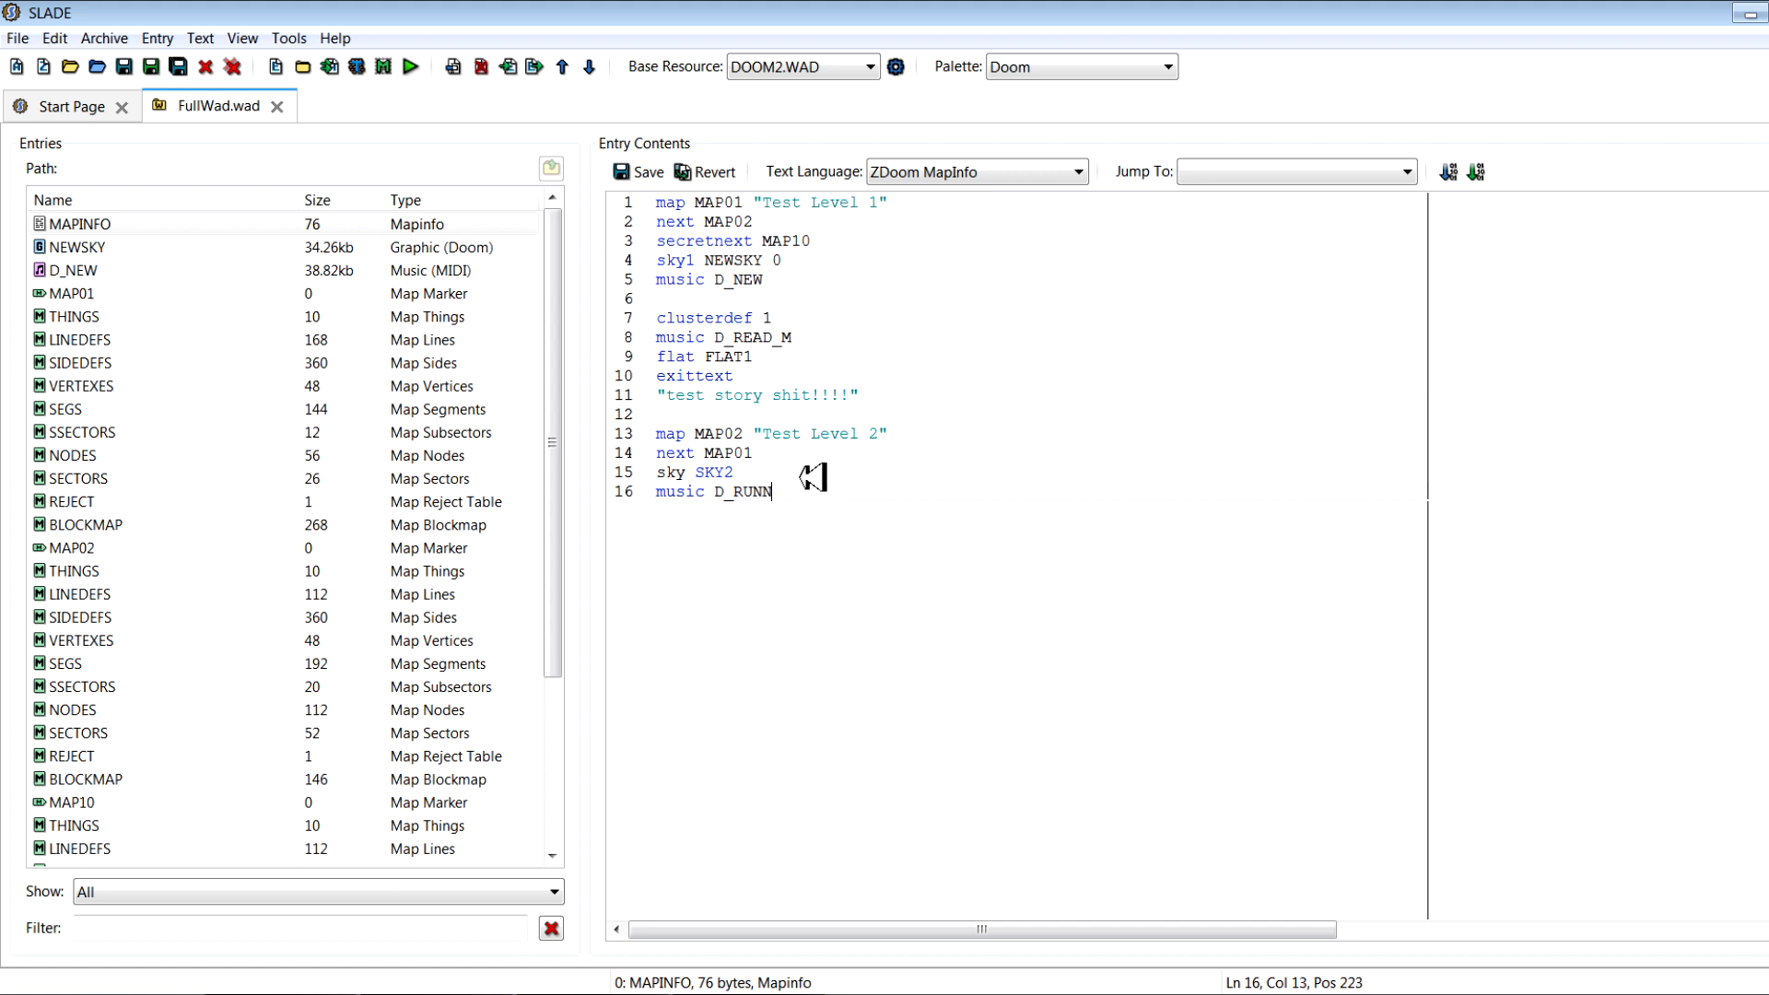
{"action": "type", "text": "IN"}
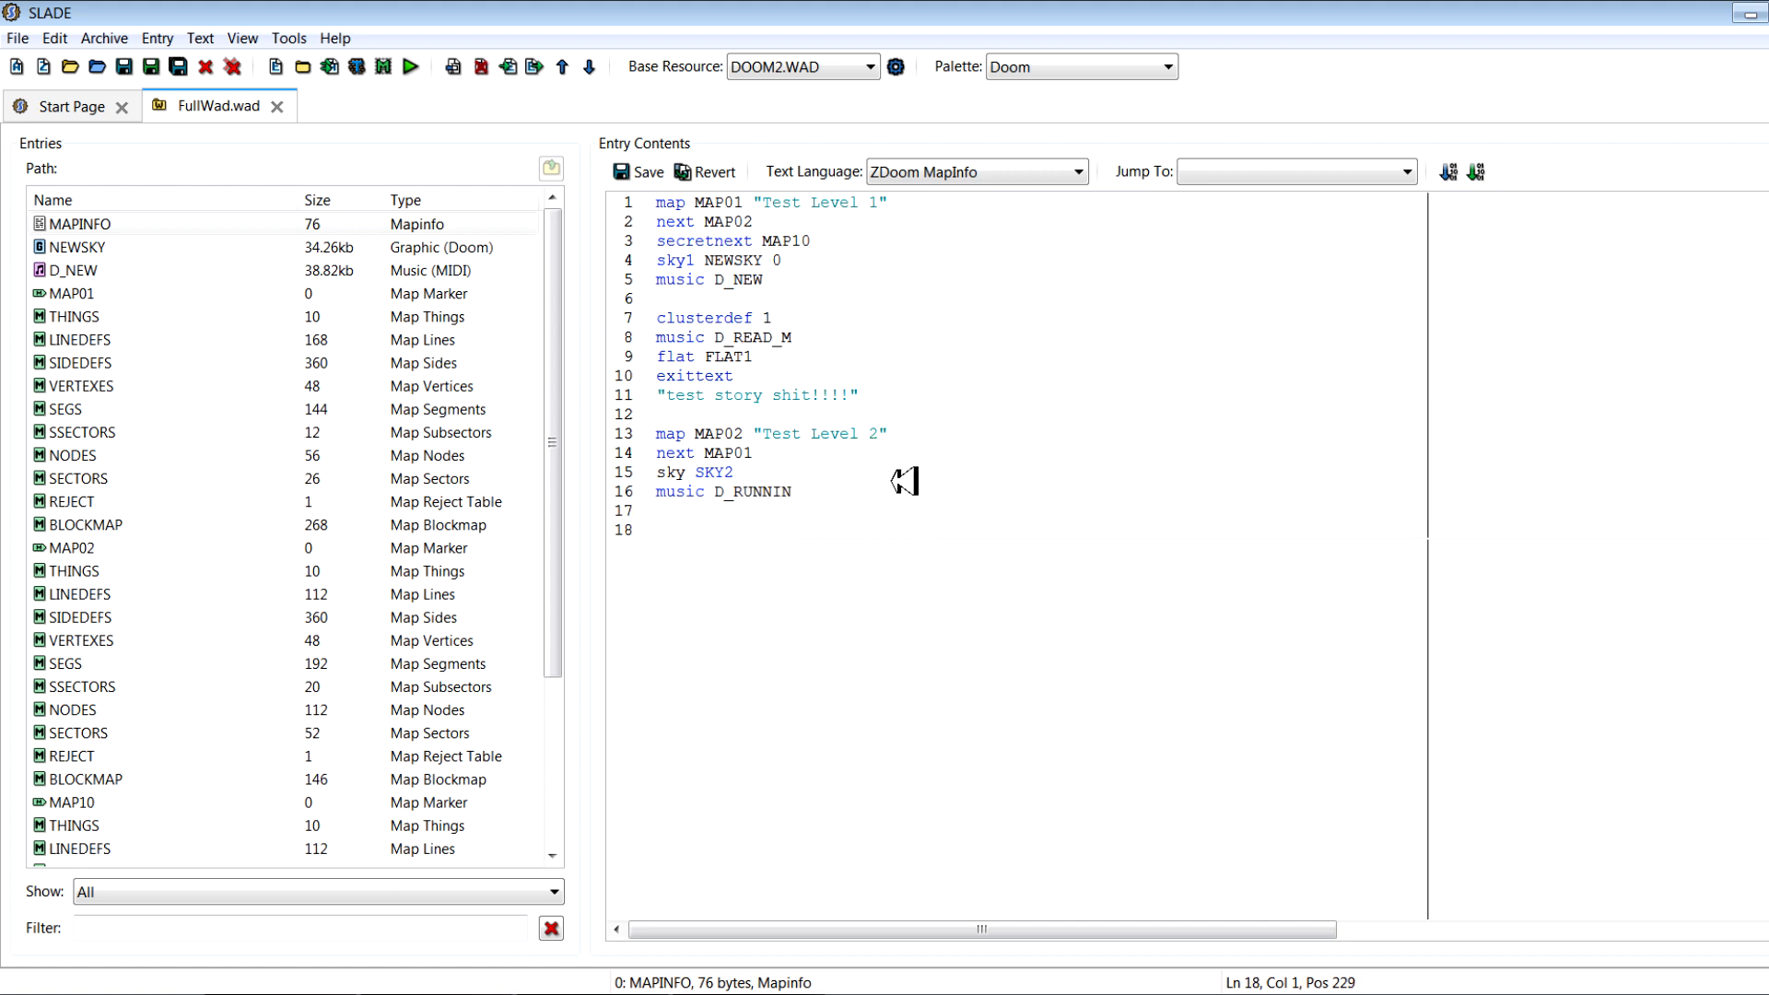
Add cluster lines under MAP01 and MAP02 and delete the duplicated blocks after MAP02
{"action": "left_click", "coordinate": [660, 299]}
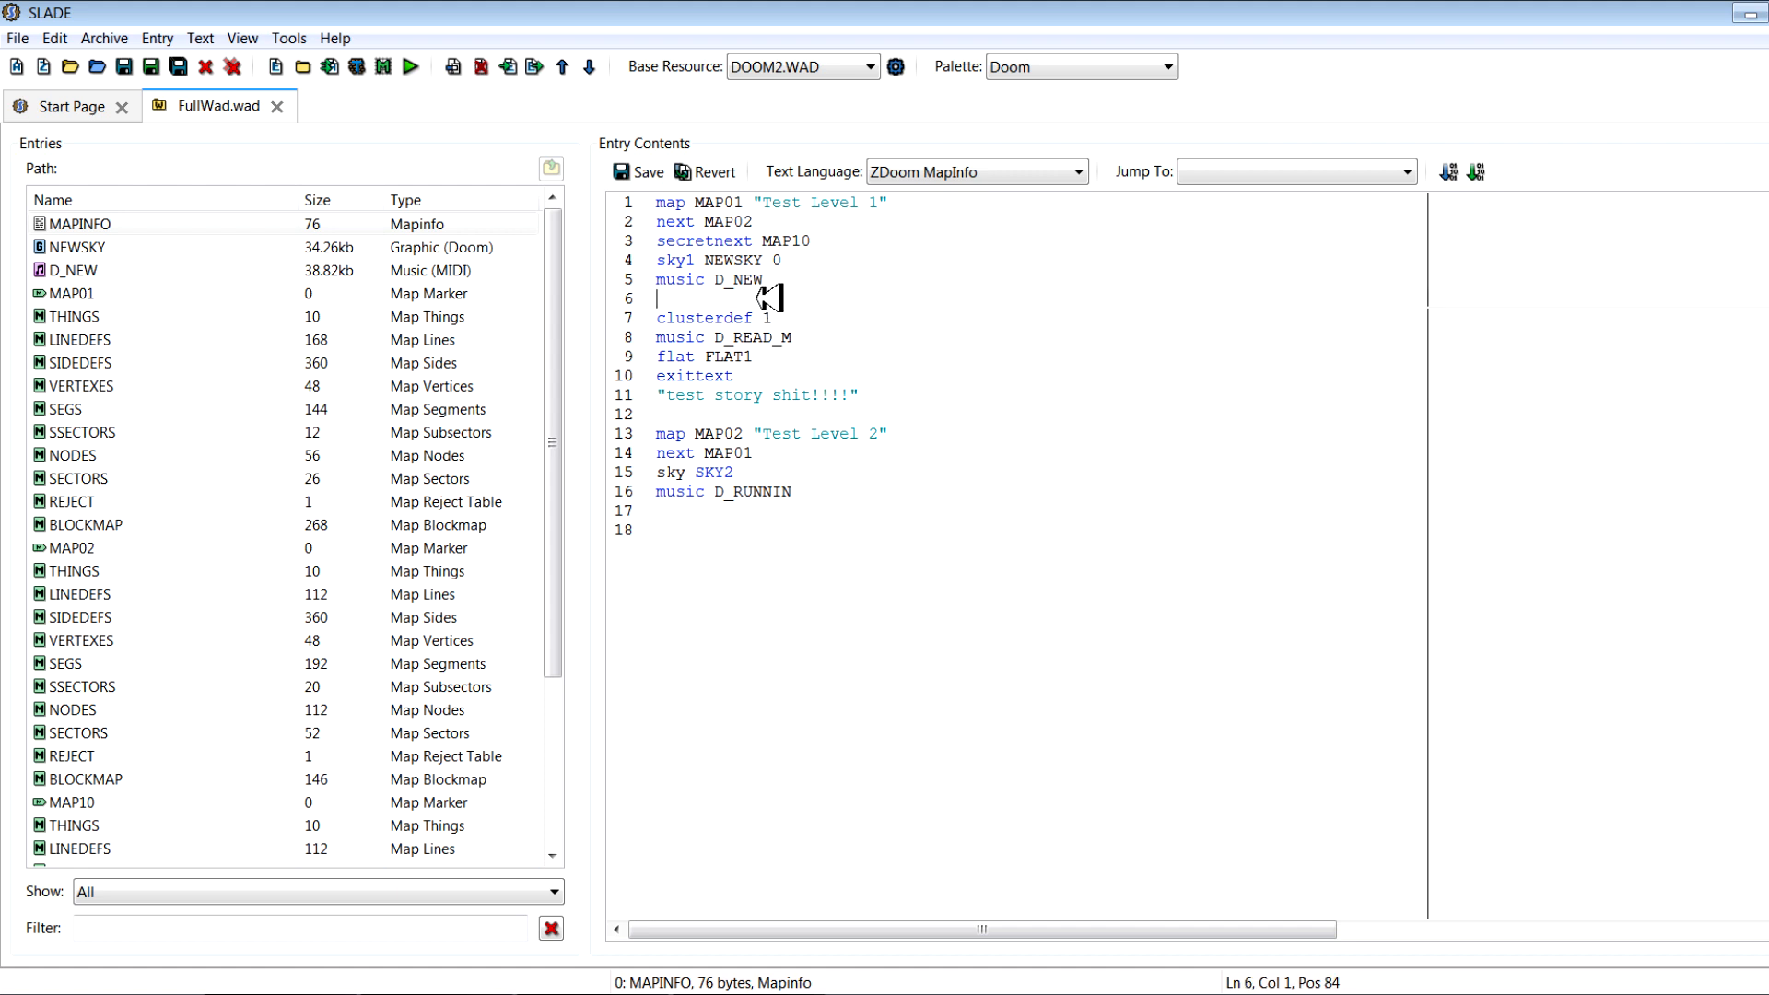
{"action": "type", "text": "cluster 1"}
{"action": "left_click", "coordinate": [1040, 510]}
{"action": "type", "text": "cluster 2"}
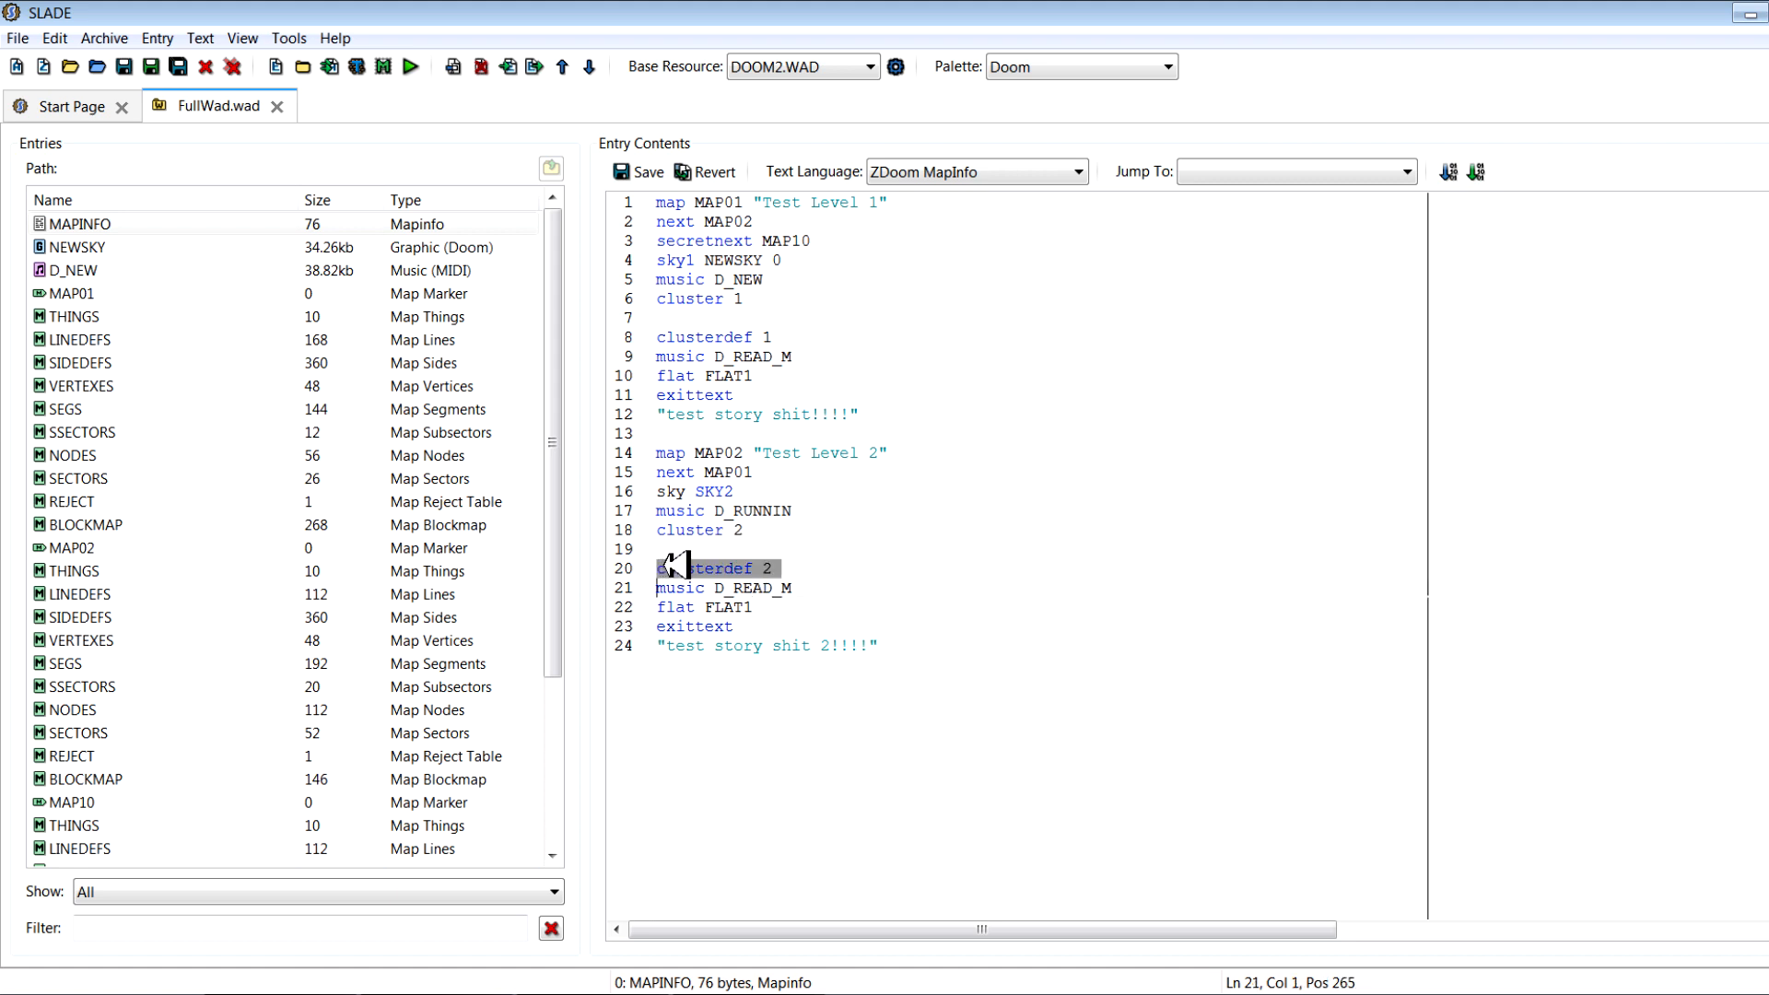
{"action": "left_click_drag", "start_coordinate": [659, 567], "coordinate": [784, 588]}
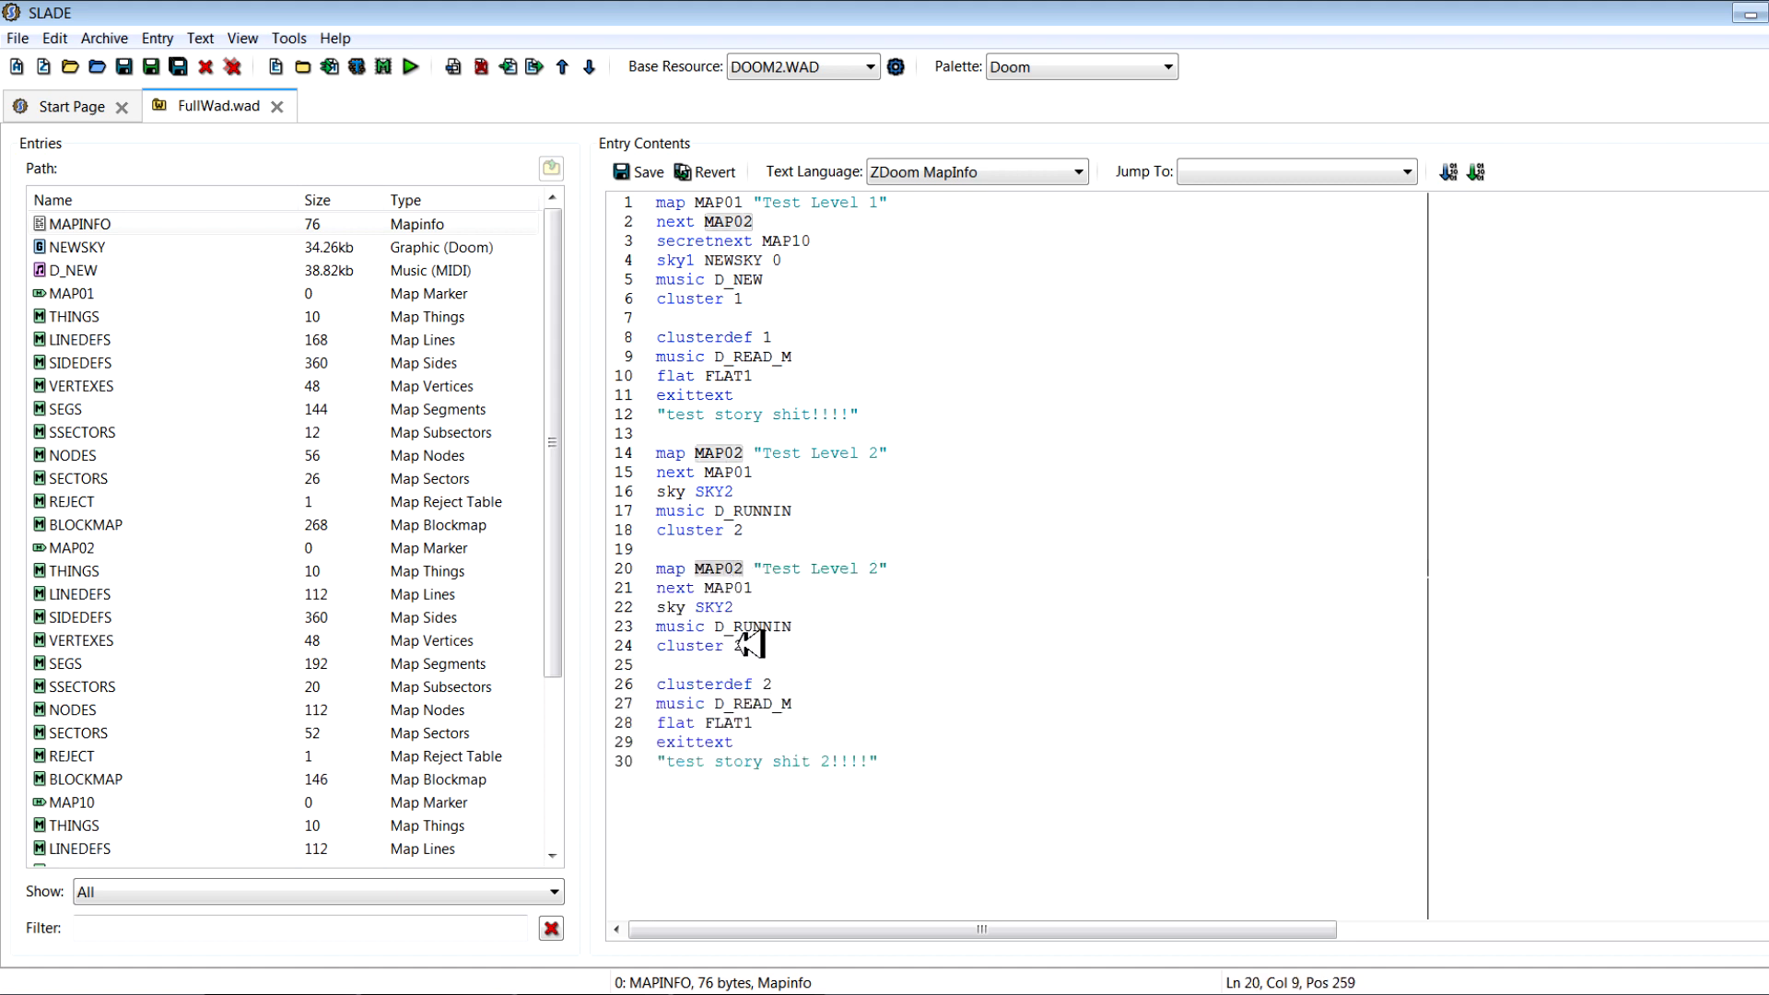
{"action": "left_click_drag", "start_coordinate": [658, 683], "coordinate": [753, 722]}
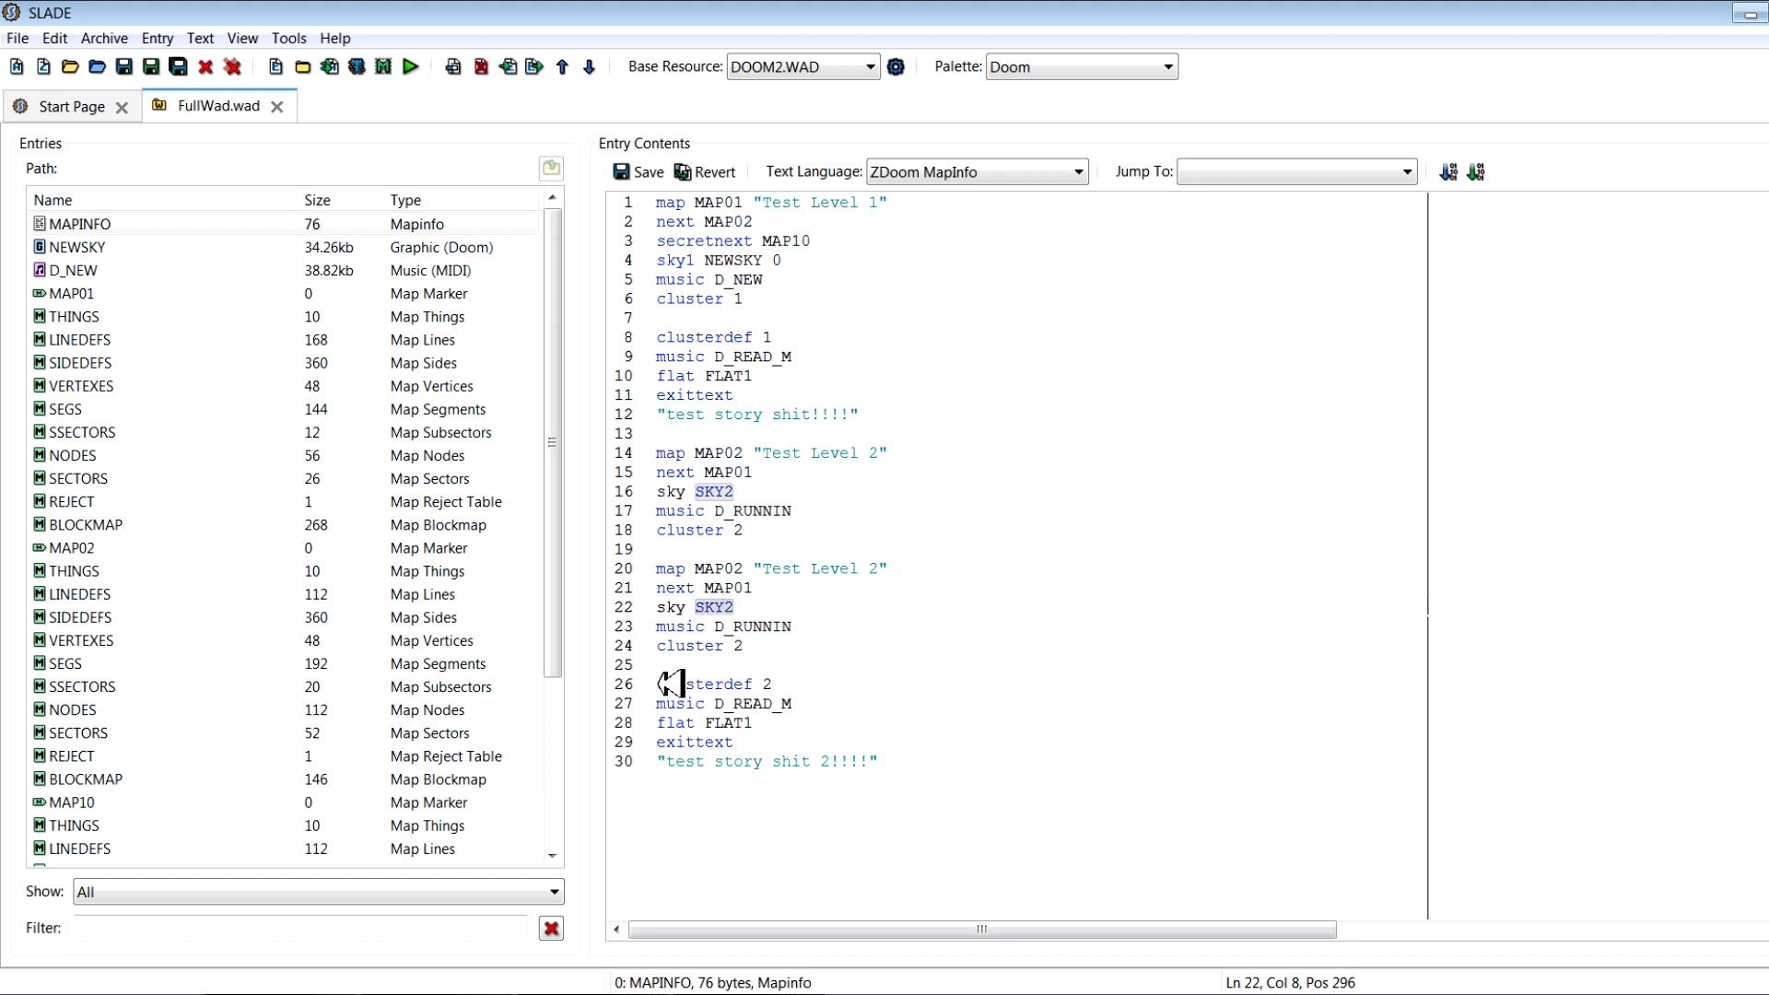
{"action": "double_click", "coordinate": [703, 683]}
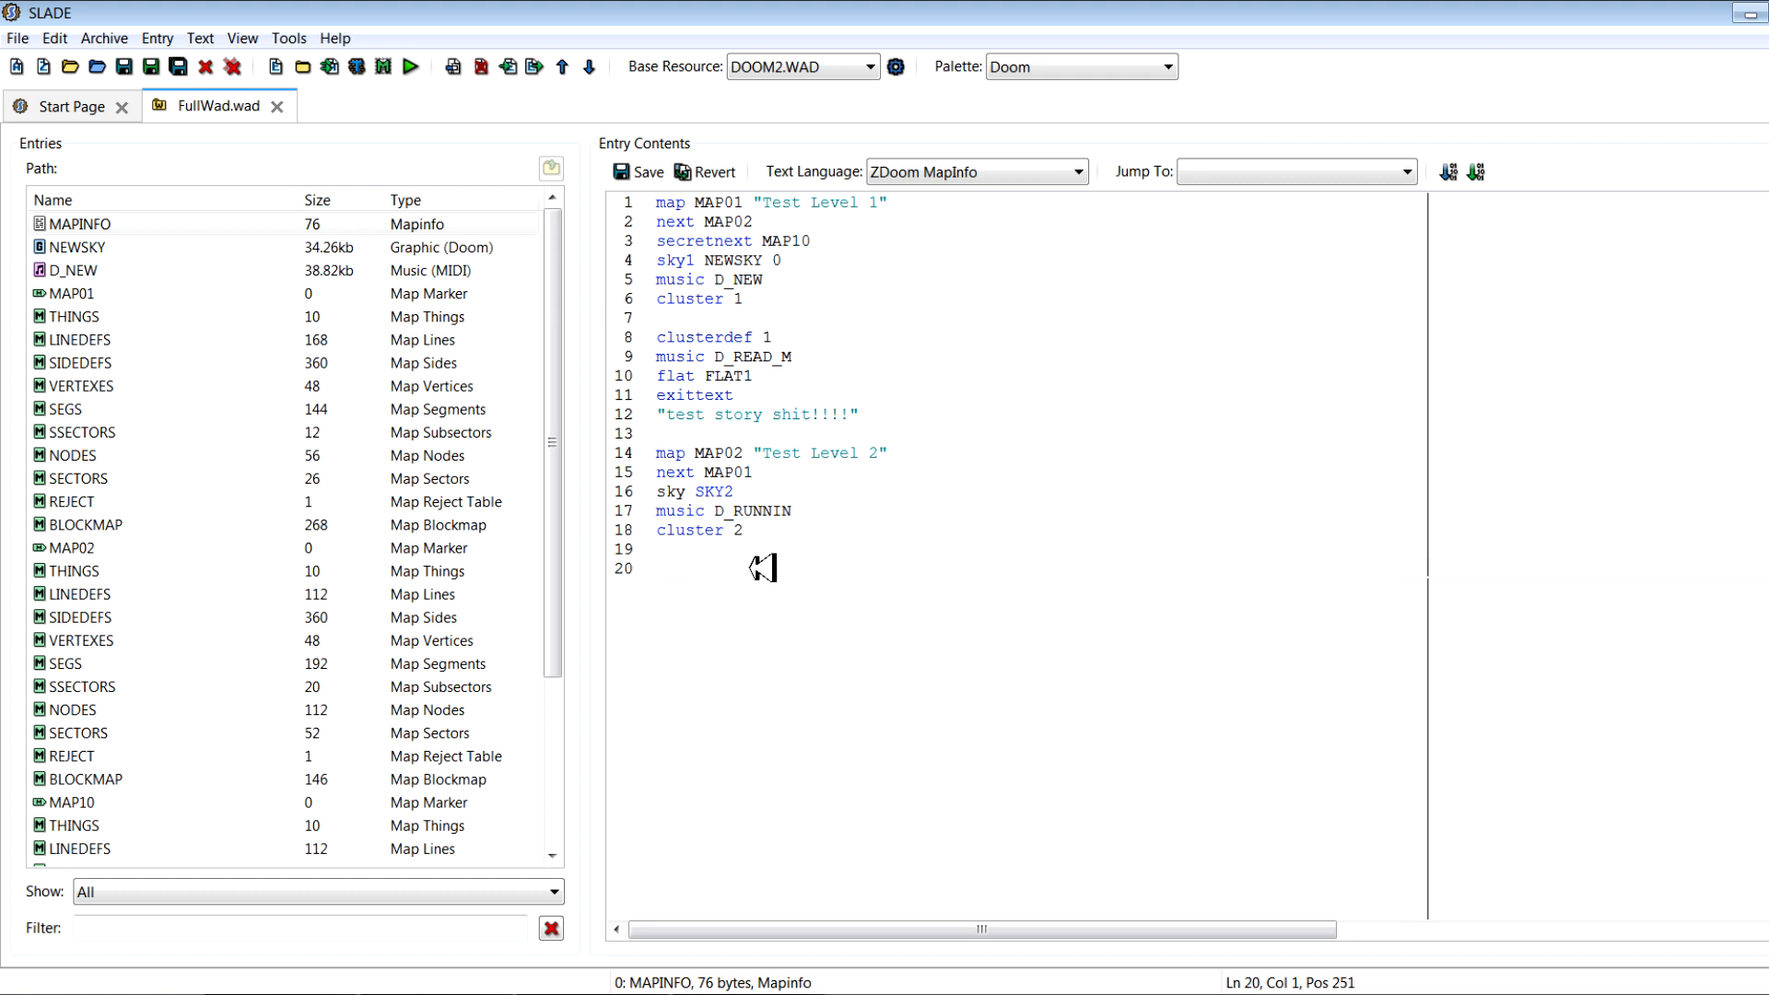
{"action": "mouse_move", "coordinate": [804, 566]}
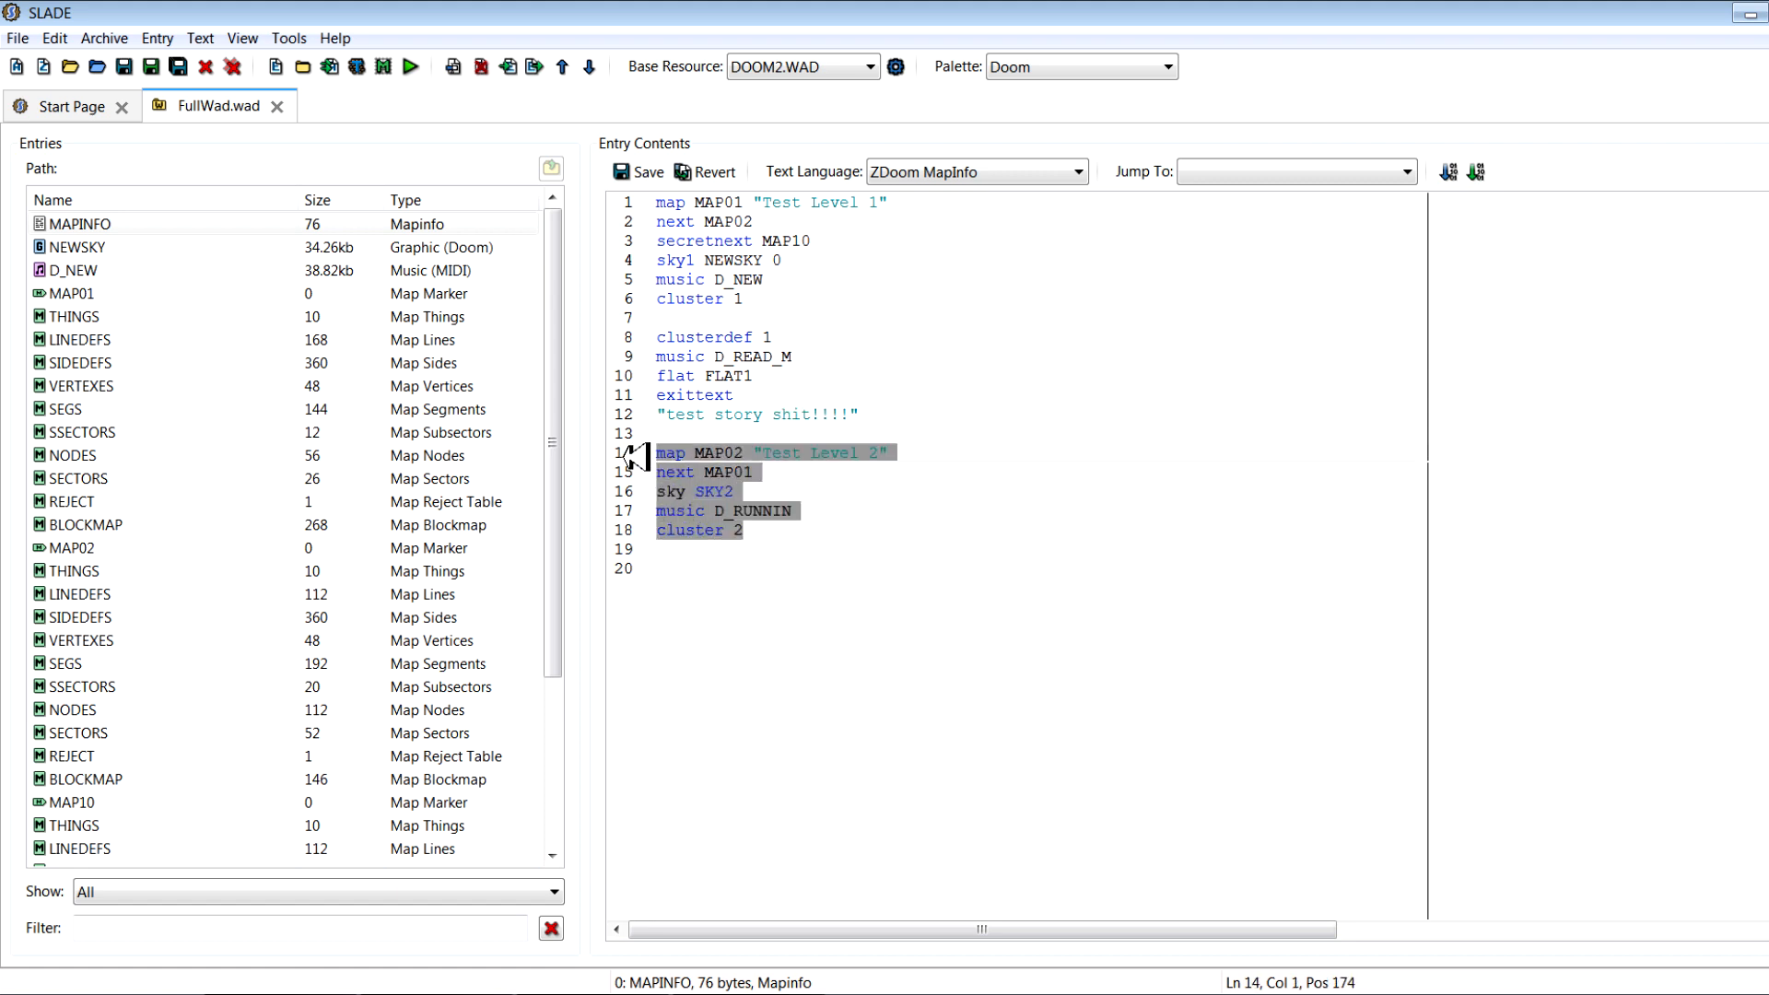
Paste MAP02's block as MAP10 "Secret Level" with music D_STALKS2
{"action": "left_click", "coordinate": [706, 570]}
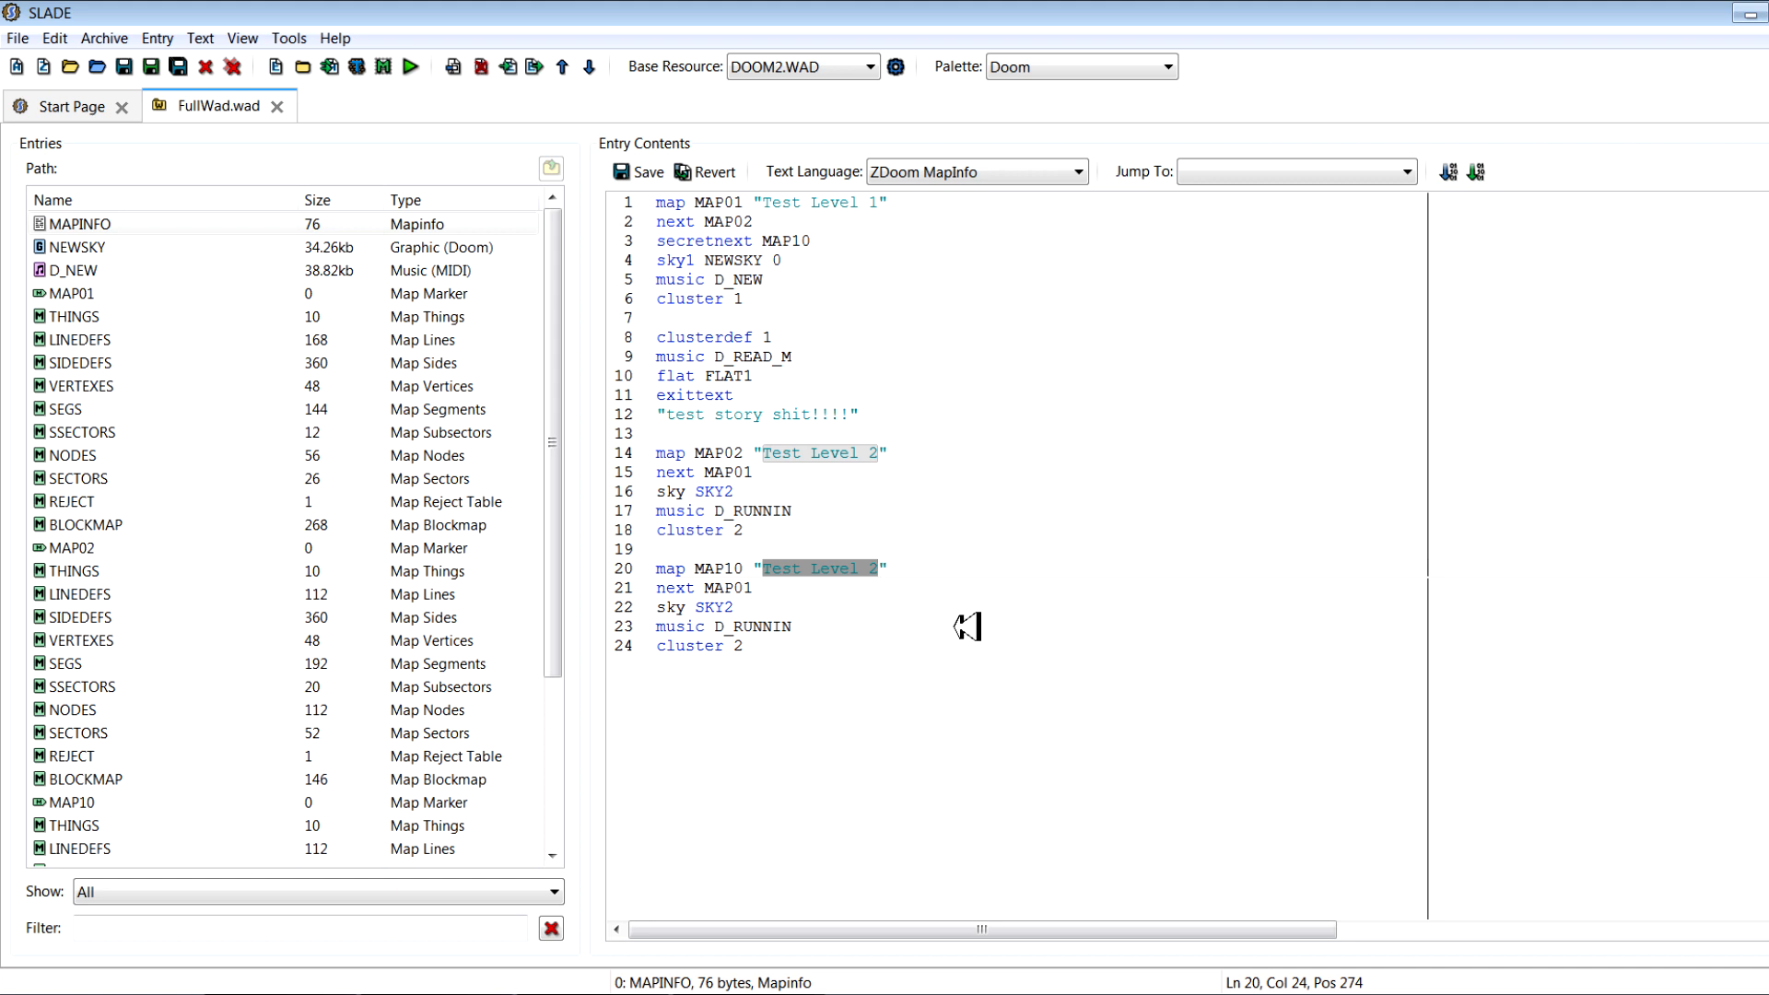
{"action": "type", "text": "Secre"}
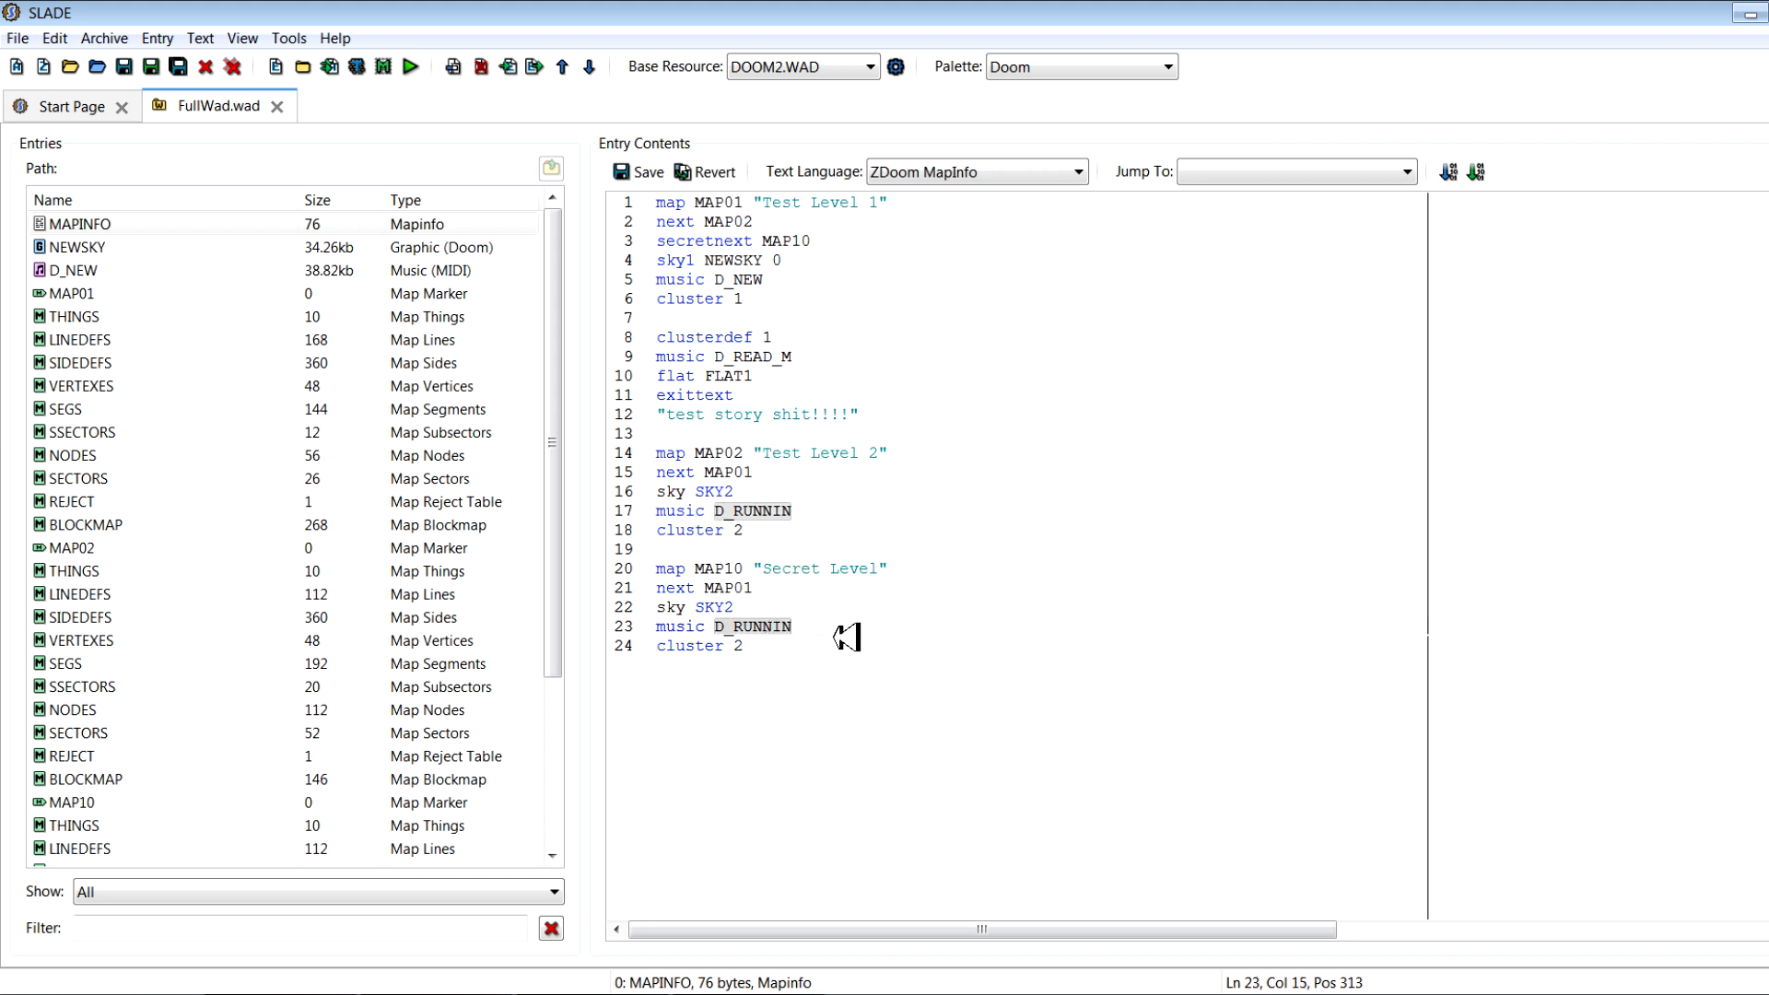
{"action": "double_click", "coordinate": [761, 627]}
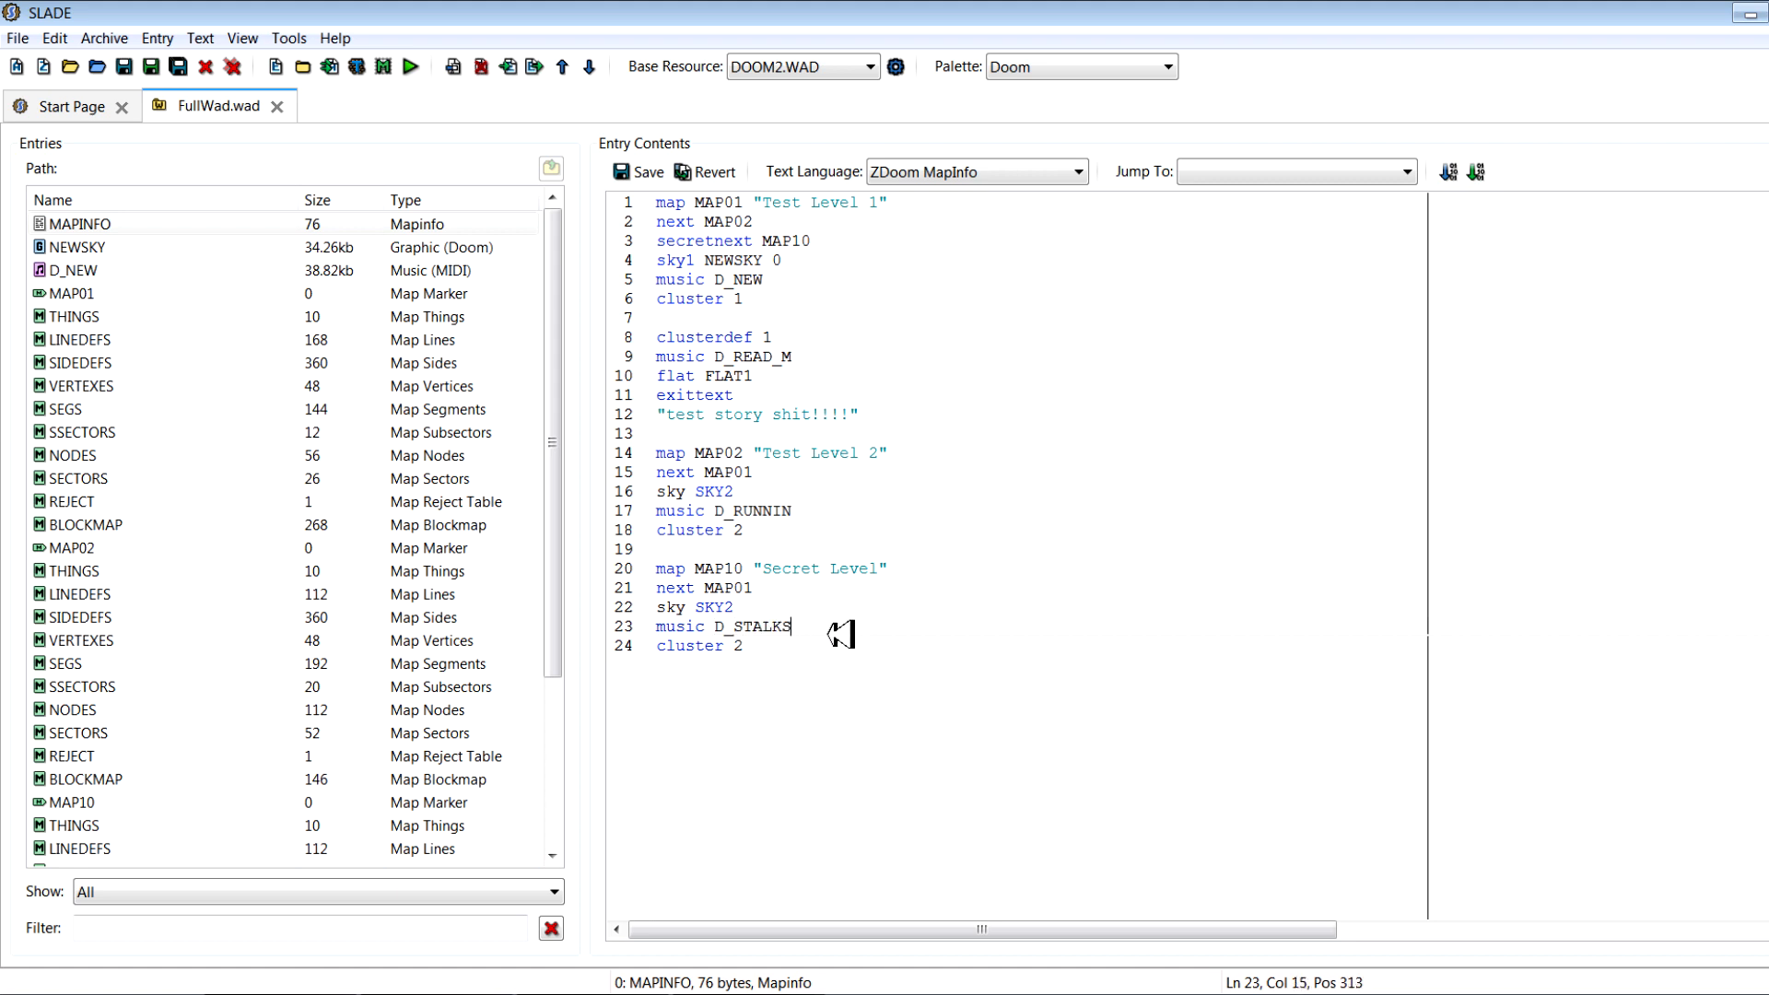
{"action": "type", "text": "2"}
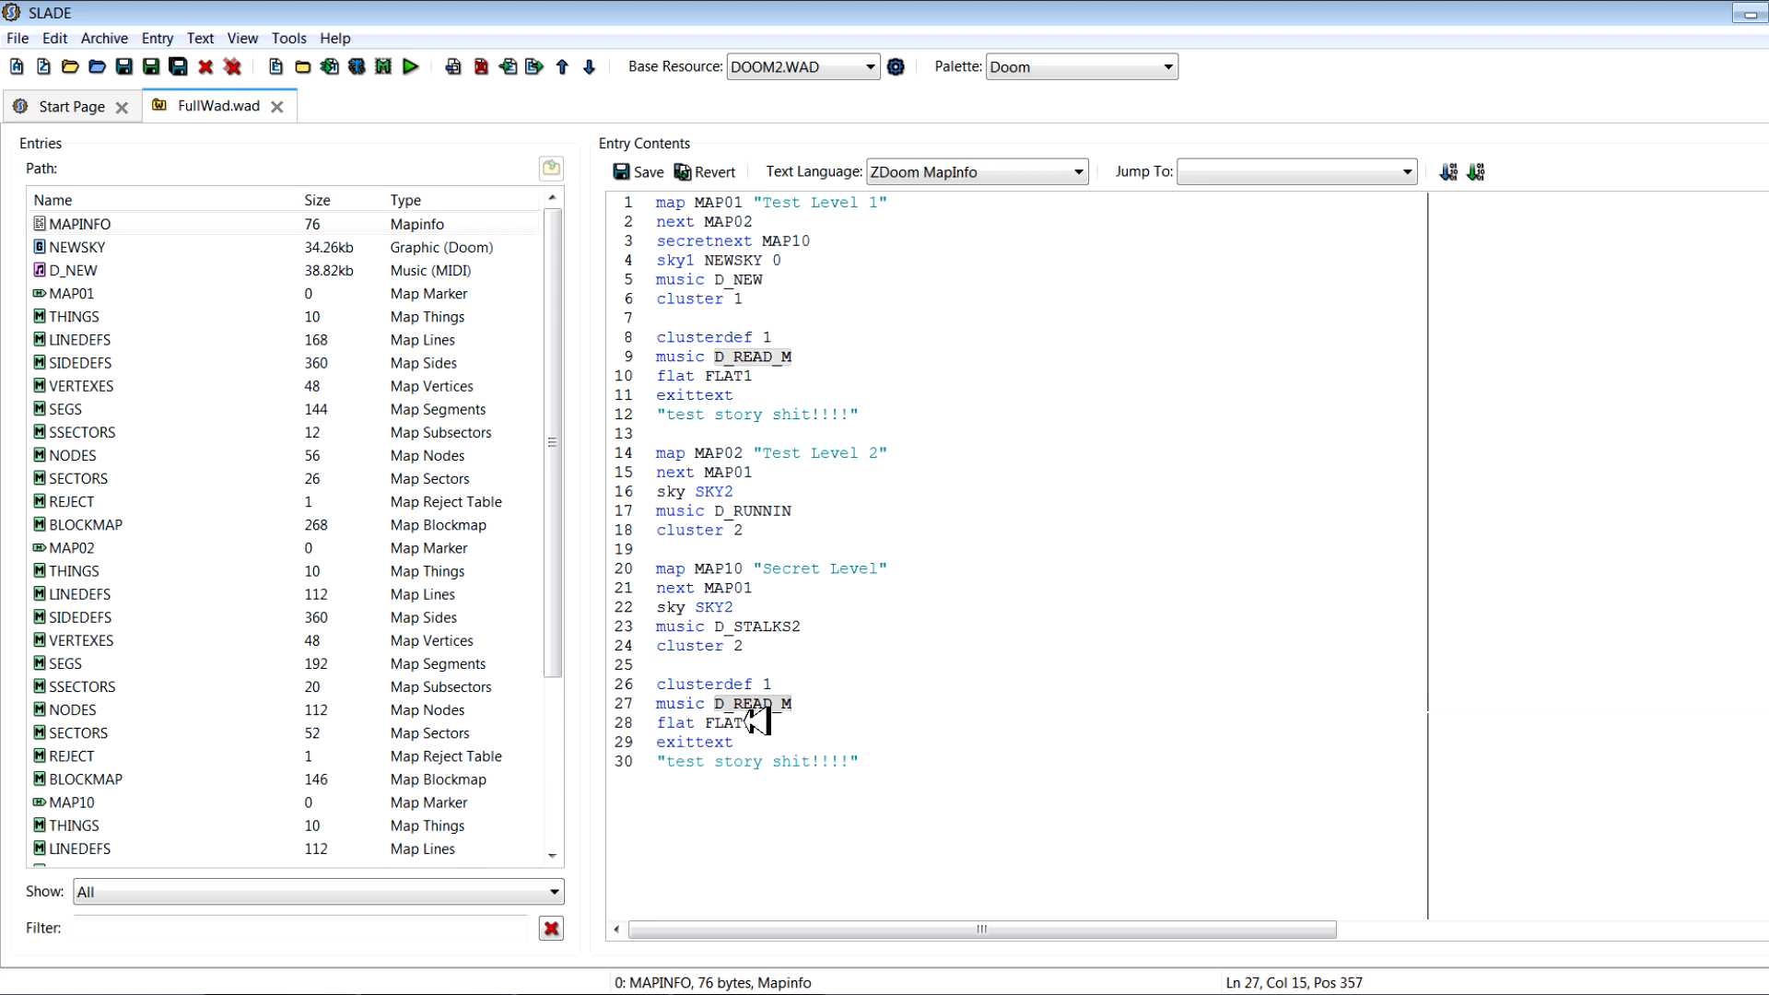
Add a second clusterdef block using flat FWATER1 with new exit text
{"action": "type", "text": "FWATER"}
{"action": "left_click", "coordinate": [1036, 761]}
{"action": "type", "text": "2 beotc"}
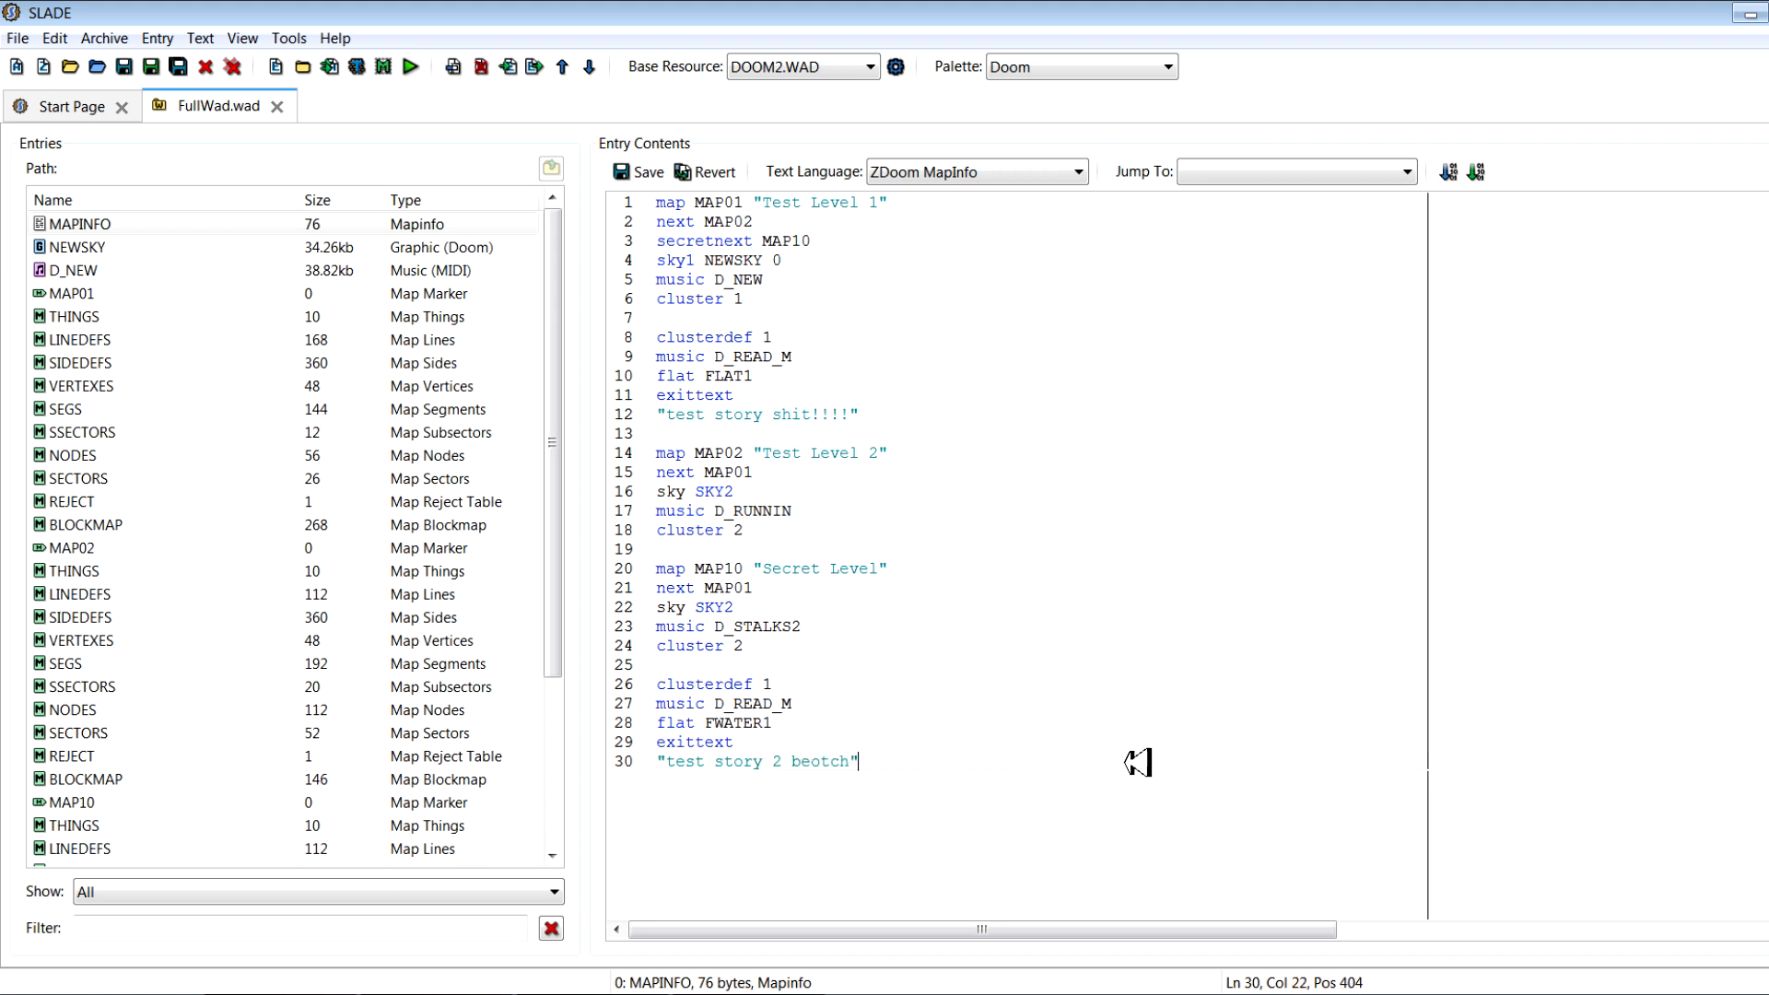
{"action": "double_click", "coordinate": [790, 568]}
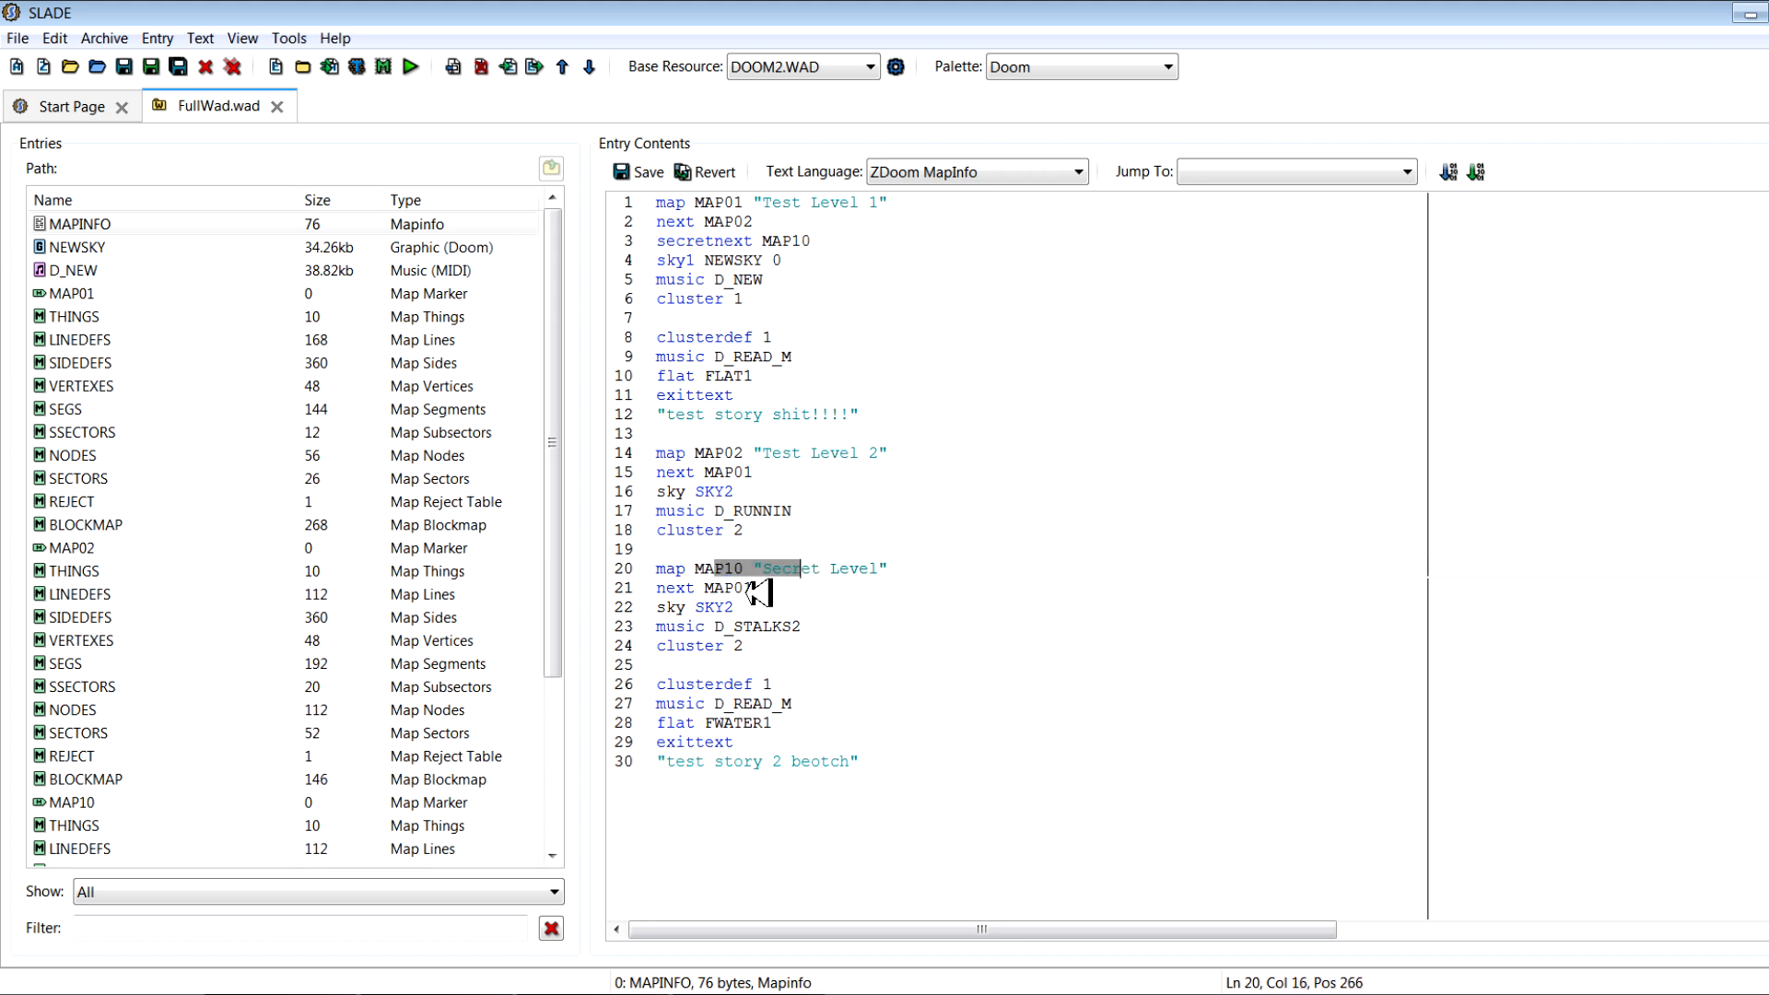
{"action": "left_click", "coordinate": [741, 453]}
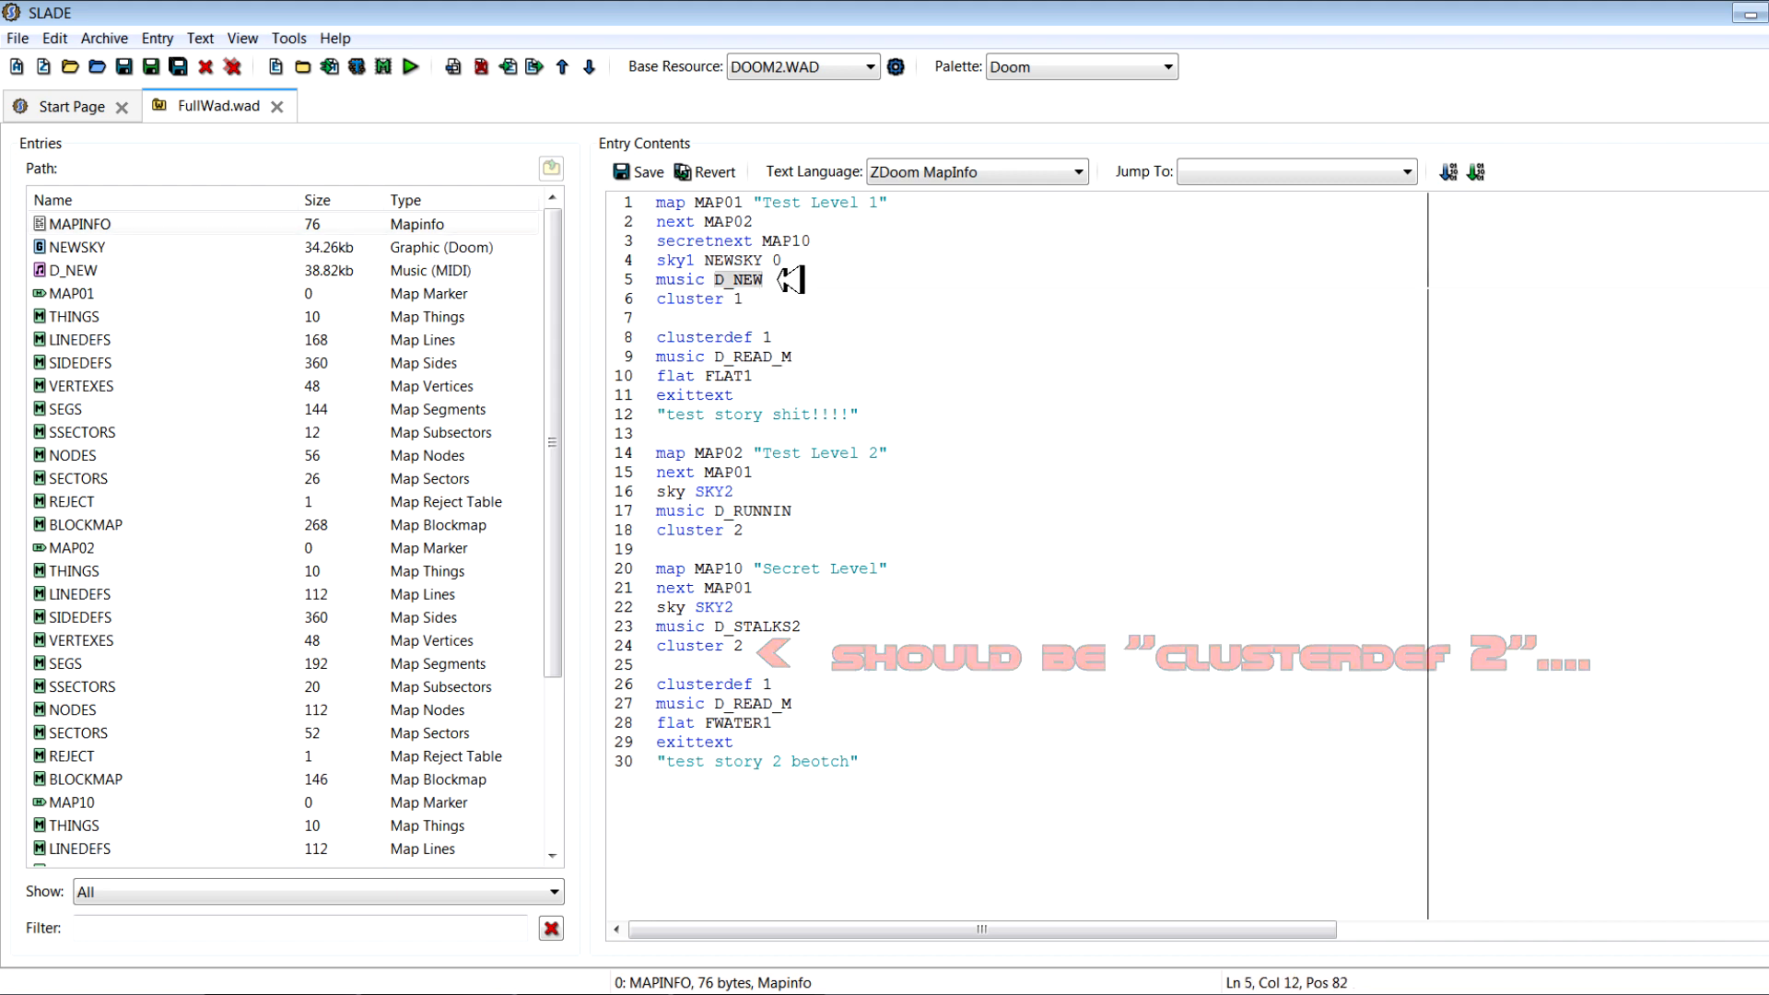
Add nojump and nocrouch flags under MAP01's music line and save FullWad.wad
{"action": "type", "text": "nojump"}
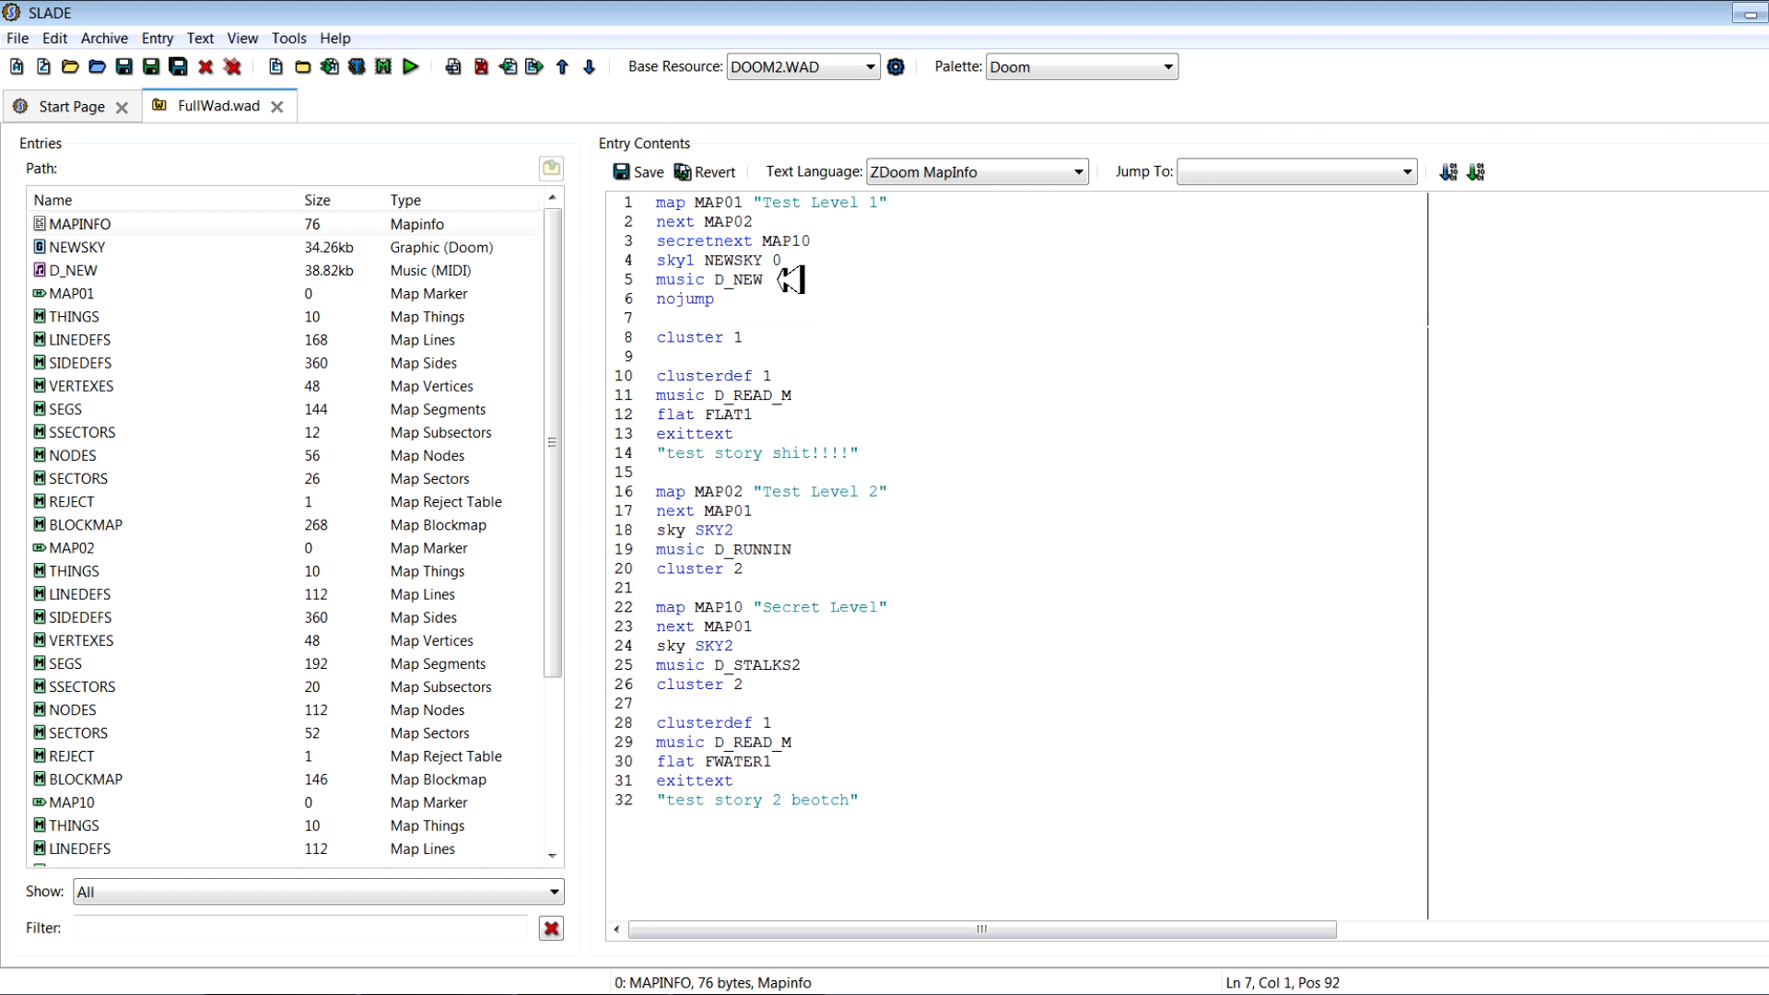
{"action": "type", "text": "nocrouch"}
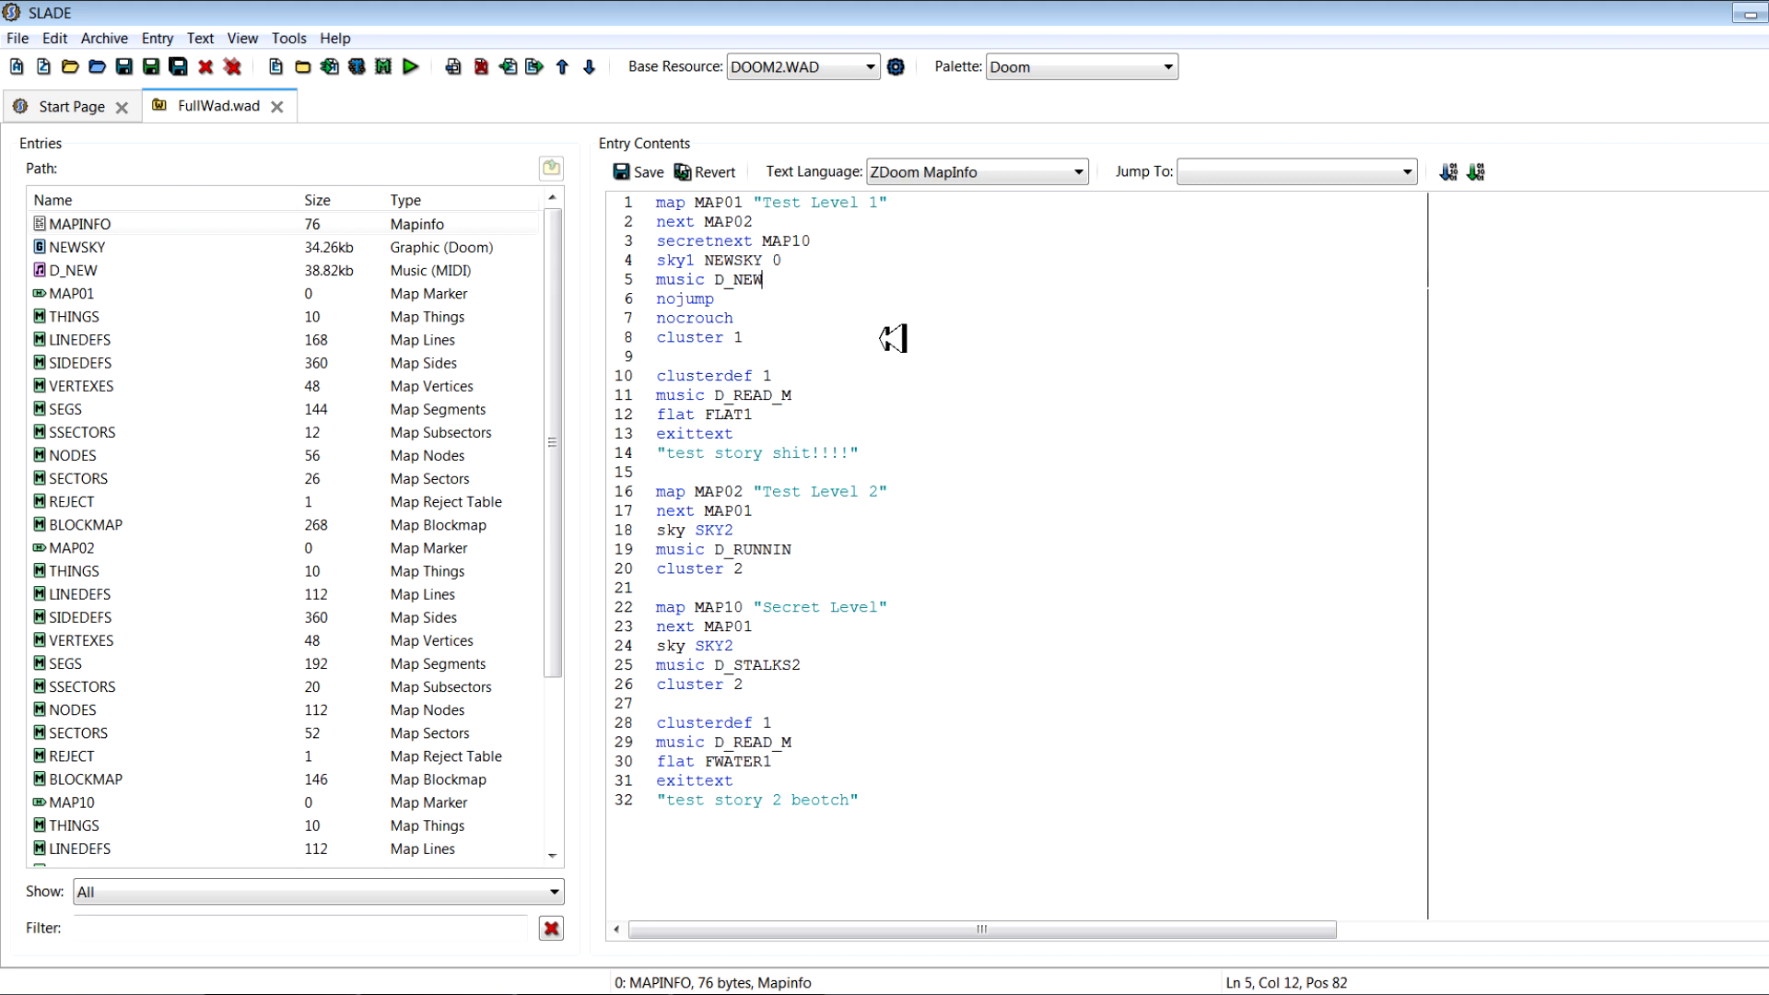
{"action": "left_click", "coordinate": [131, 66]}
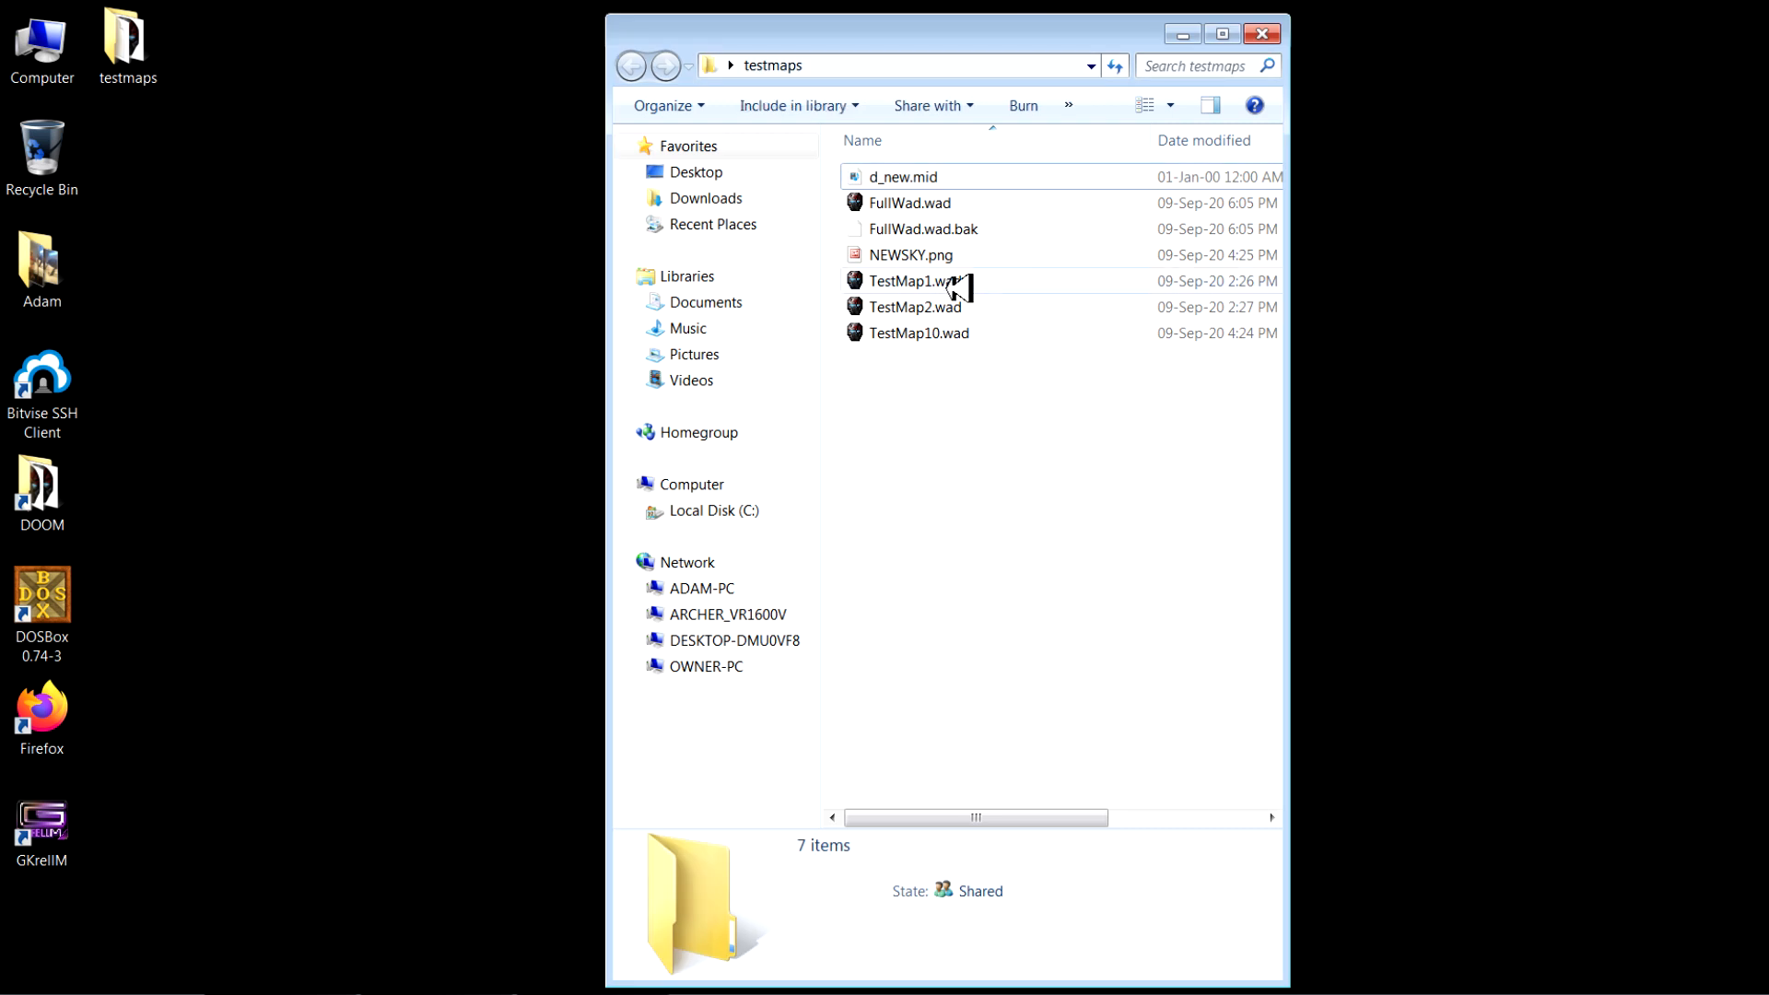
Launch FullWad.wad in Zandronum with DOOM 2 as the base game
{"action": "double_click", "coordinate": [907, 202]}
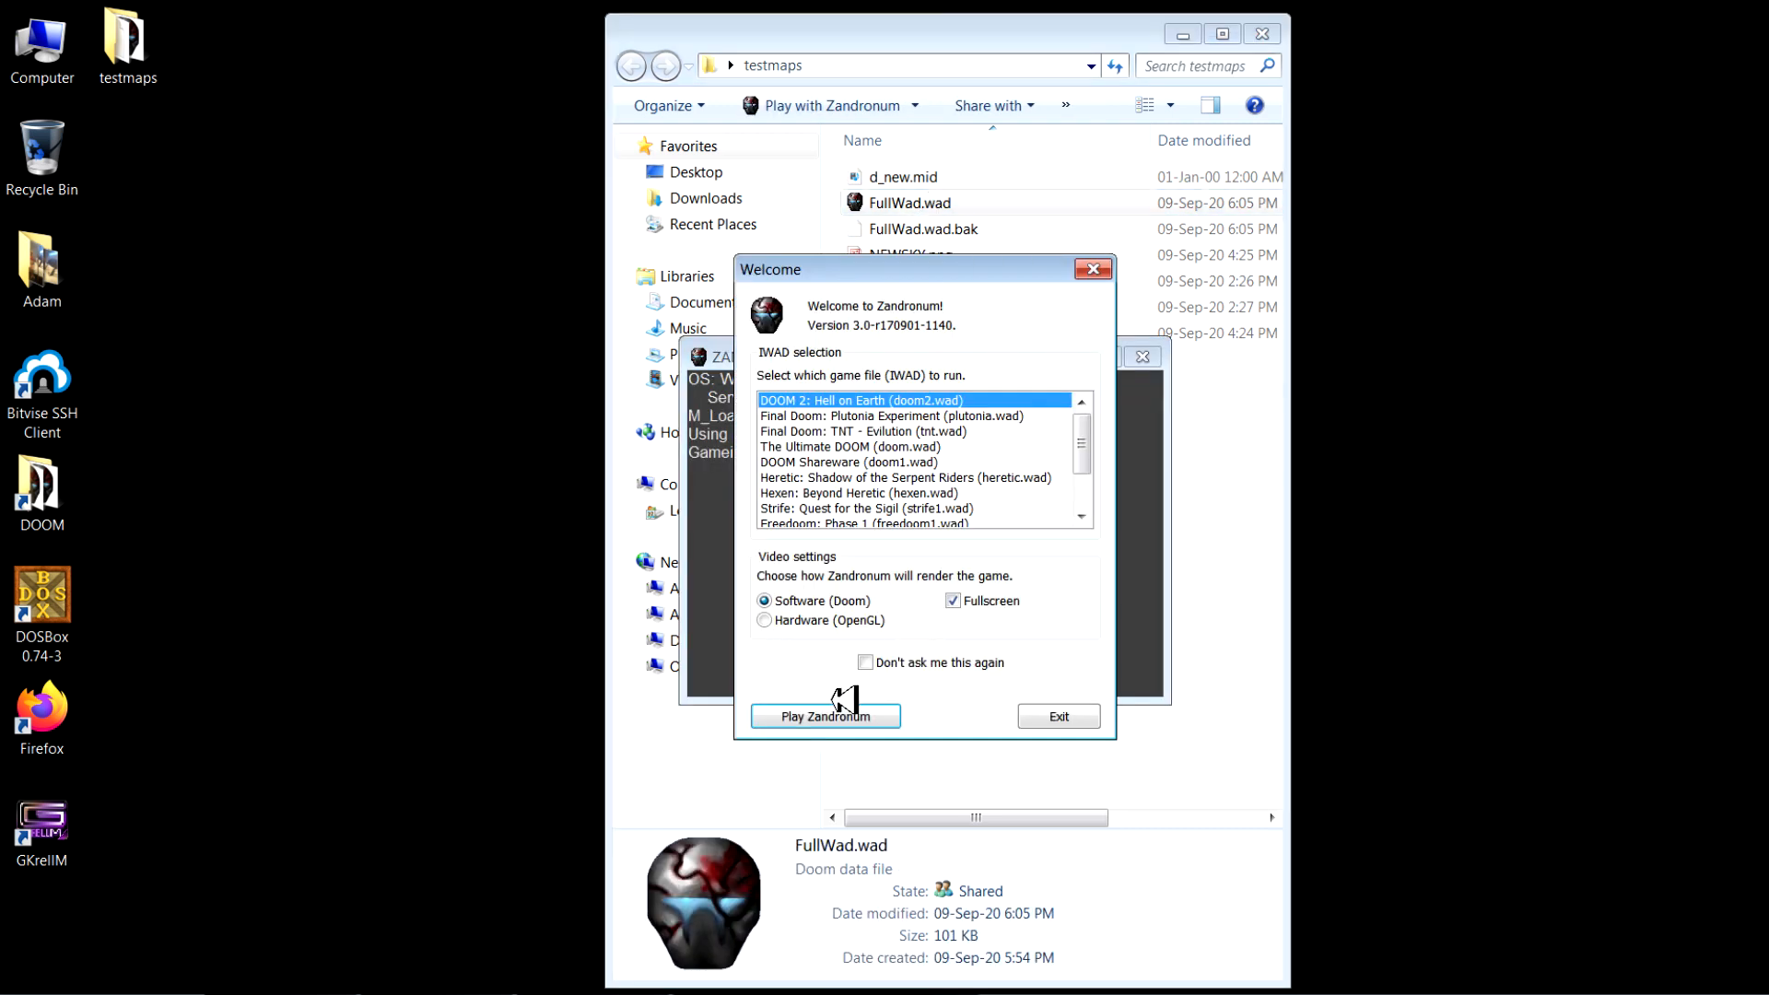
{"action": "left_click", "coordinate": [826, 716]}
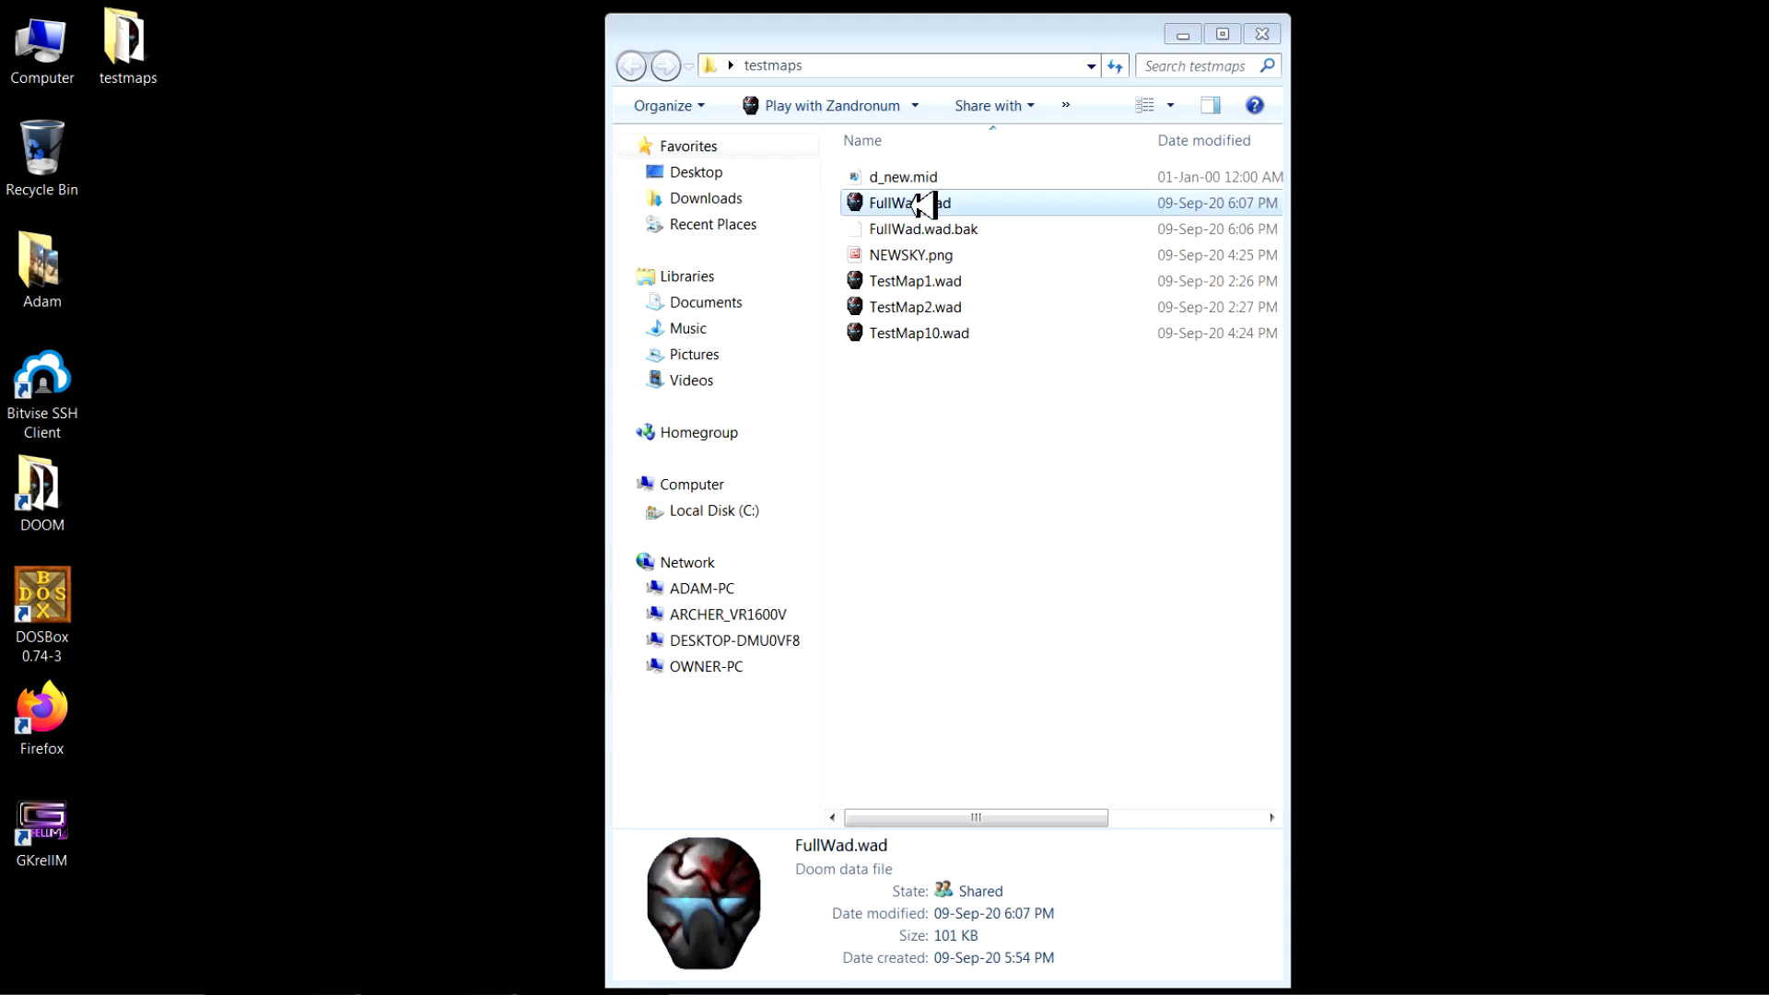
Relaunch FullWad.wad in Zandronum, again using DOOM 2: Hell on Earth
{"action": "double_click", "coordinate": [908, 202]}
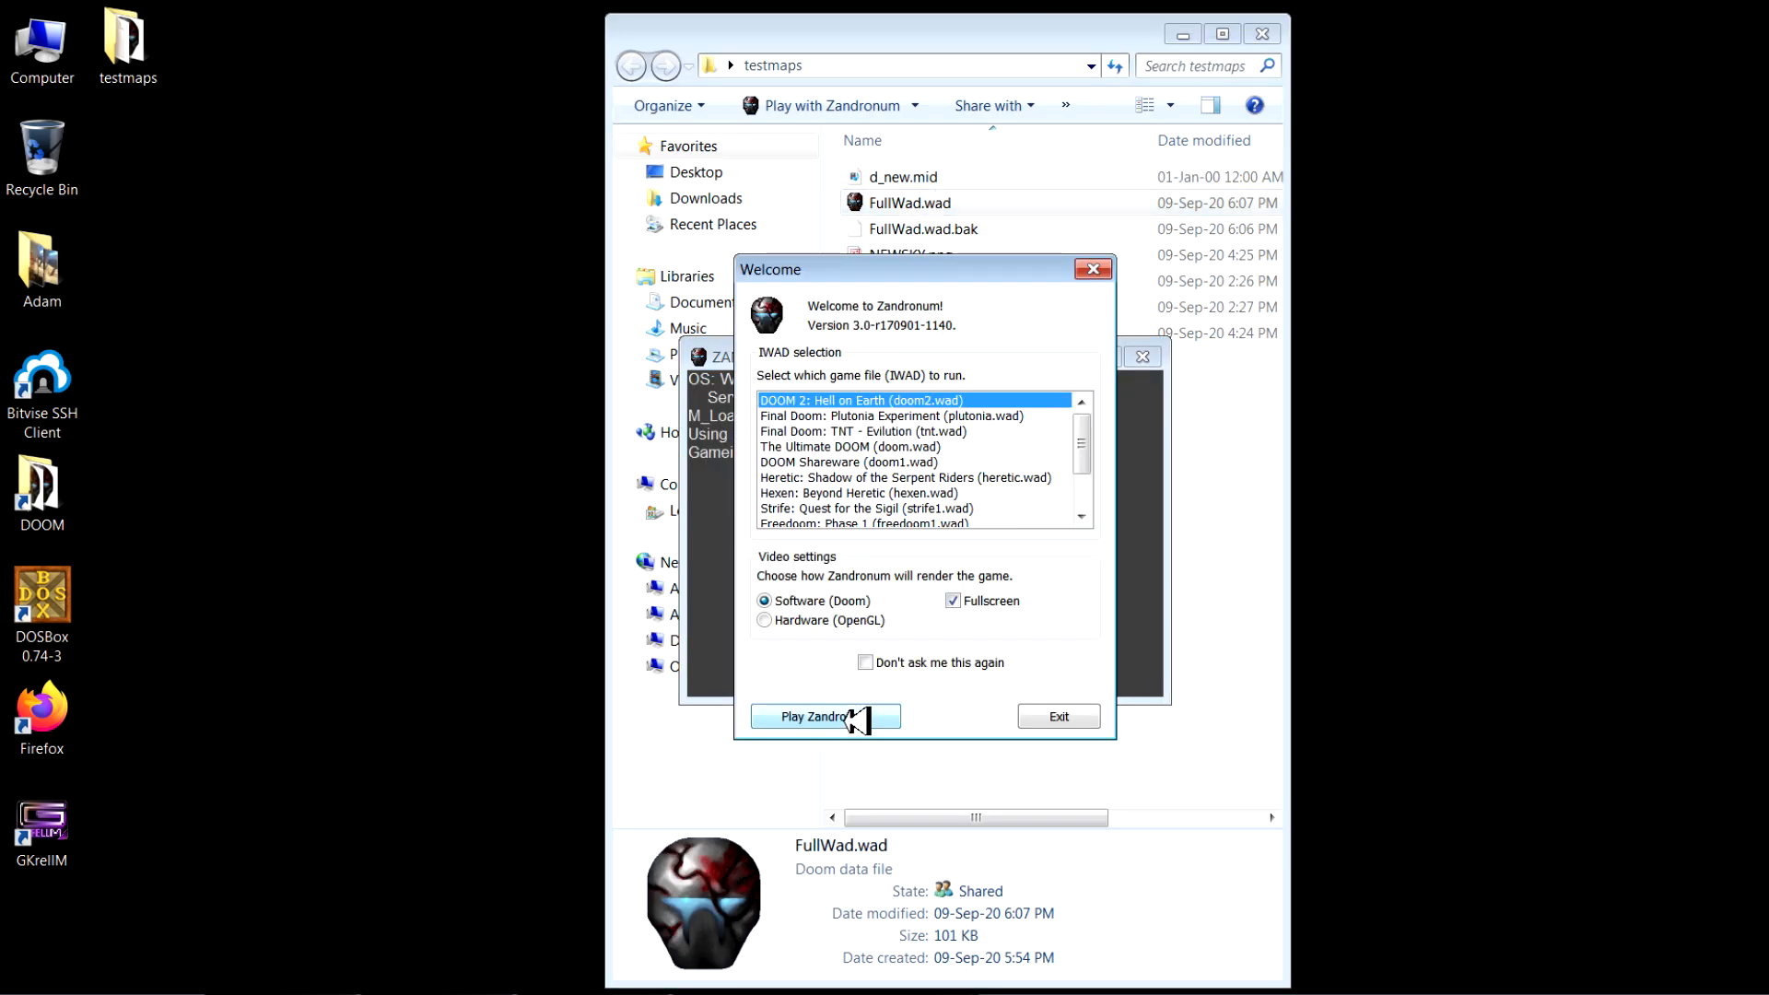
{"action": "left_click", "coordinate": [824, 716]}
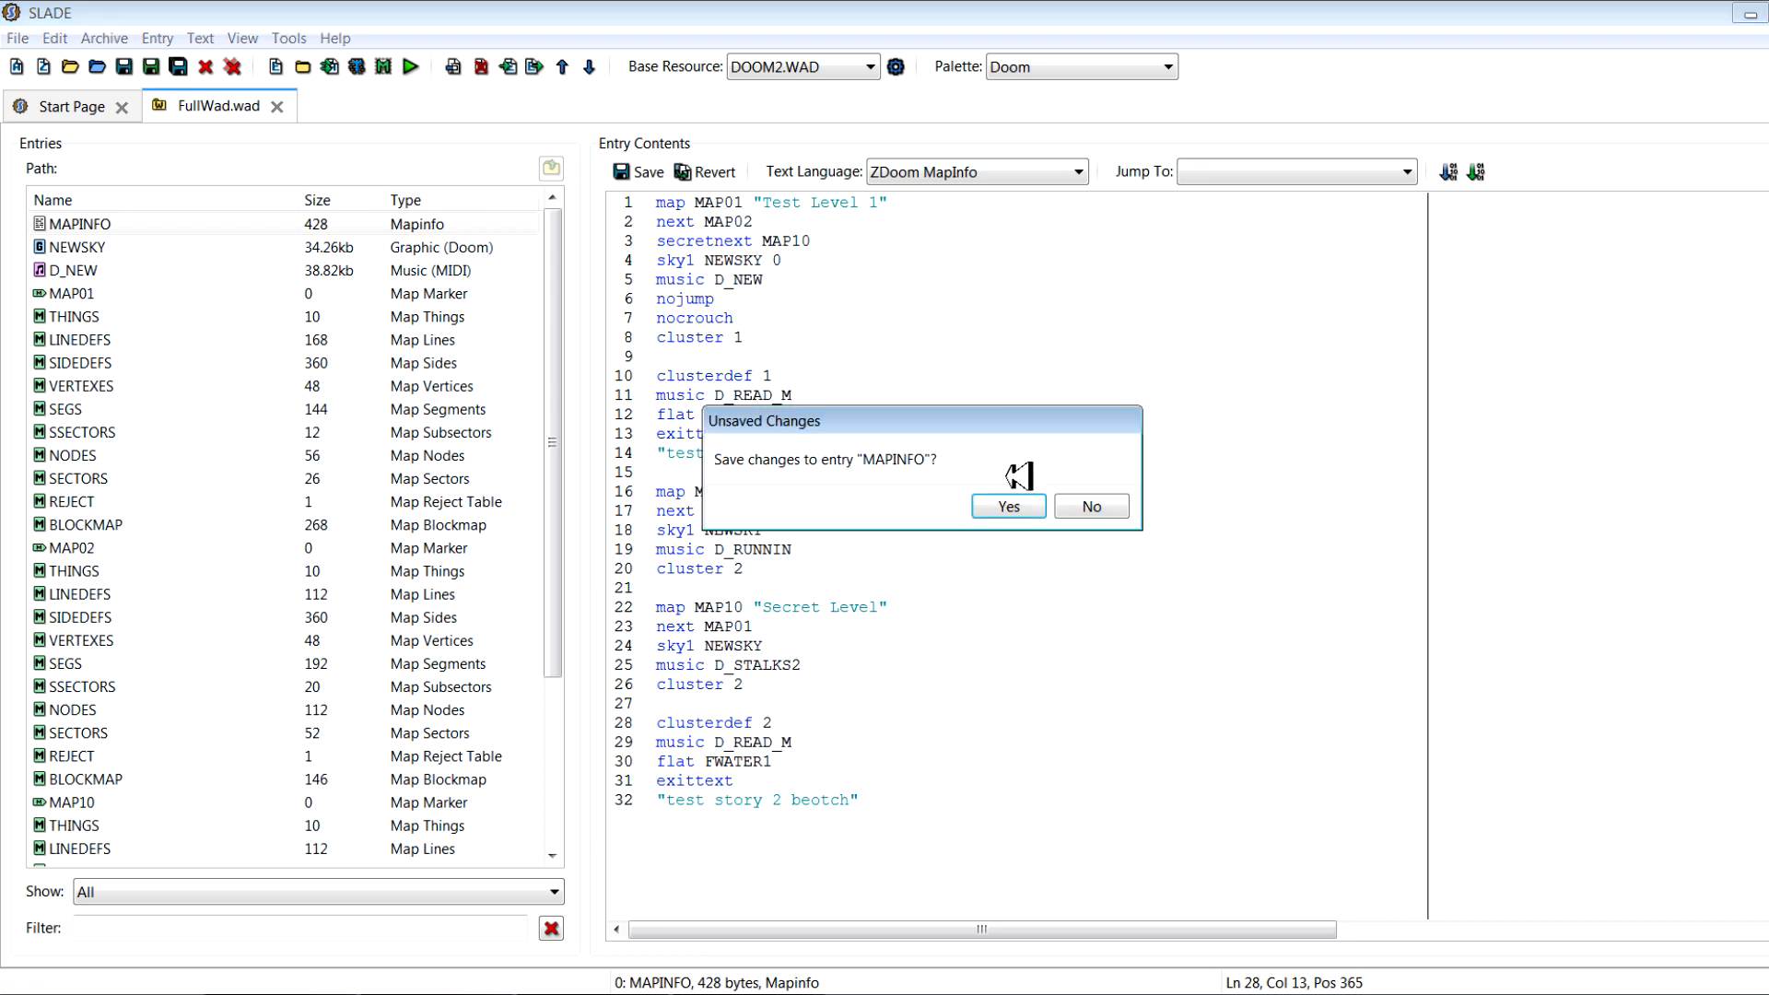
Save the MAPINFO edits: MAP10 sky1 NEWSKY and clusterdef 2
{"action": "left_click", "coordinate": [1008, 505]}
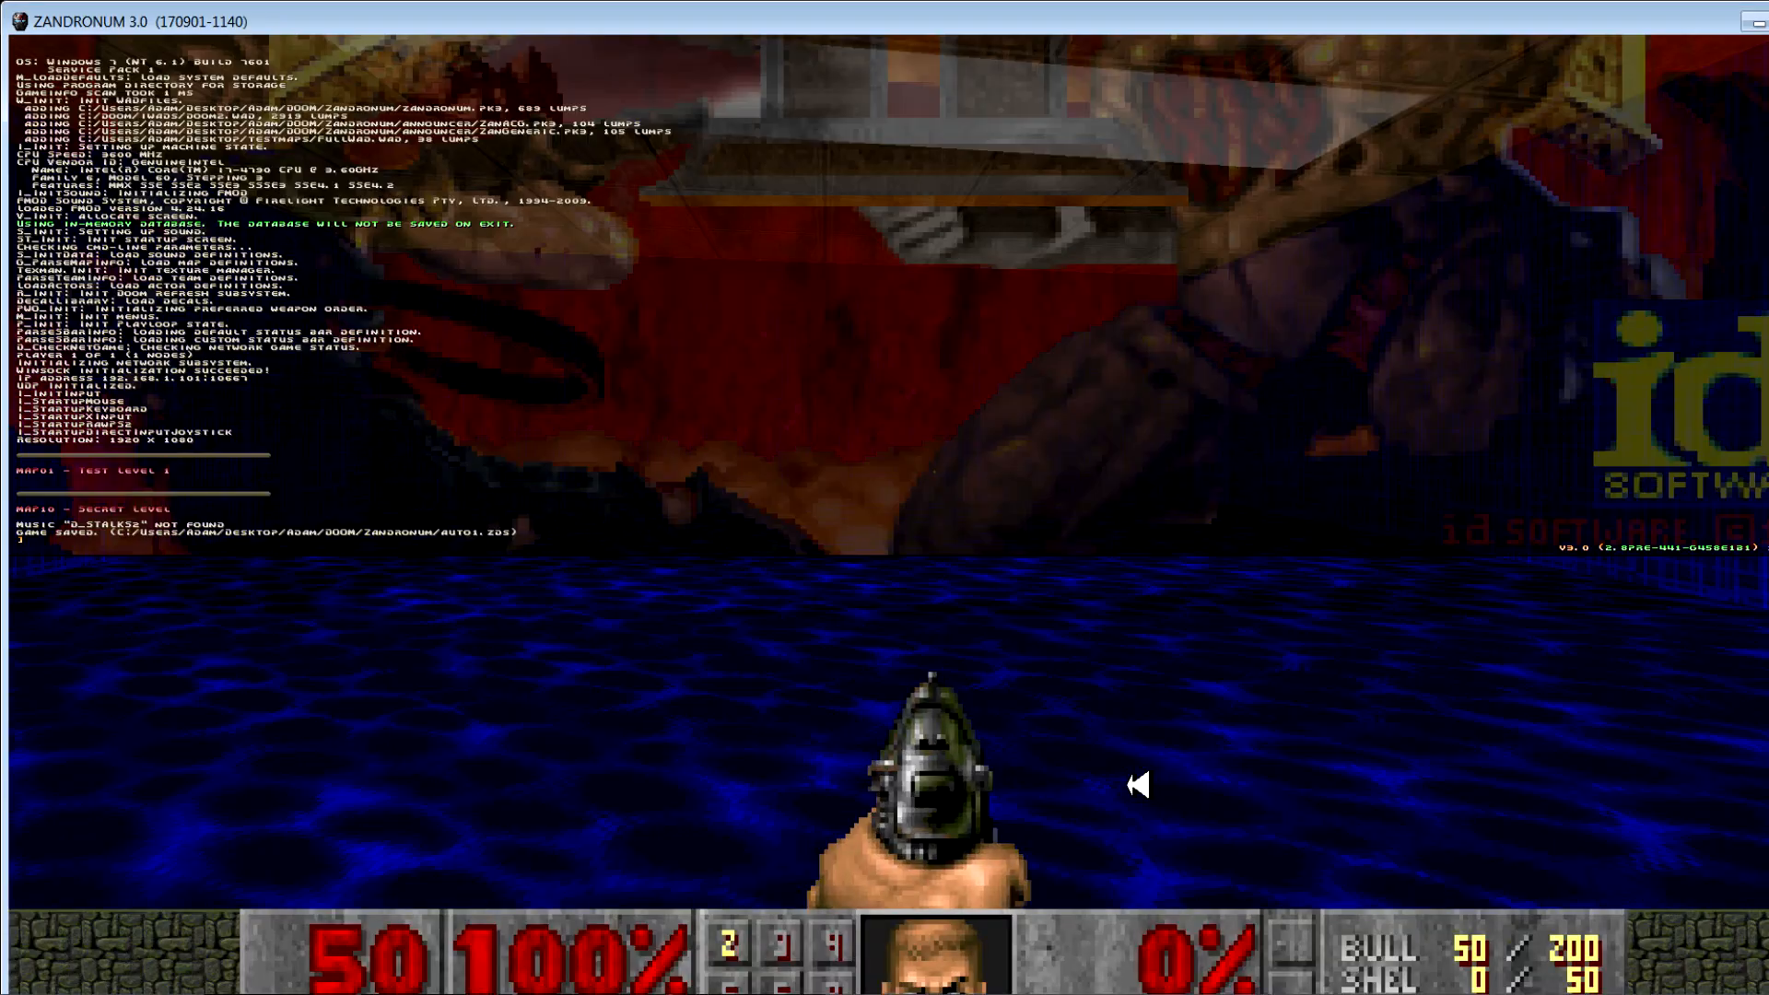
{"action": "mouse_move", "coordinate": [145, 522]}
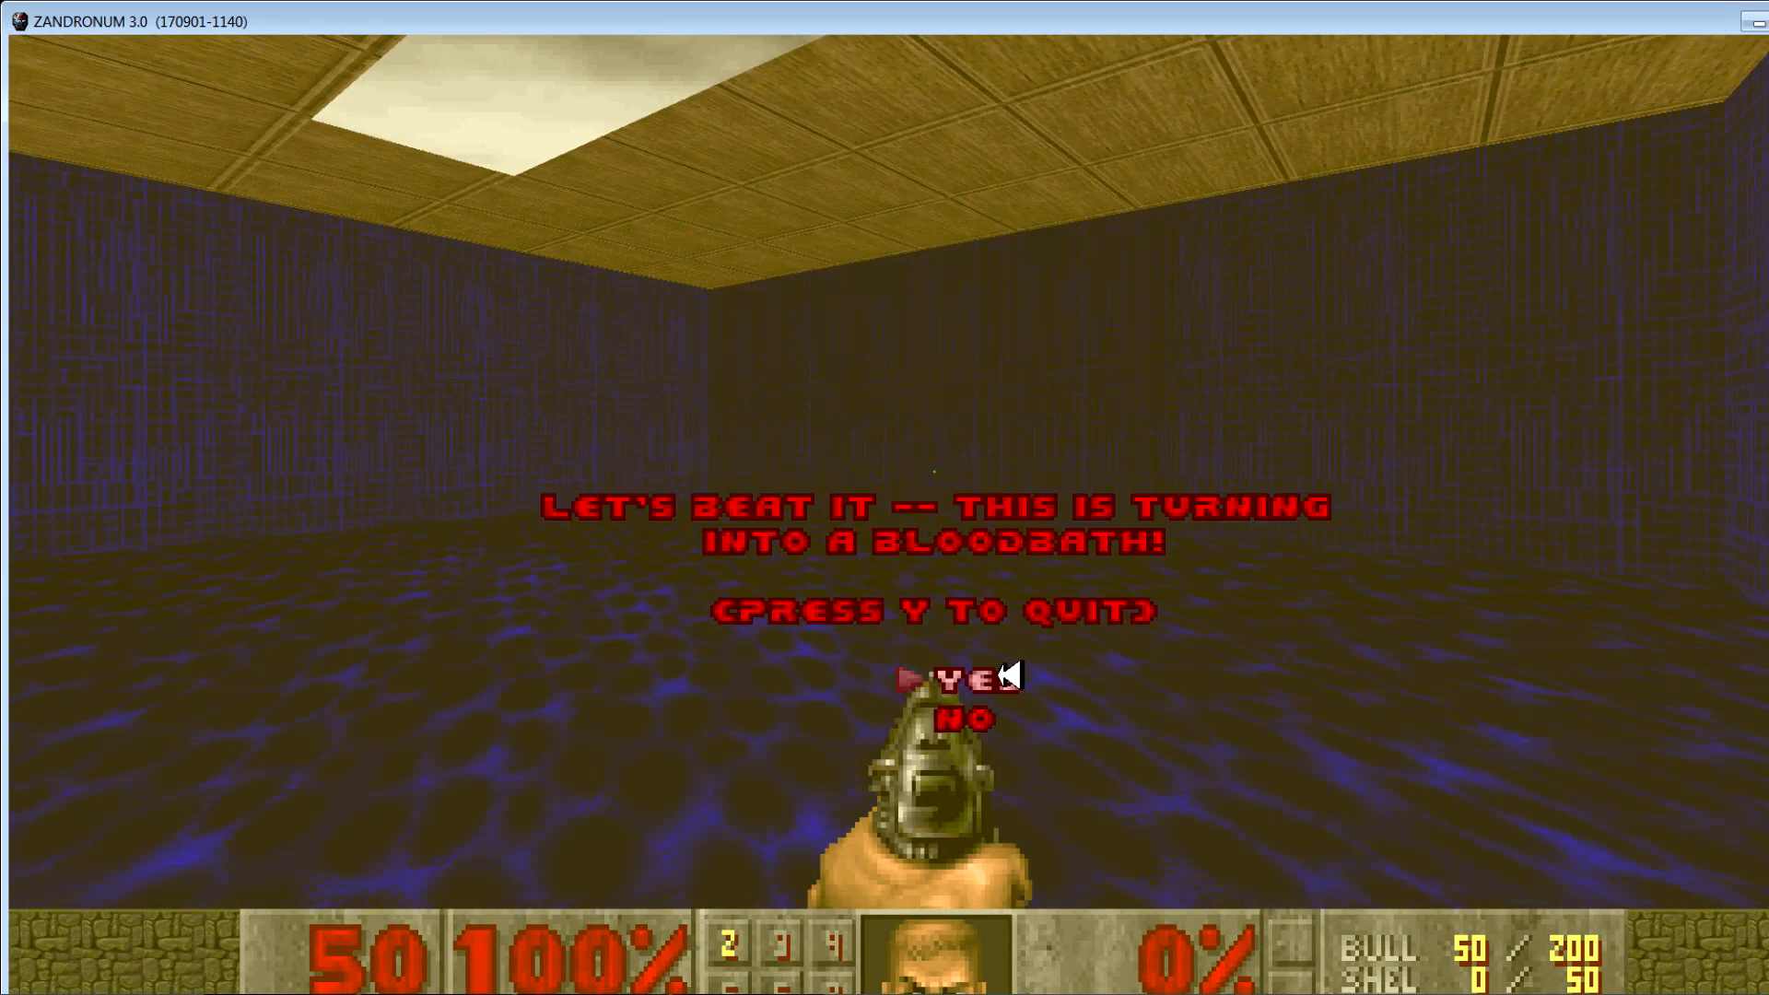
Confirm quitting Zandronum after reaching the MAP10 Secret Level
{"action": "key", "text": "y"}
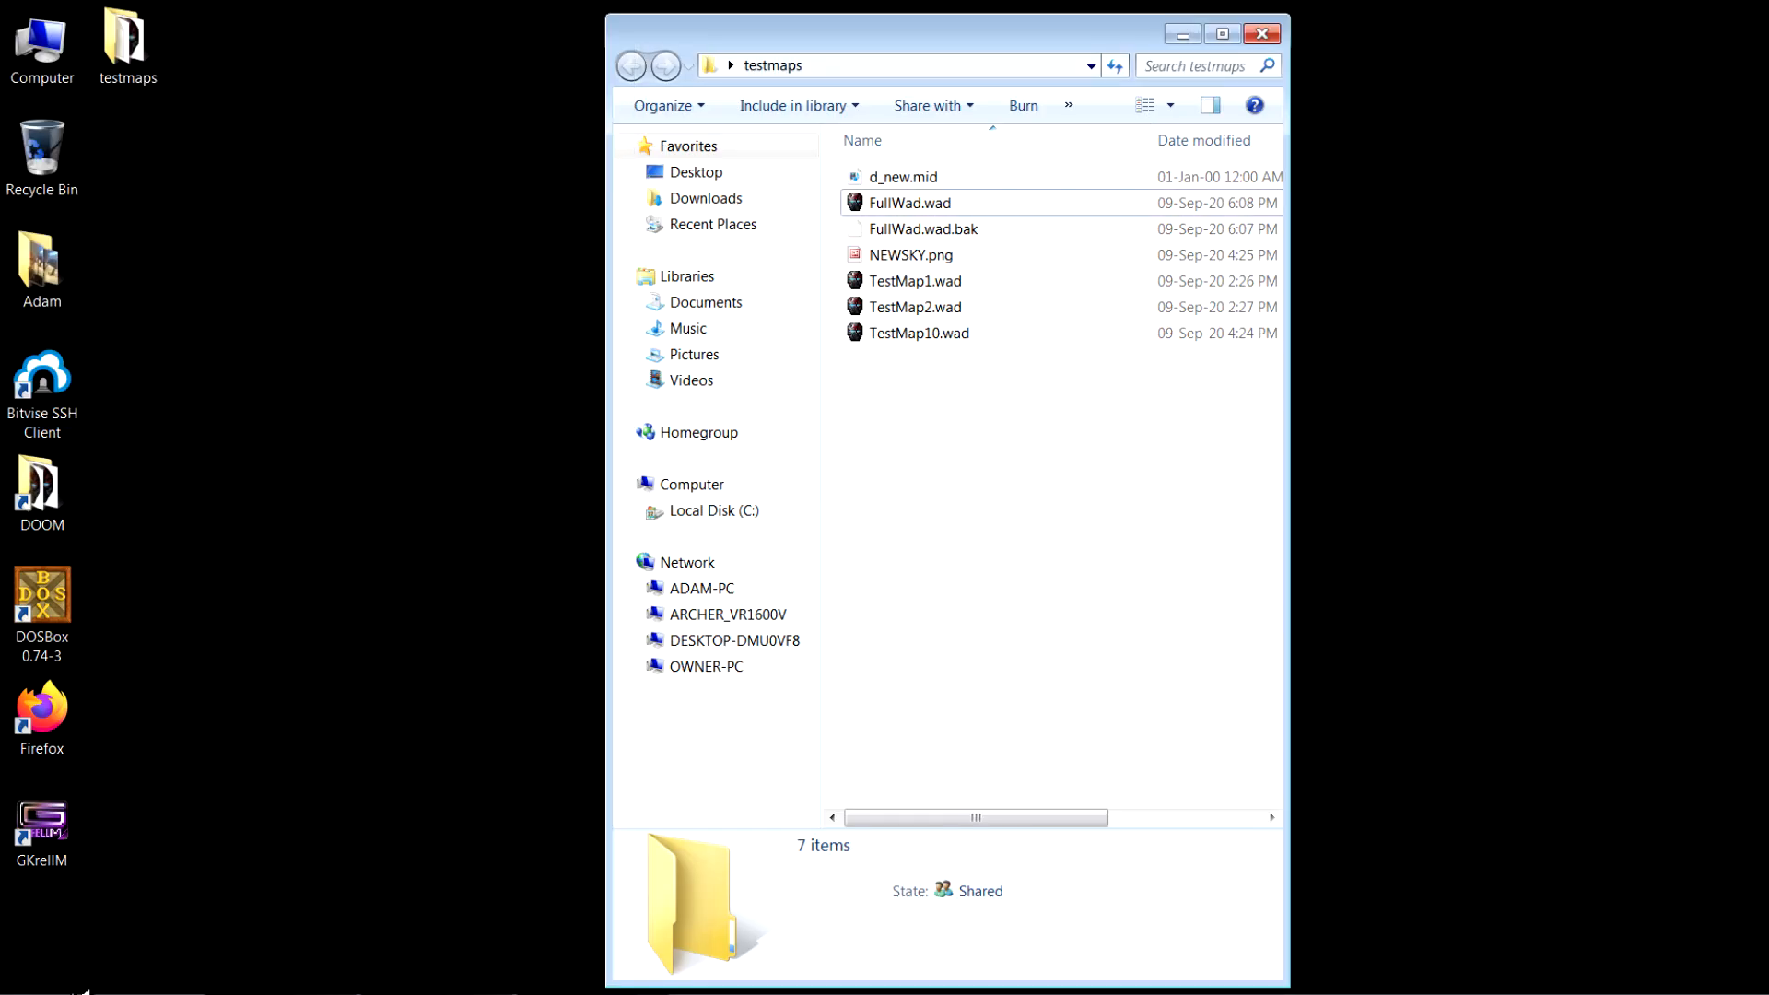
Return to SLADE from the Start menu and confirm exiting it
{"action": "left_click", "coordinate": [83, 993]}
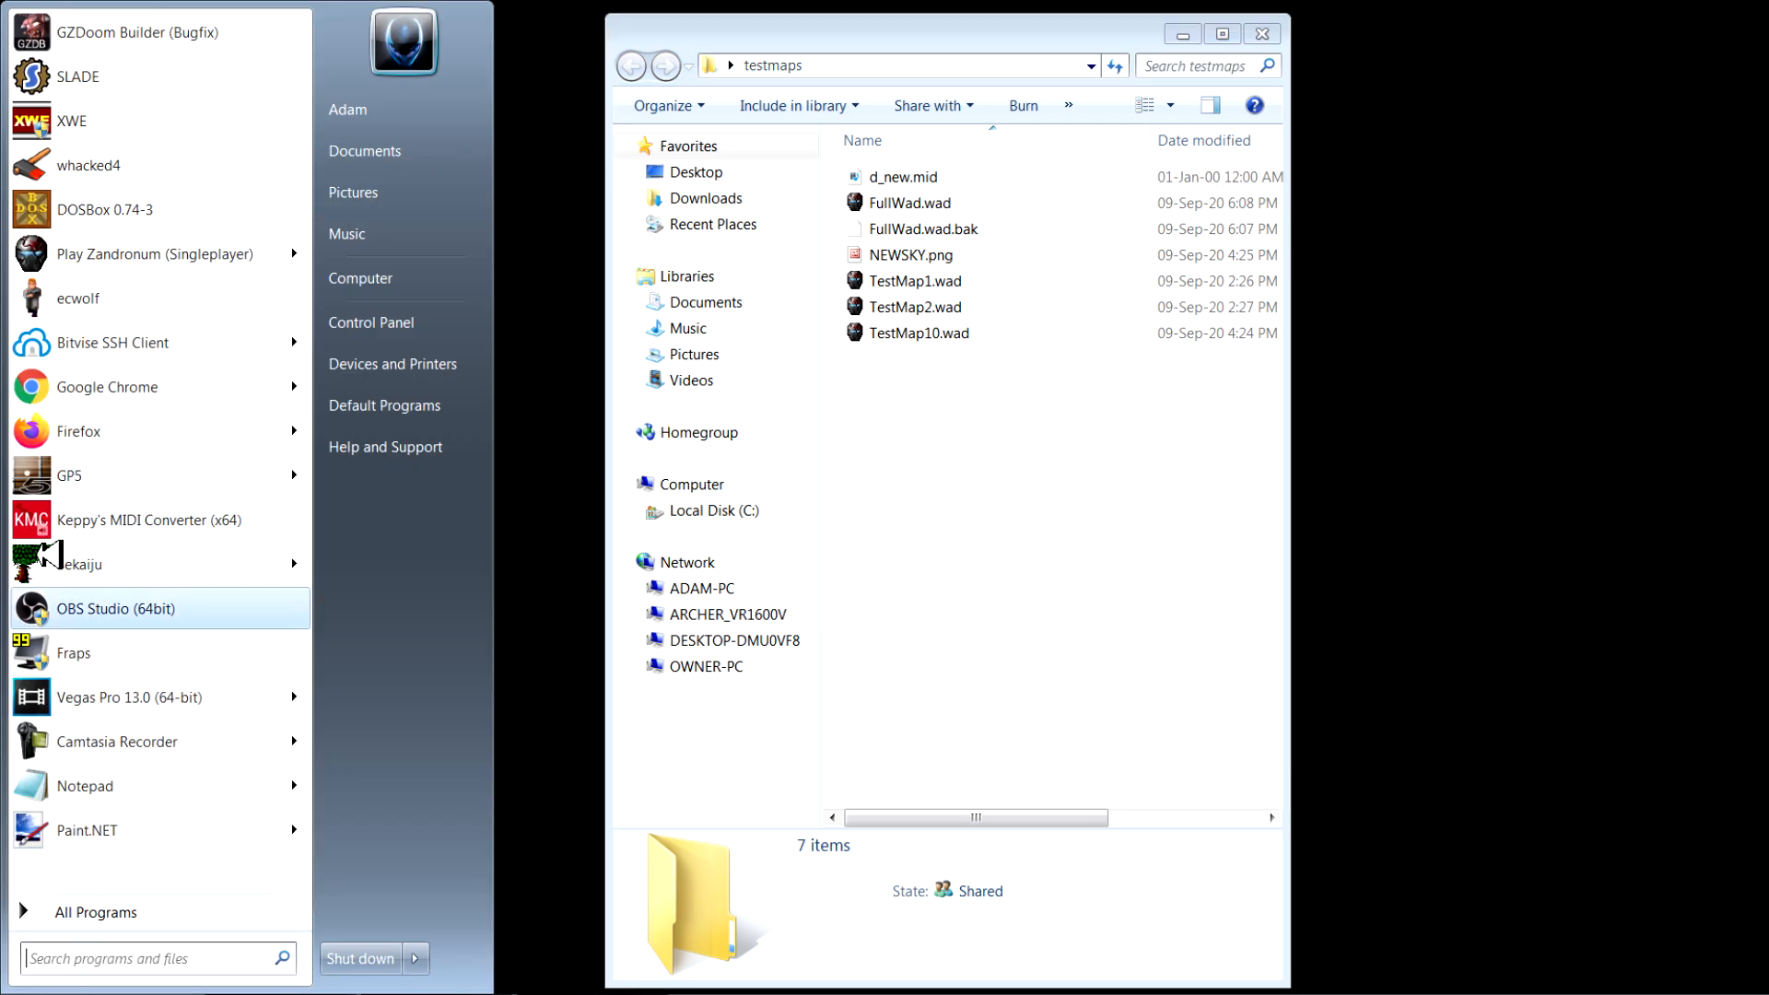
{"action": "left_click", "coordinate": [63, 71]}
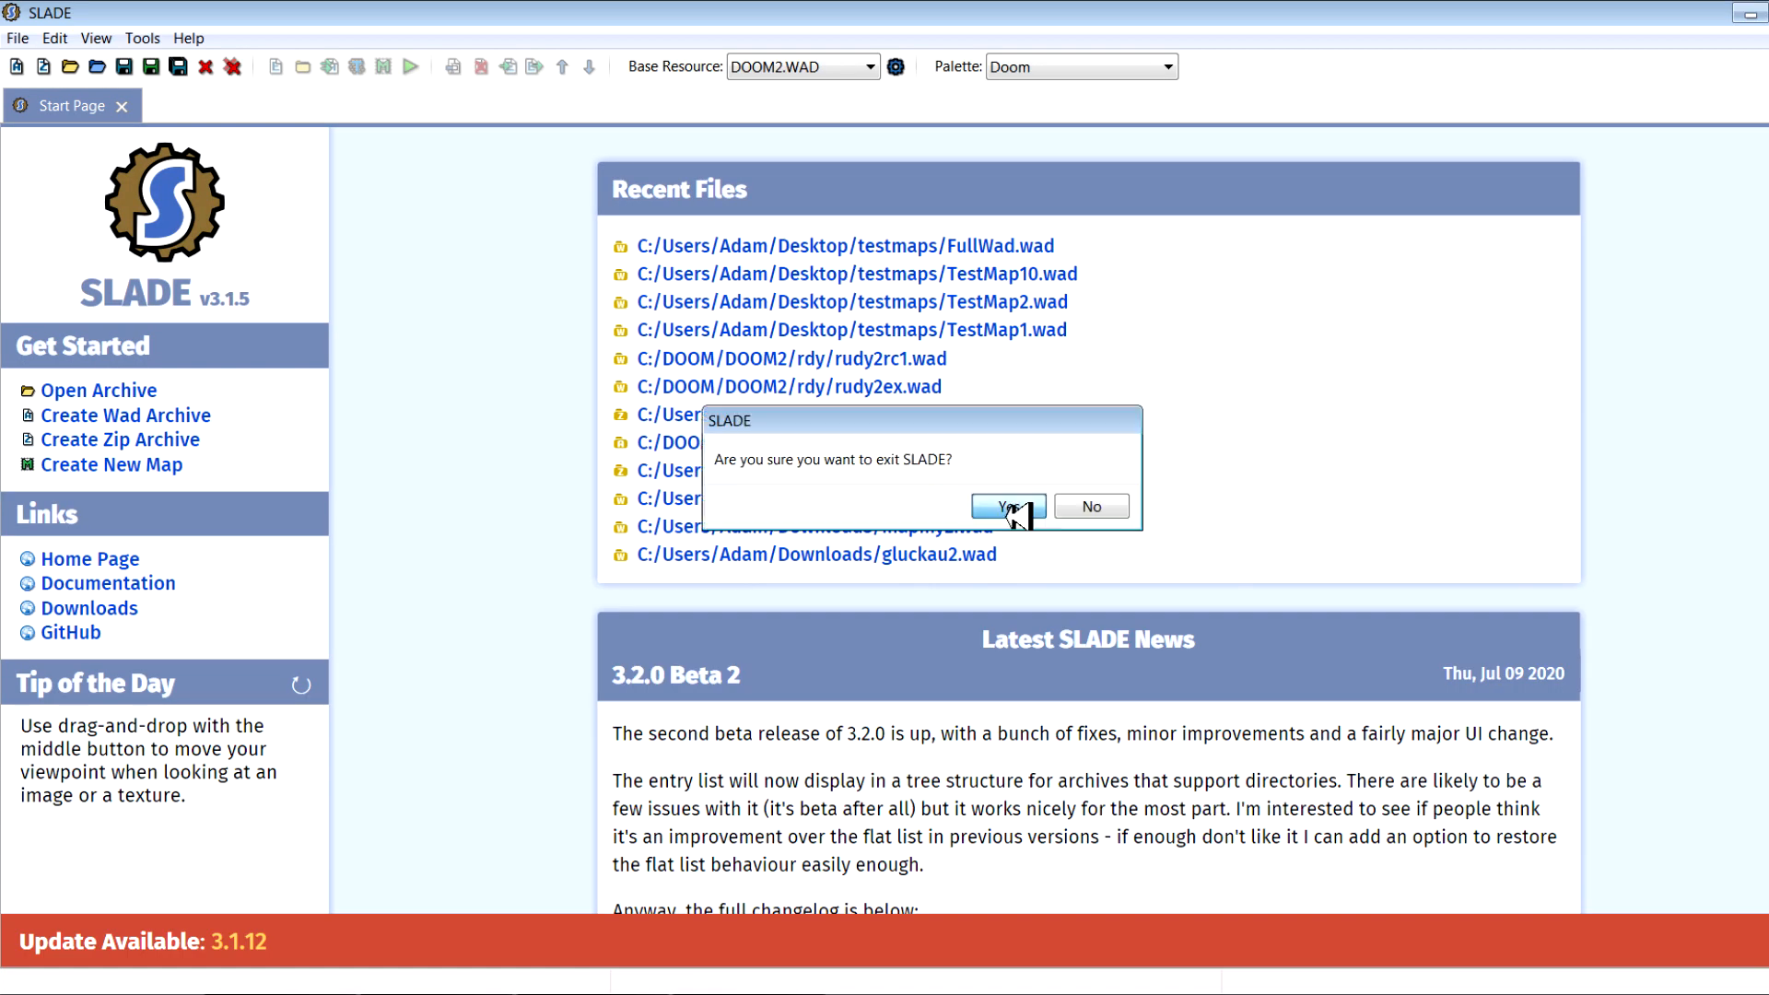
{"action": "left_click", "coordinate": [1008, 506]}
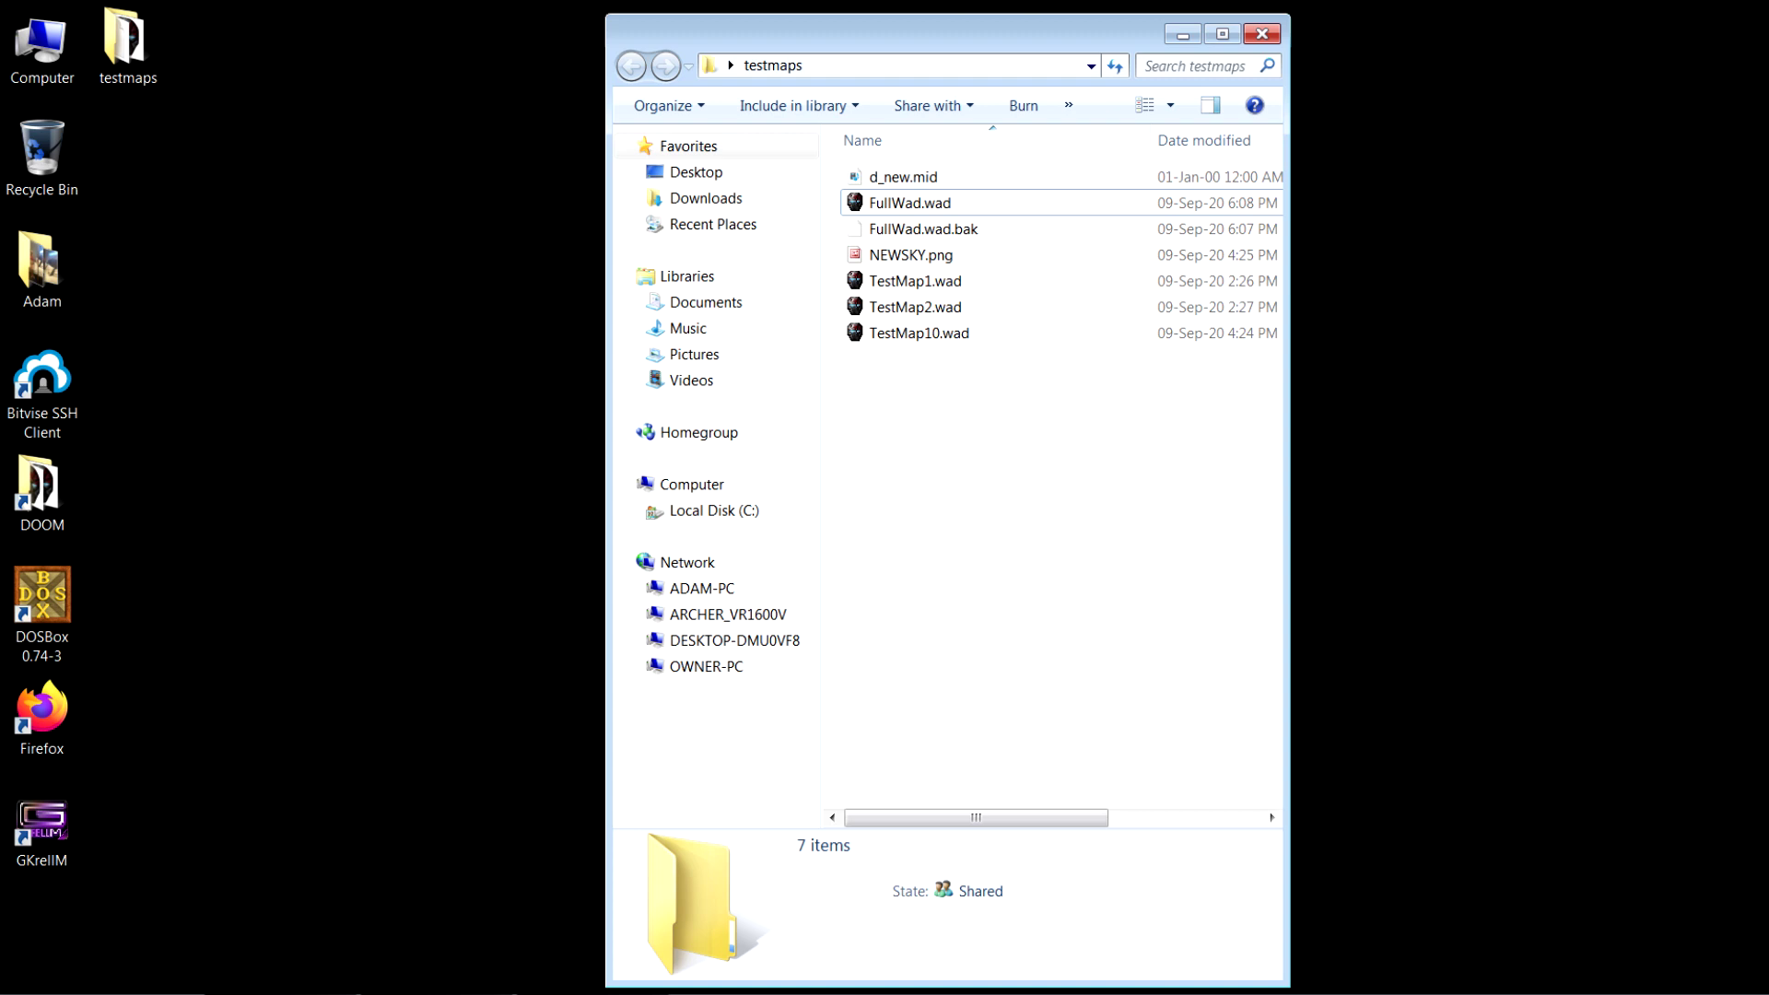